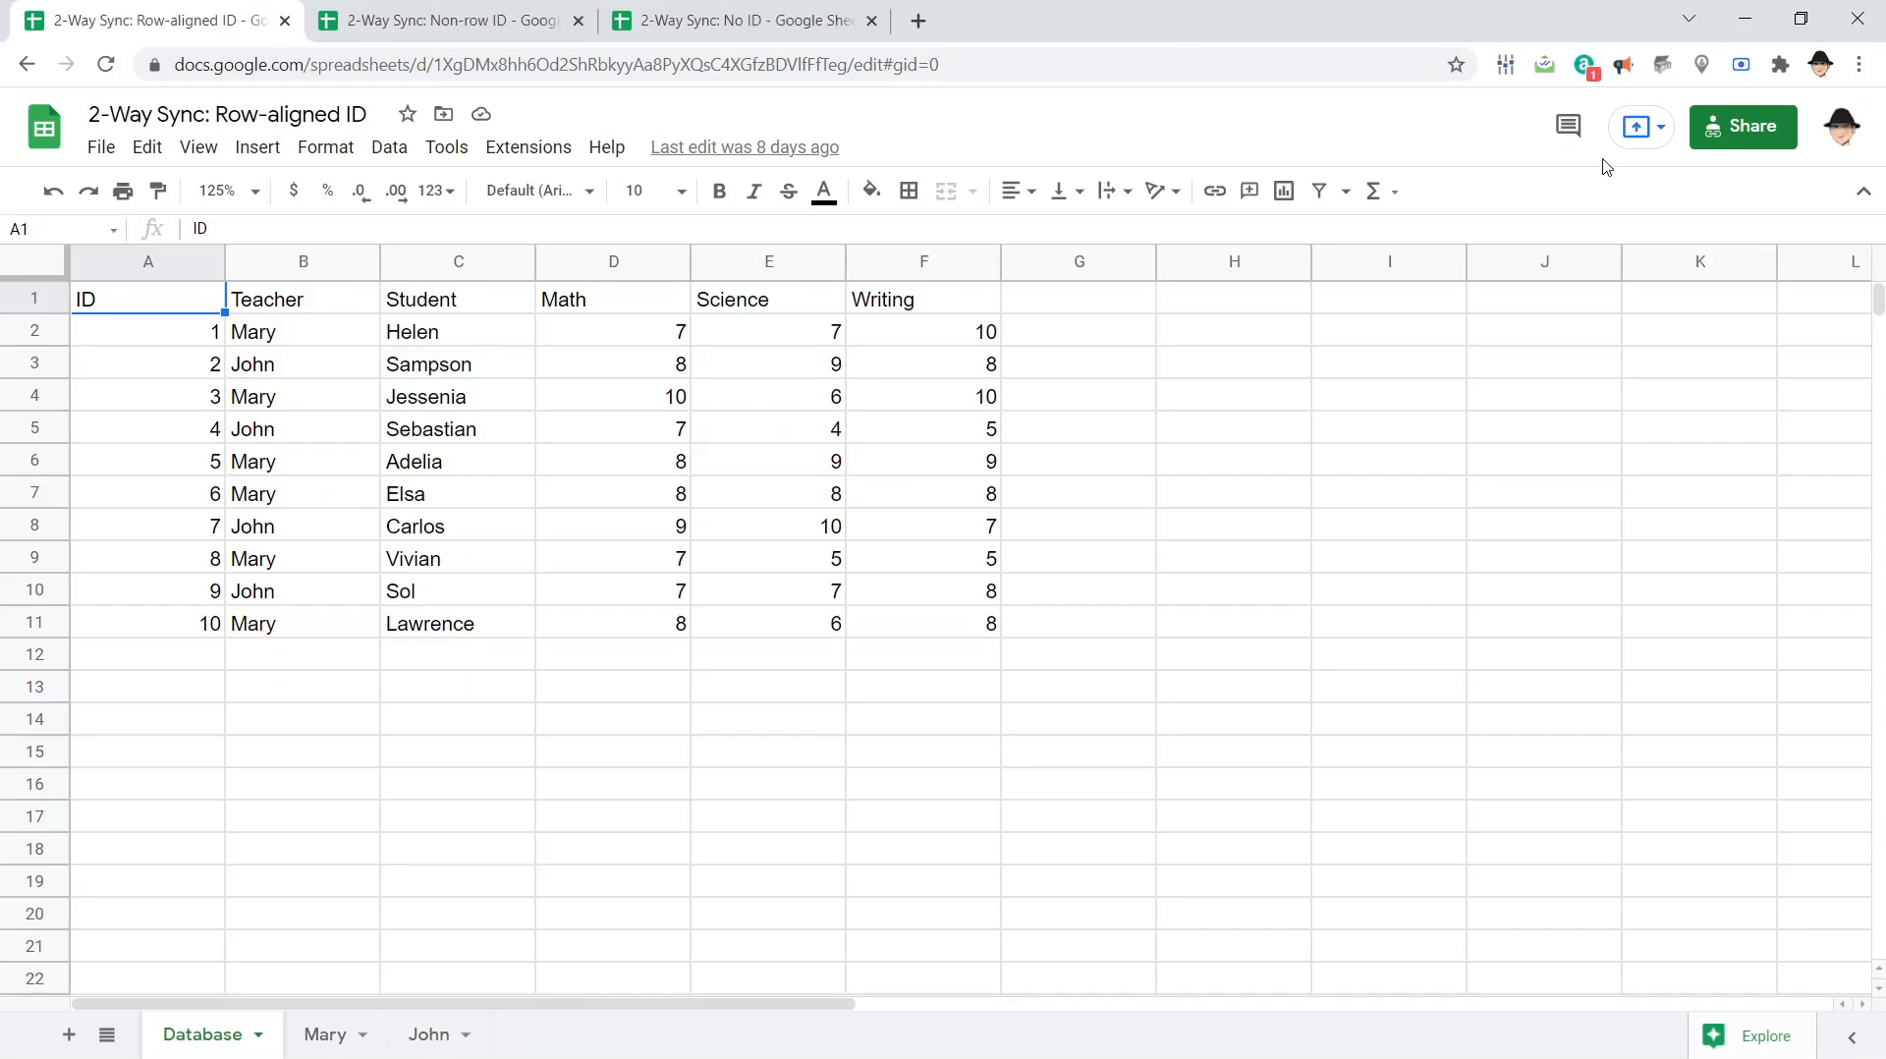
{"action": "mouse_move", "coordinate": [835, 322]}
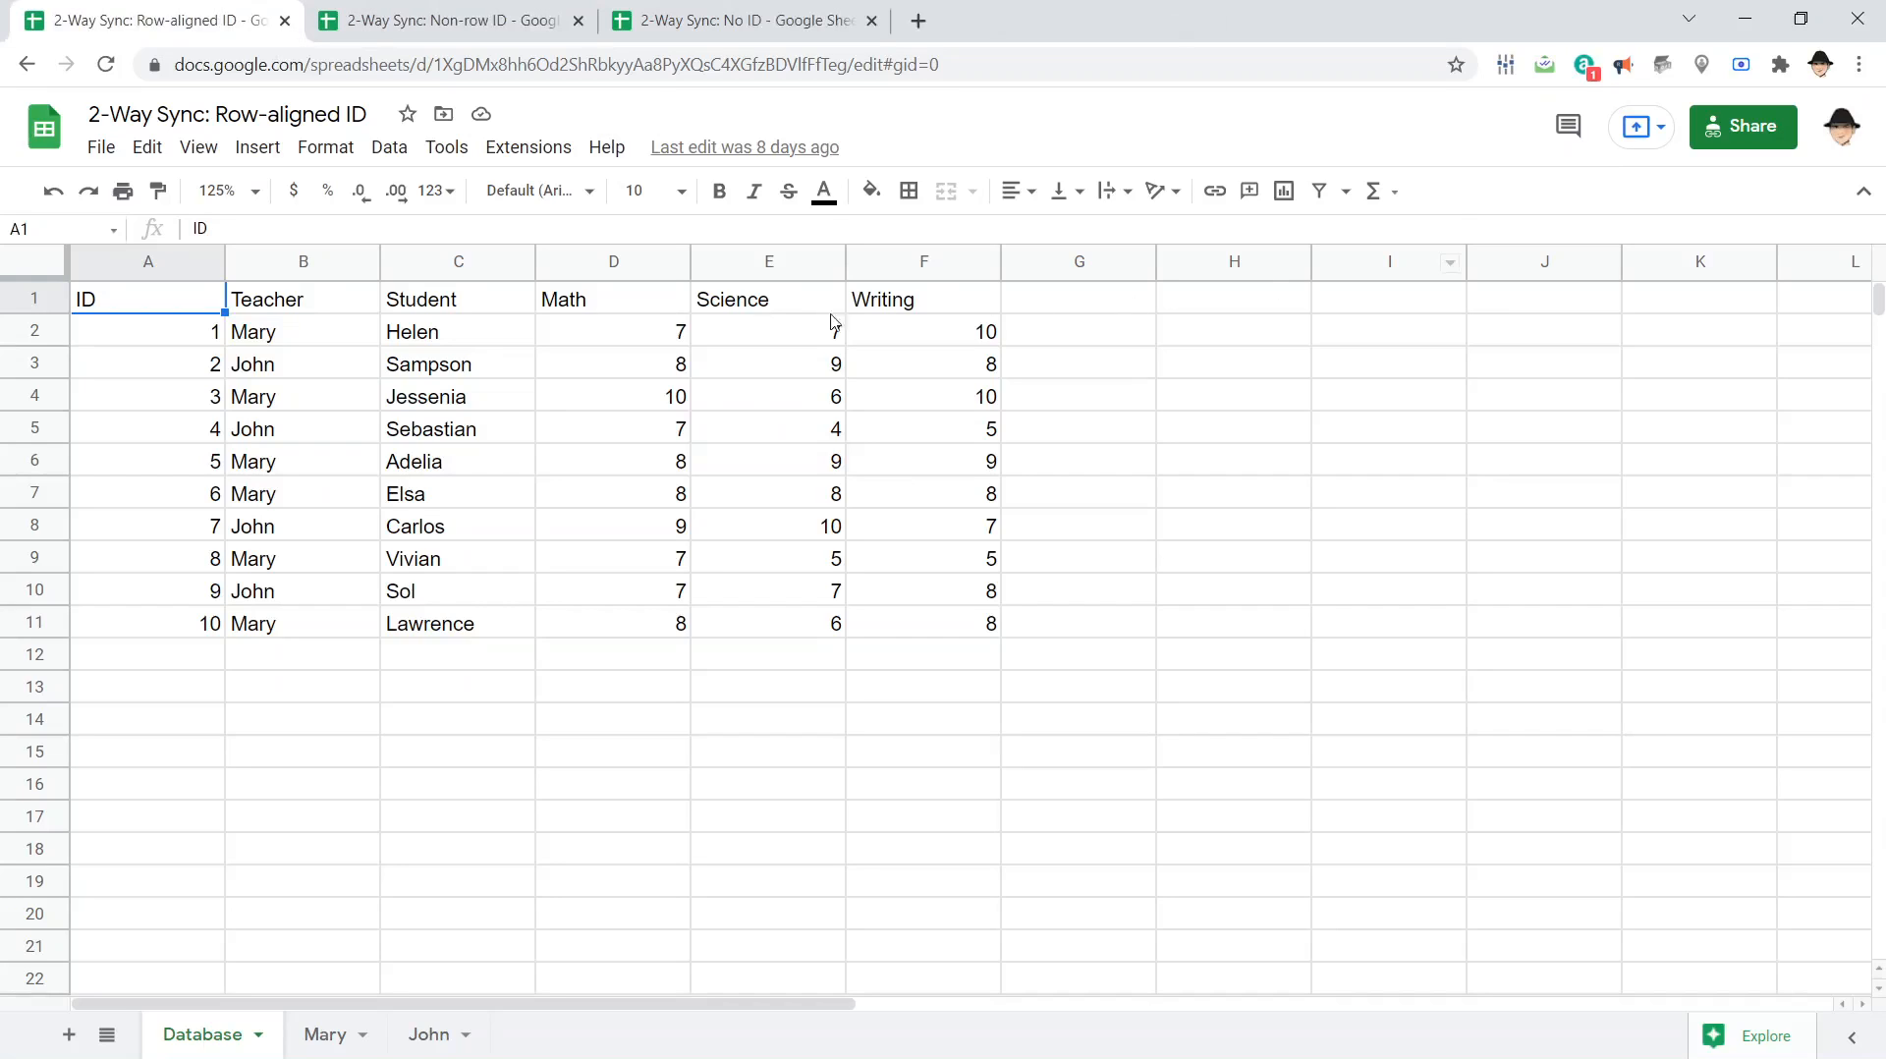
Check the numeric ID 2 and the coded ID H0005, then close both ID spreadsheets
{"action": "left_click", "coordinate": [148, 363]}
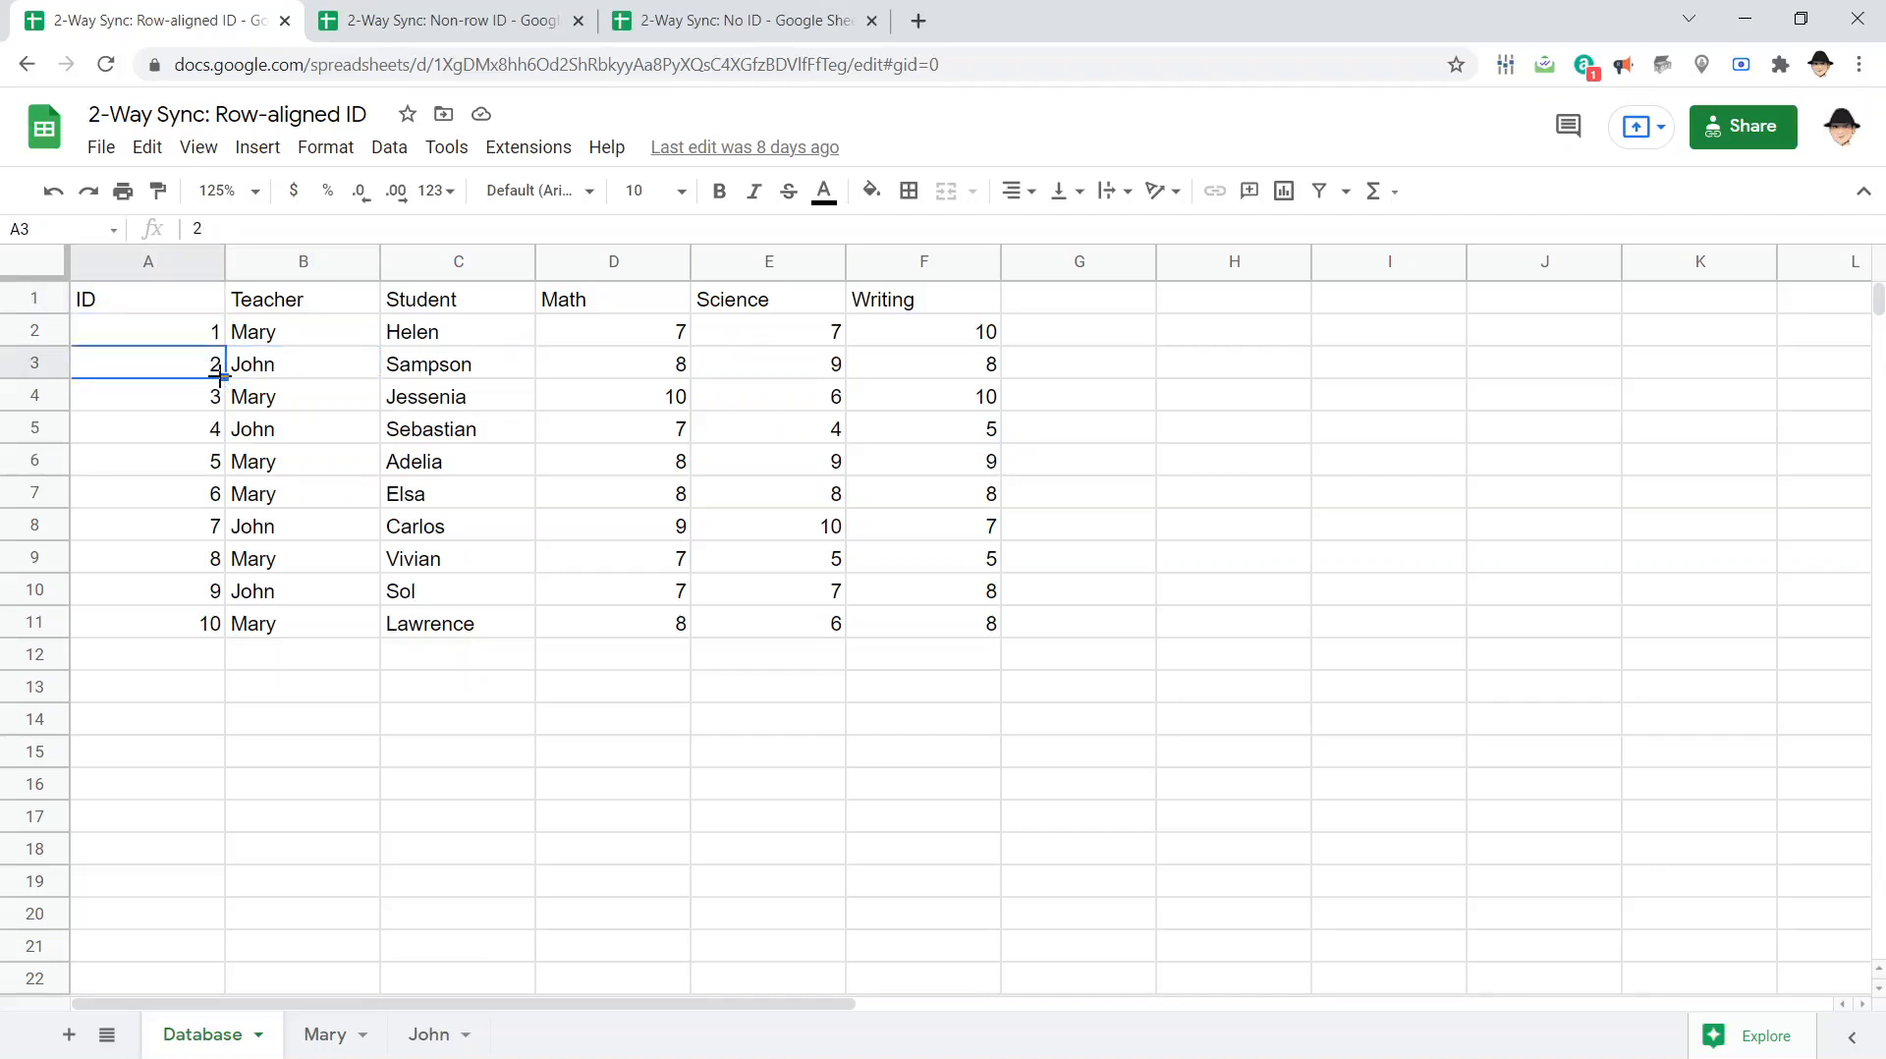
{"action": "left_click", "coordinate": [147, 429]}
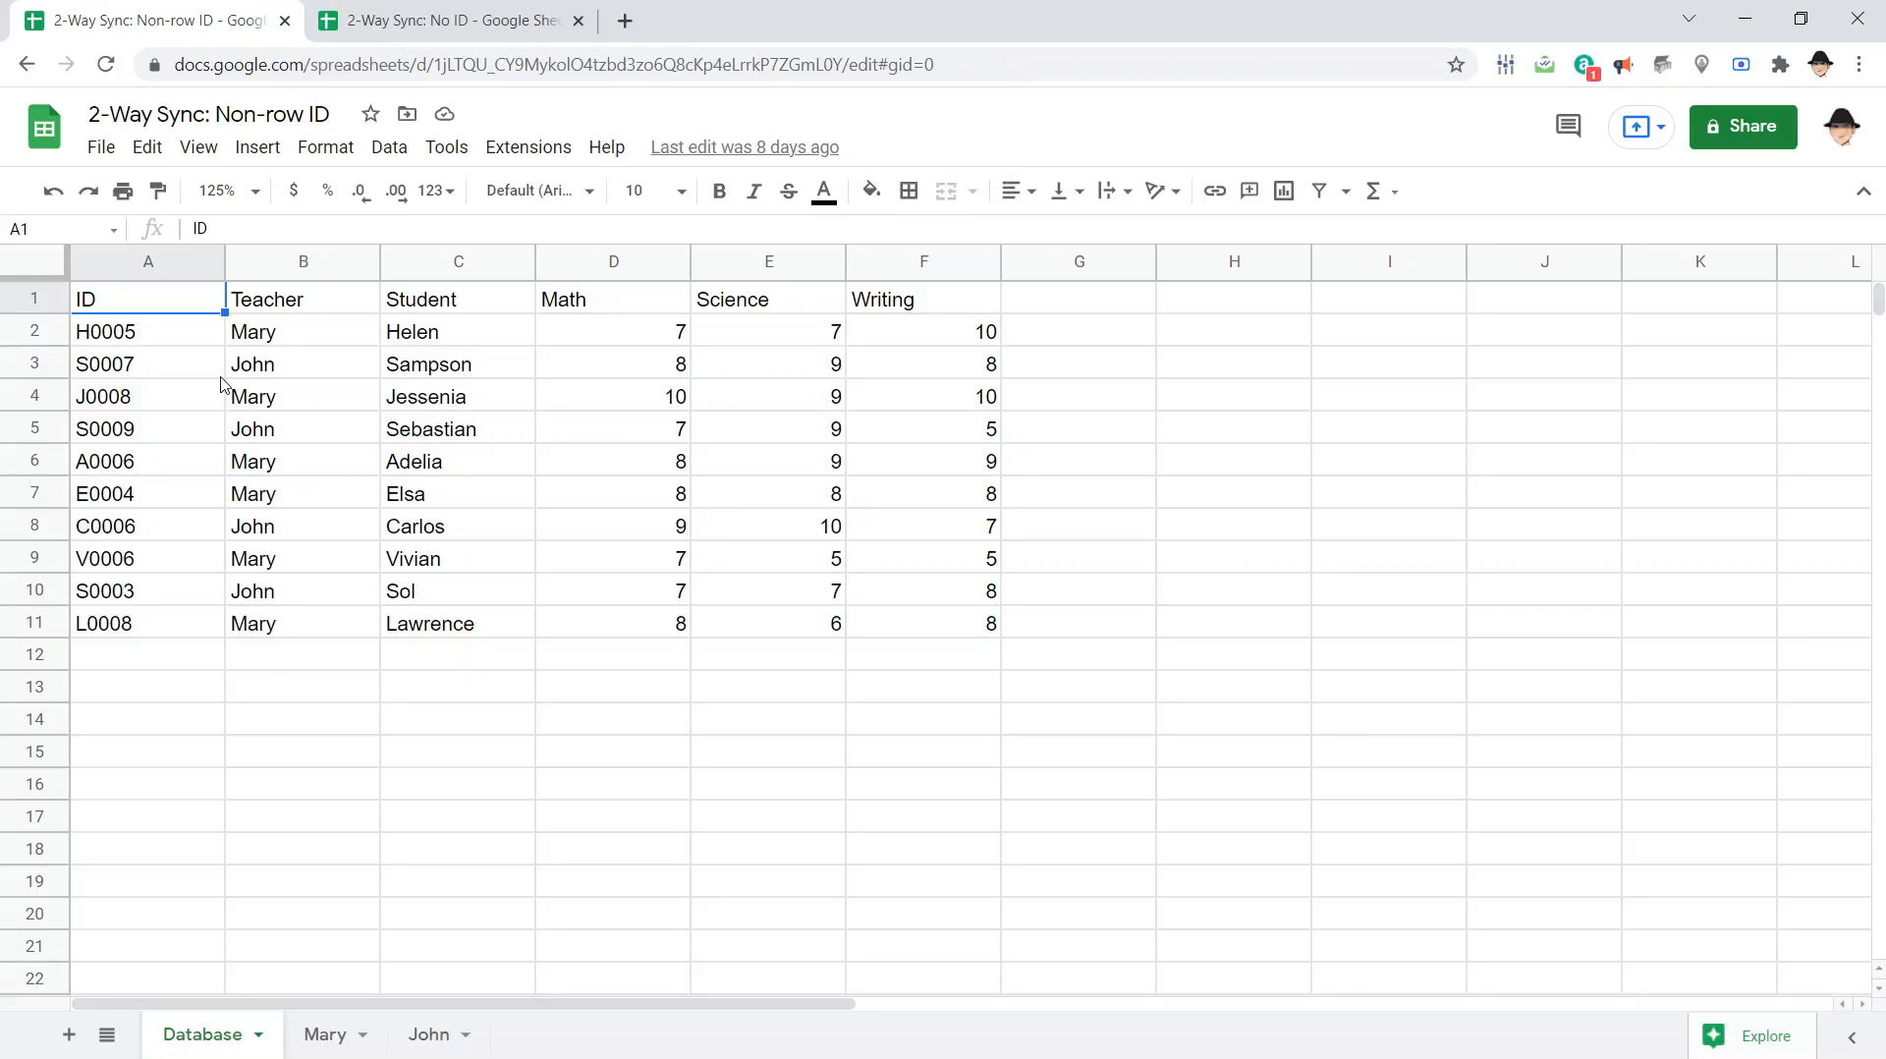
{"action": "left_click", "coordinate": [148, 330]}
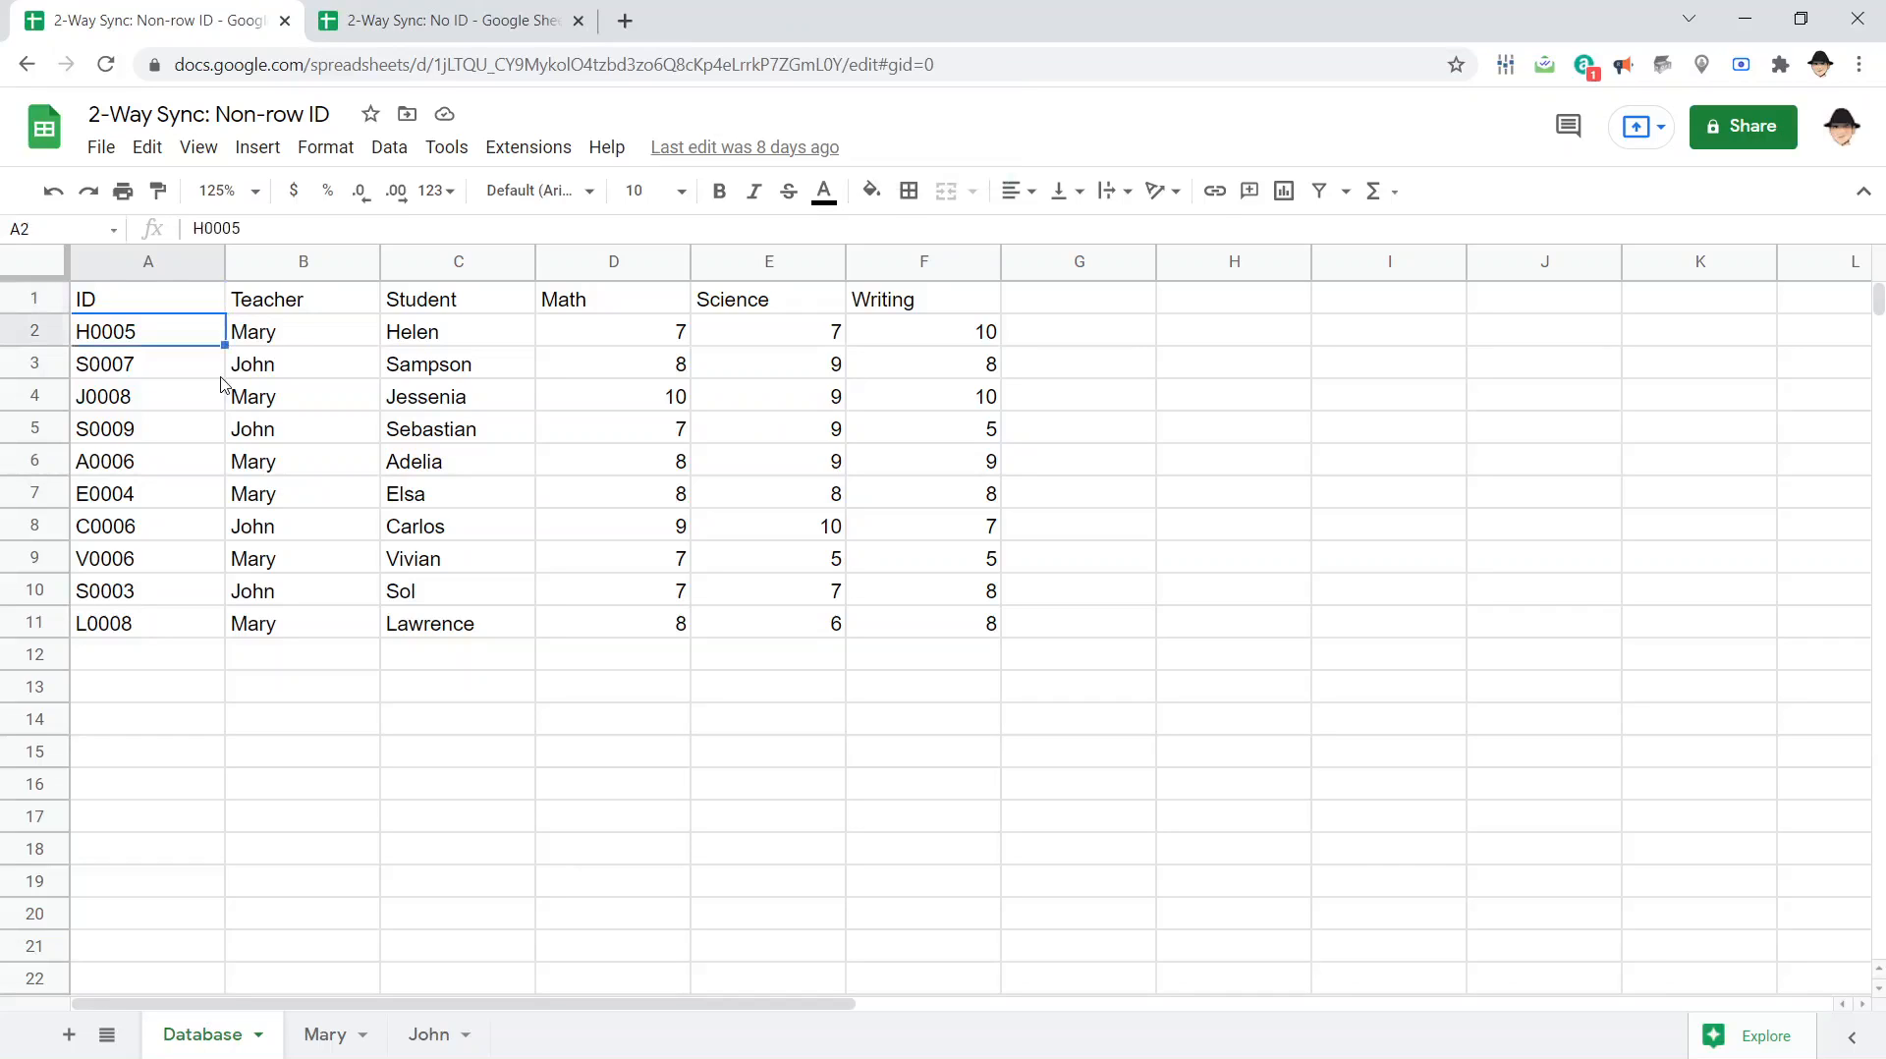
{"action": "left_click", "coordinate": [148, 397]}
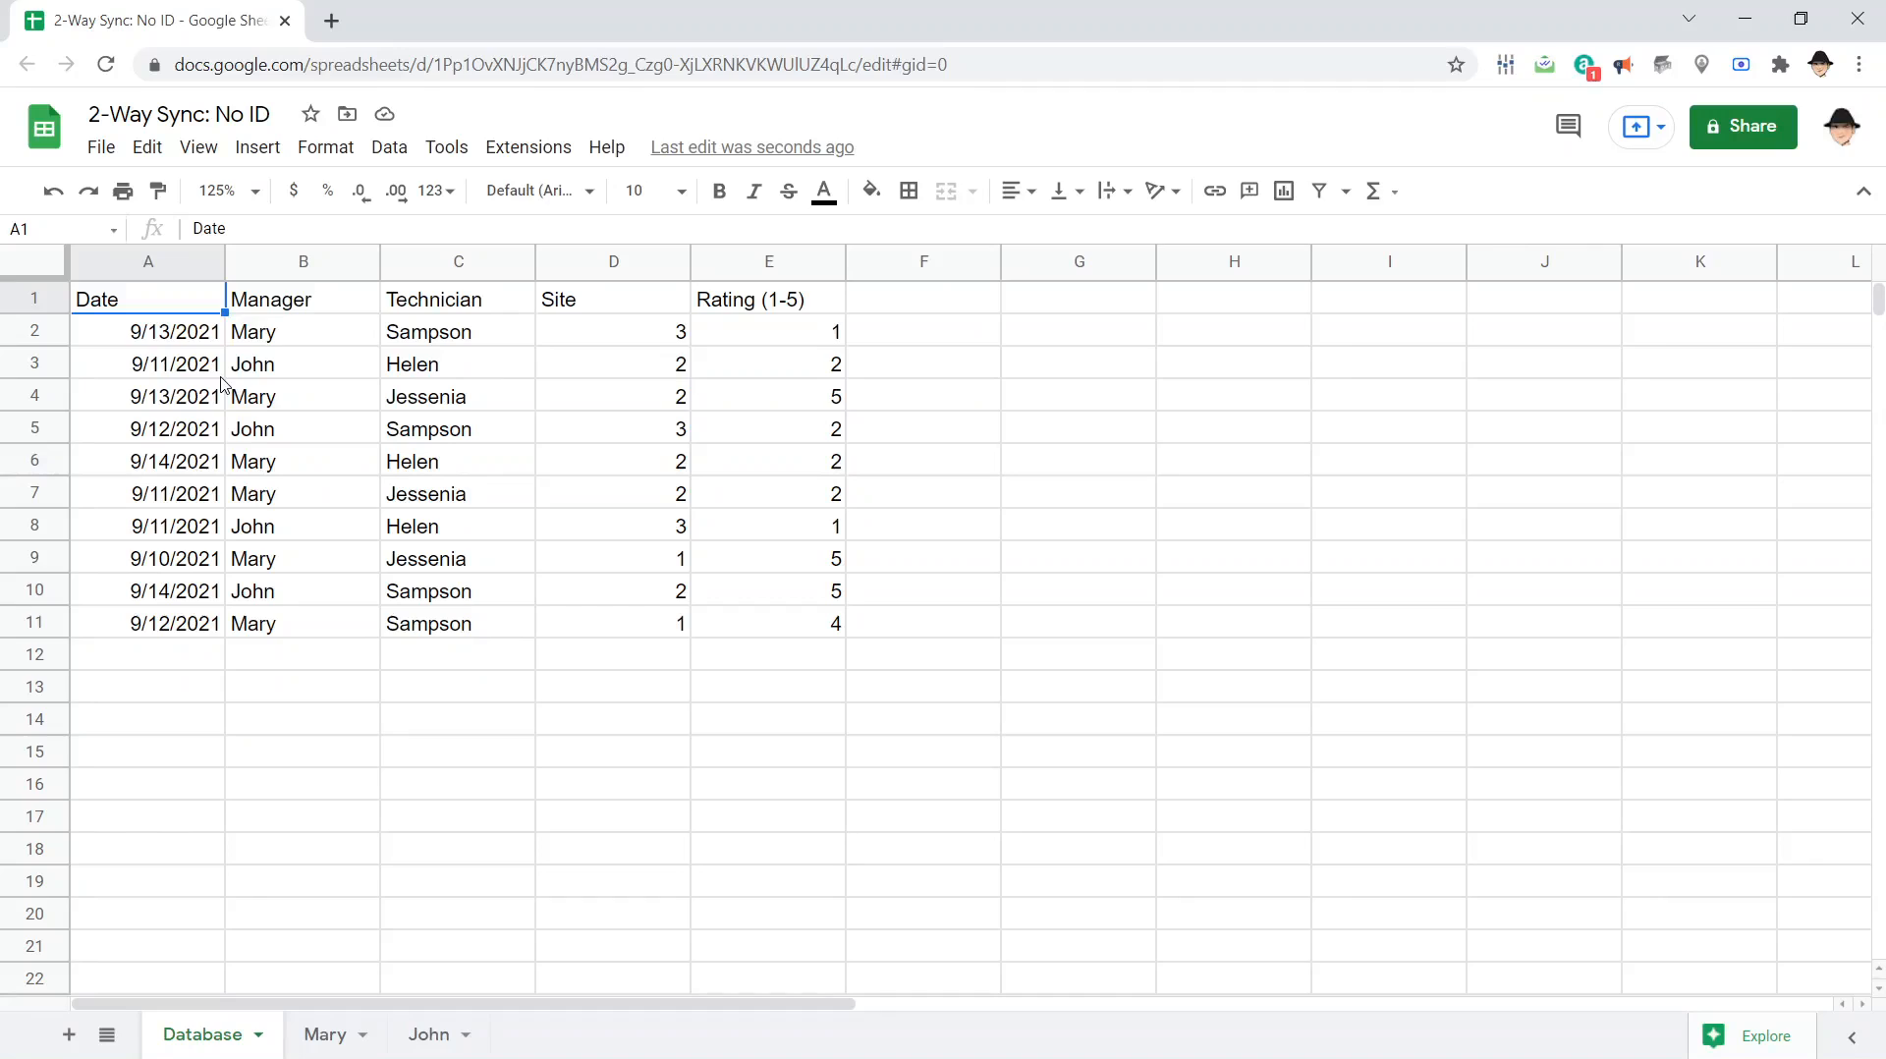
{"action": "left_click", "coordinate": [303, 330]}
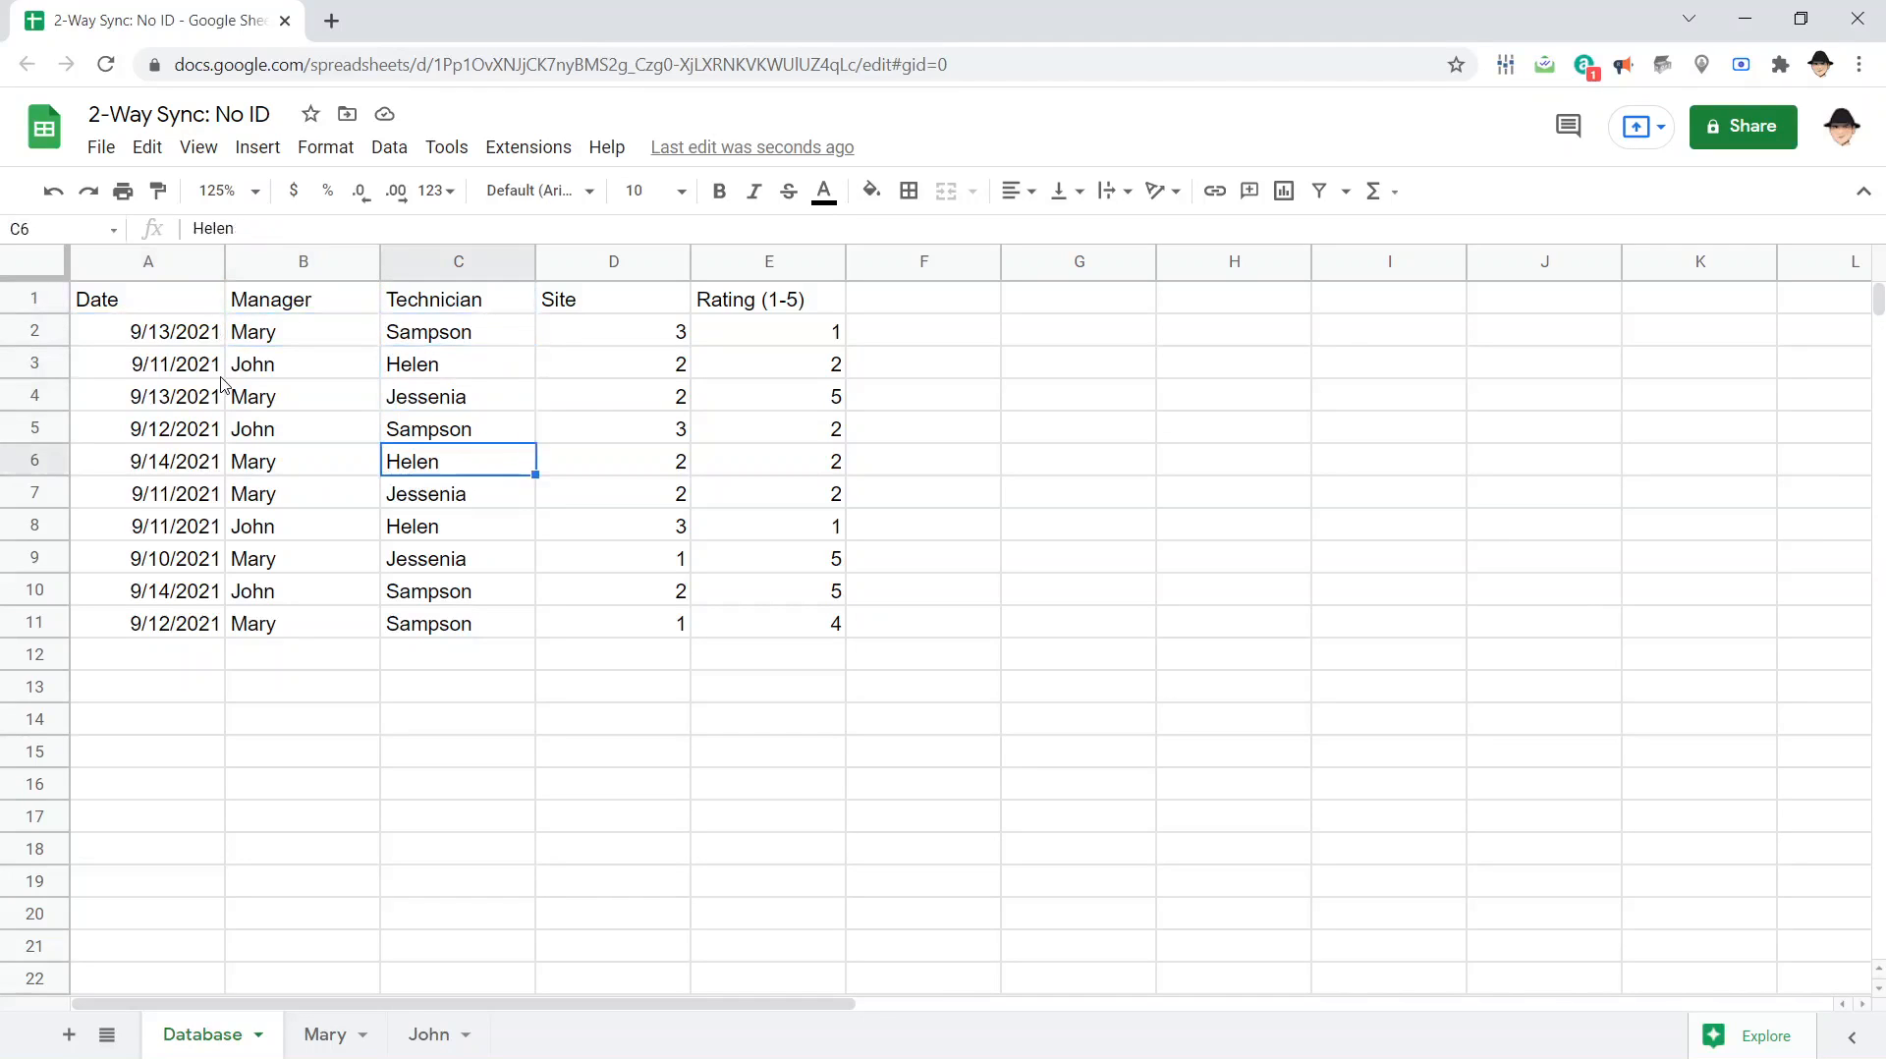
{"action": "left_click", "coordinate": [458, 493]}
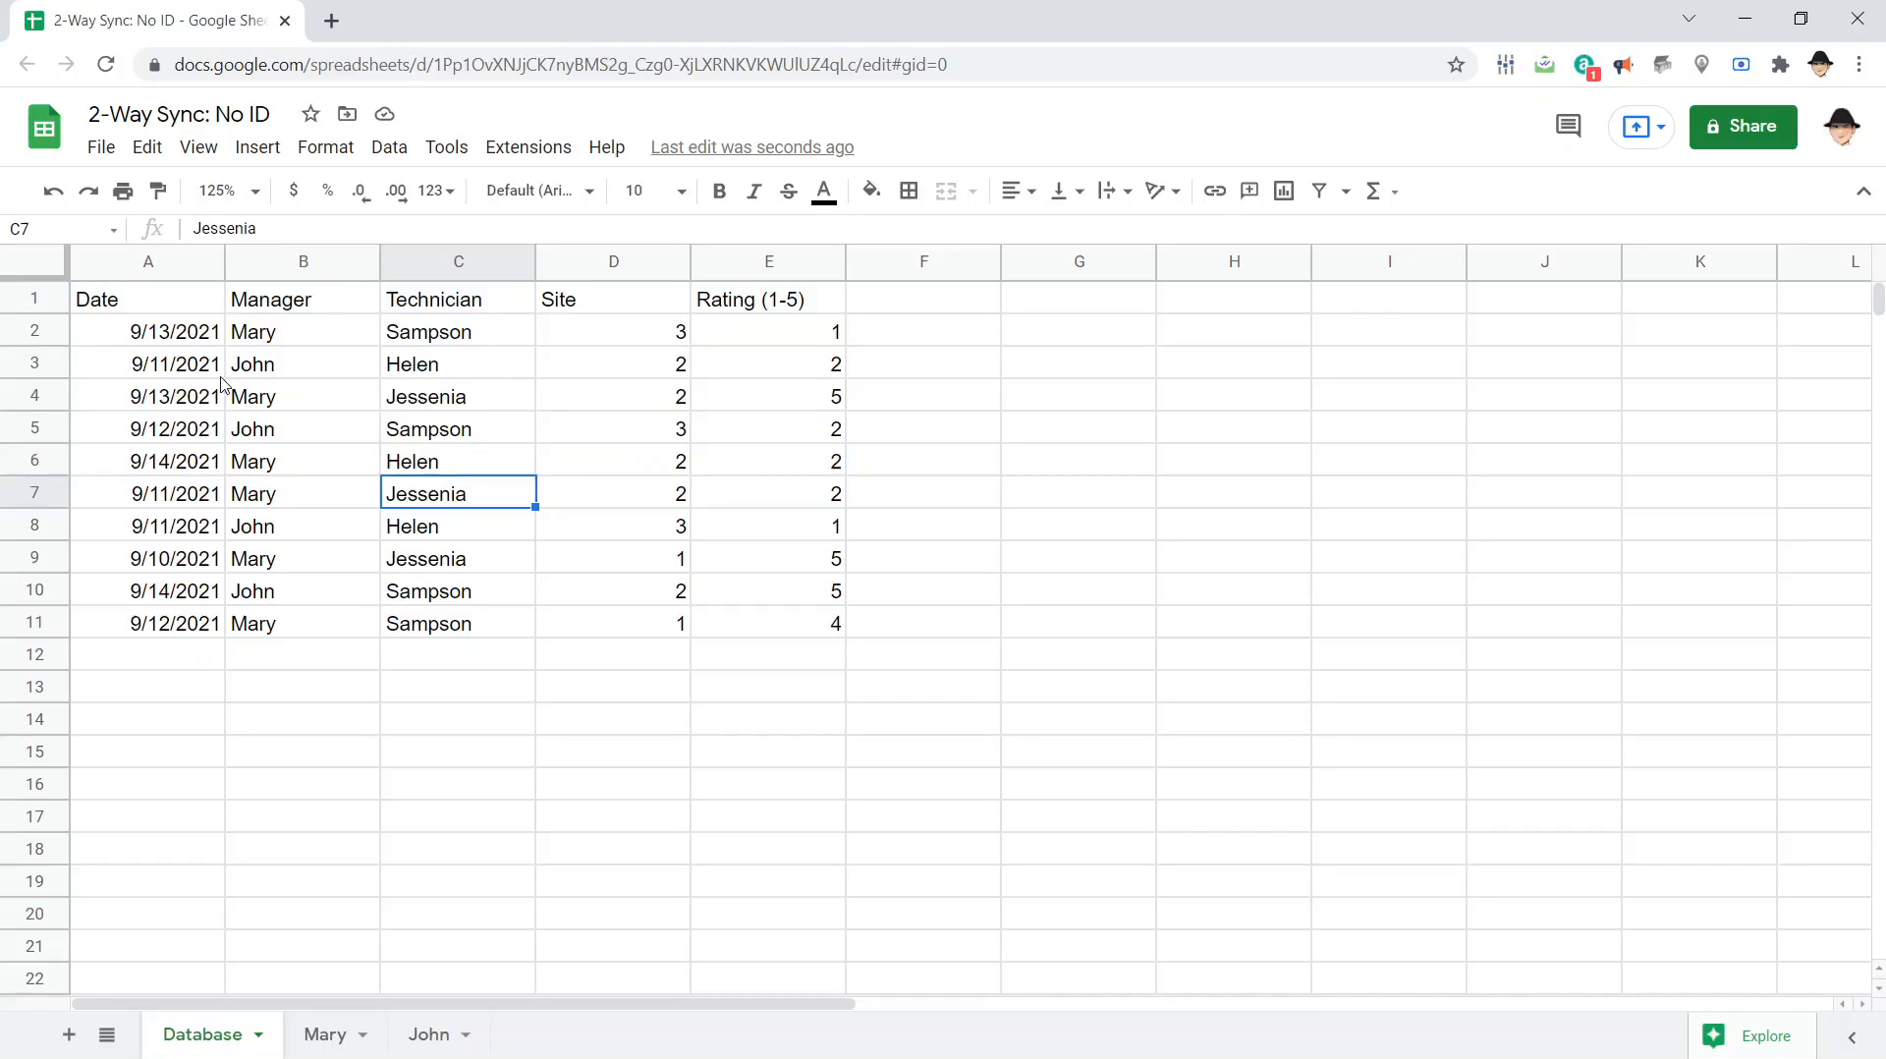
{"action": "left_click", "coordinate": [148, 298]}
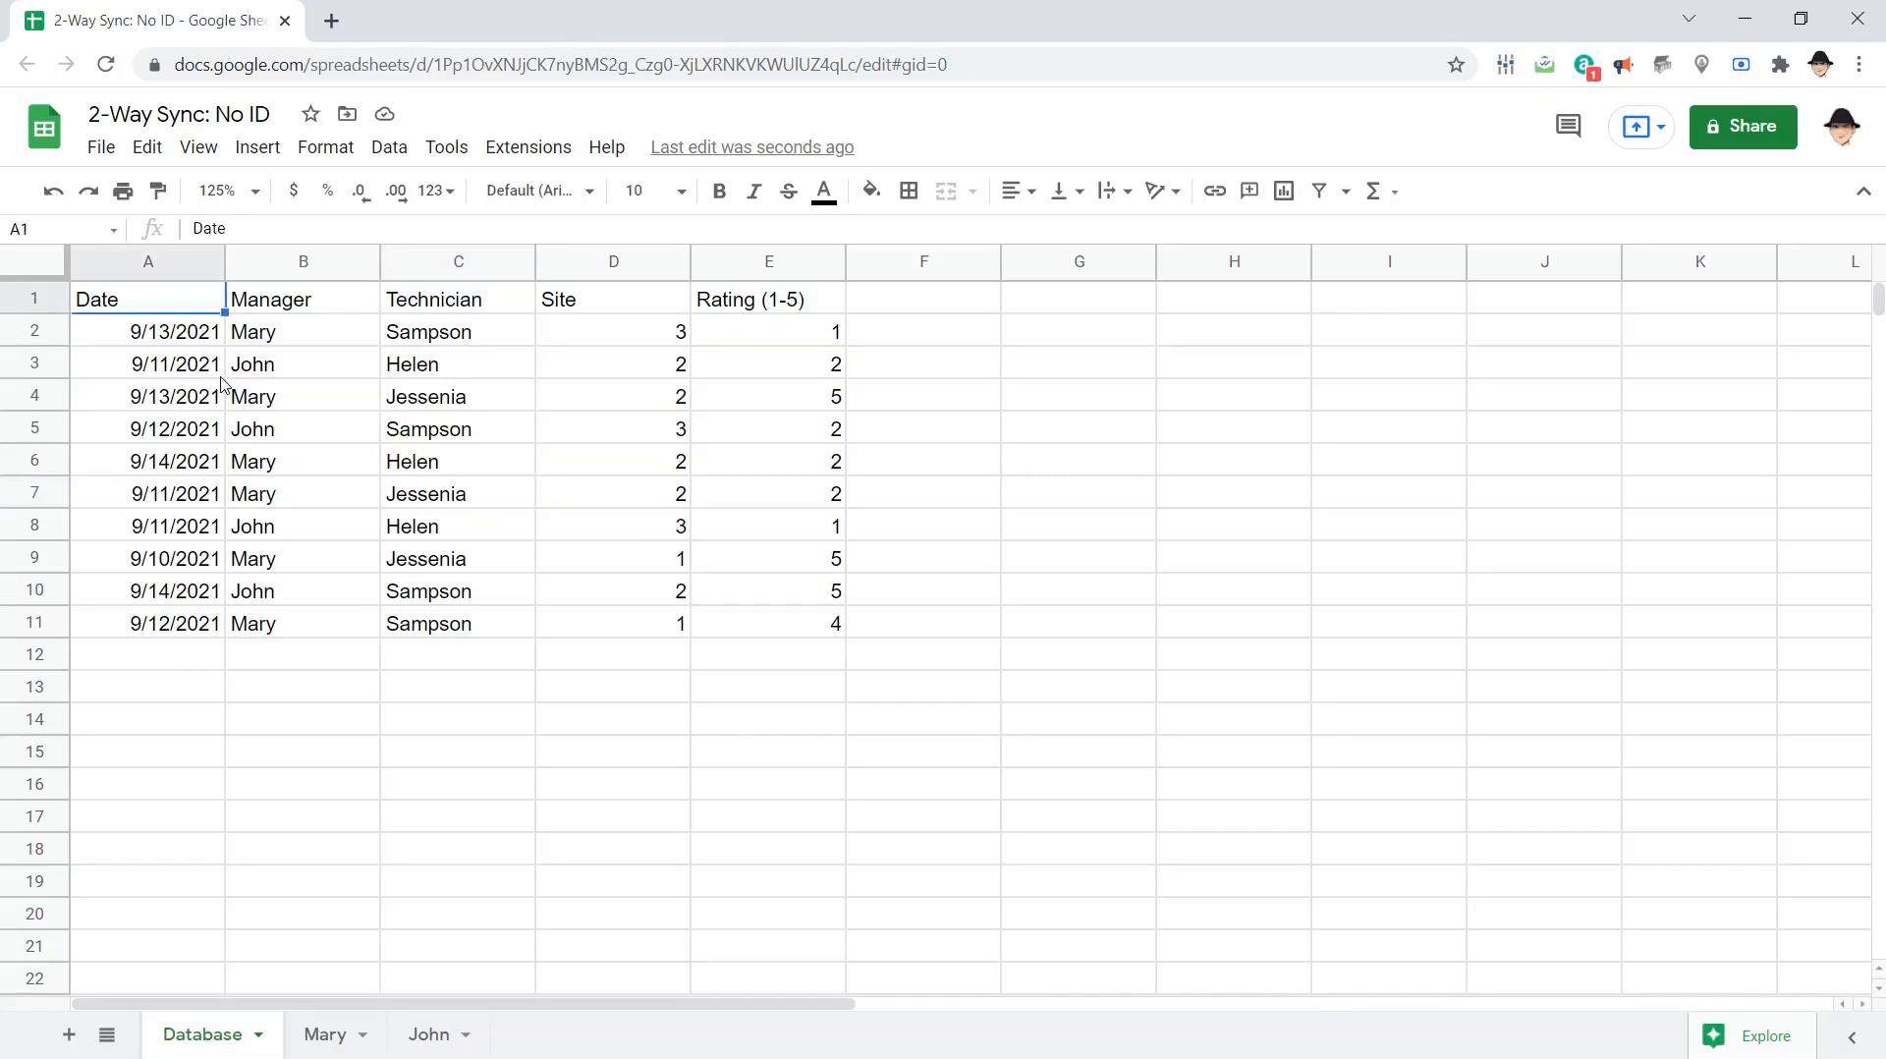
{"action": "left_click", "coordinate": [303, 330]}
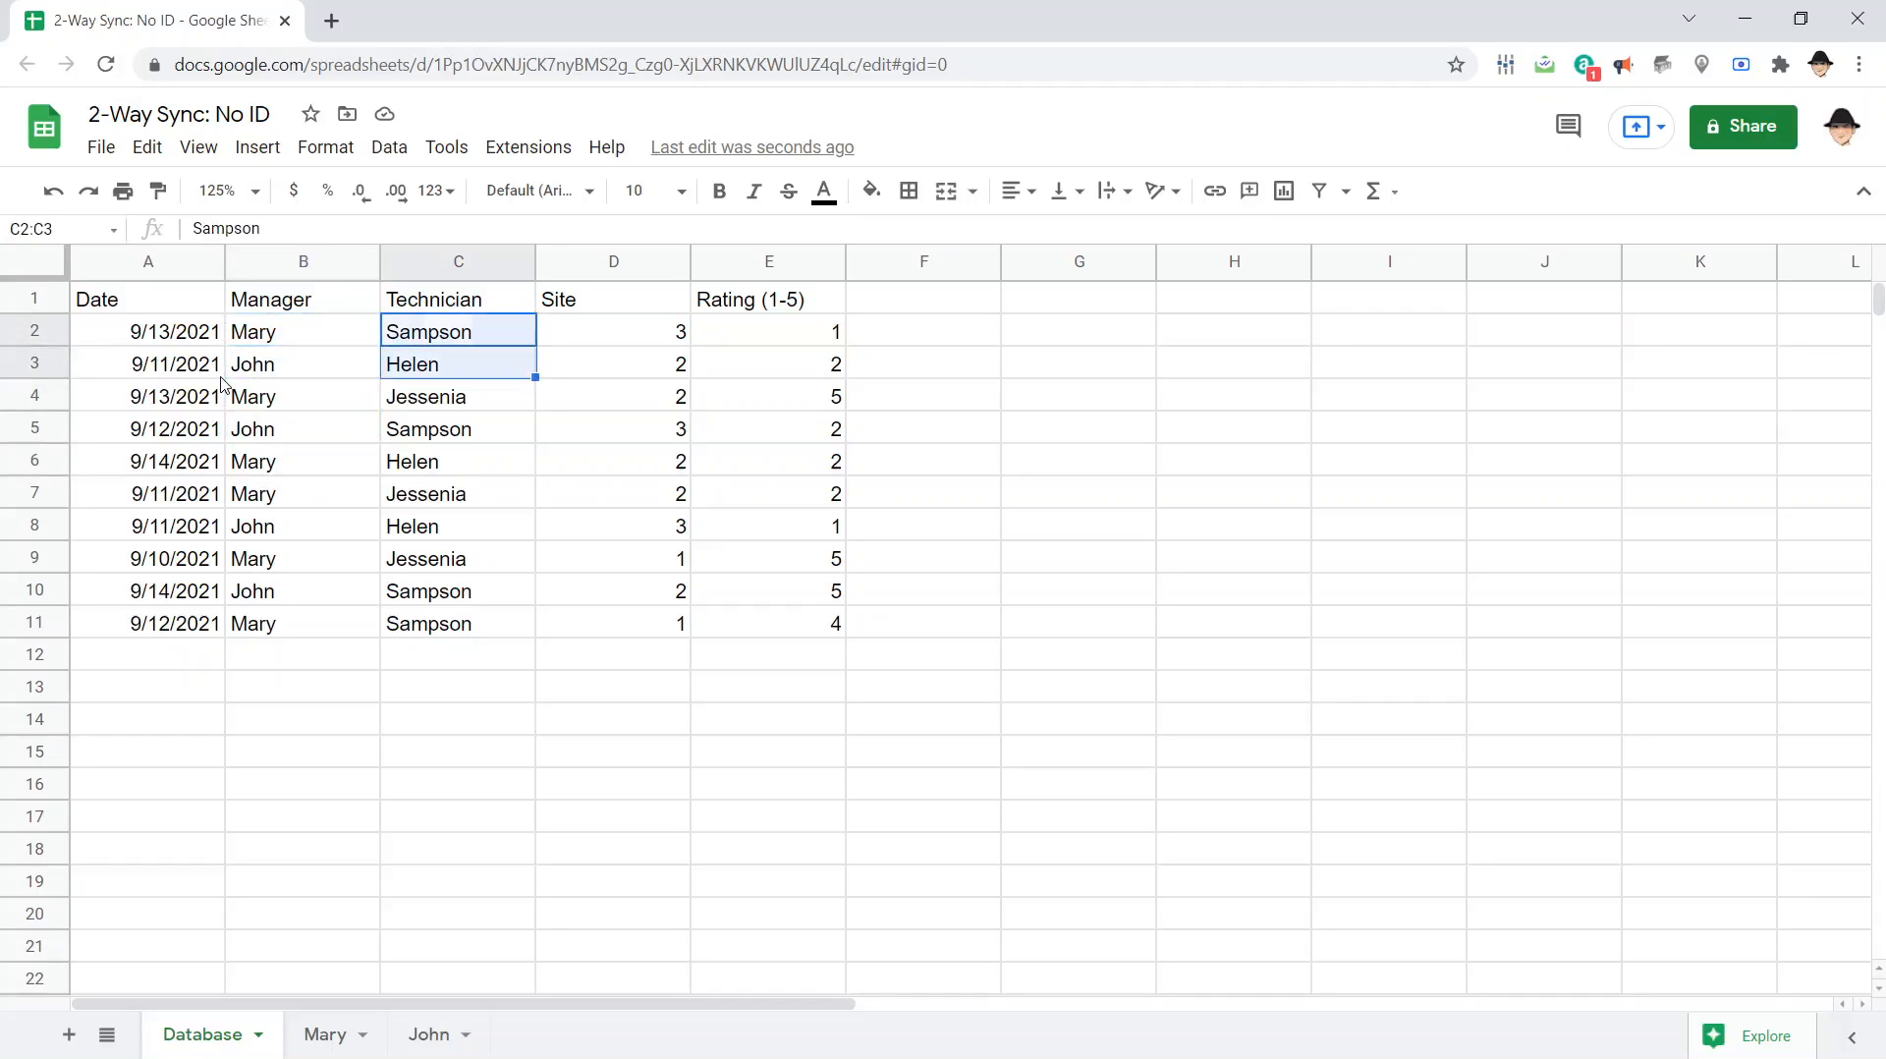
{"action": "left_click", "coordinate": [458, 397]}
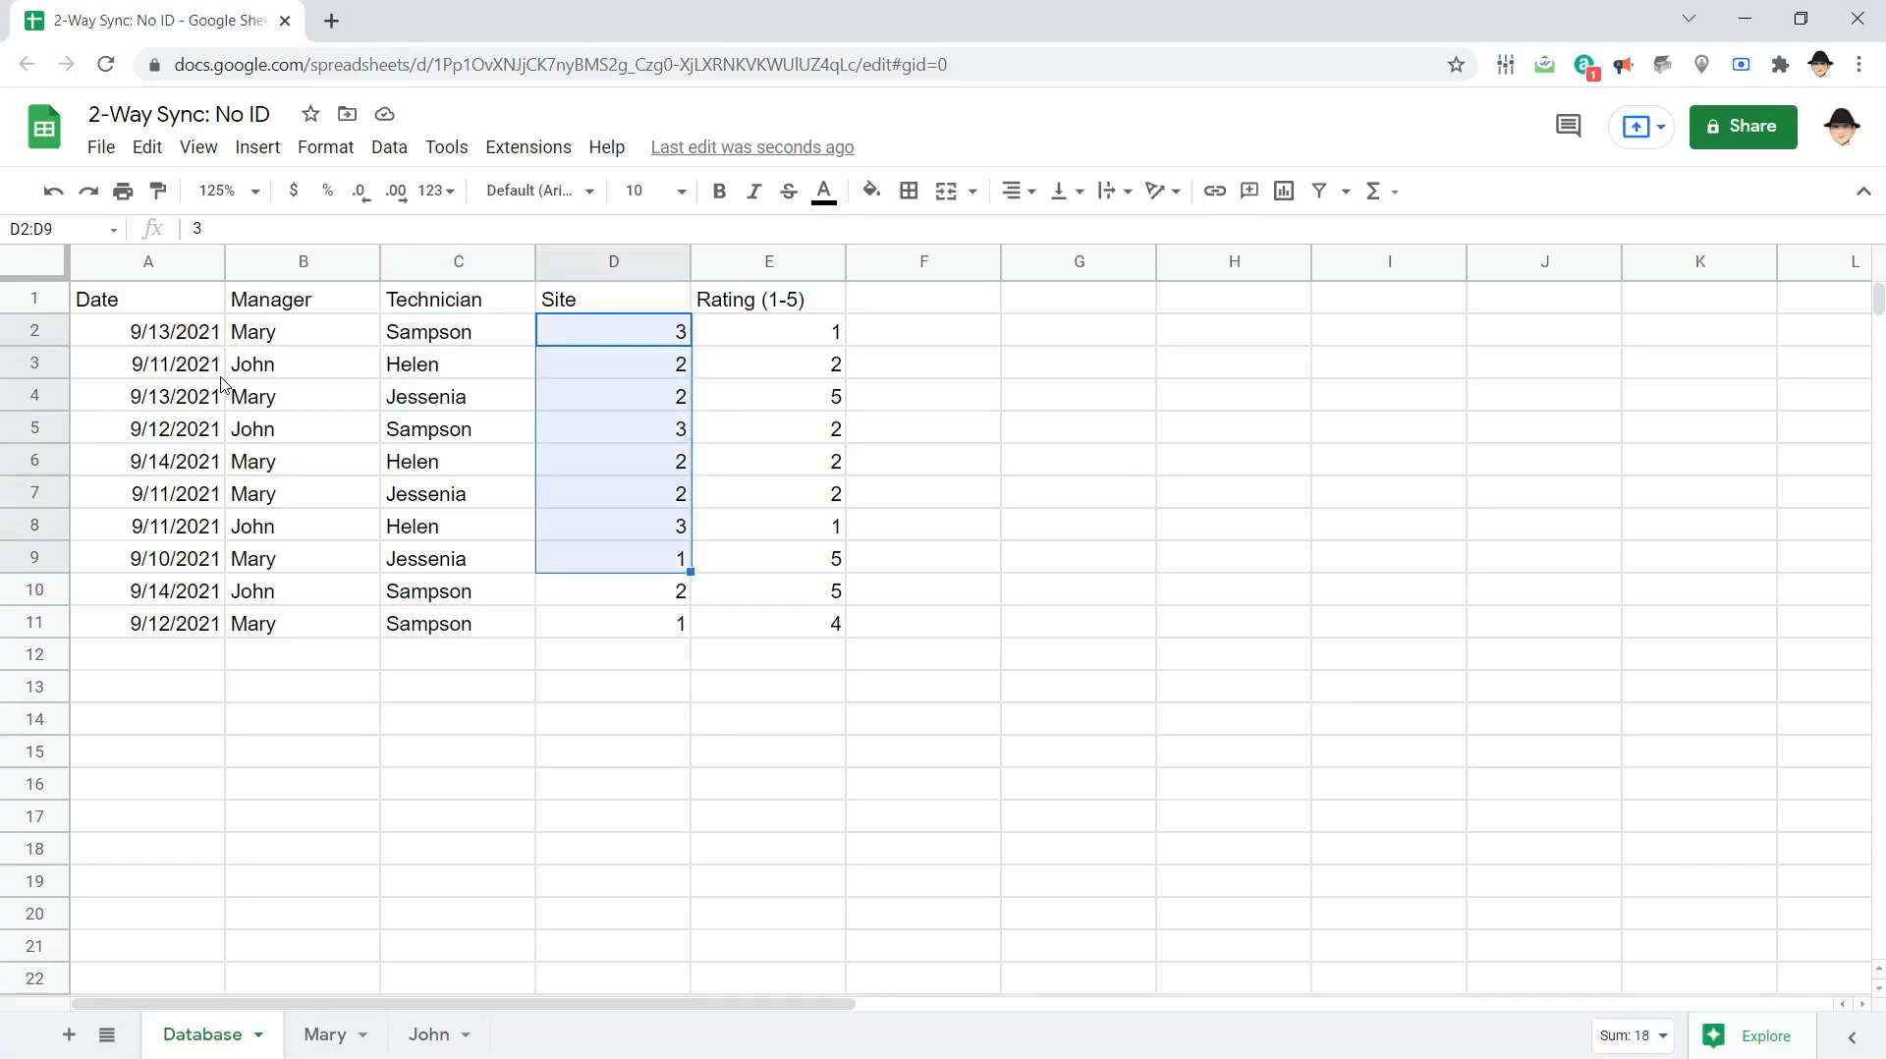
{"action": "left_click", "coordinate": [769, 330]}
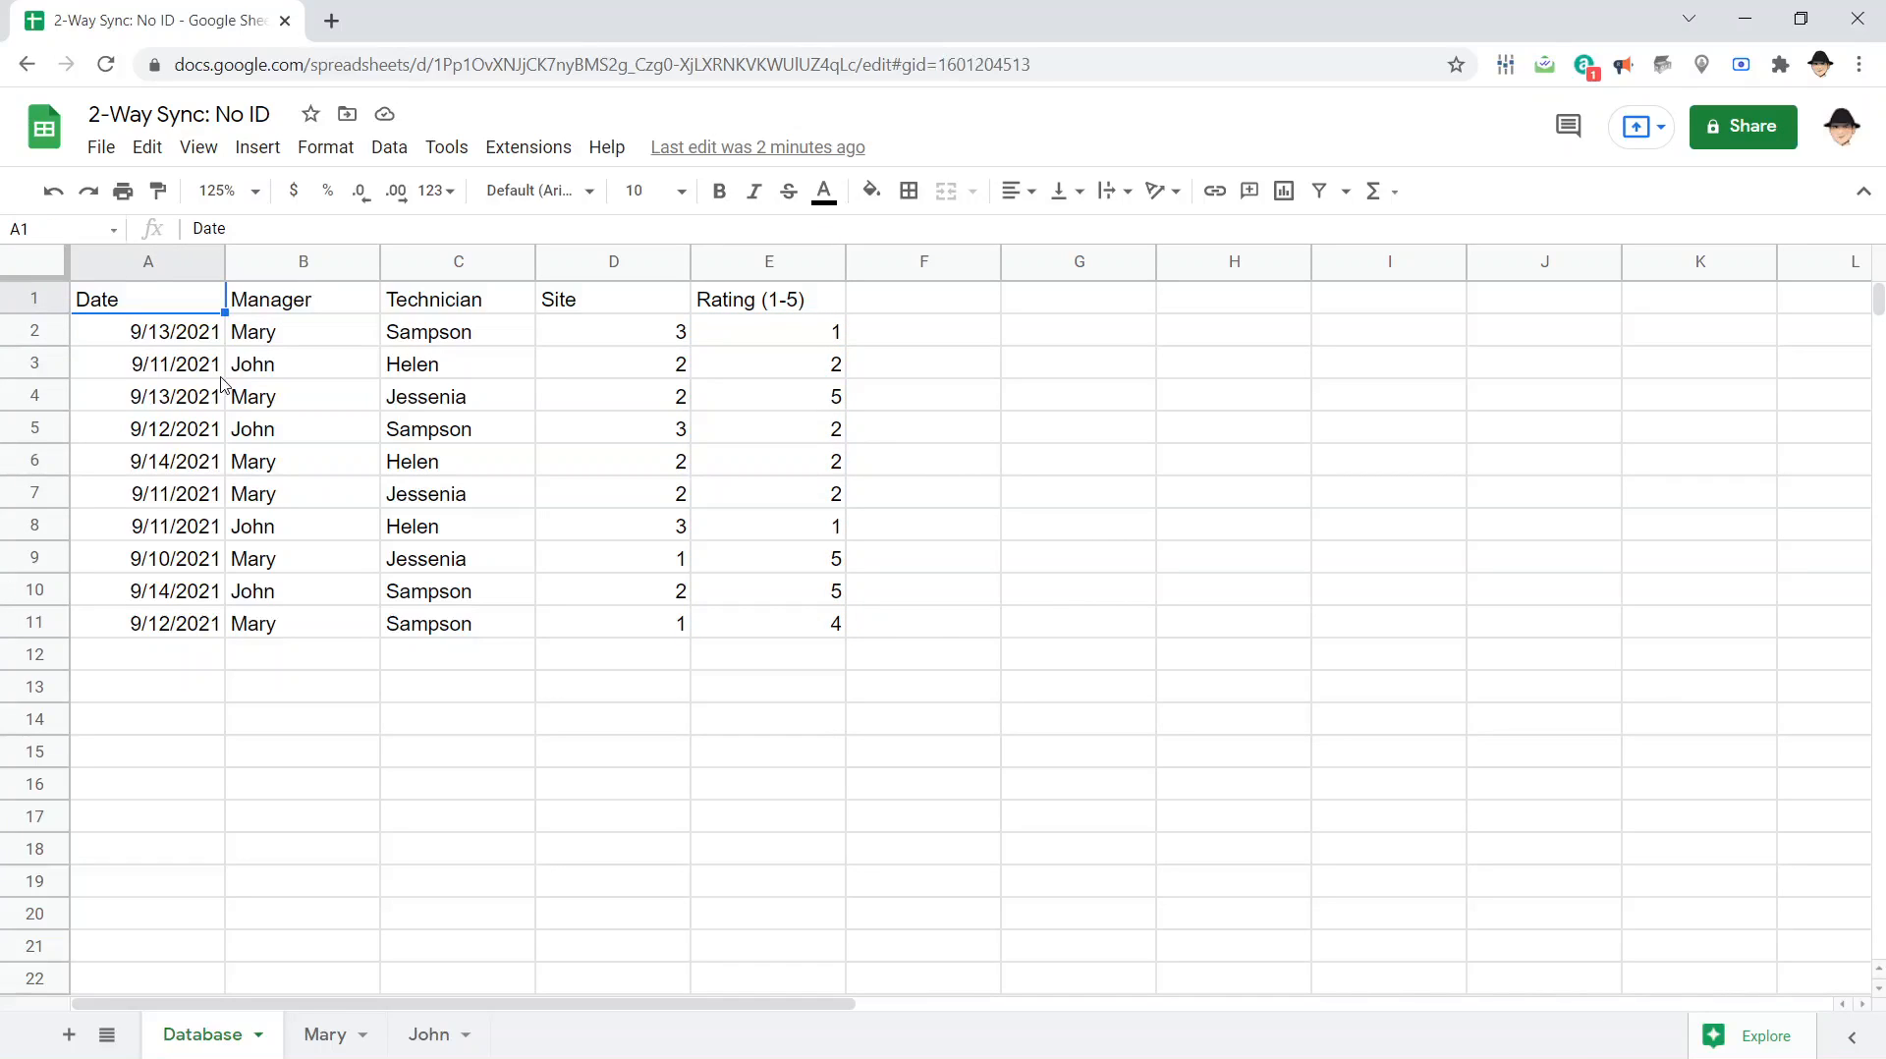
{"action": "left_click", "coordinate": [324, 1033]}
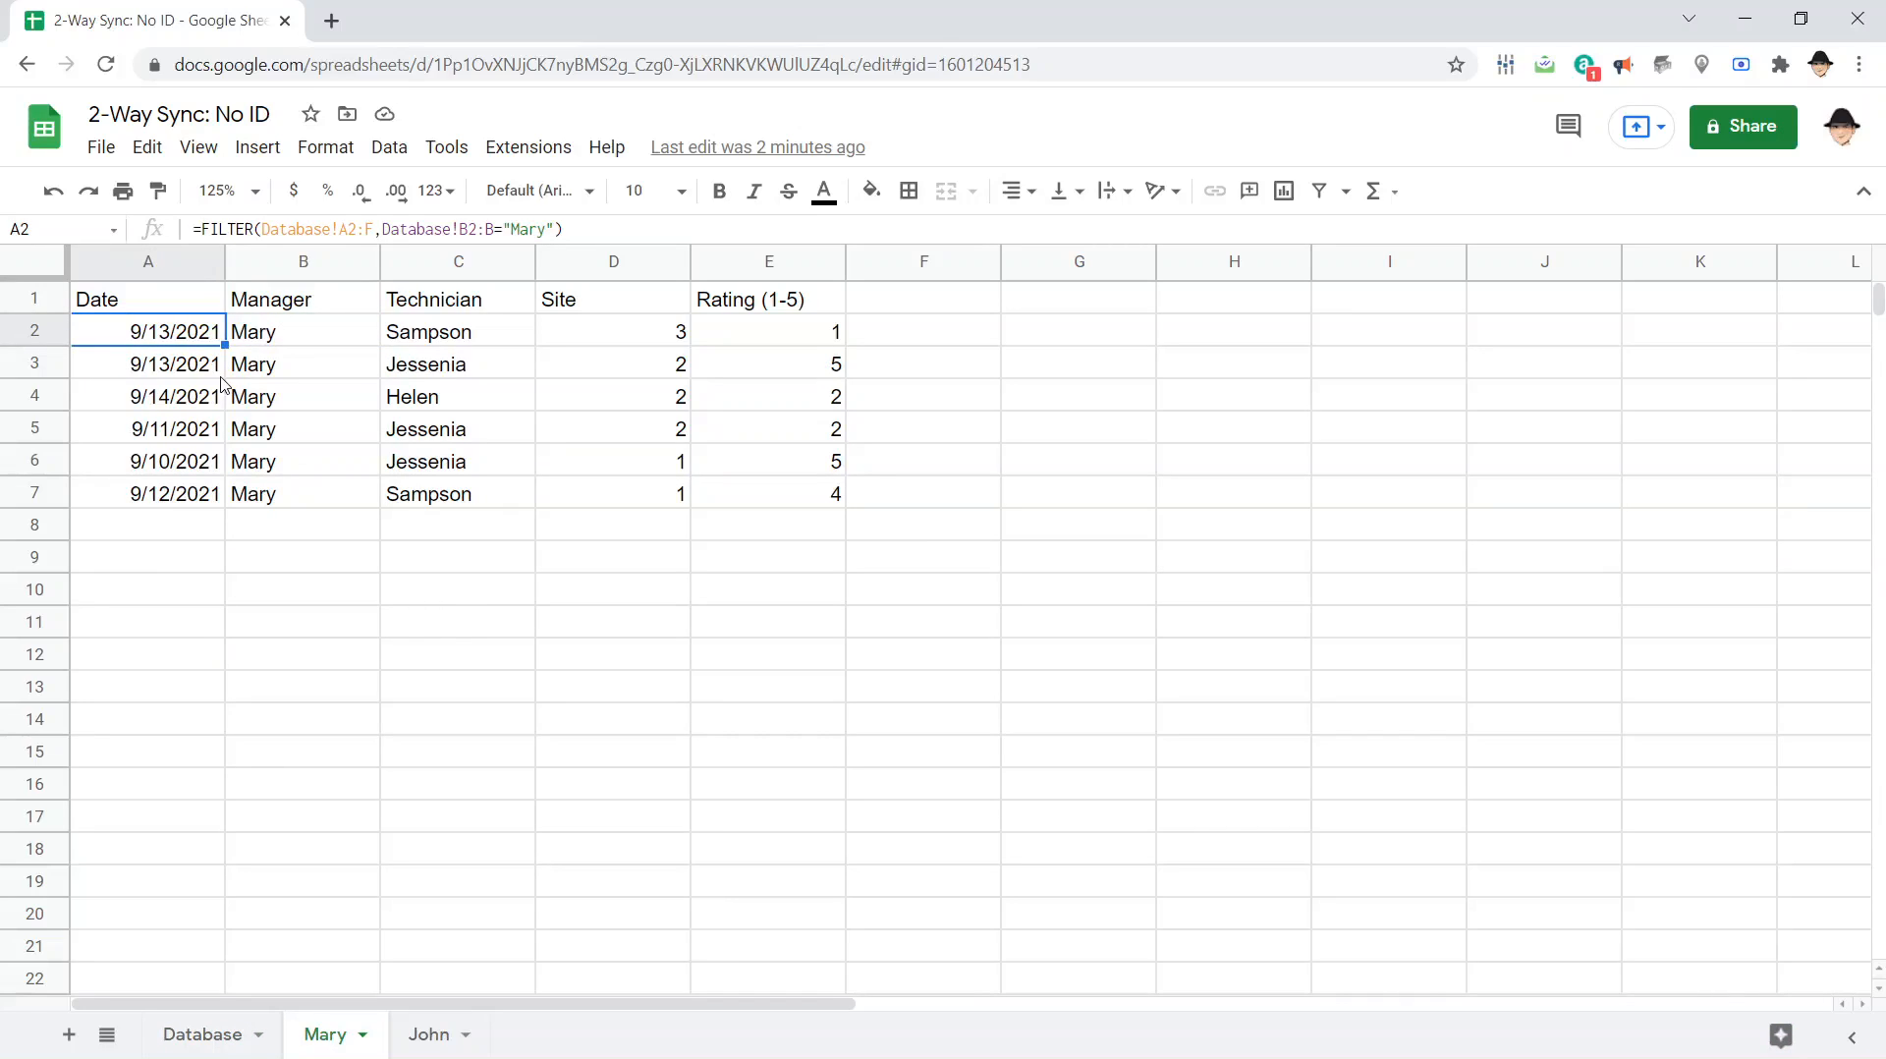
{"action": "left_click", "coordinate": [203, 1033]}
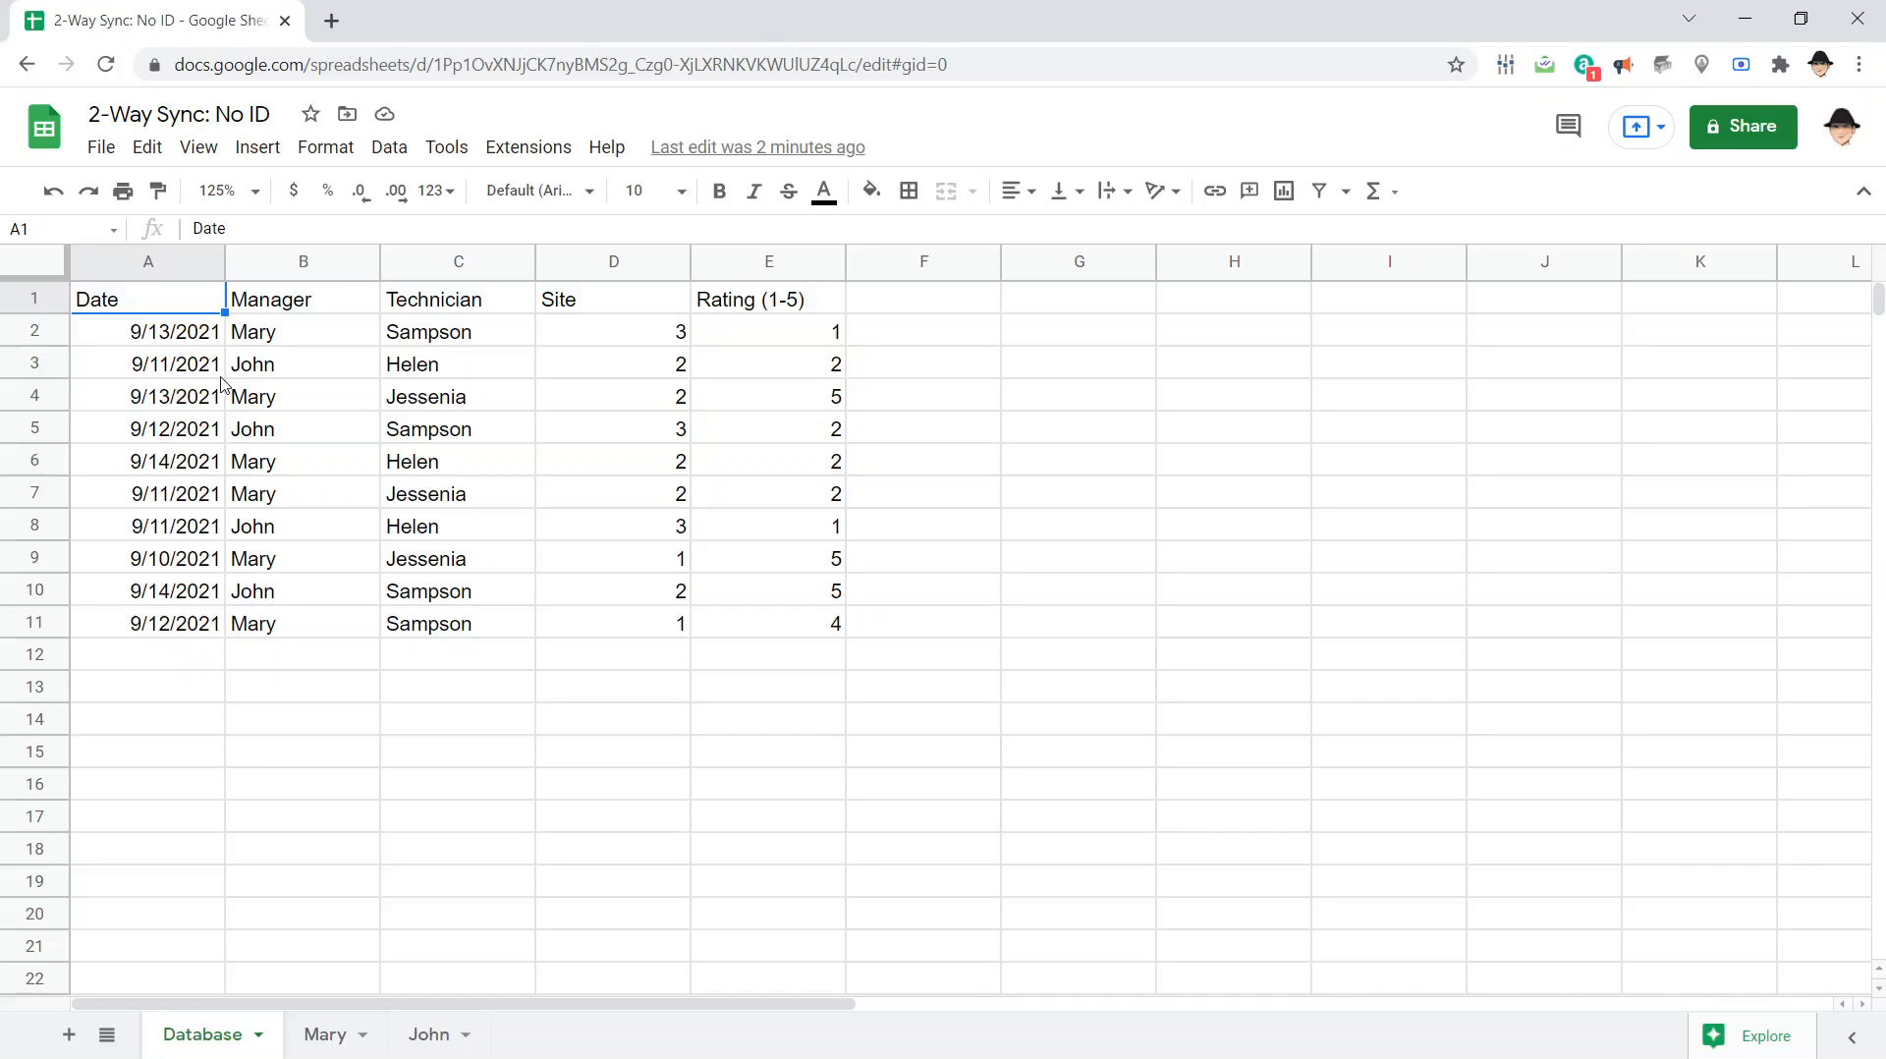
{"action": "mouse_move", "coordinate": [527, 147]}
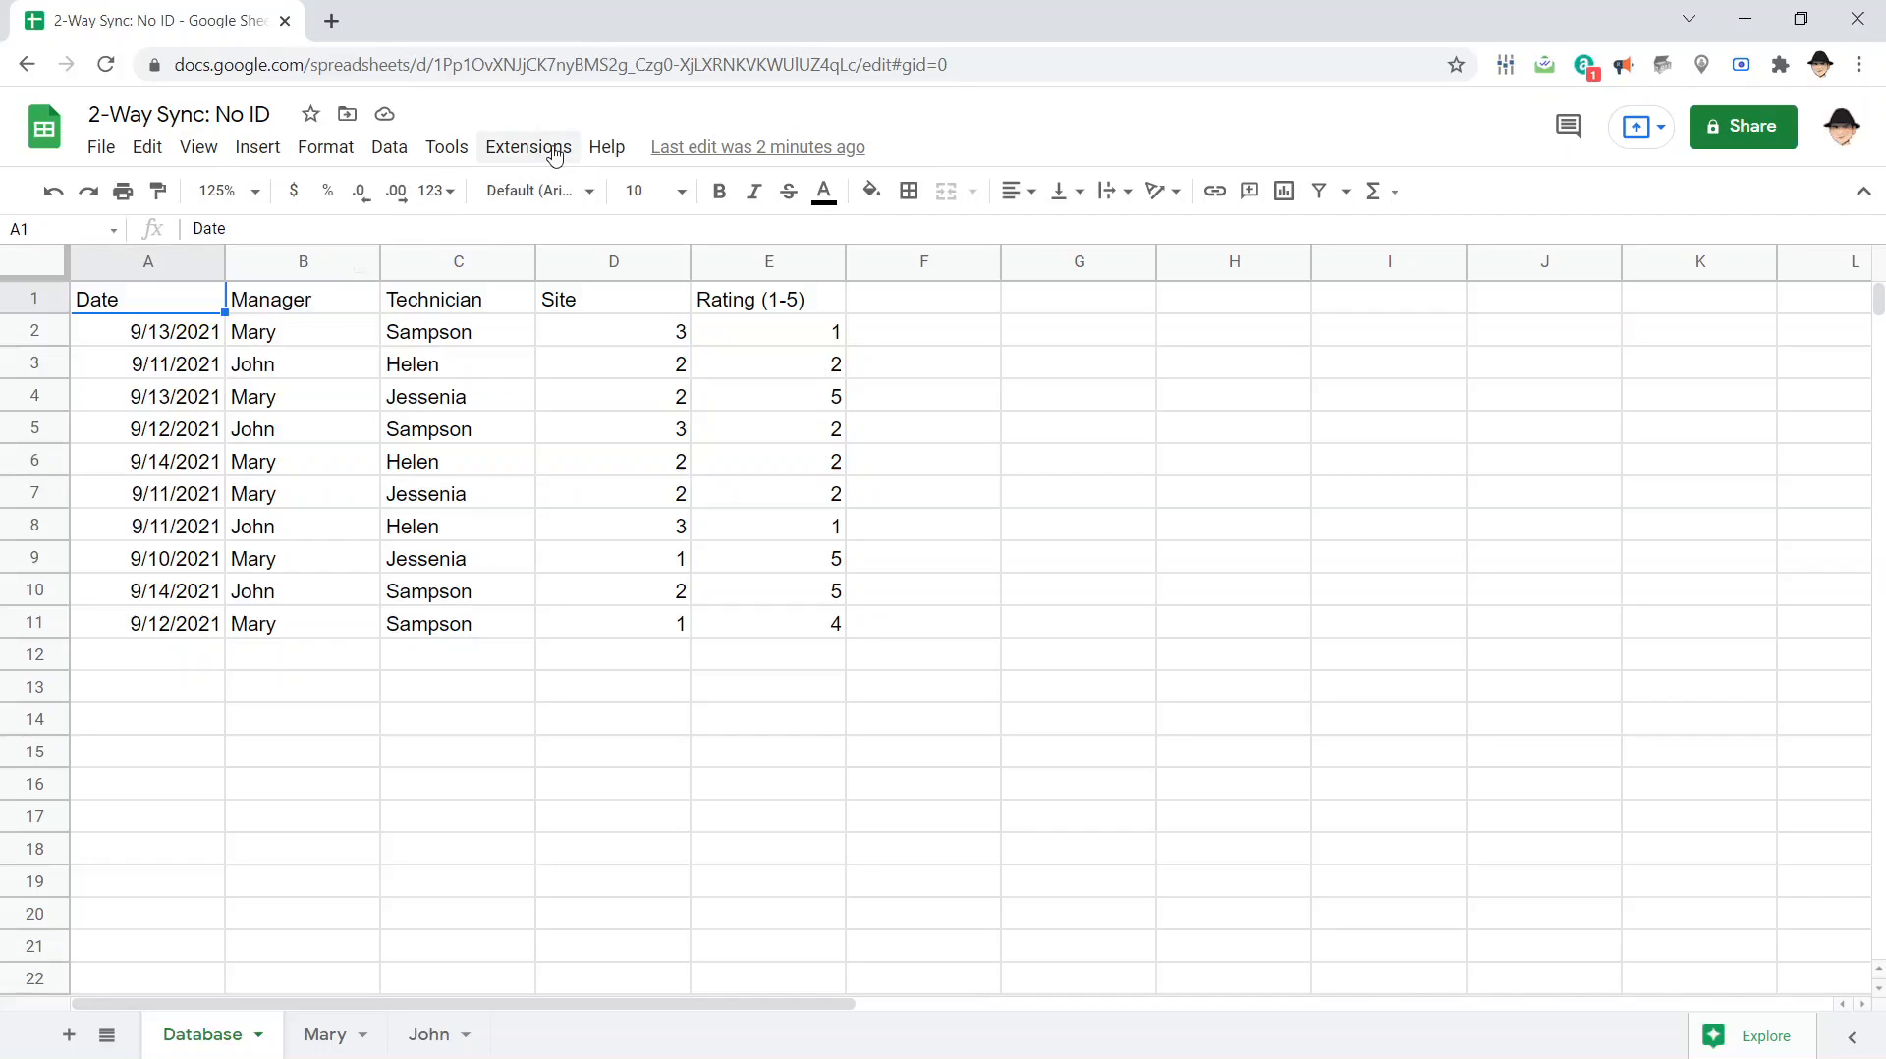
Launch the spreadsheet's Apps Script project and review the first Database record before showing the Mary sheet
{"action": "left_click", "coordinate": [527, 147]}
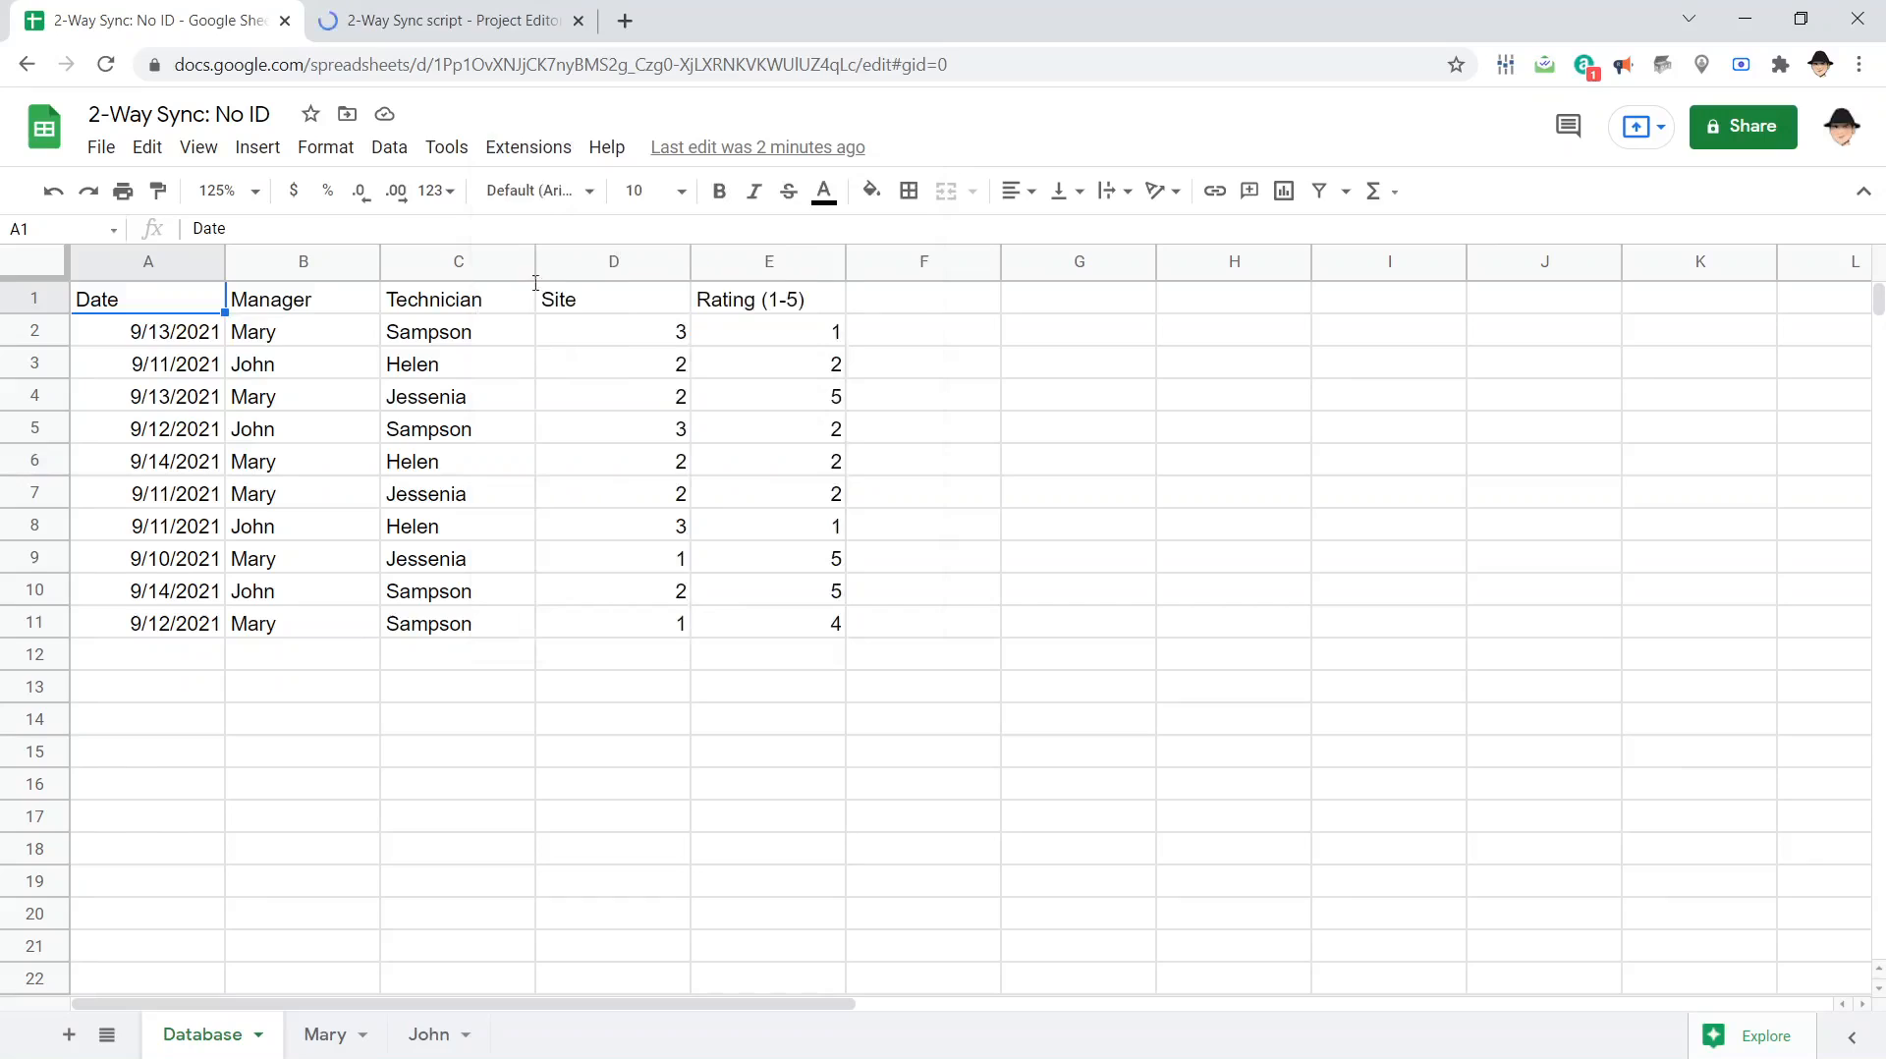
{"action": "mouse_move", "coordinate": [523, 442]}
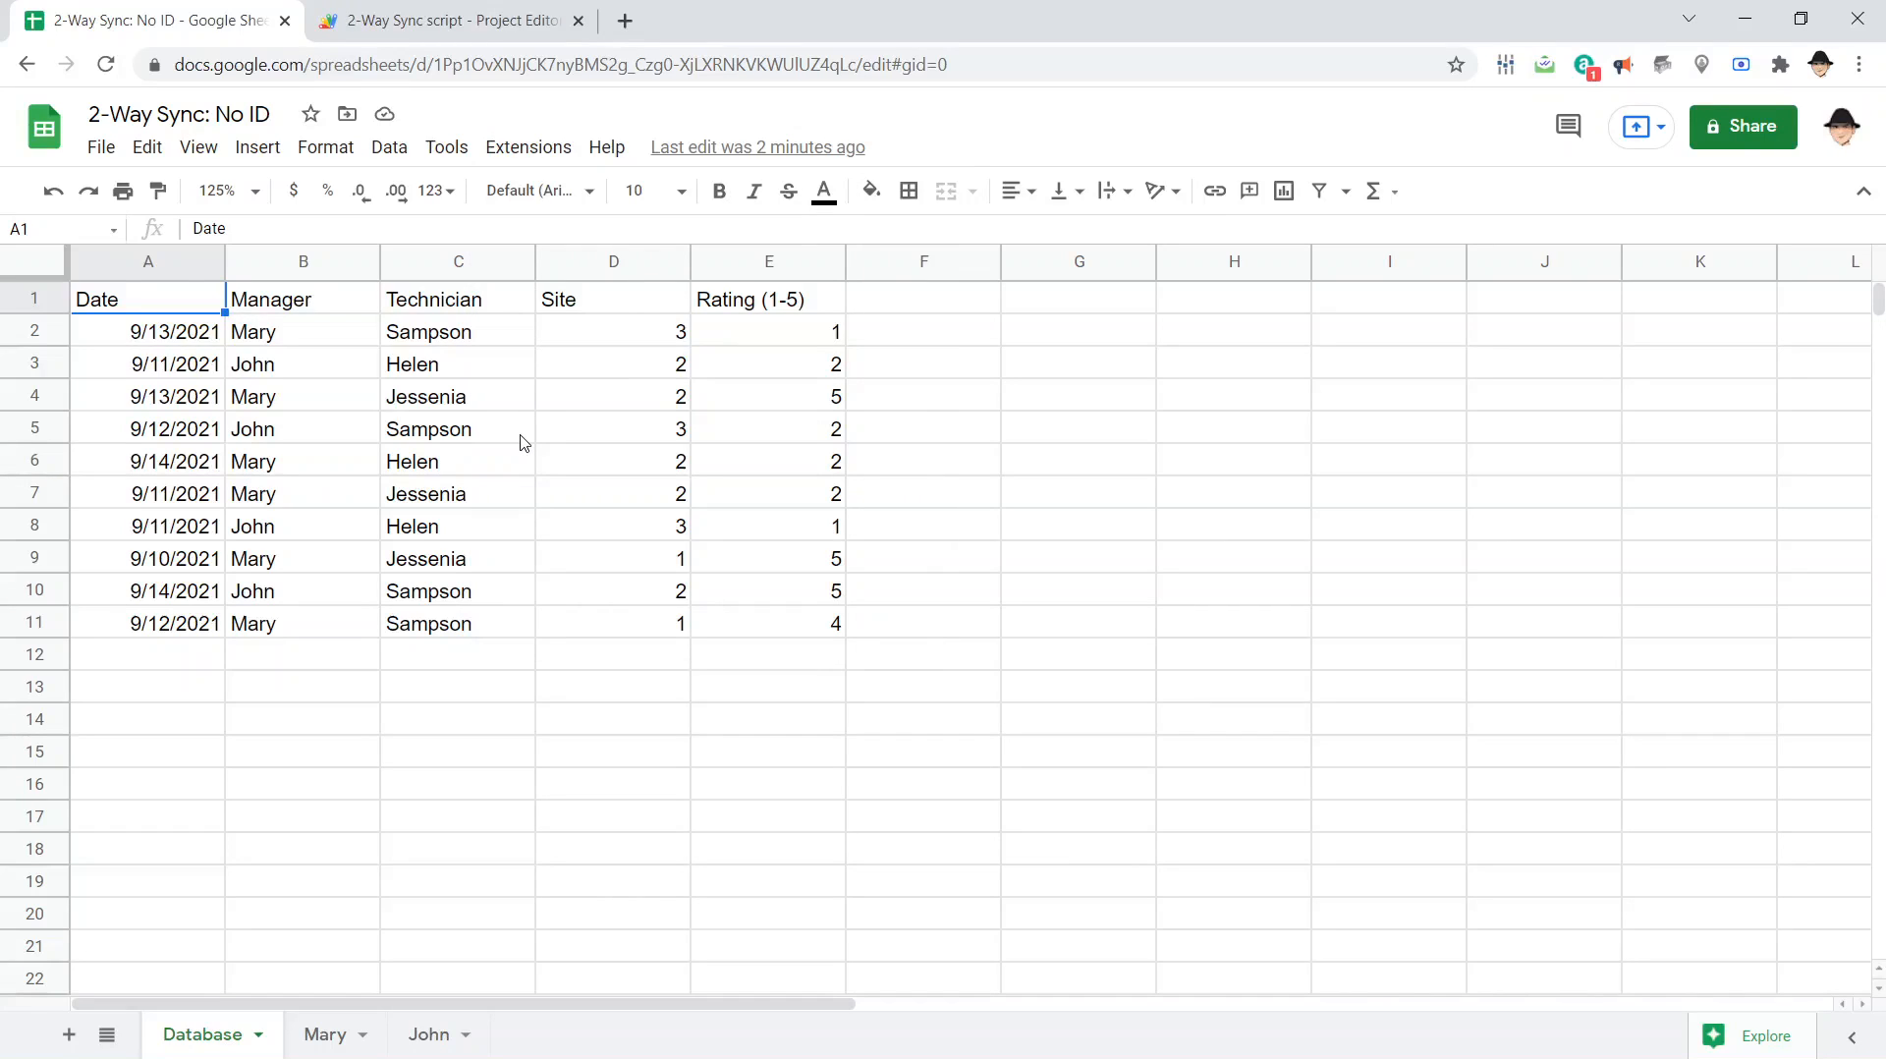
{"action": "left_click", "coordinate": [458, 299]}
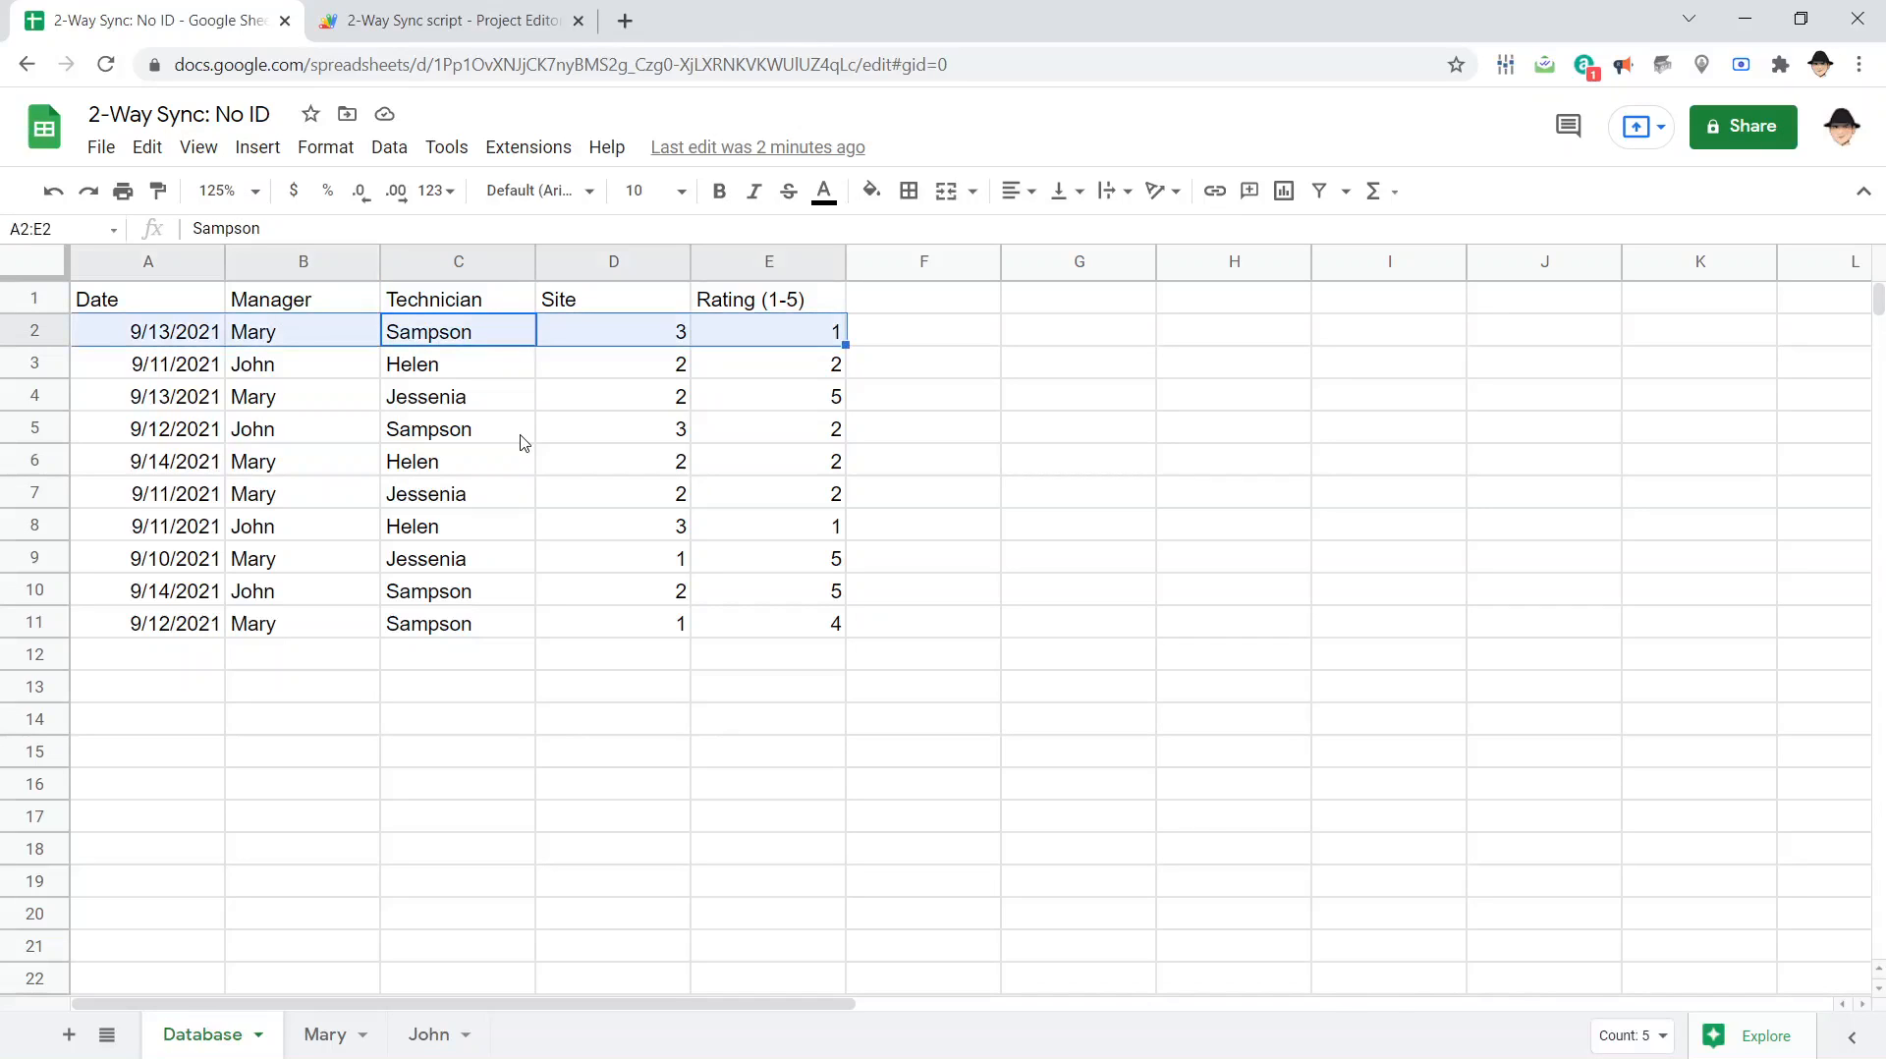
{"action": "left_click", "coordinate": [302, 330]}
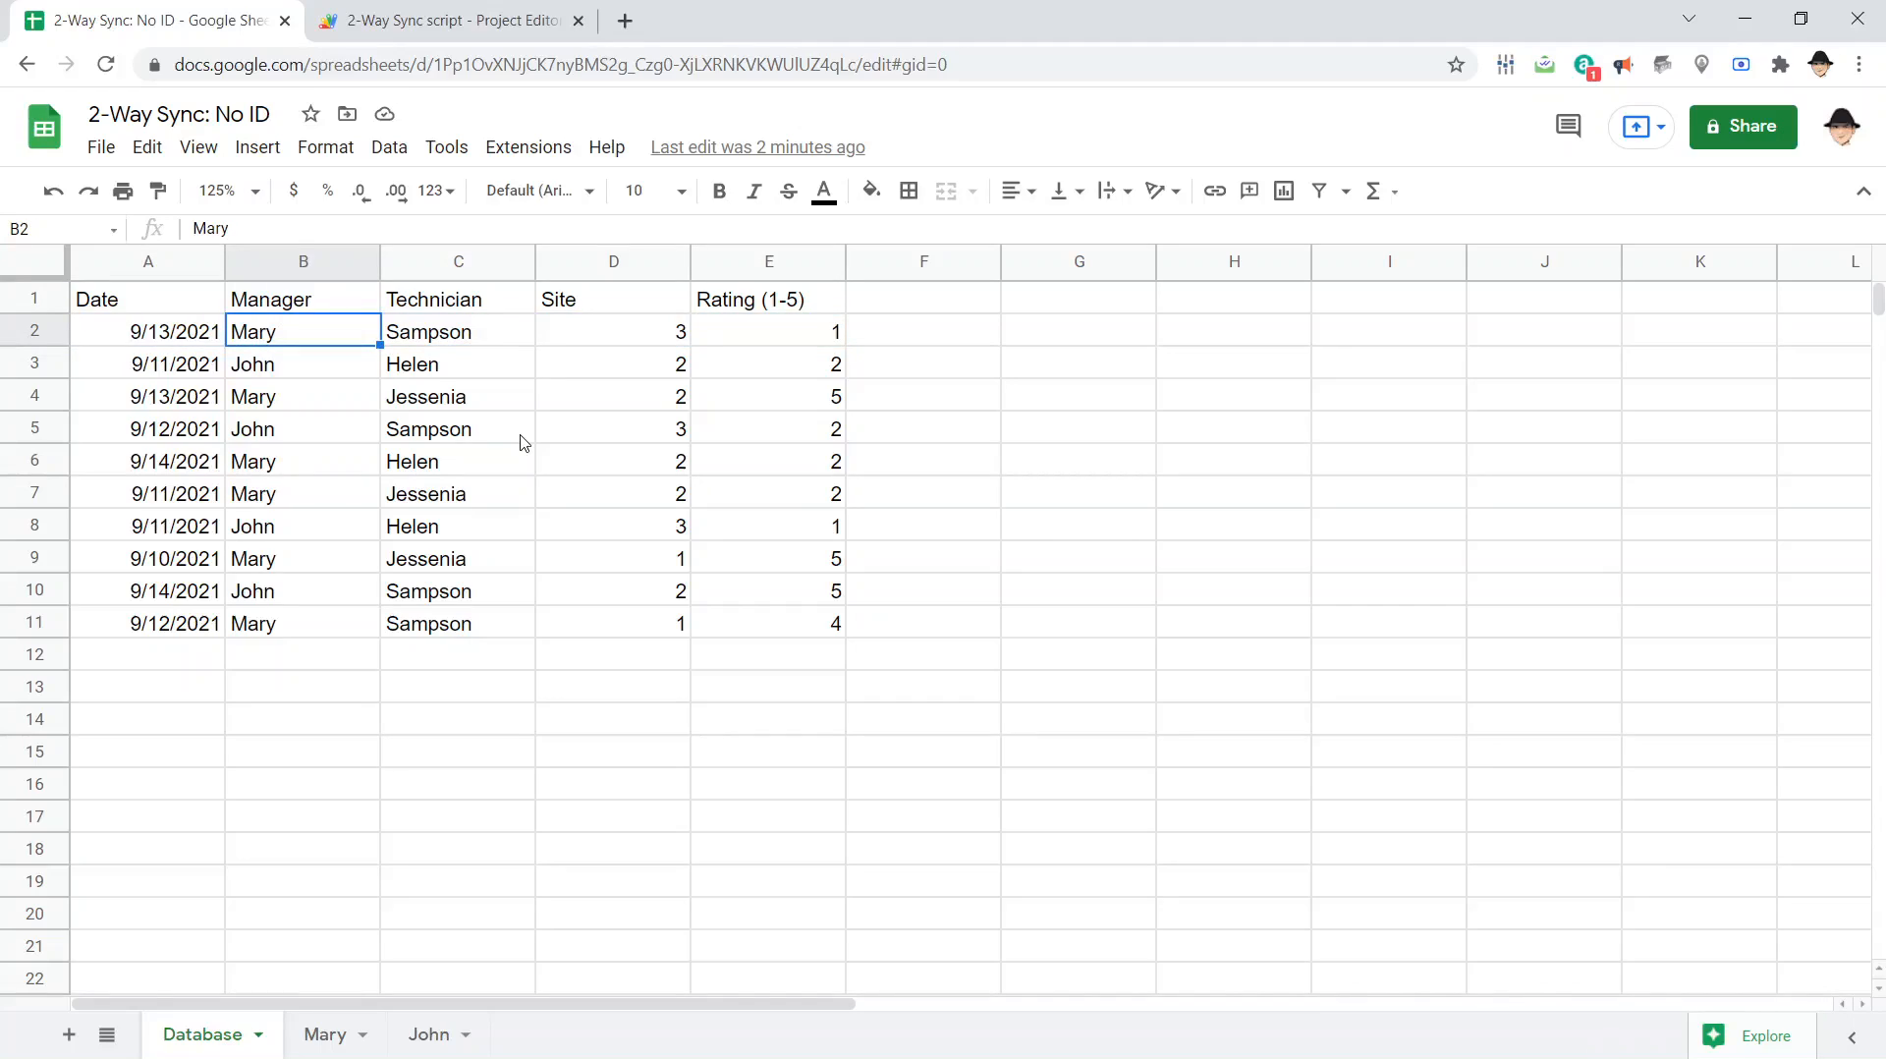
{"action": "left_click", "coordinate": [325, 1034]}
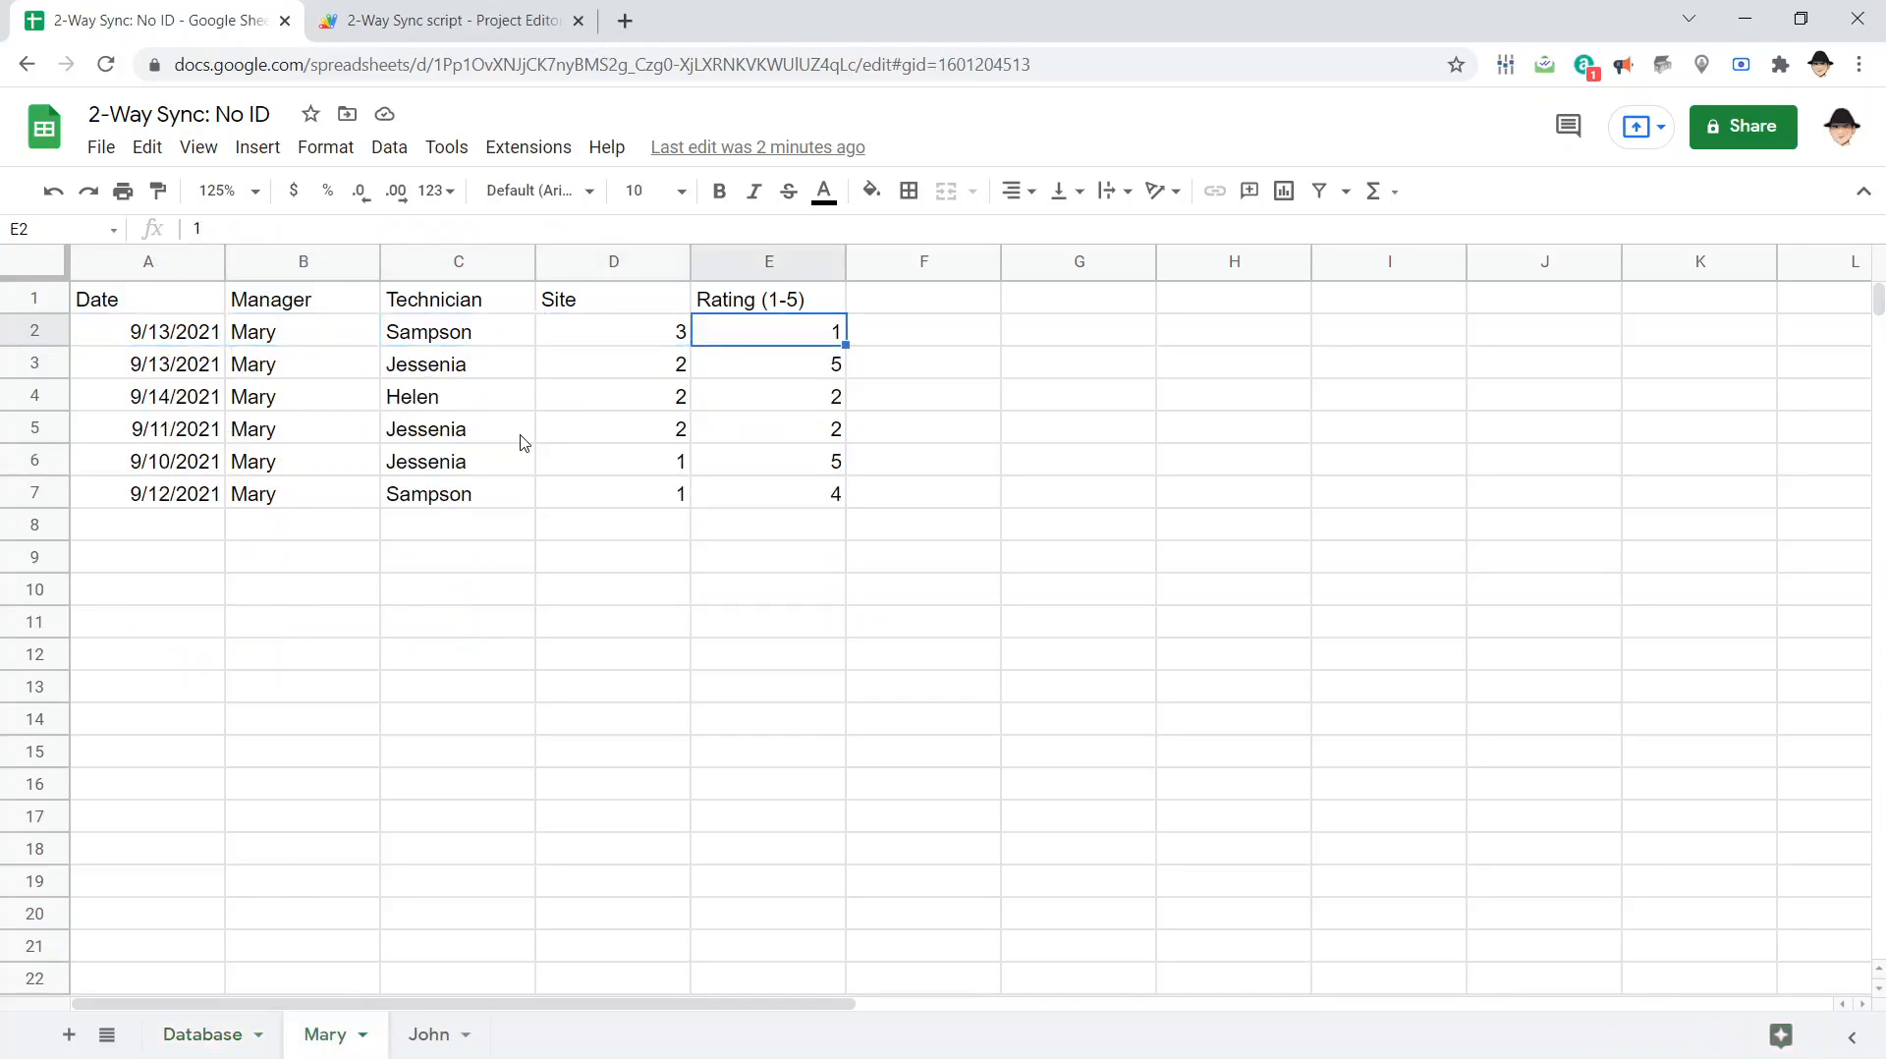
Inspect row 3's Site and rating on Mary, start a =join formula and abandon it
{"action": "left_click", "coordinate": [614, 364]}
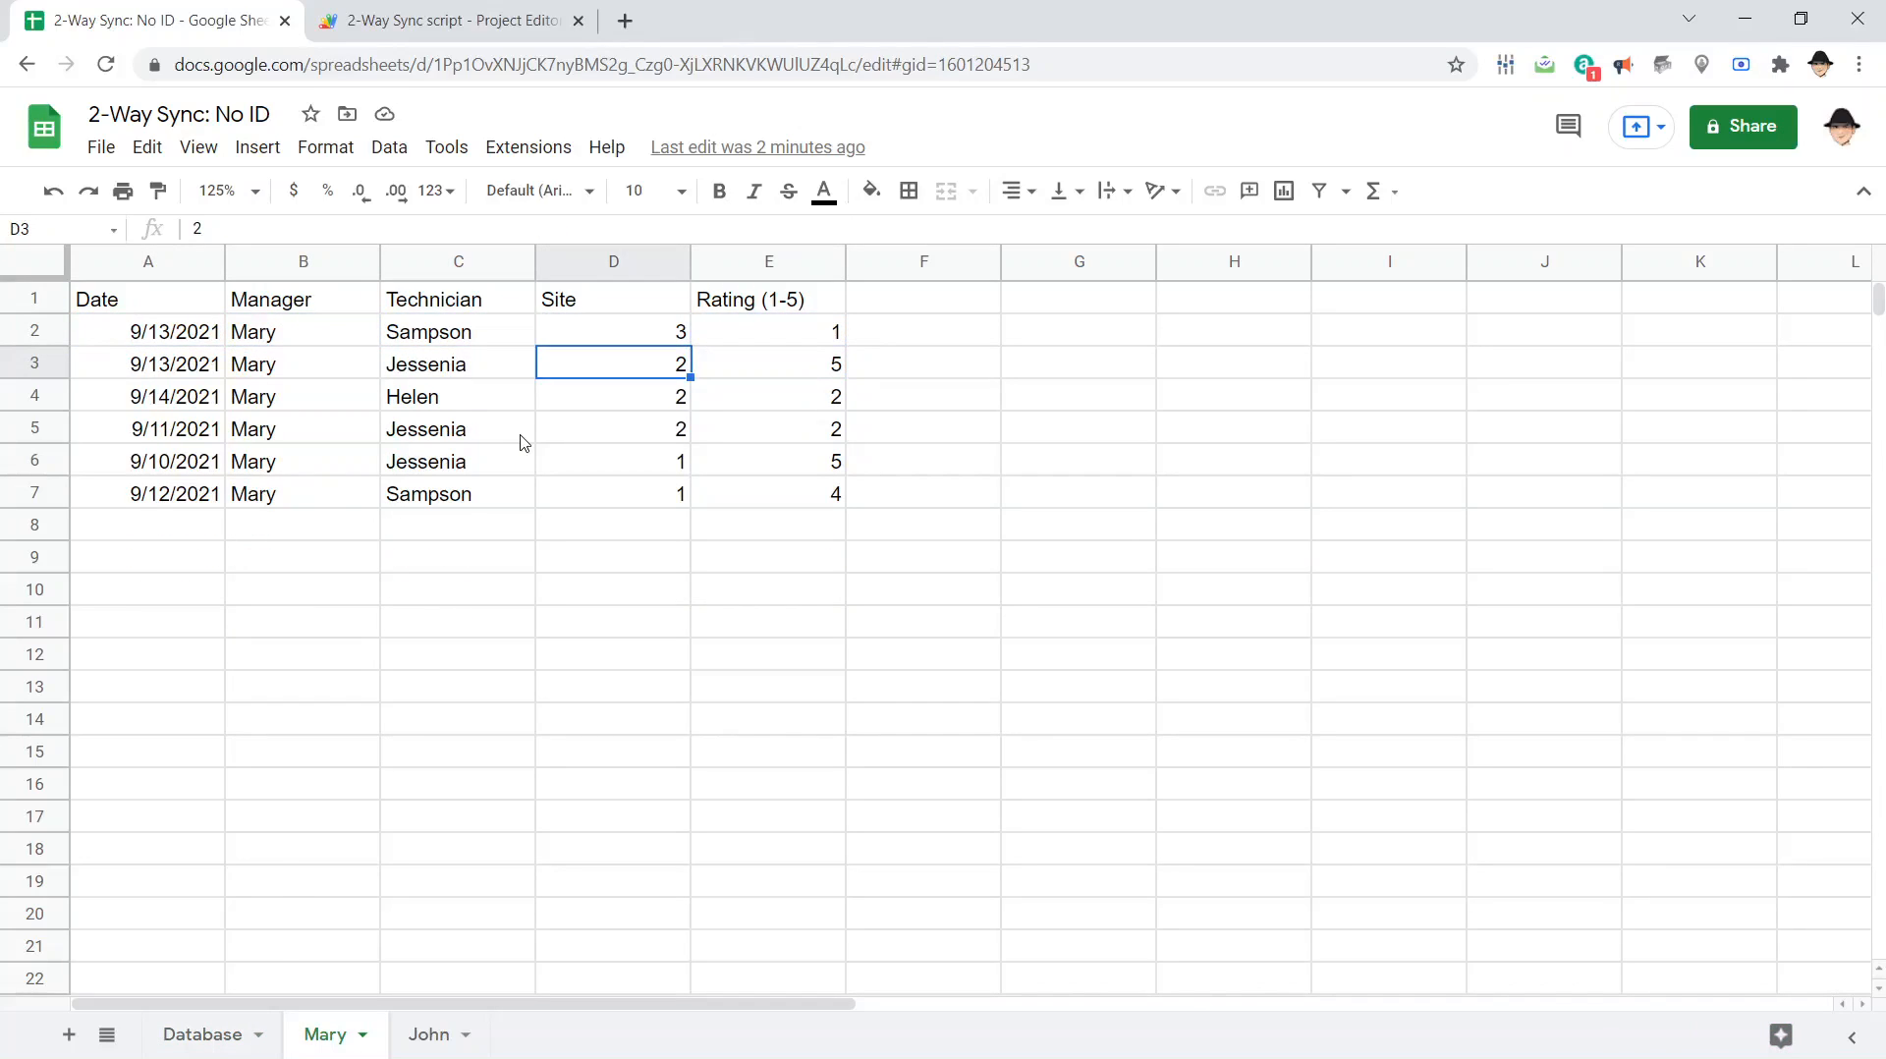
{"action": "left_click", "coordinate": [768, 364]}
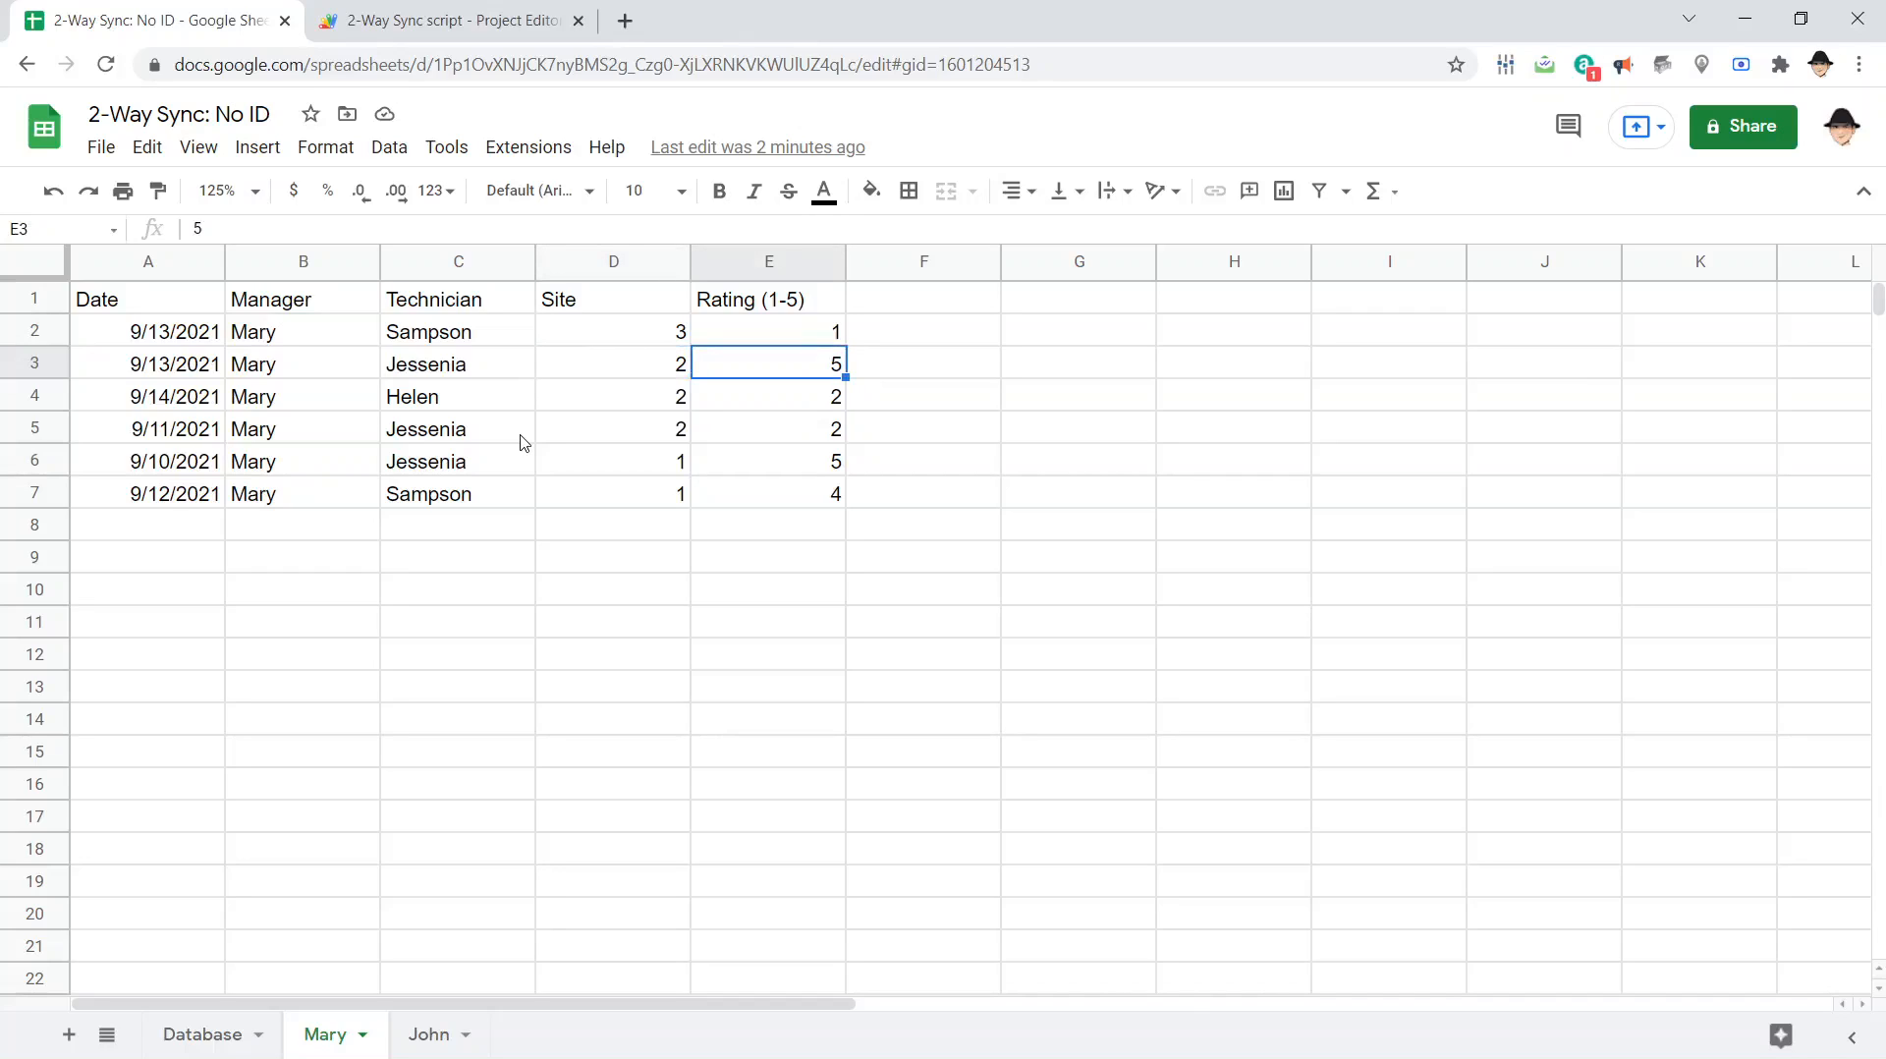
{"action": "type", "text": "=join"}
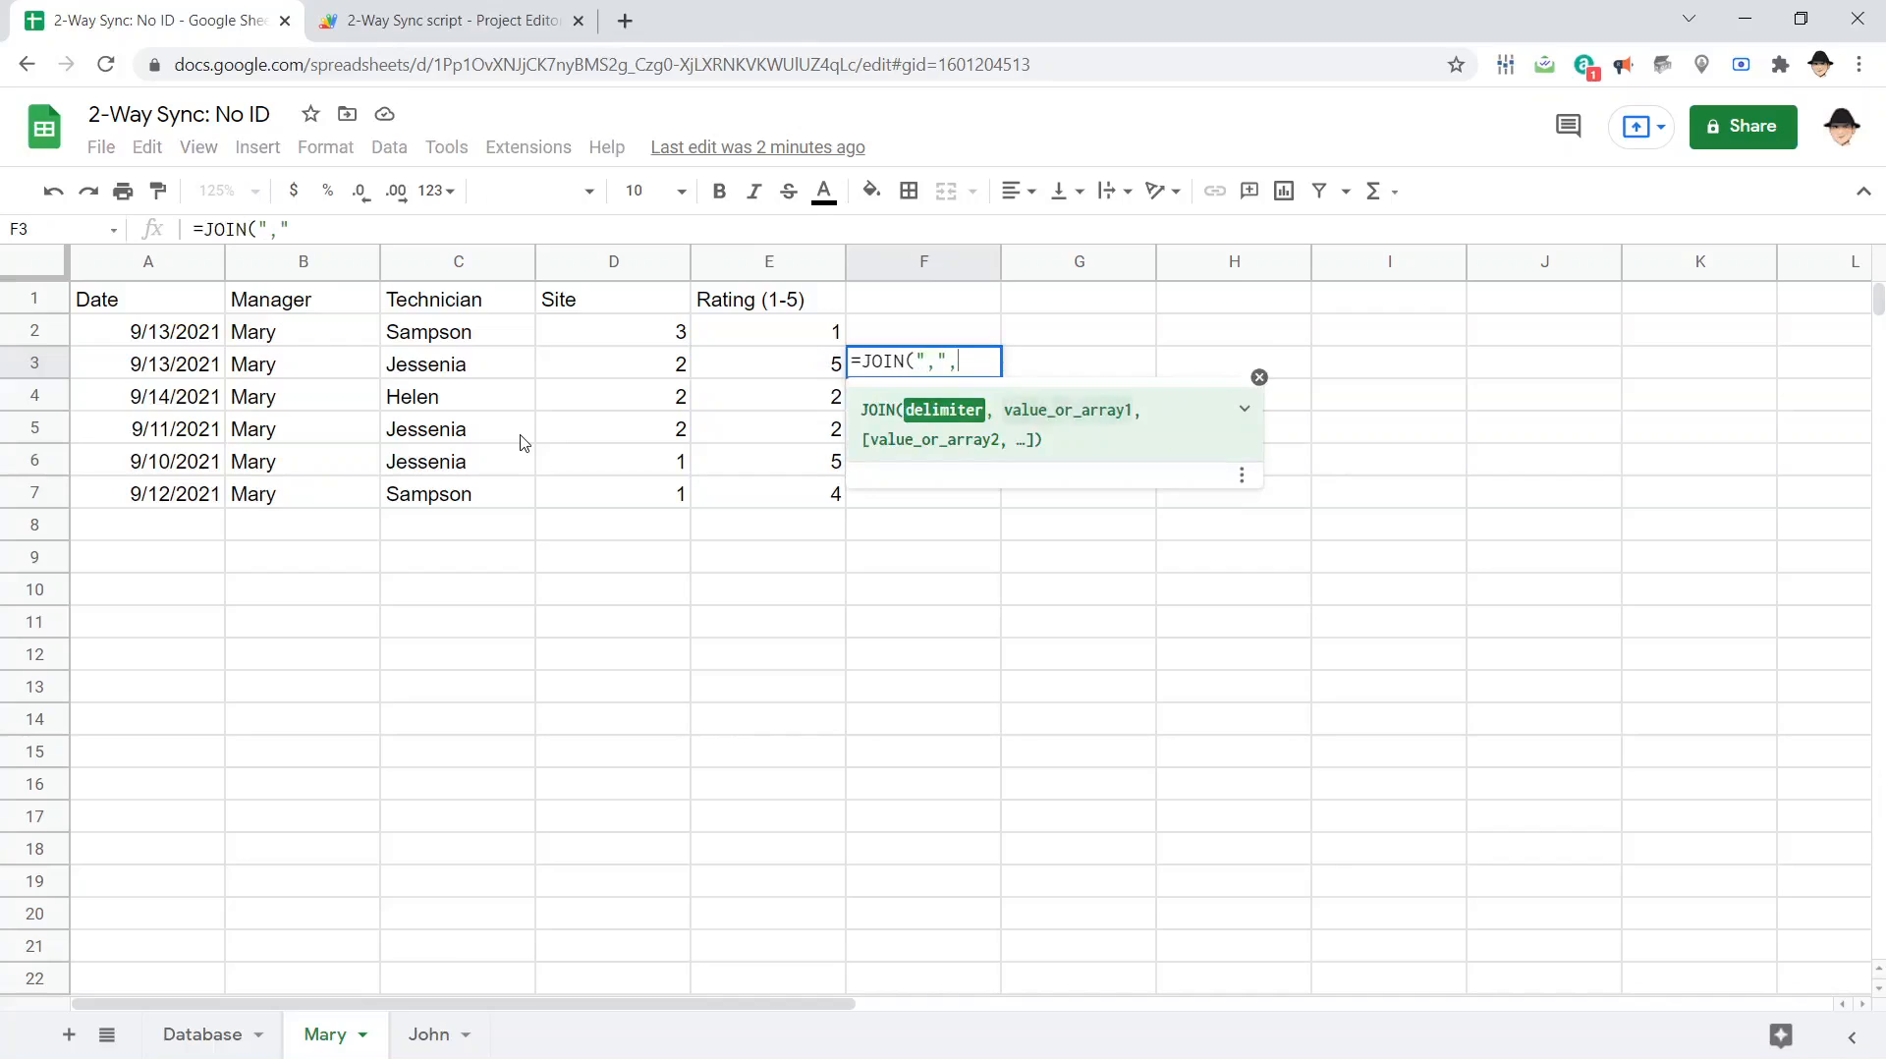
{"action": "key", "text": "enter"}
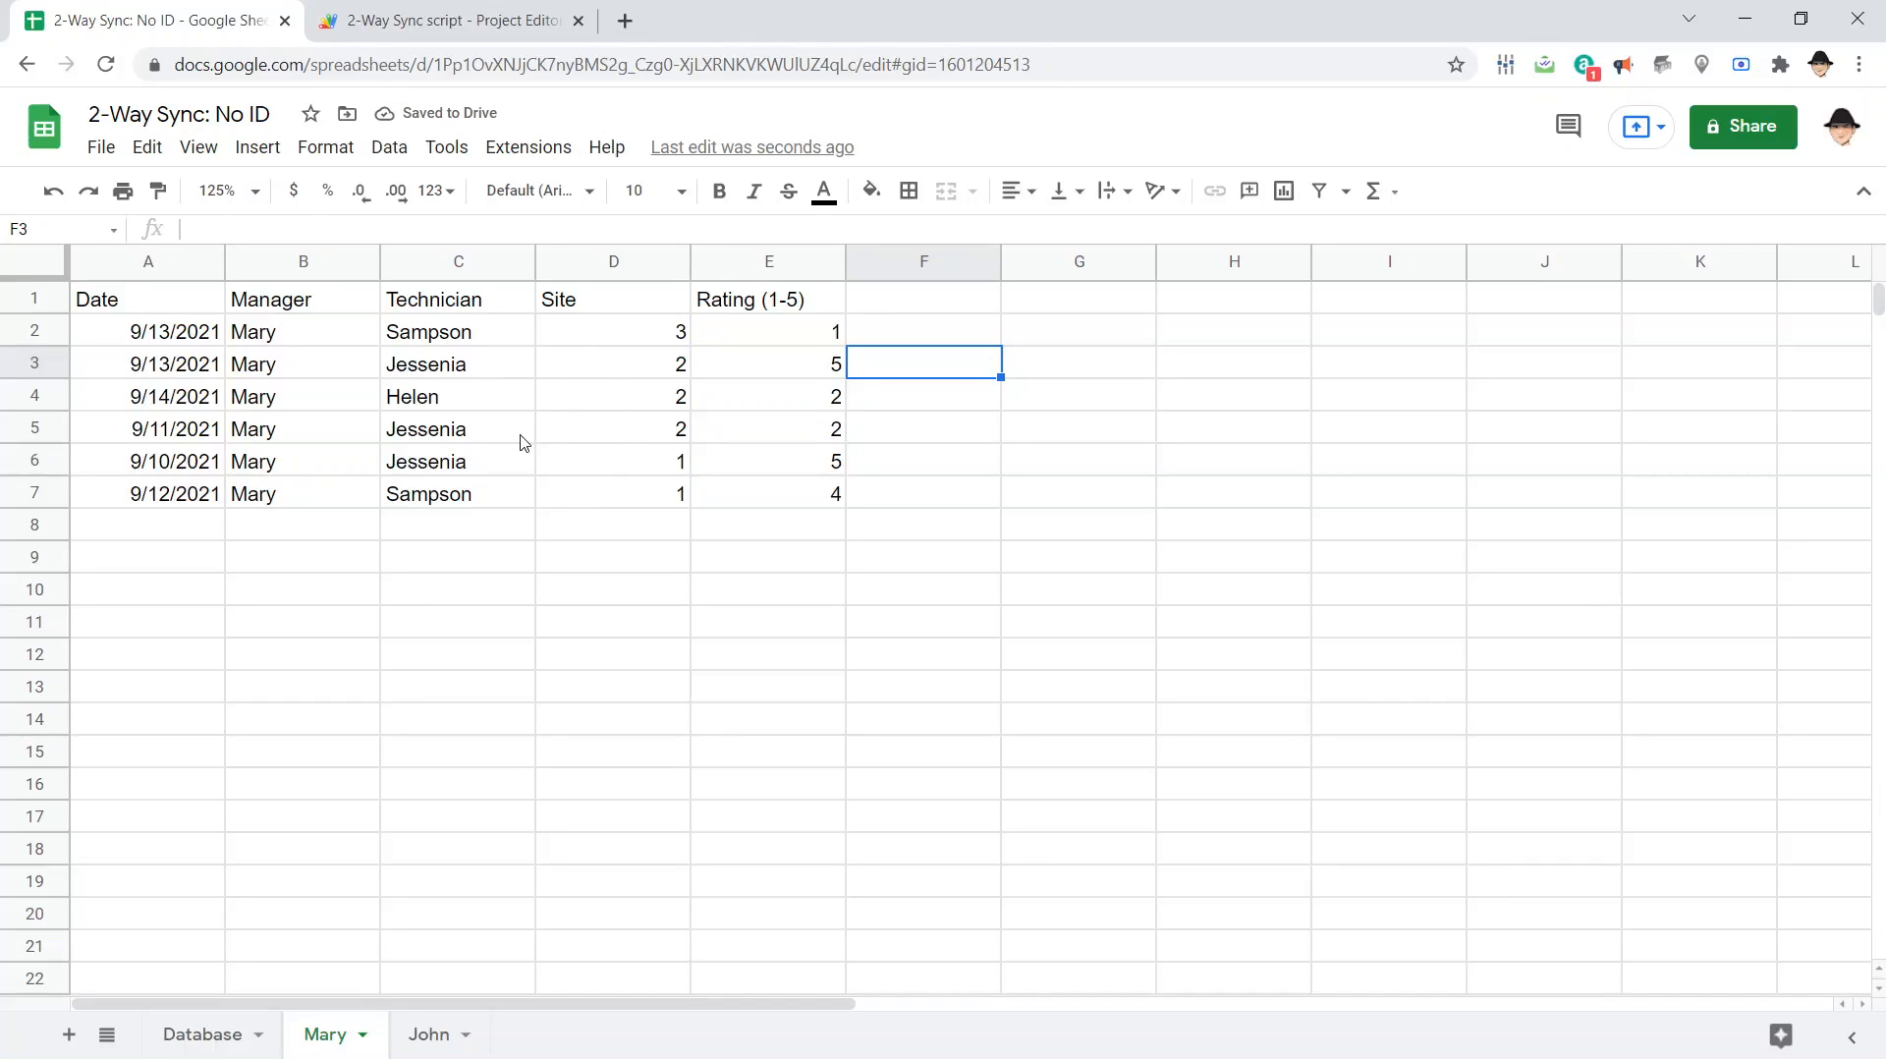
On Database, enter =JOIN(",",A4:E4) in F4 to combine row 4 into one string, then return to the script
{"action": "left_click", "coordinate": [203, 1036]}
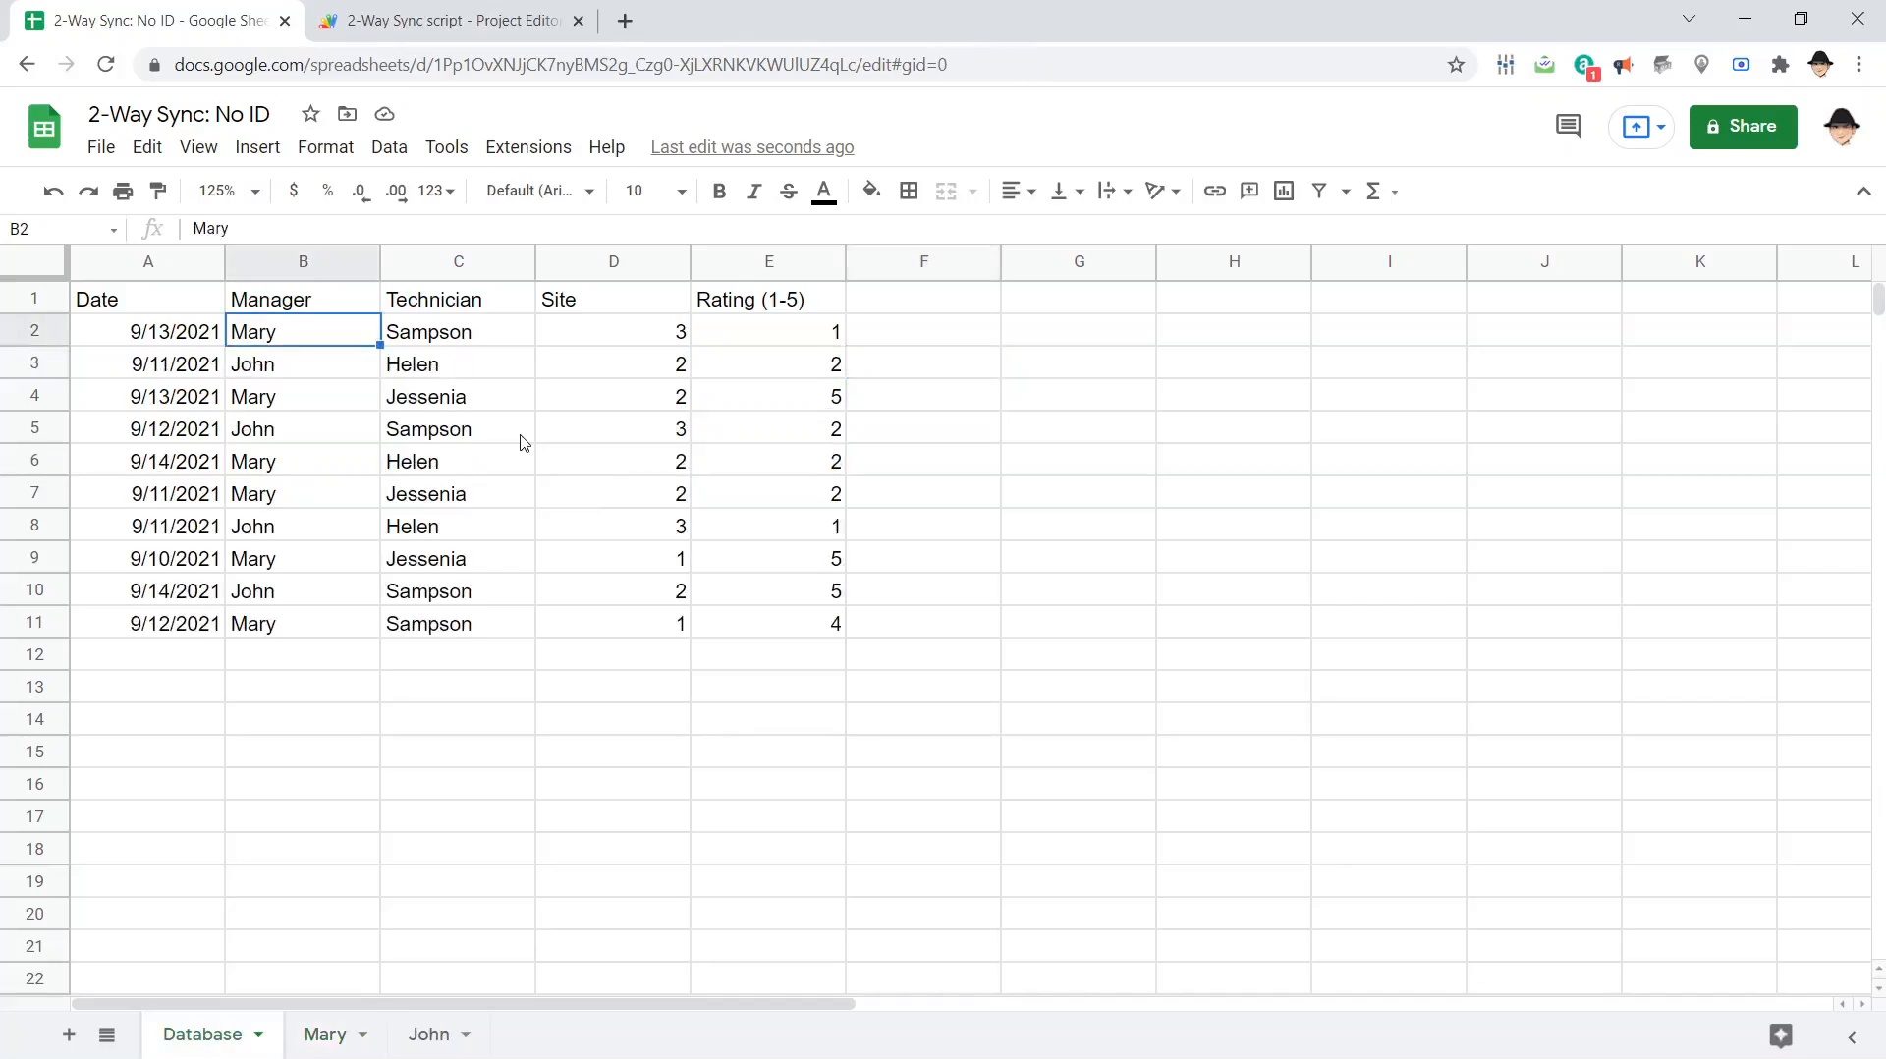
{"action": "left_click", "coordinate": [924, 395]}
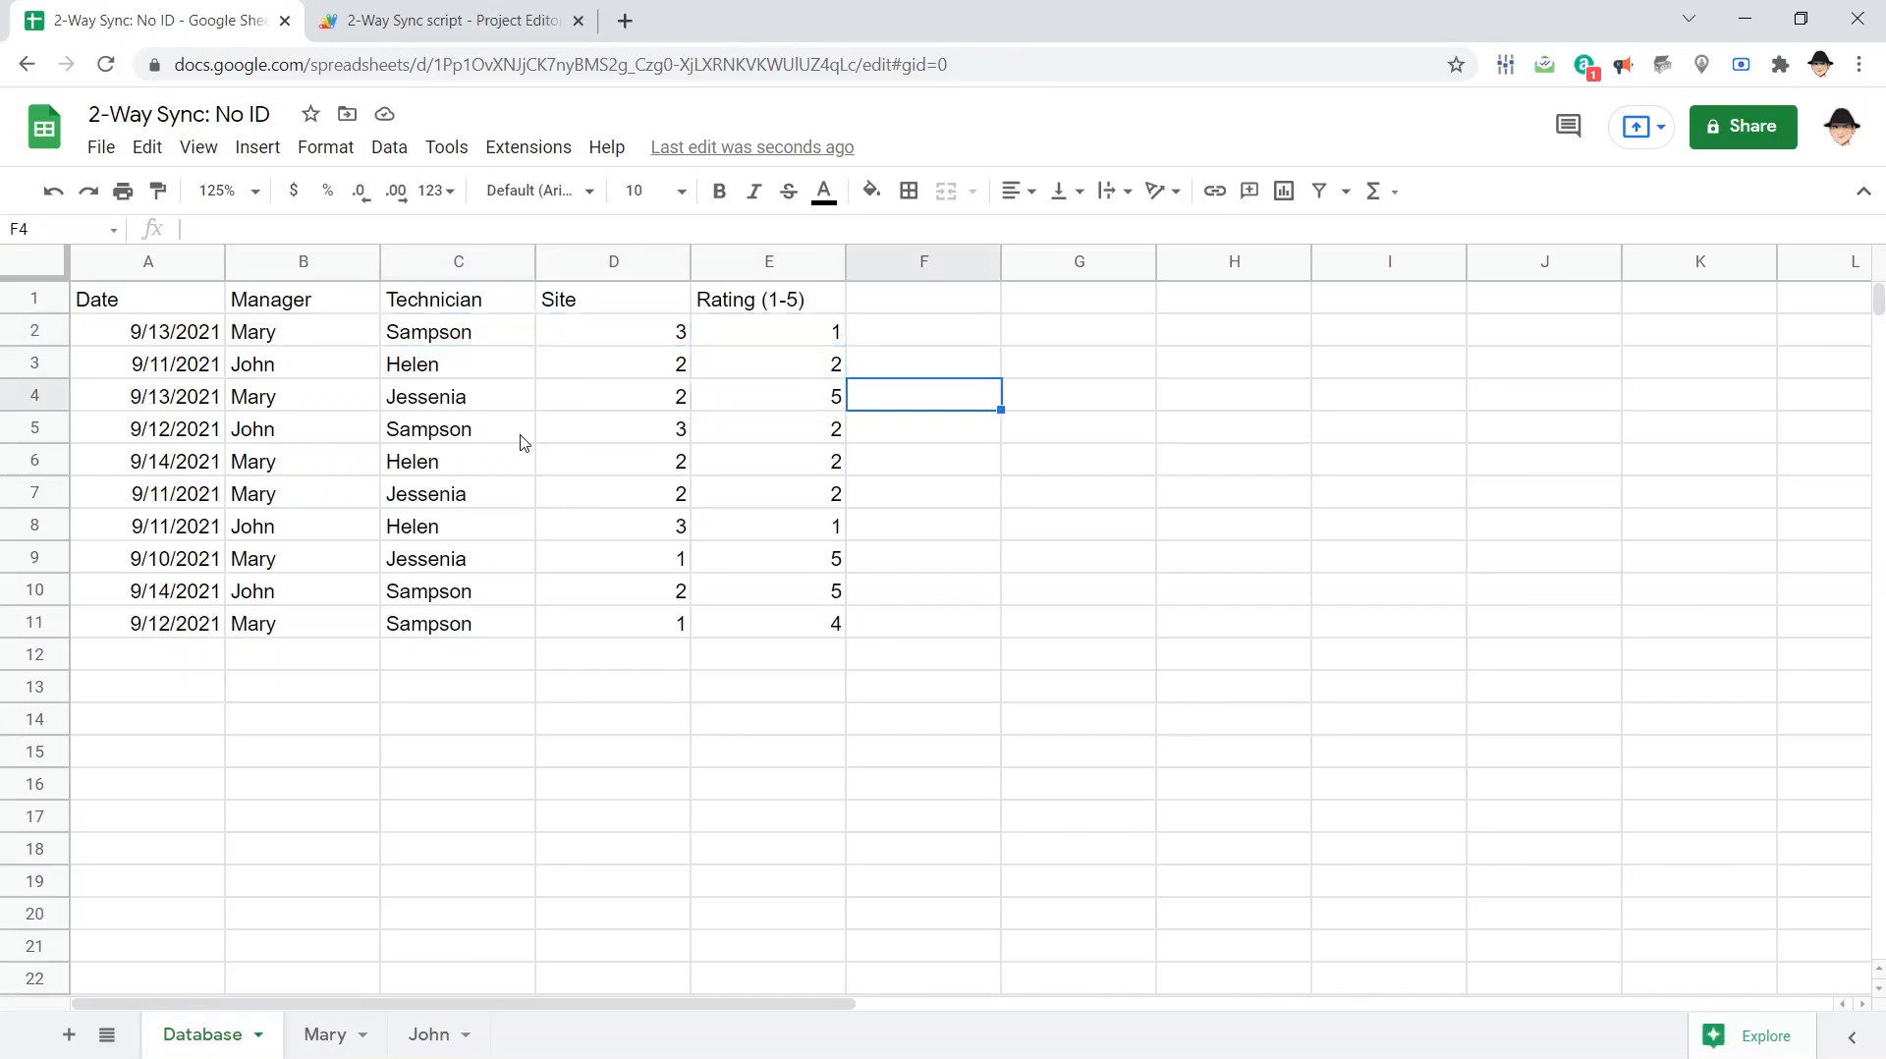
{"action": "left_click", "coordinate": [303, 397]}
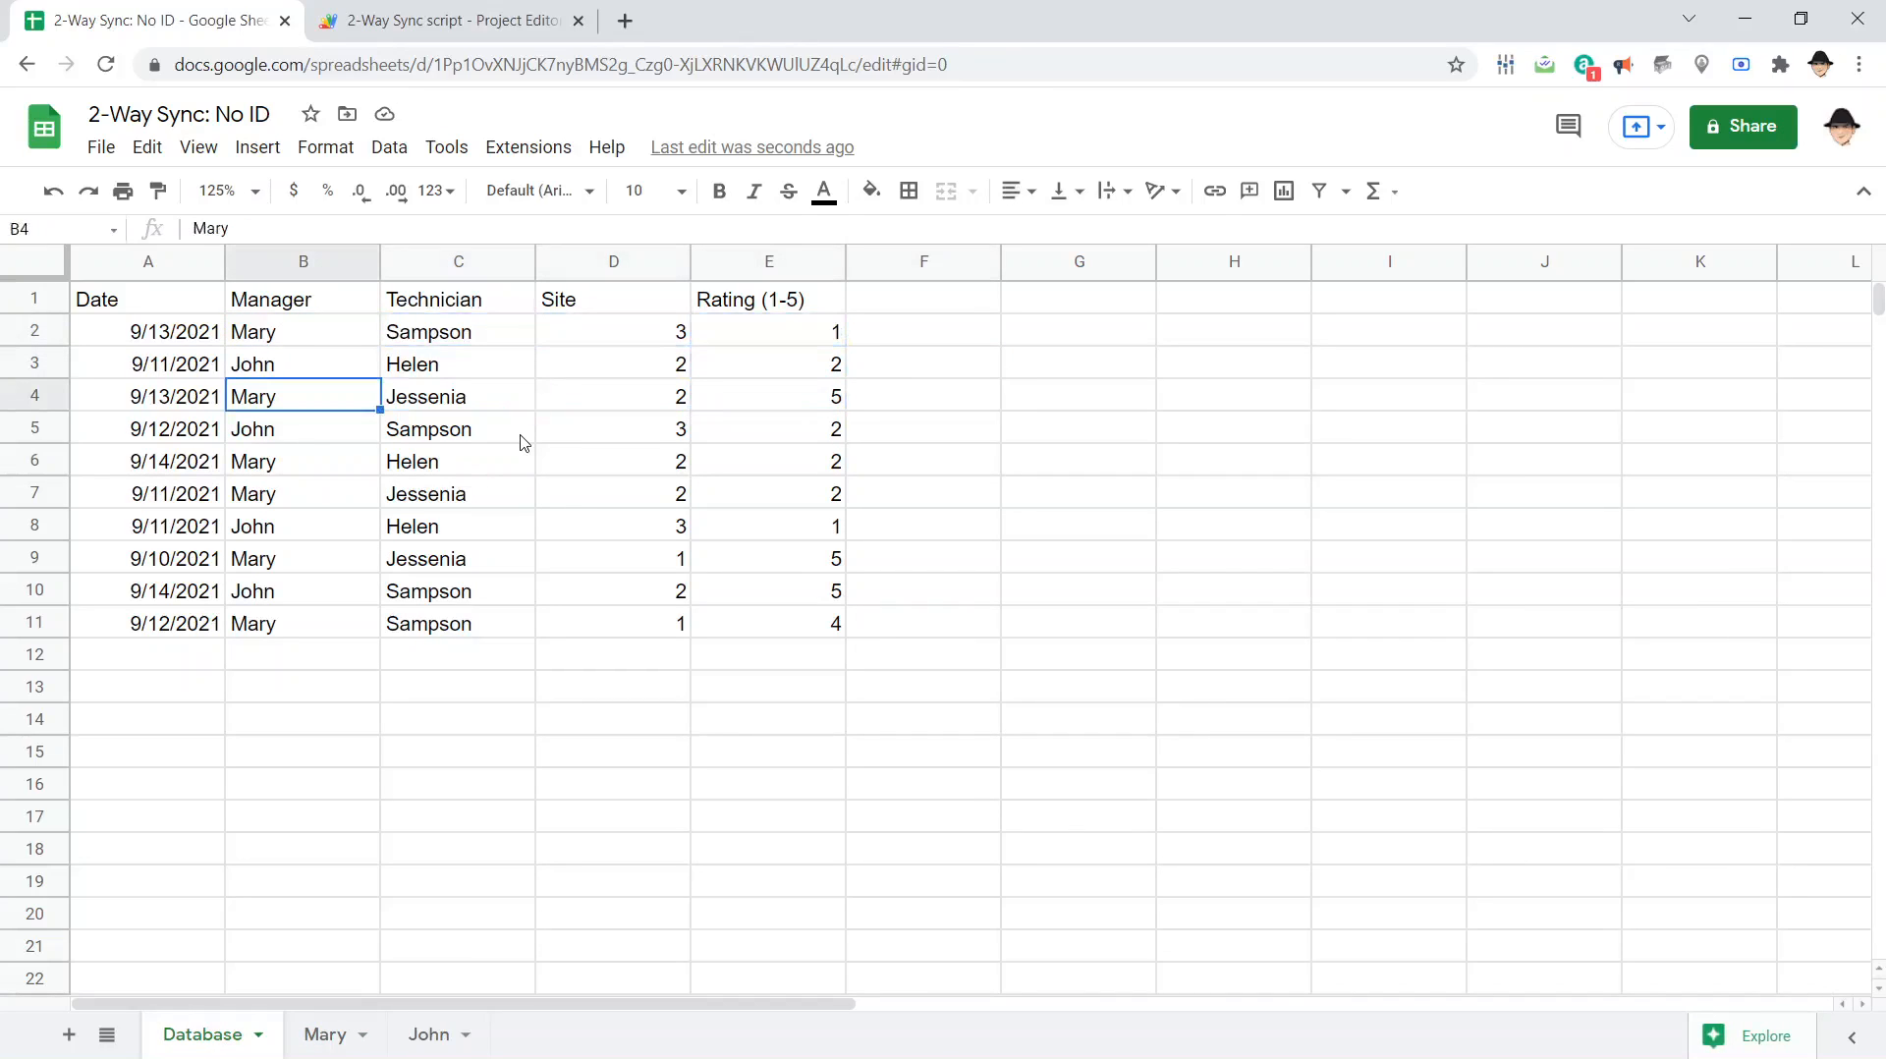
{"action": "left_click", "coordinate": [924, 395]}
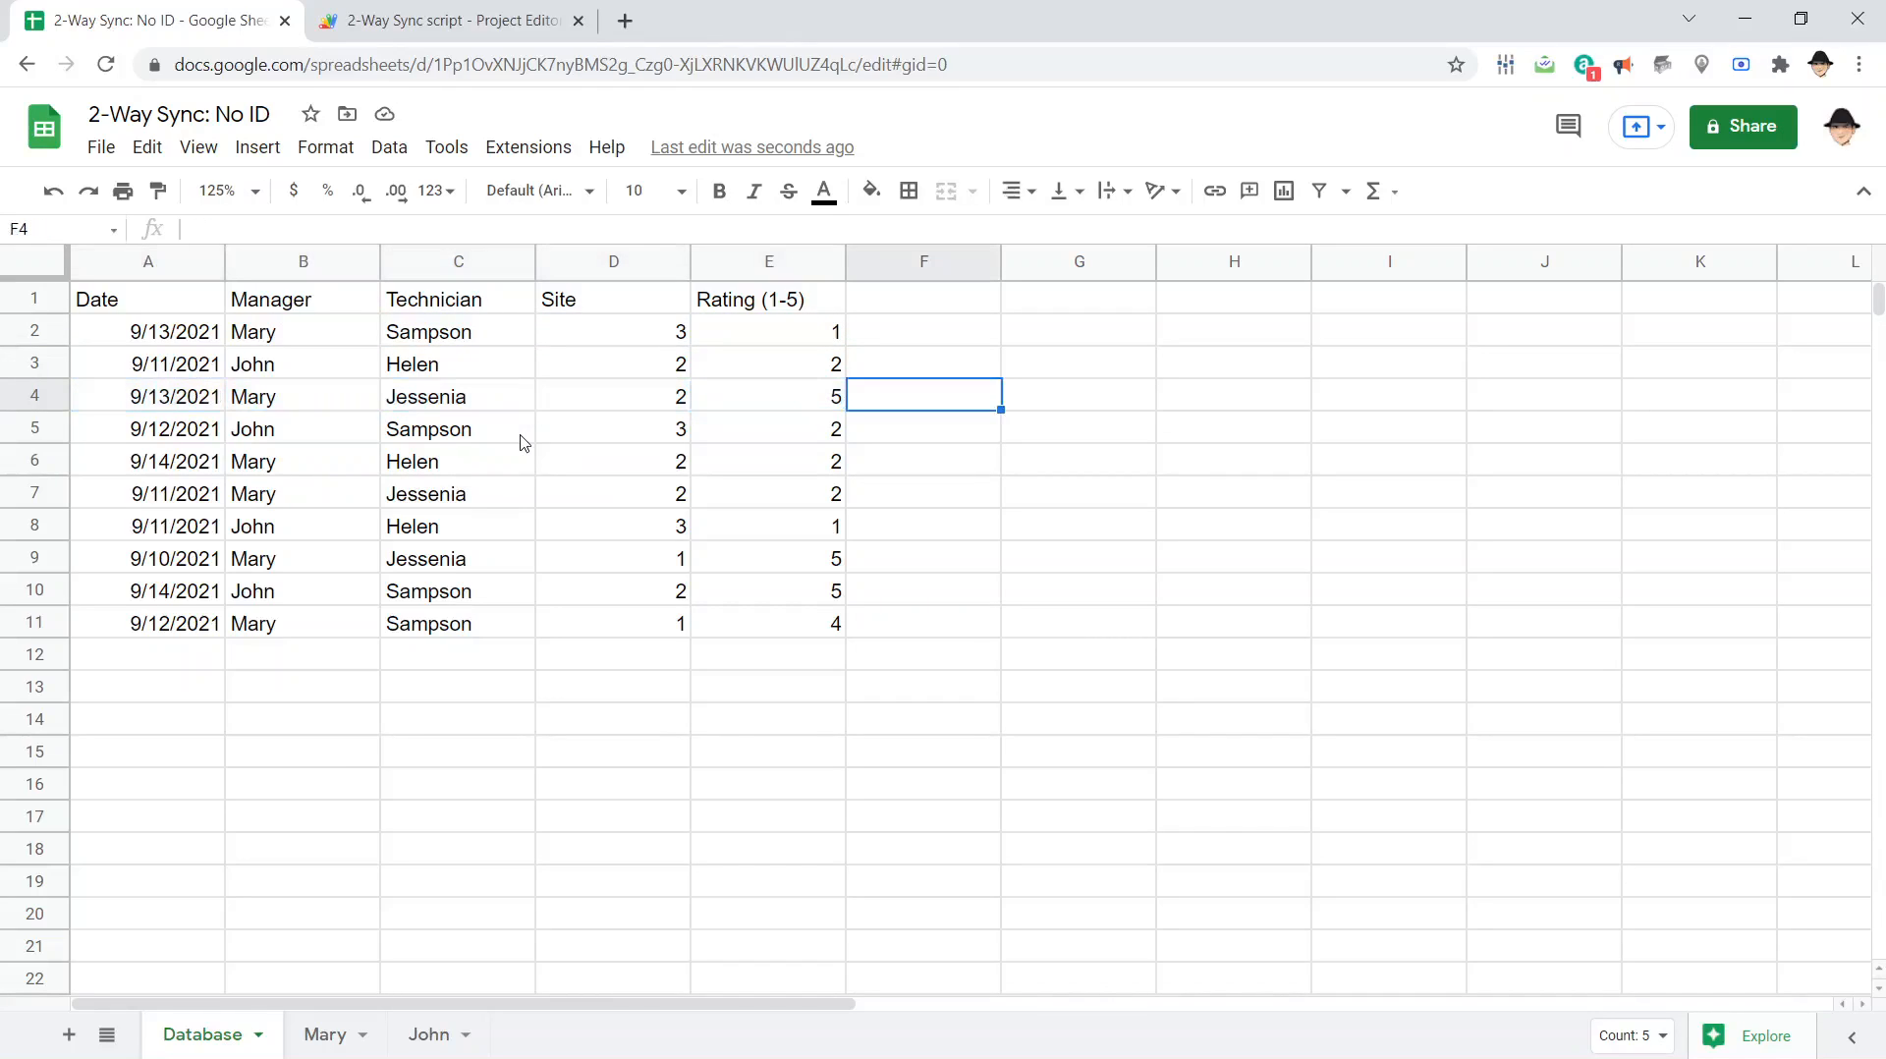
{"action": "type", "text": "=JOIN(\",\",A4:E4"}
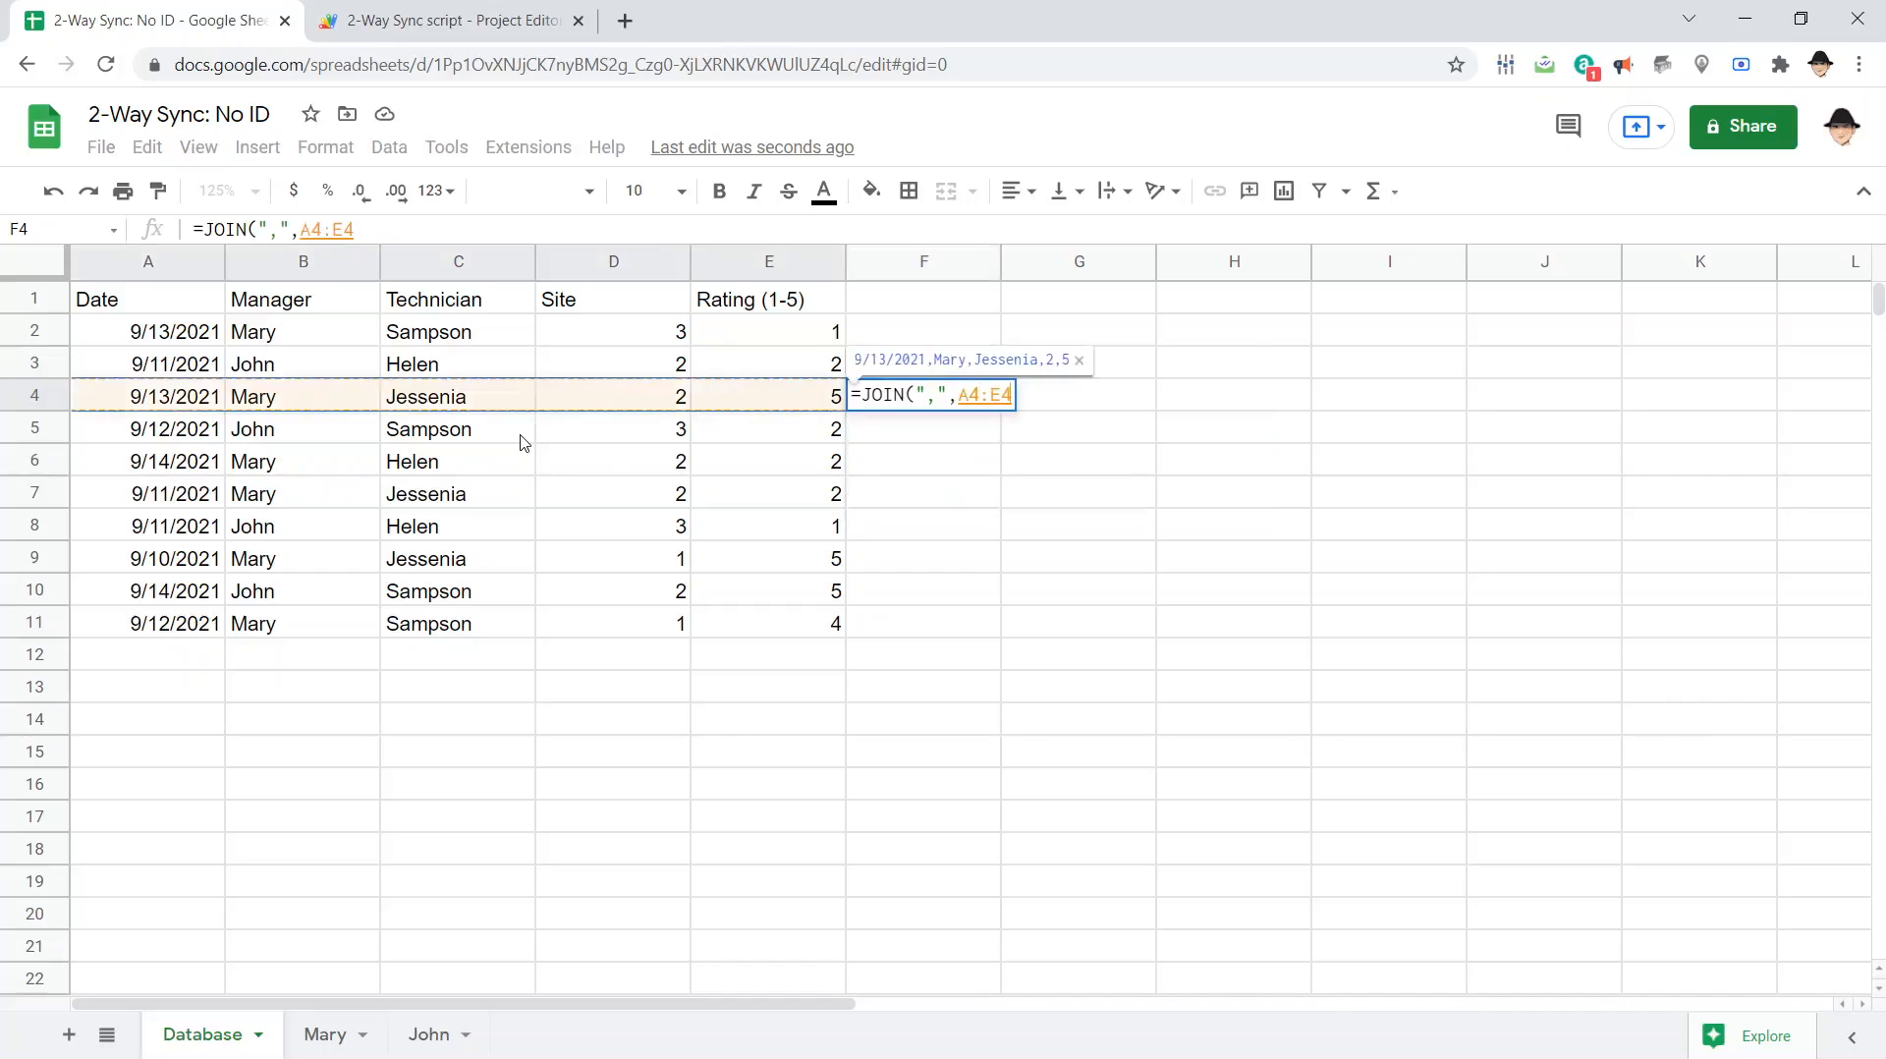
{"action": "key", "text": "enter"}
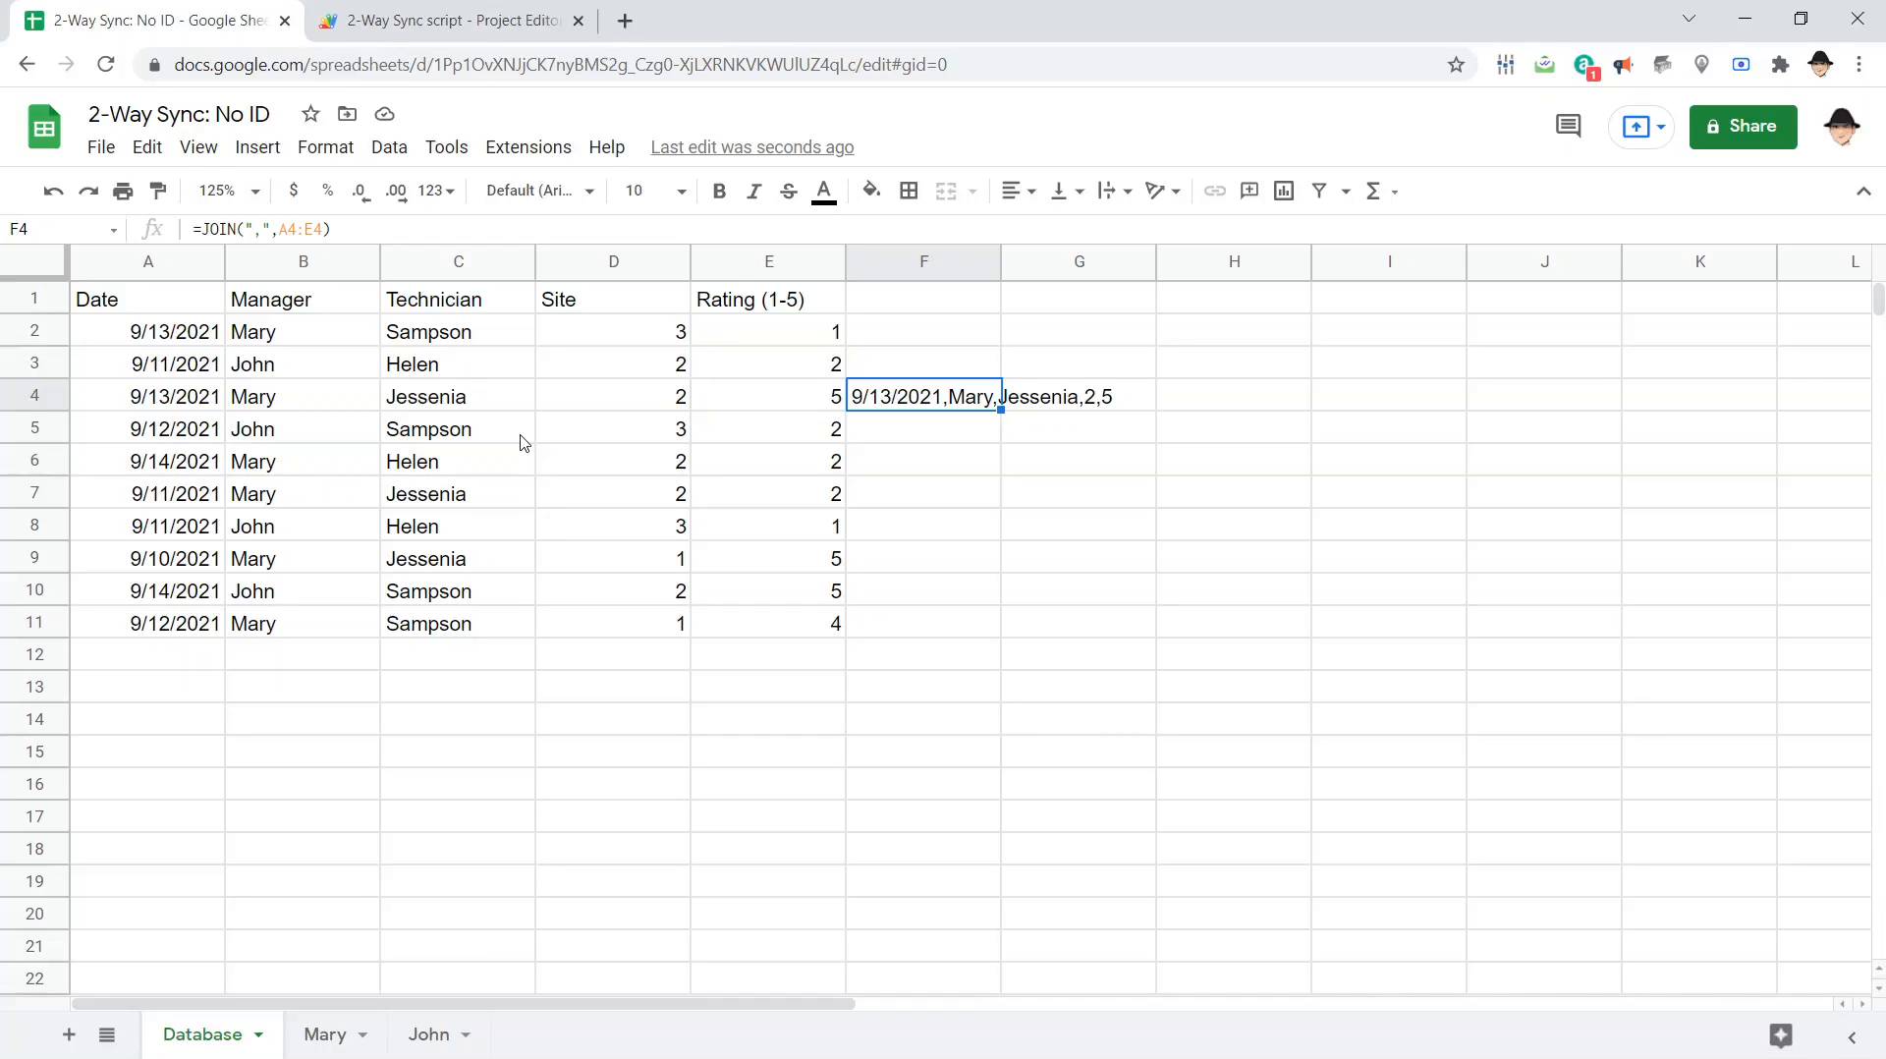
{"action": "left_click", "coordinate": [446, 20]}
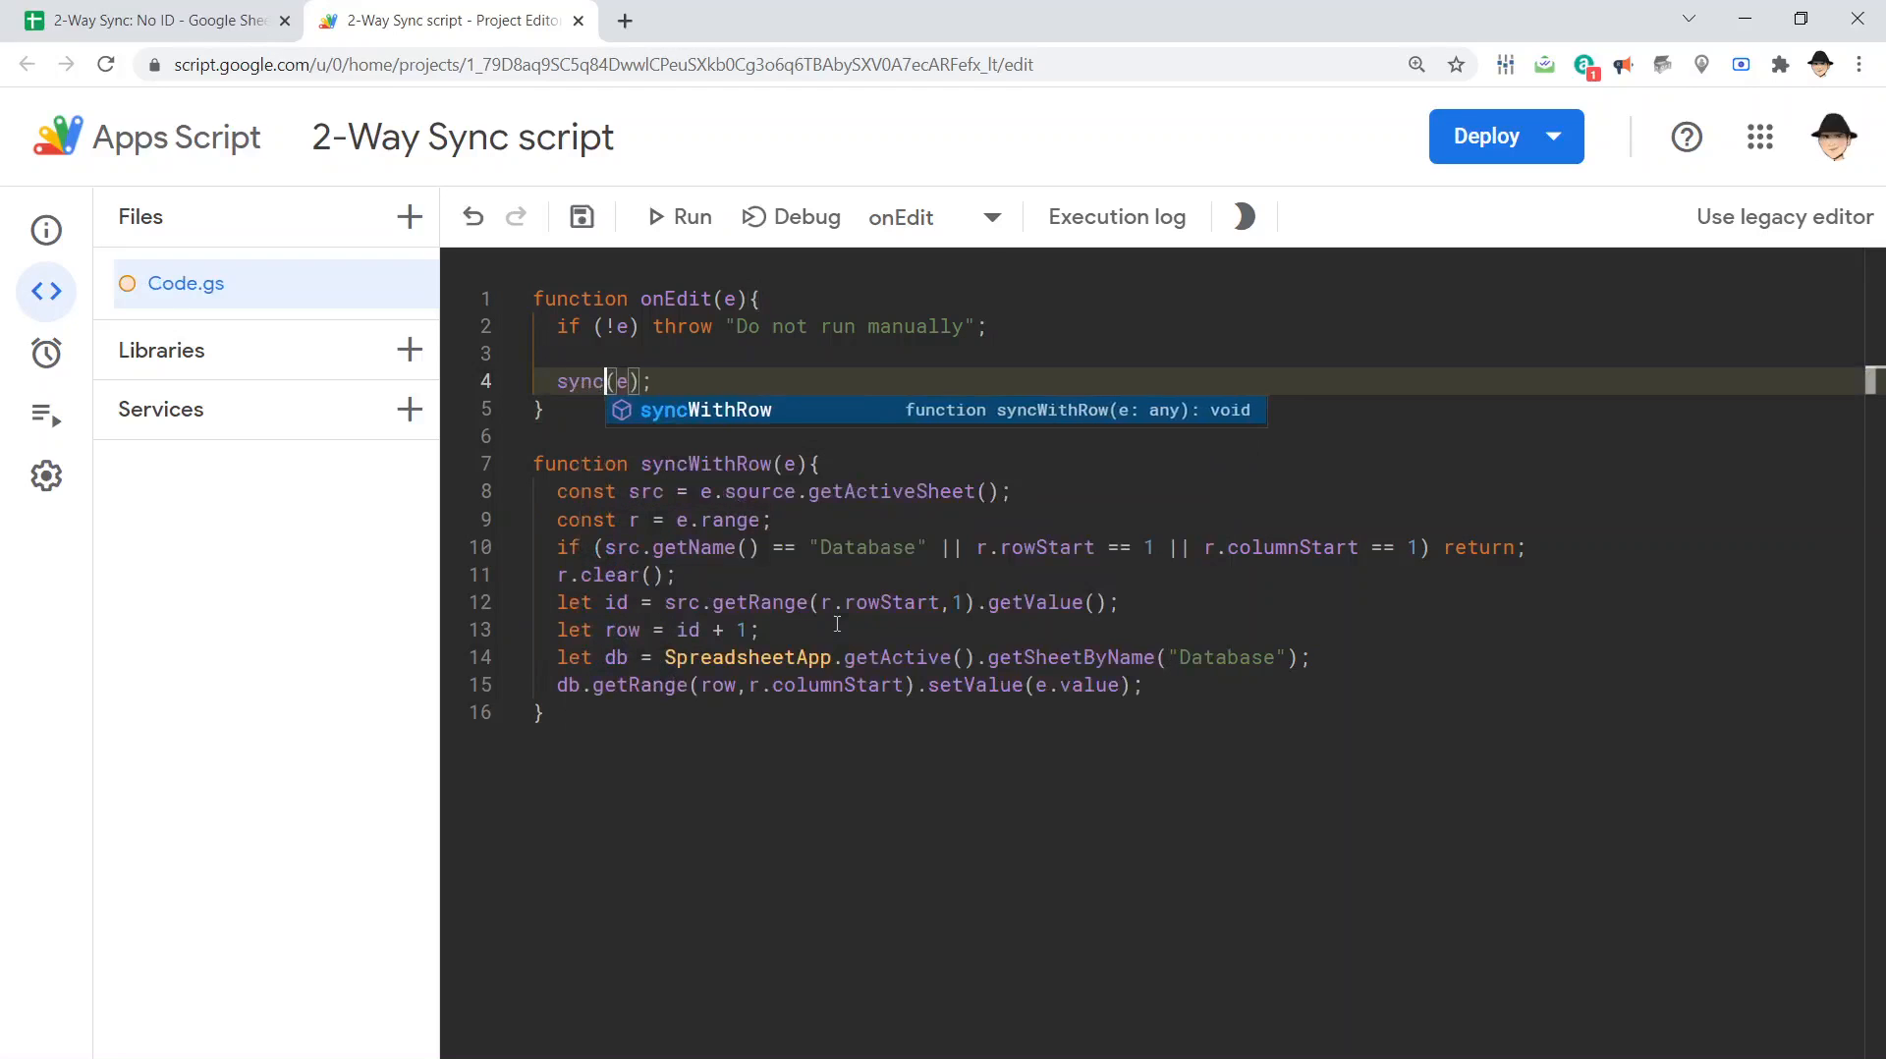
Change the onEdit call to syncNoID(e) and begin a new function syncNoID(e) { ... }
{"action": "type", "text": "NoID"}
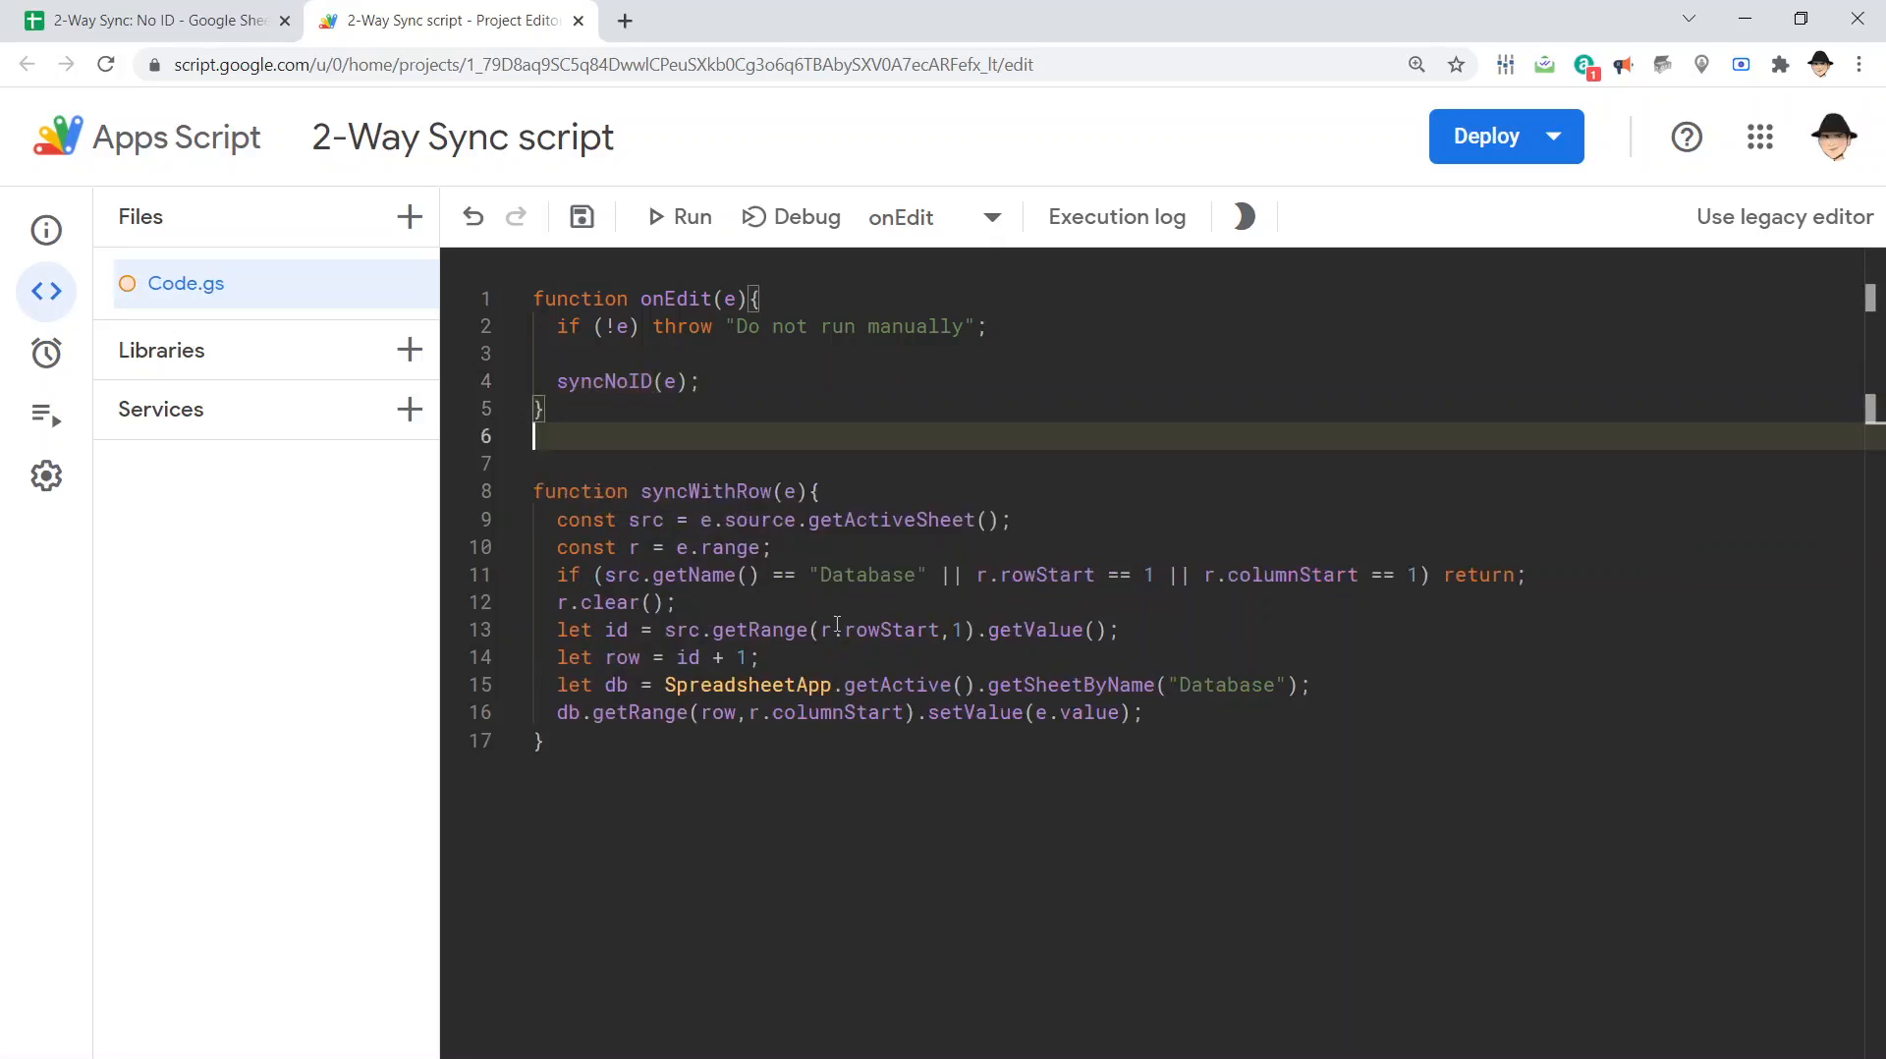
{"action": "type", "text": "function"}
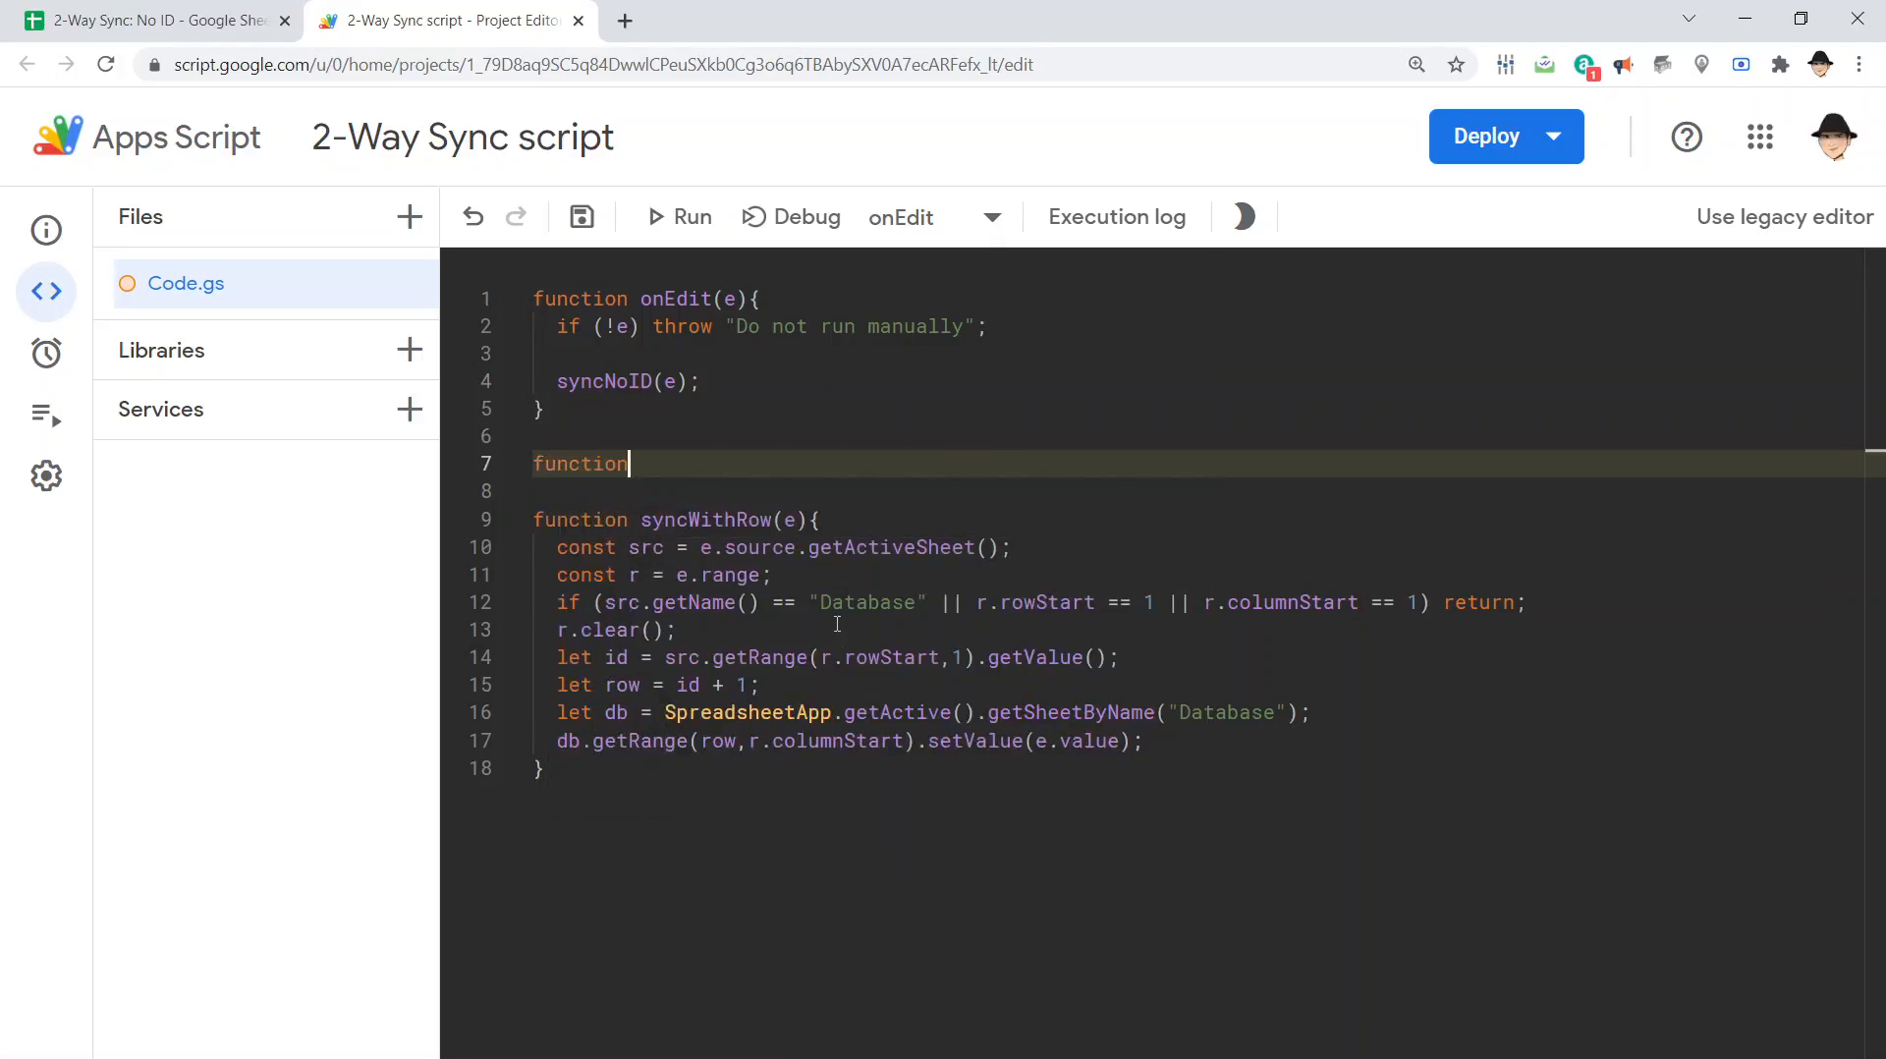
{"action": "type", "text": "syncNoID(e)"}
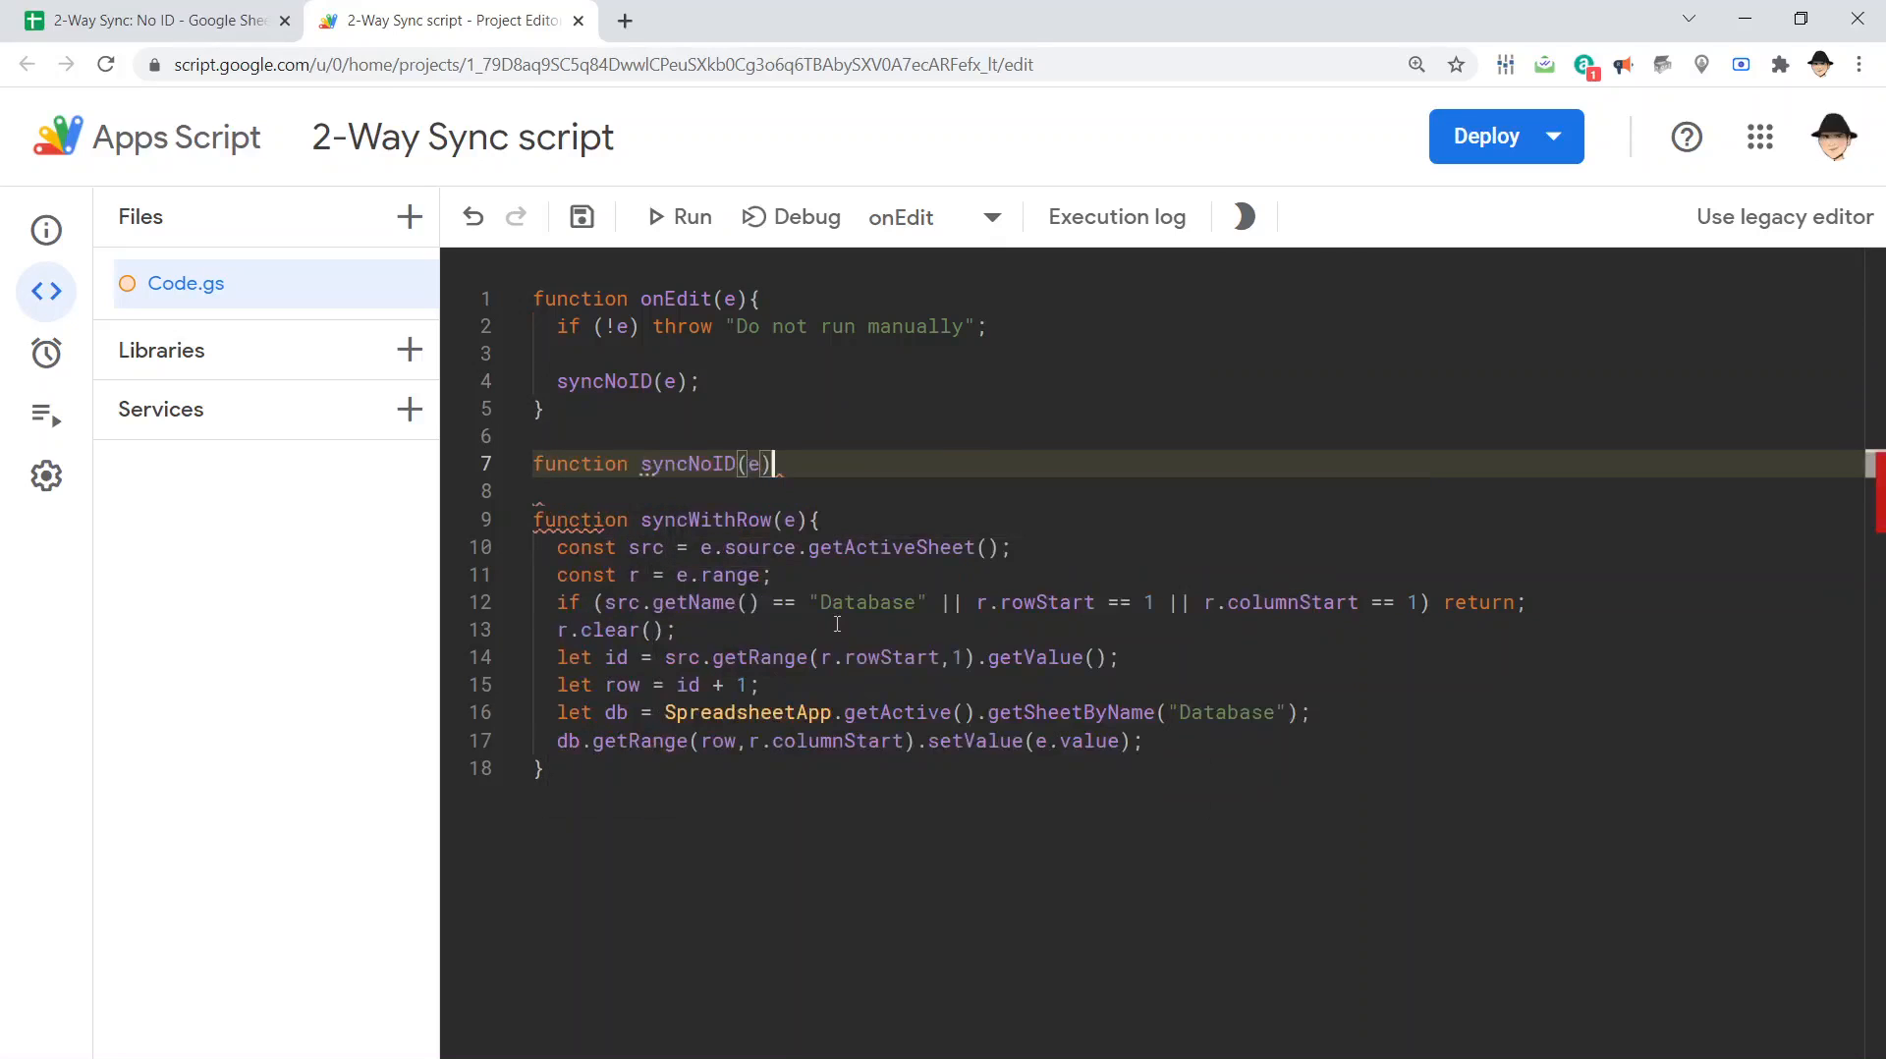
{"action": "type", "text": "{"}
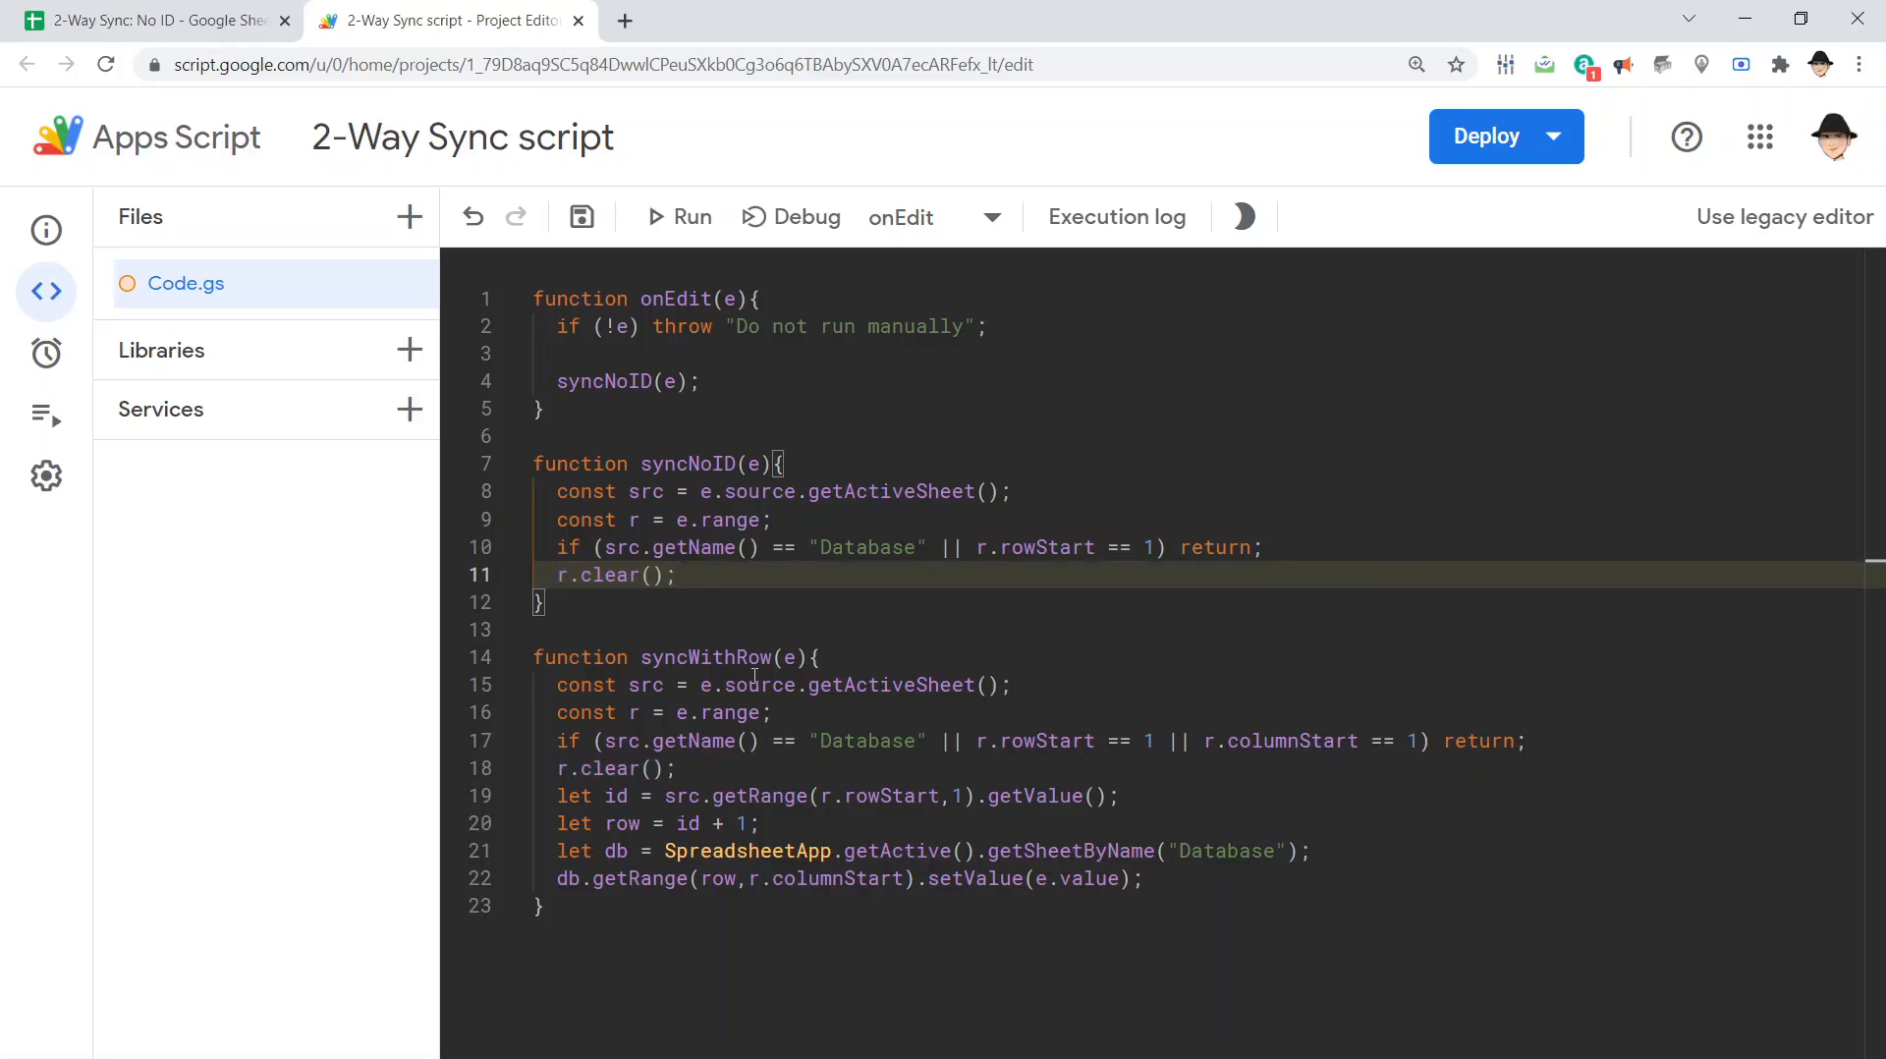
Review the Mary sheet's row 4 Site and Helen's rating, then go back to the script
{"action": "left_click", "coordinate": [157, 20]}
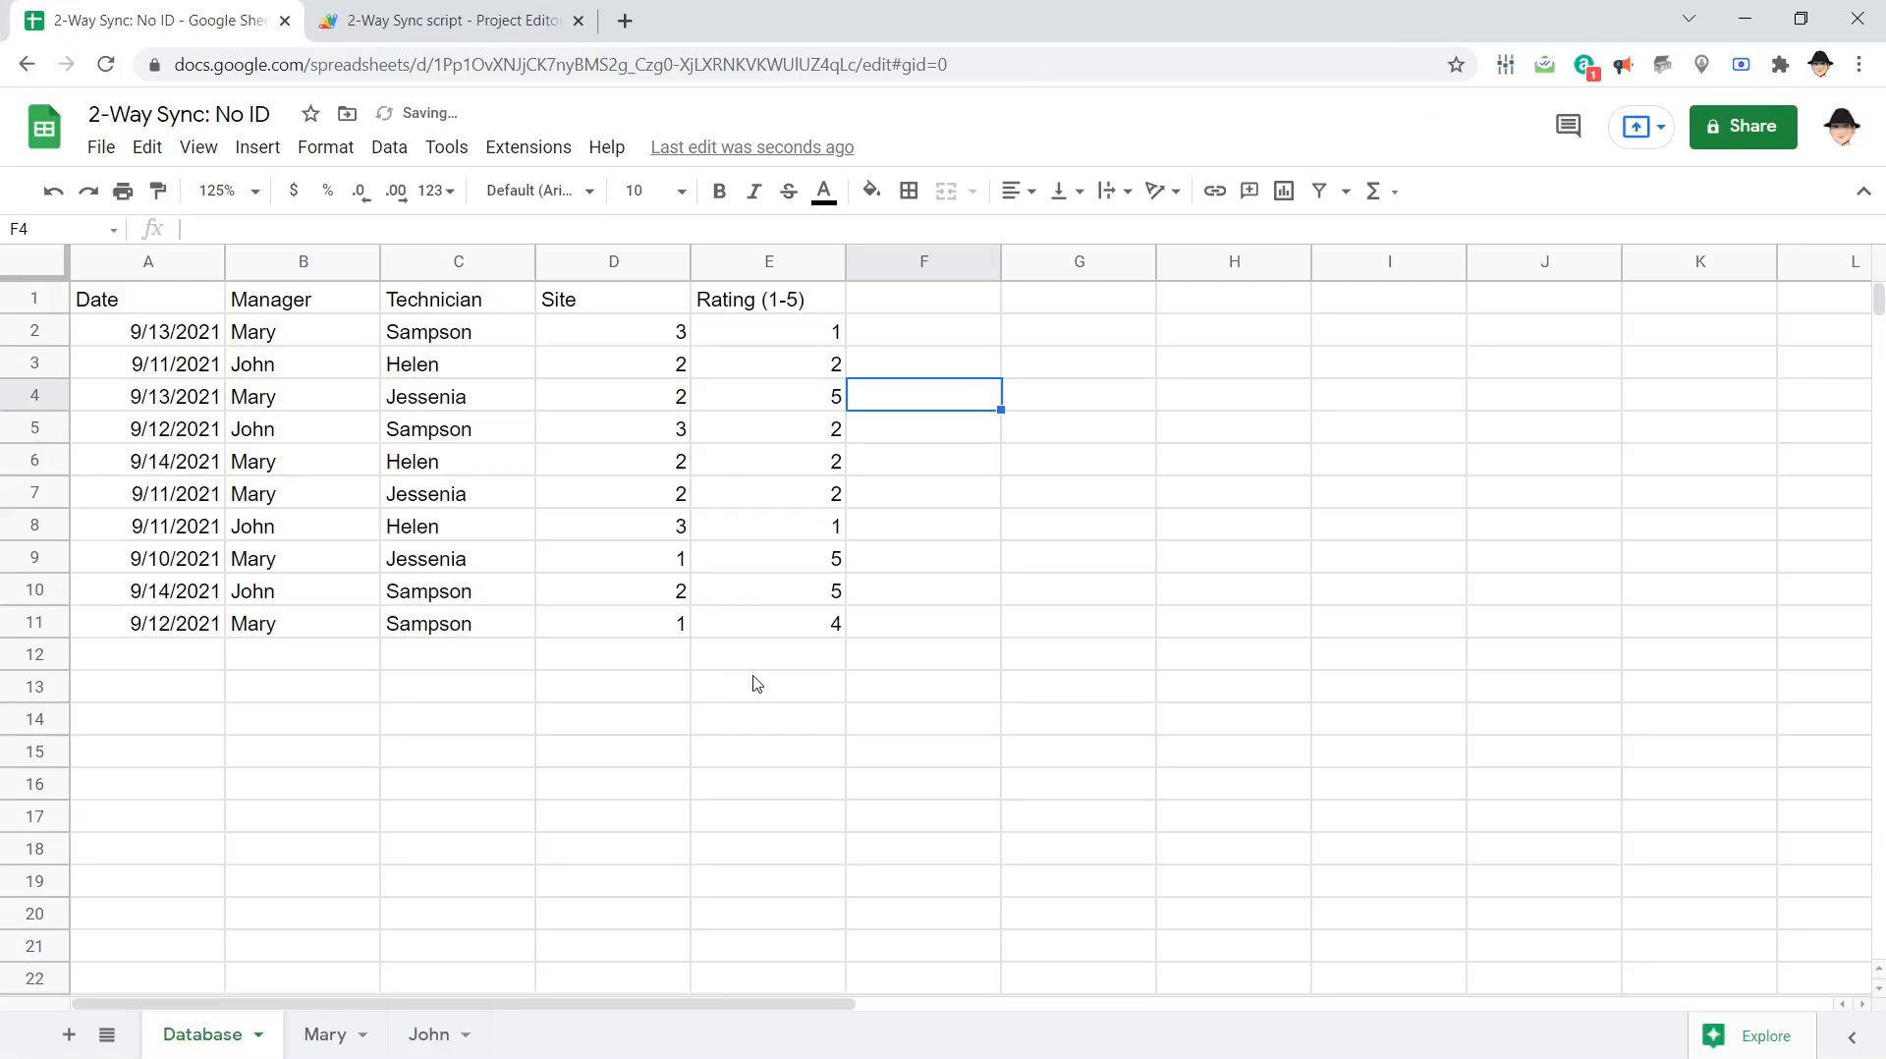
{"action": "left_click", "coordinate": [324, 1033]}
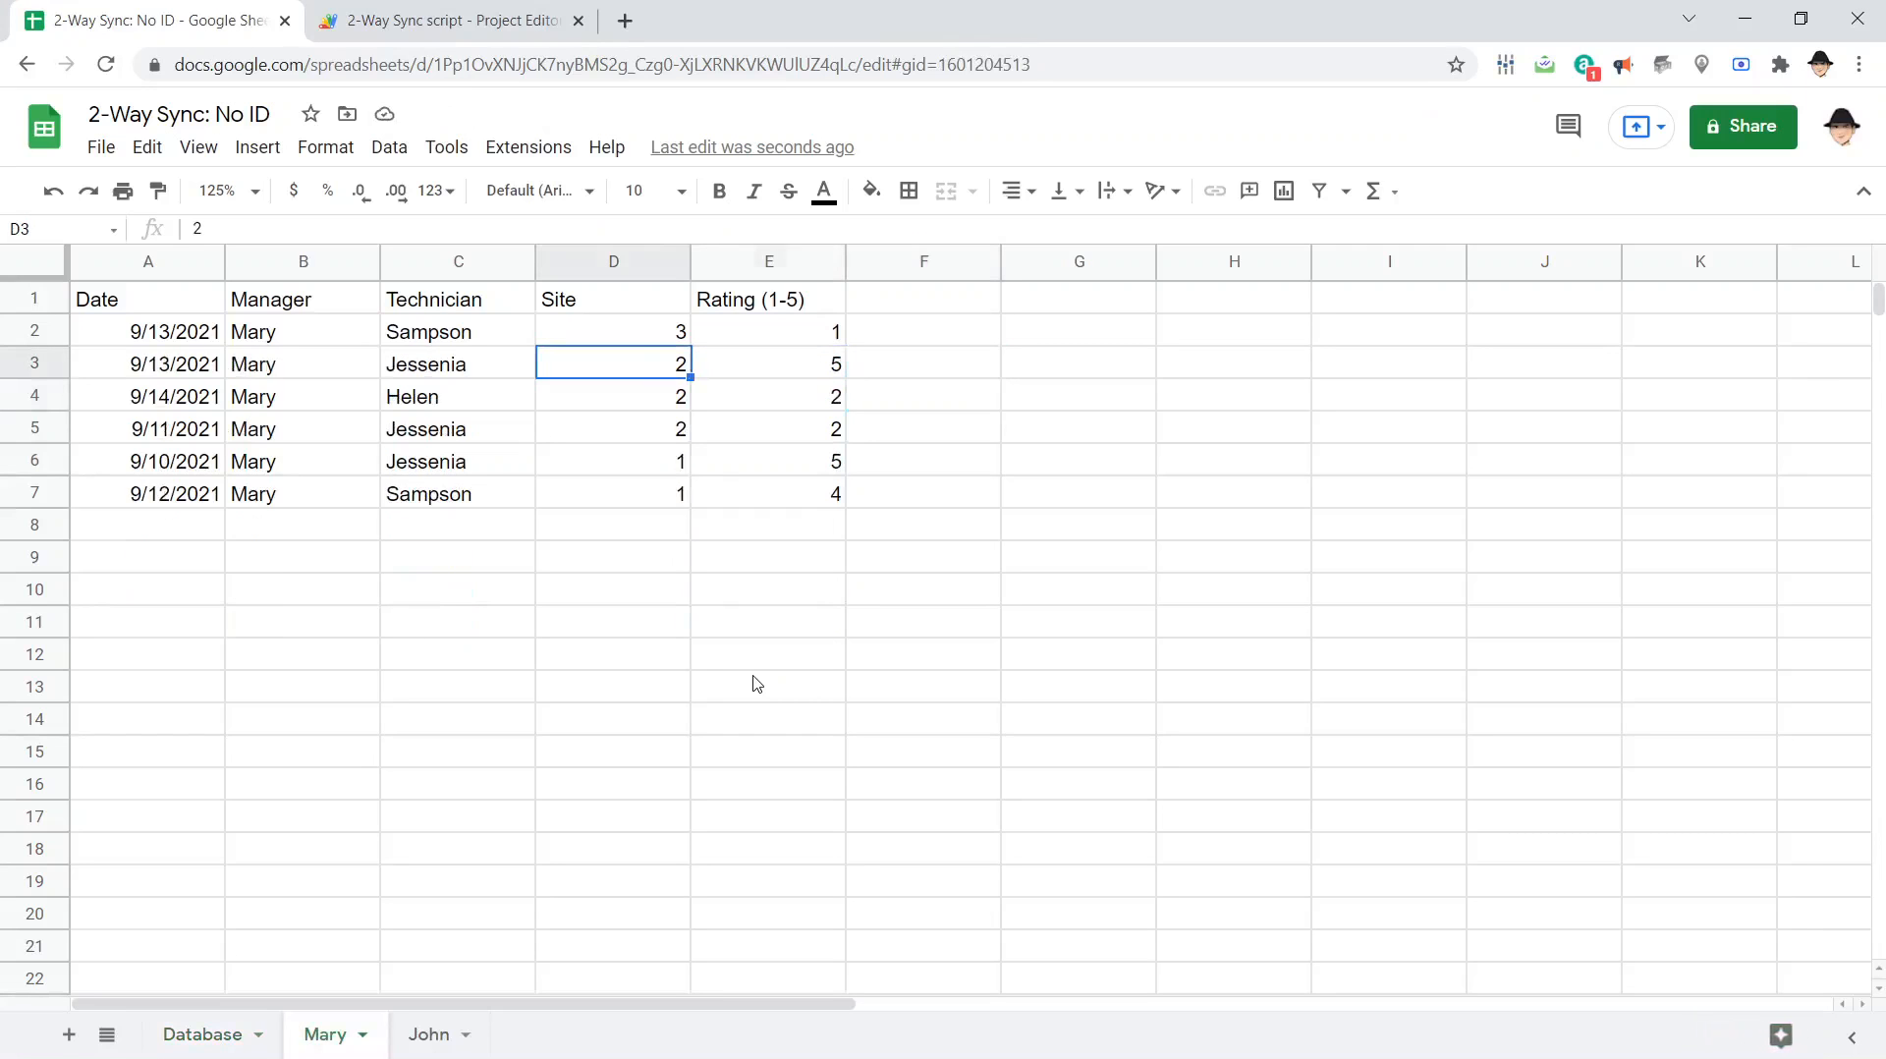
{"action": "left_click", "coordinate": [614, 397]}
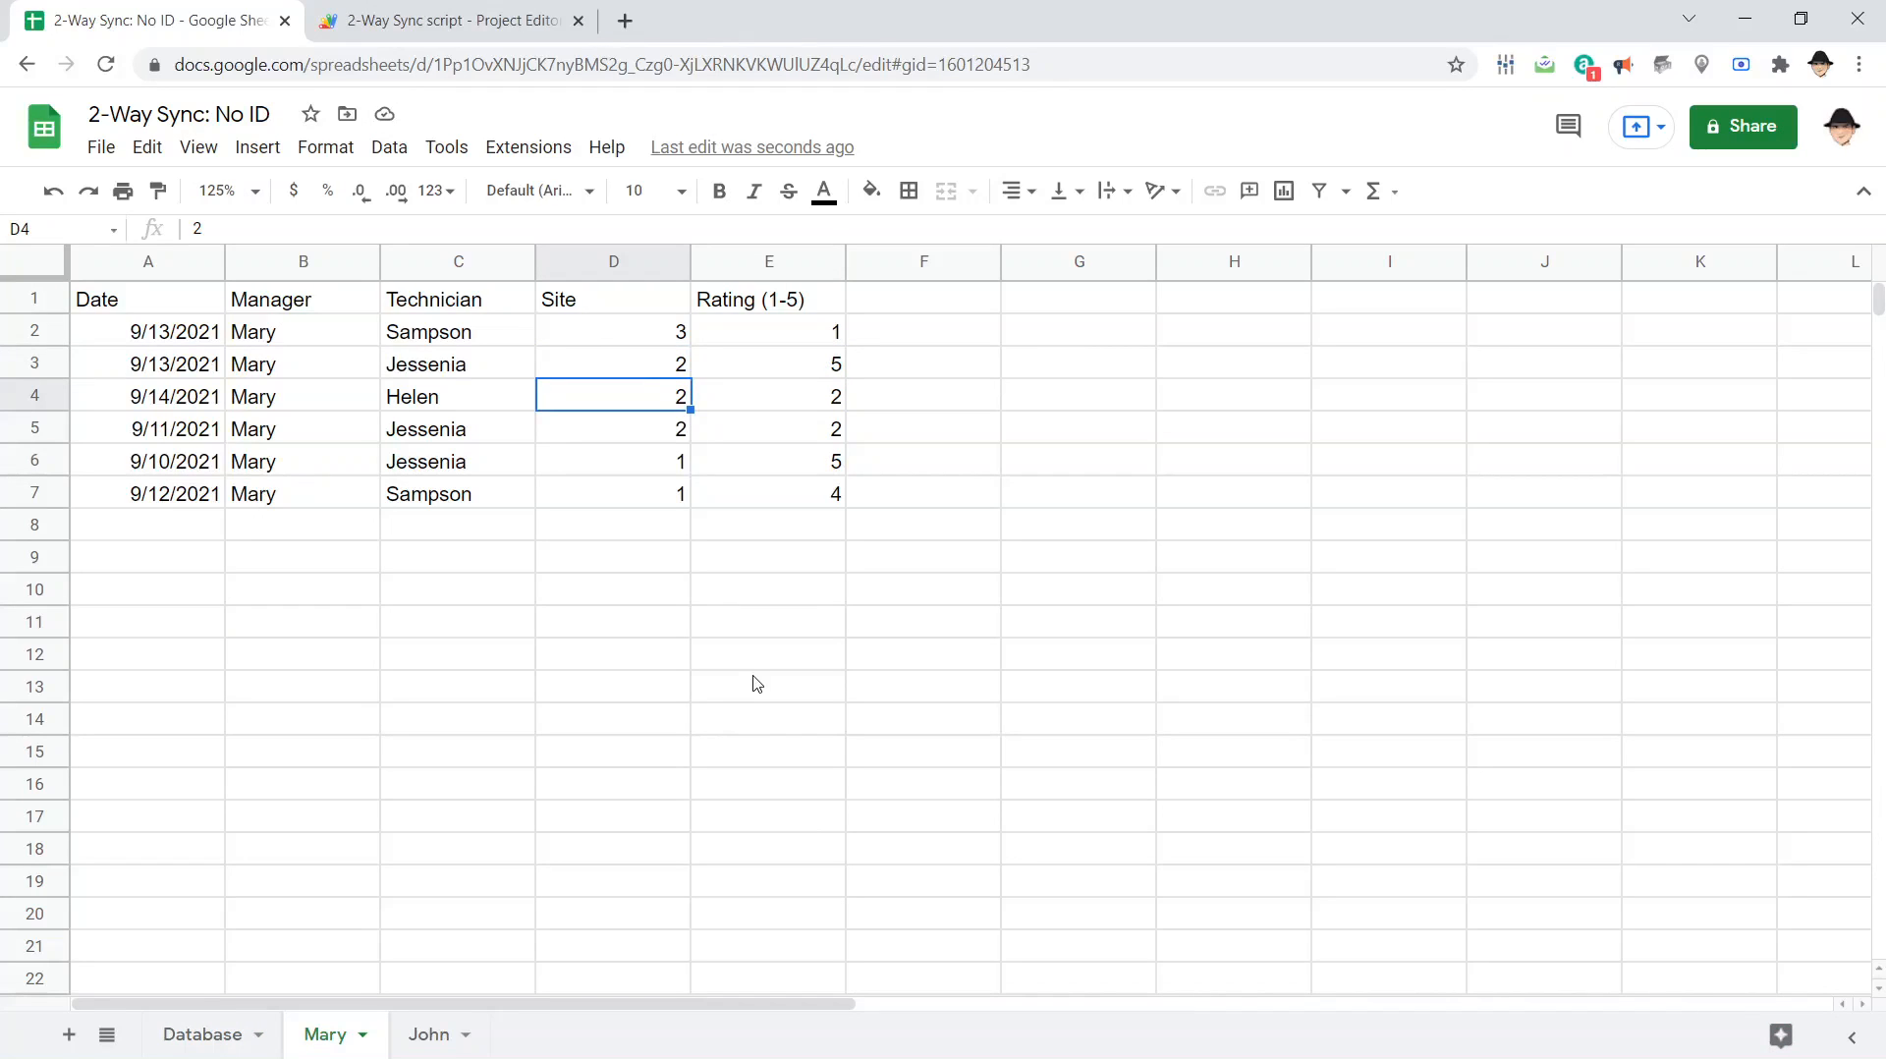
{"action": "left_click", "coordinate": [769, 397]}
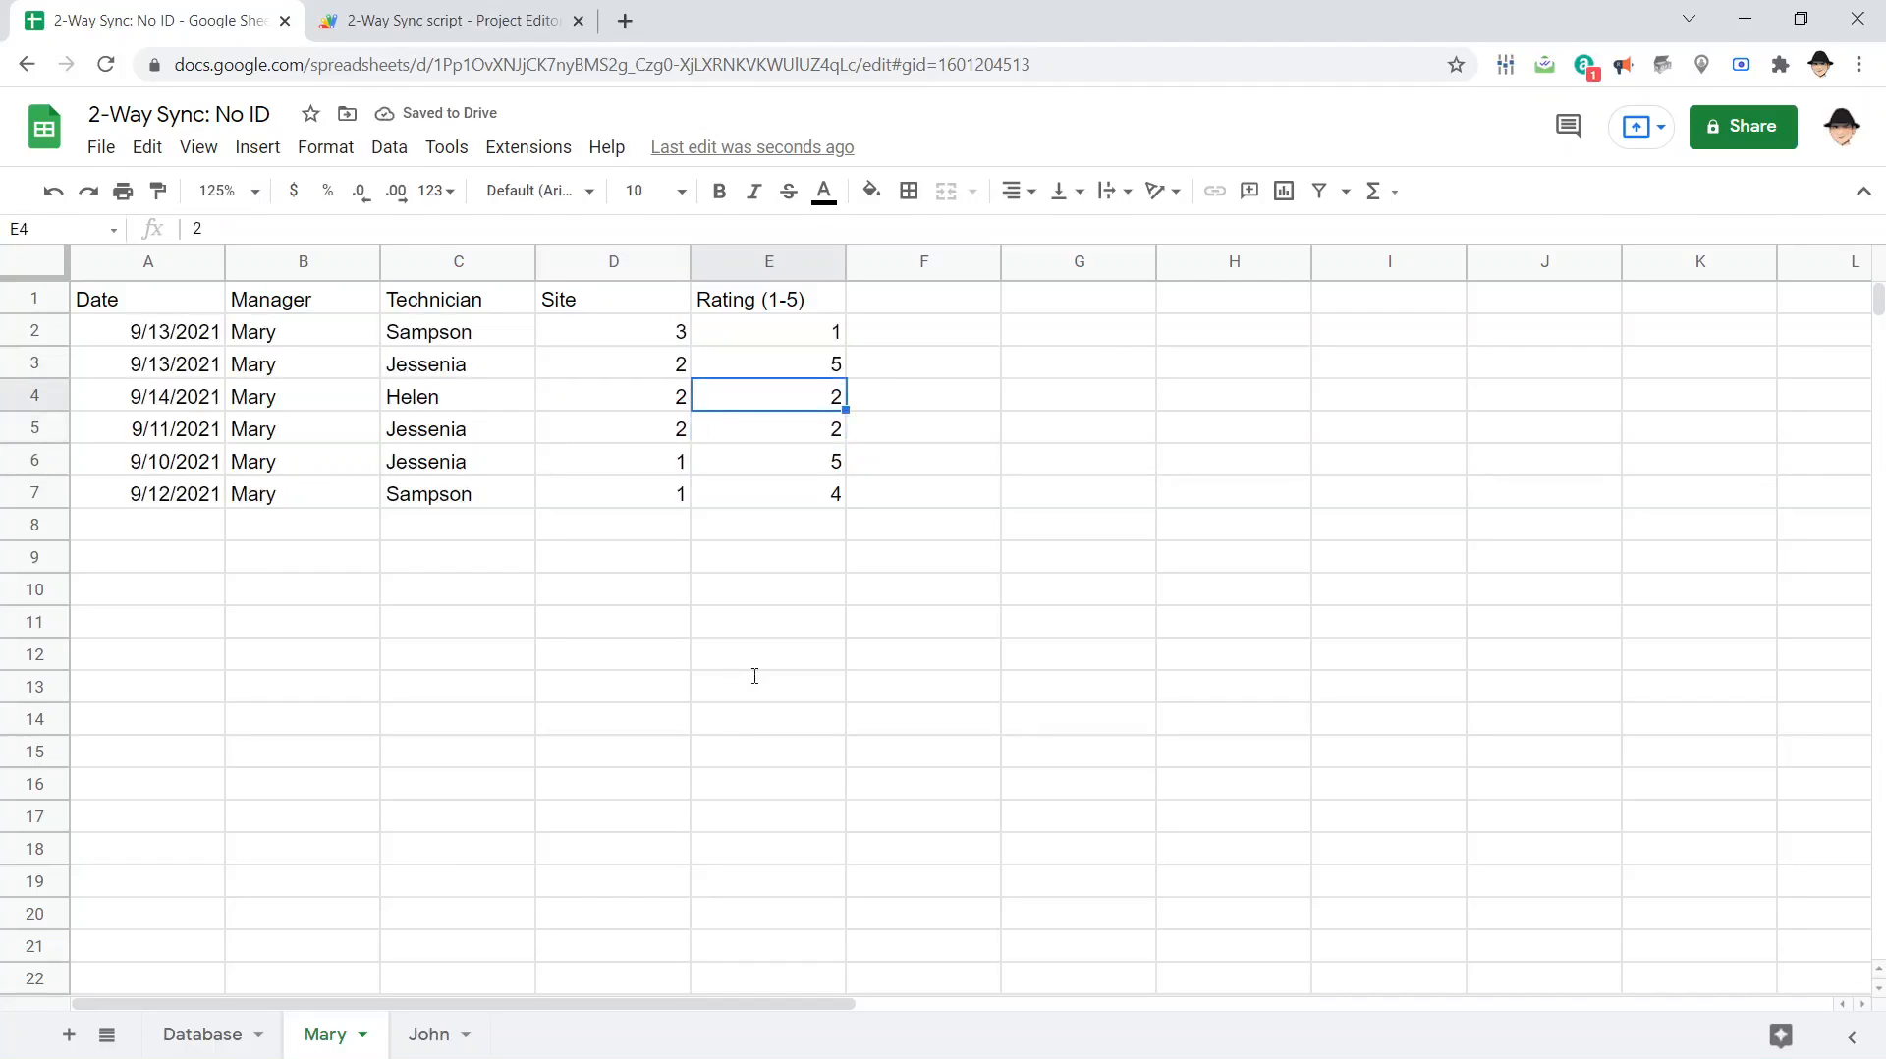
{"action": "left_click", "coordinate": [443, 20]}
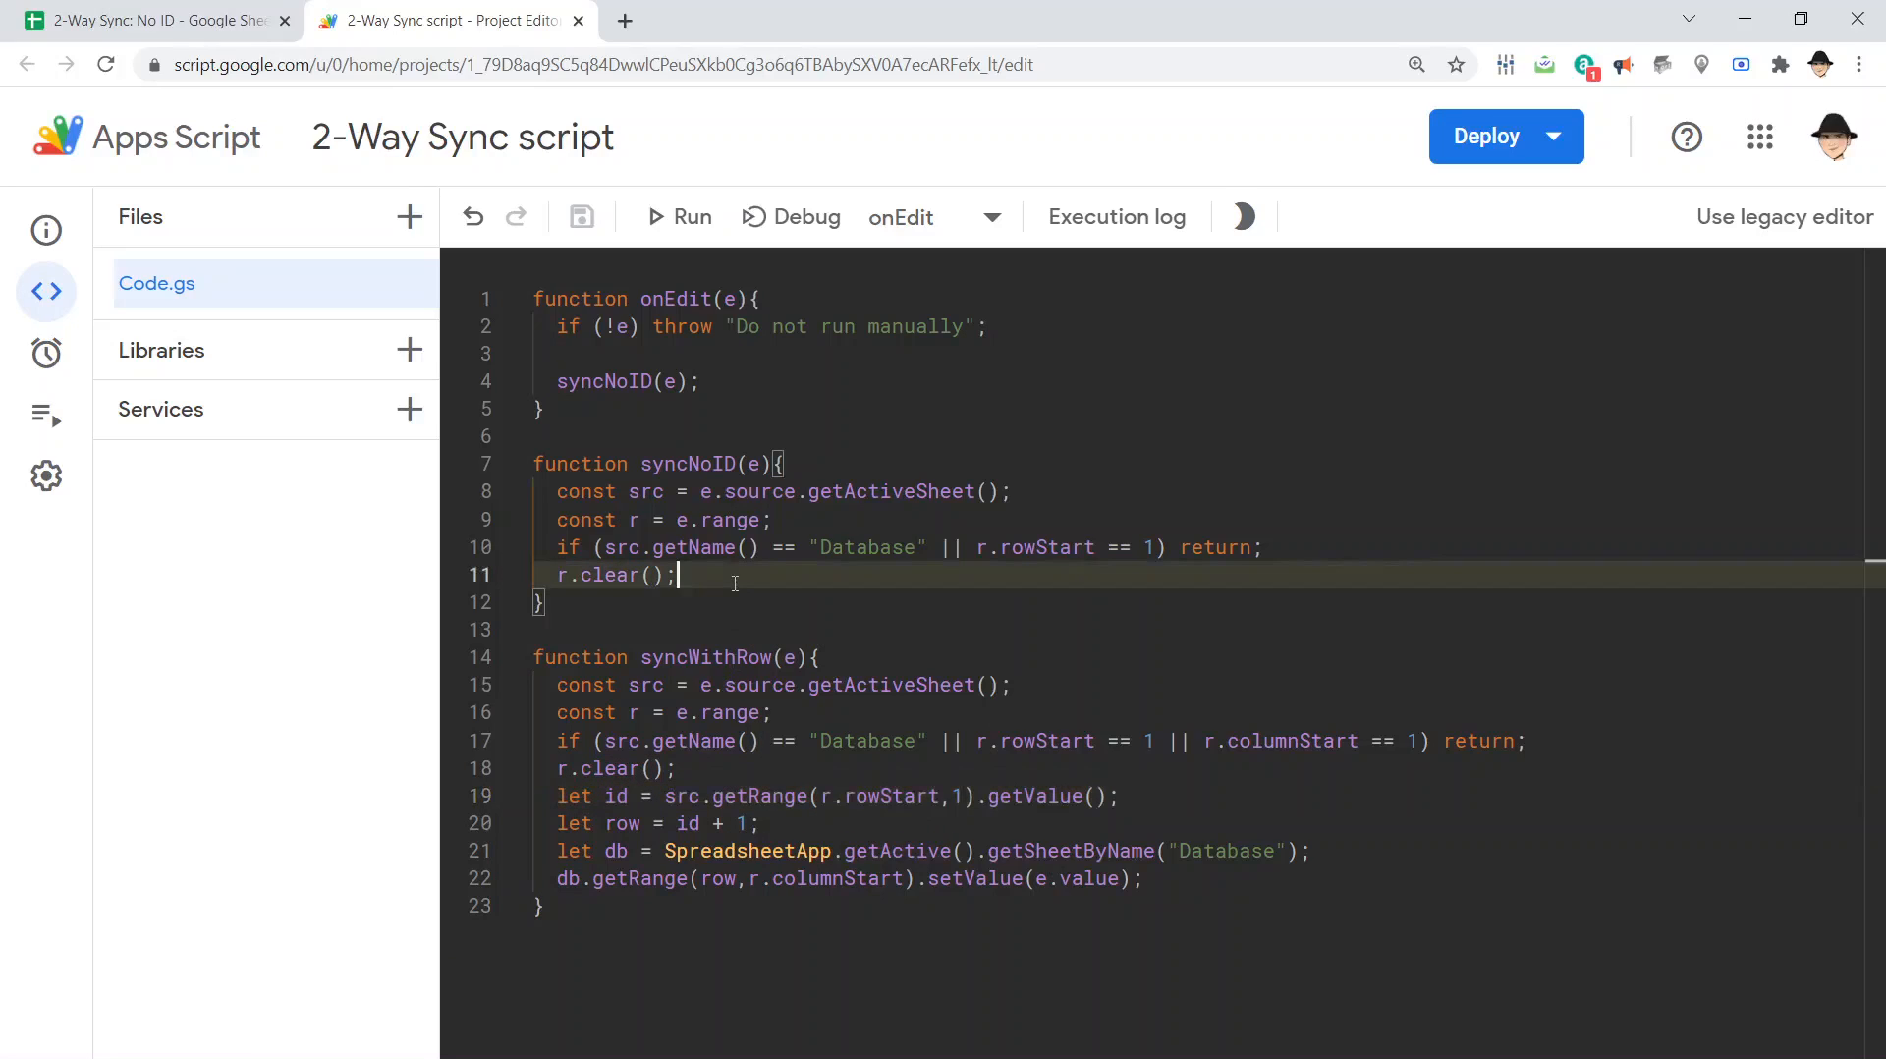
Add let id = src.getRange(r.rowStart,1,1,5).getValues().toString(); to read the edited row as one string
{"action": "type", "text": "let id"}
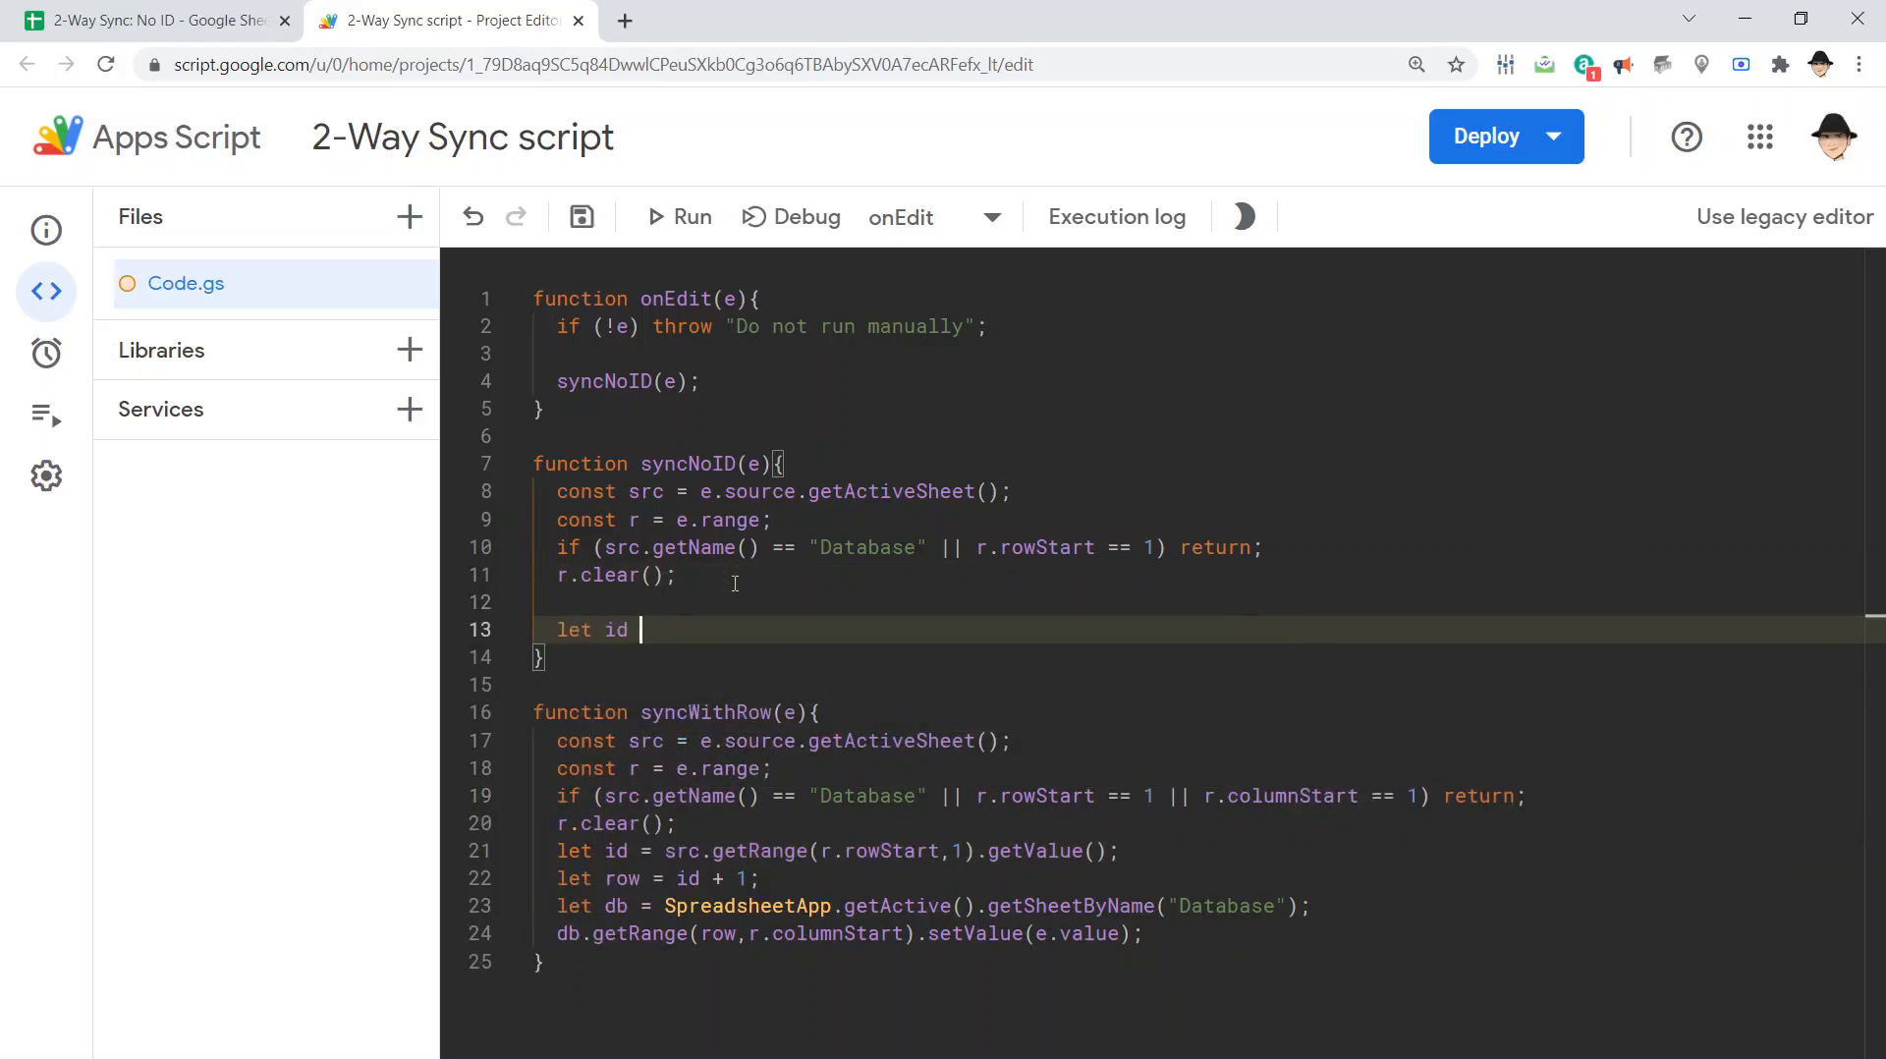
{"action": "type", "text": "="}
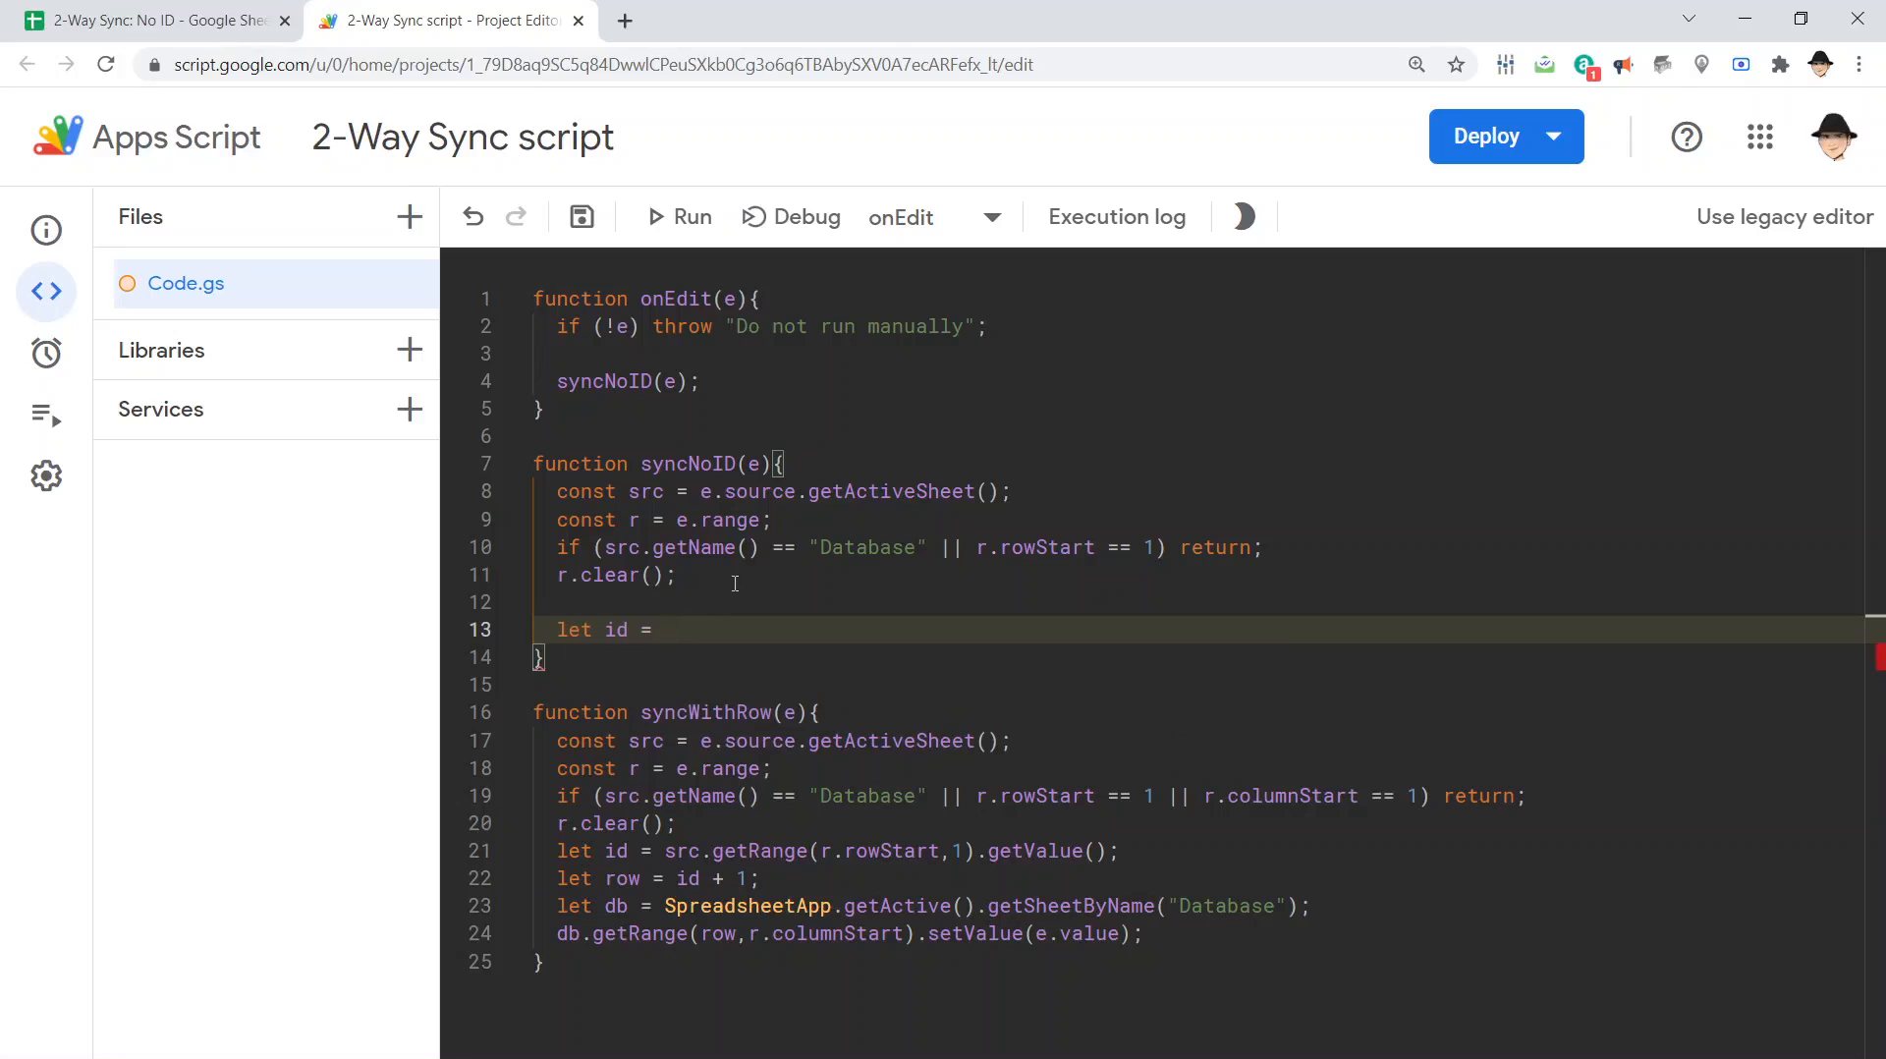
{"action": "type", "text": "src"}
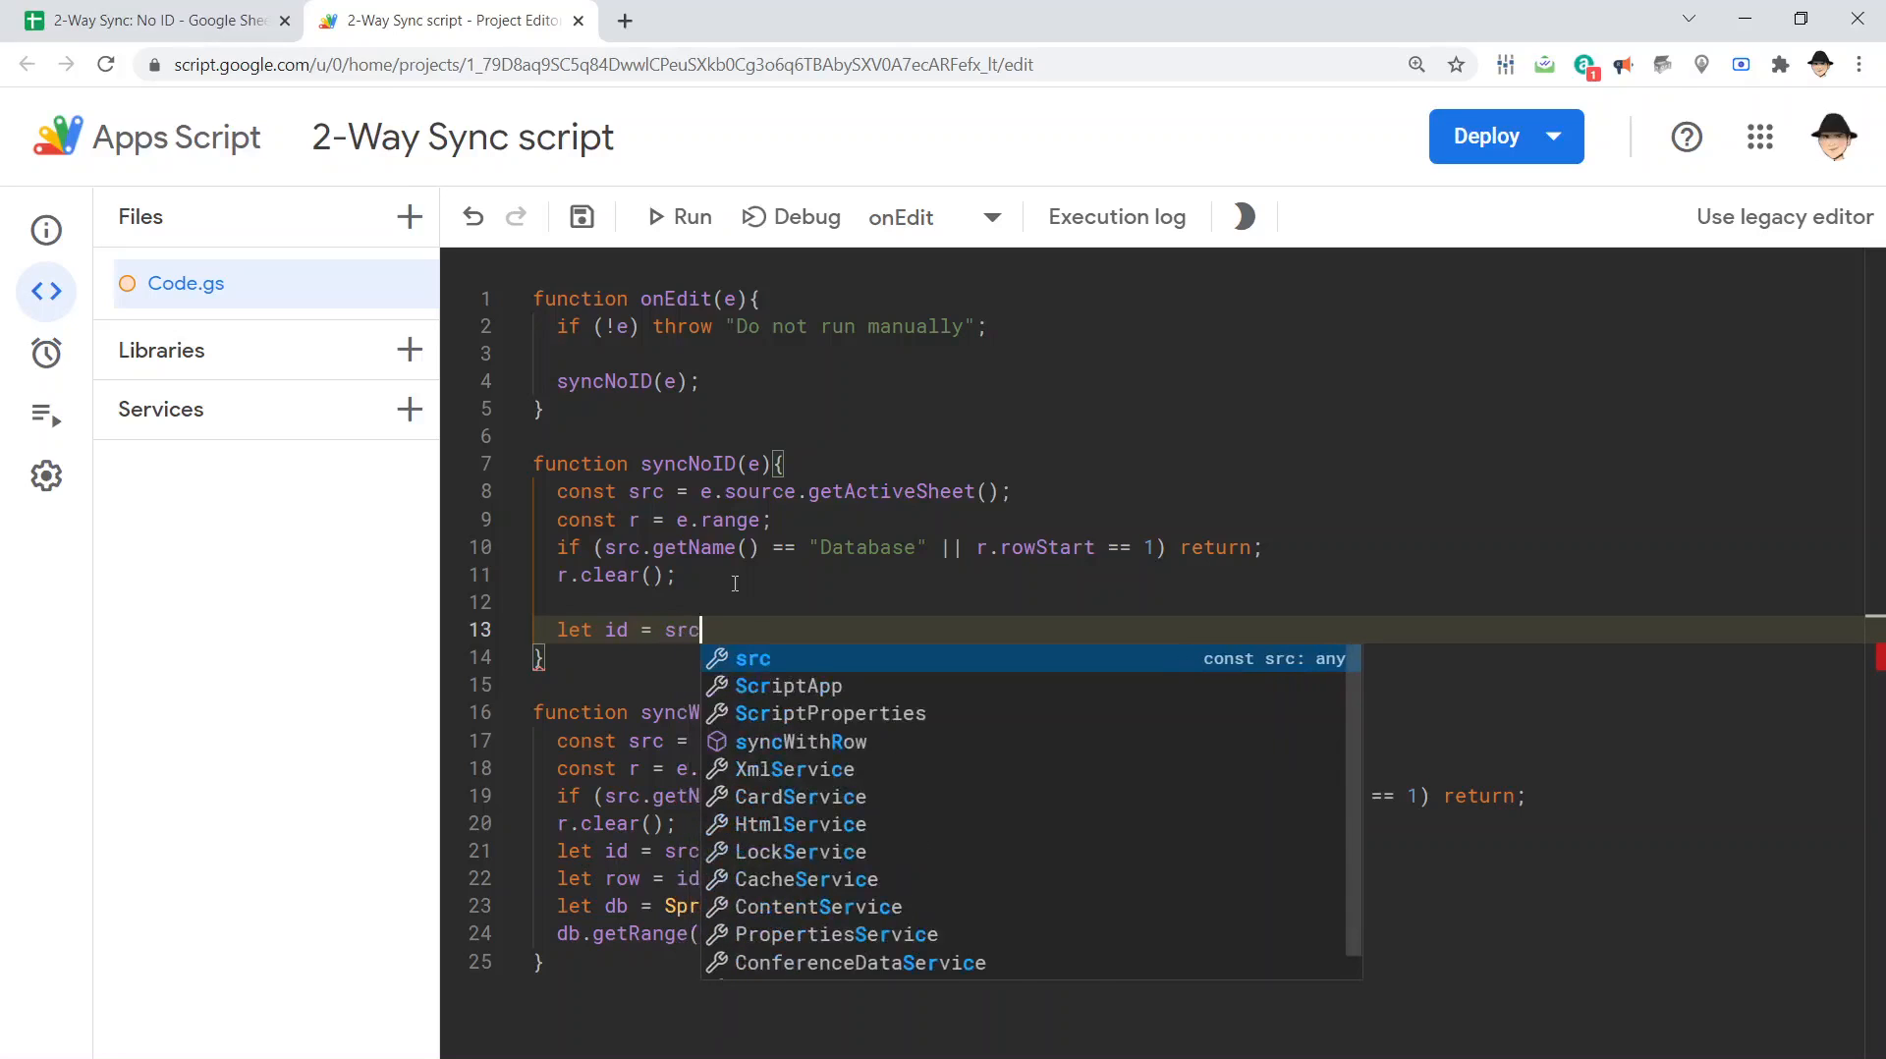
{"action": "type", "text": ".getRange()"}
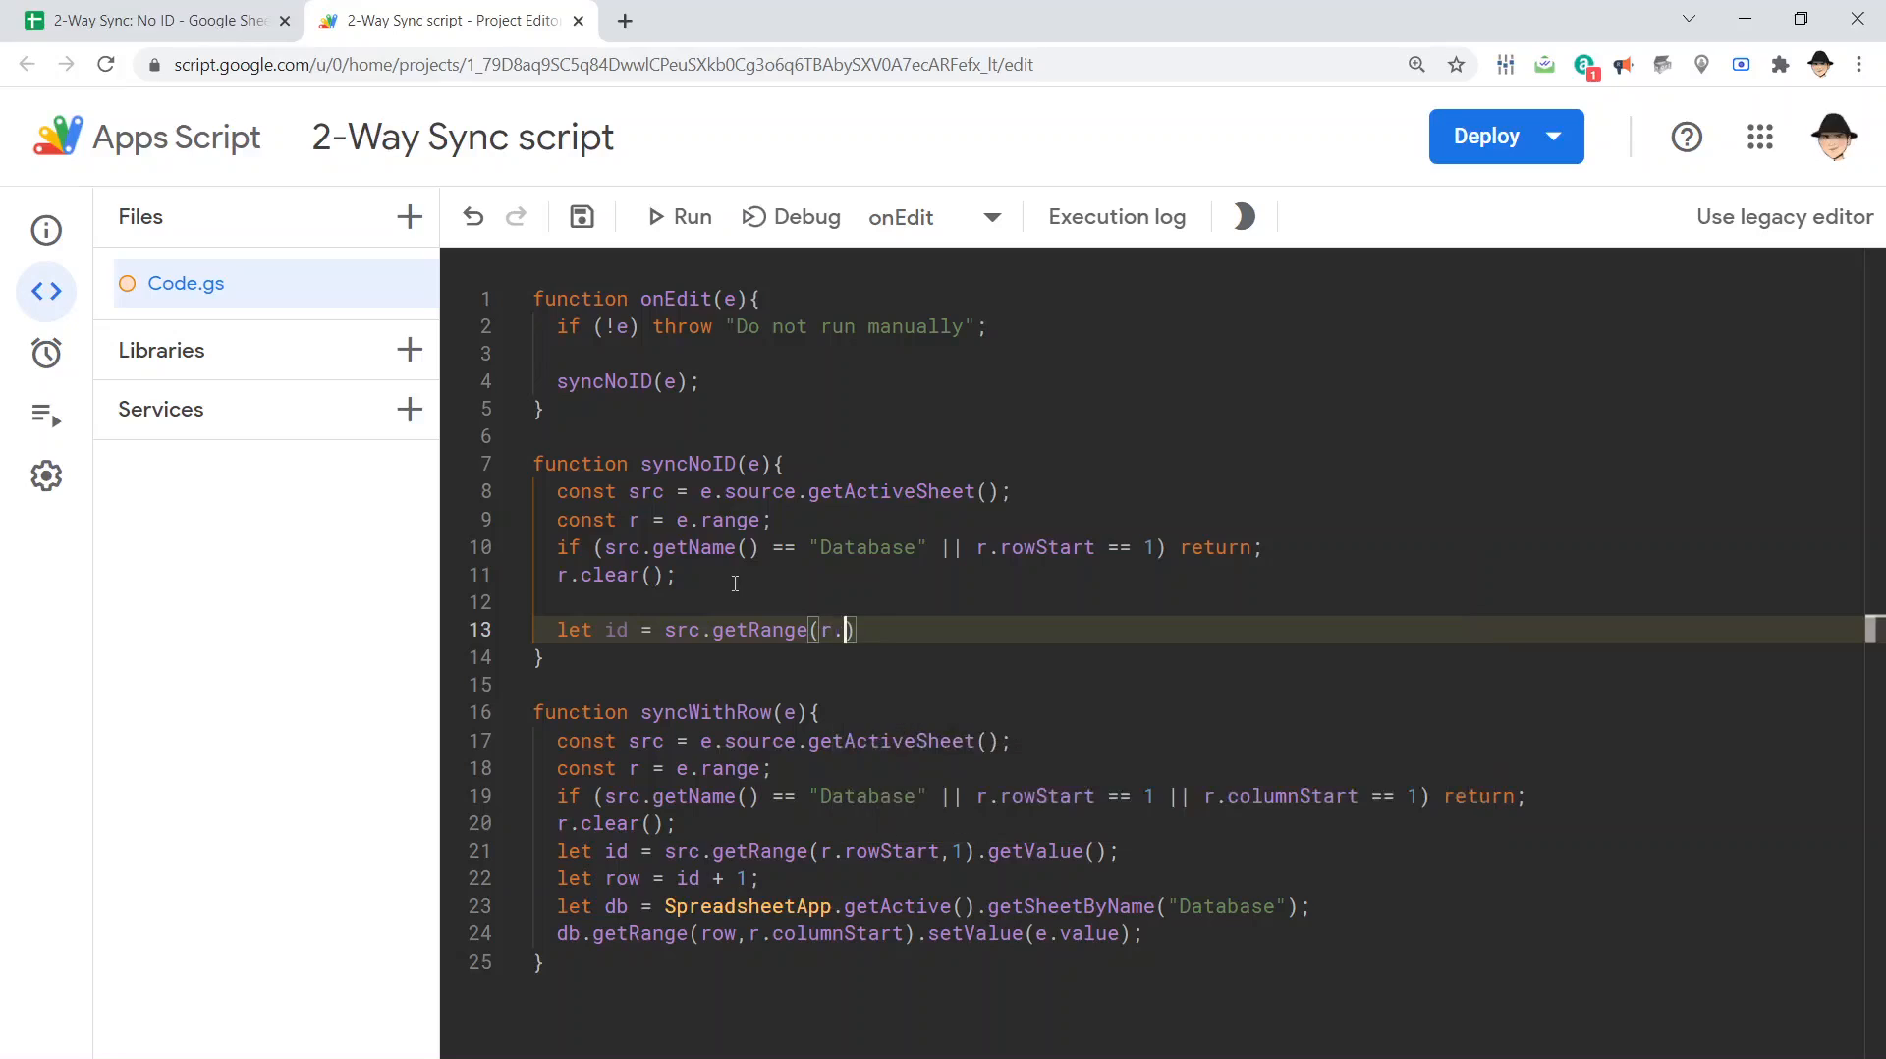
{"action": "type", "text": "rowStart"}
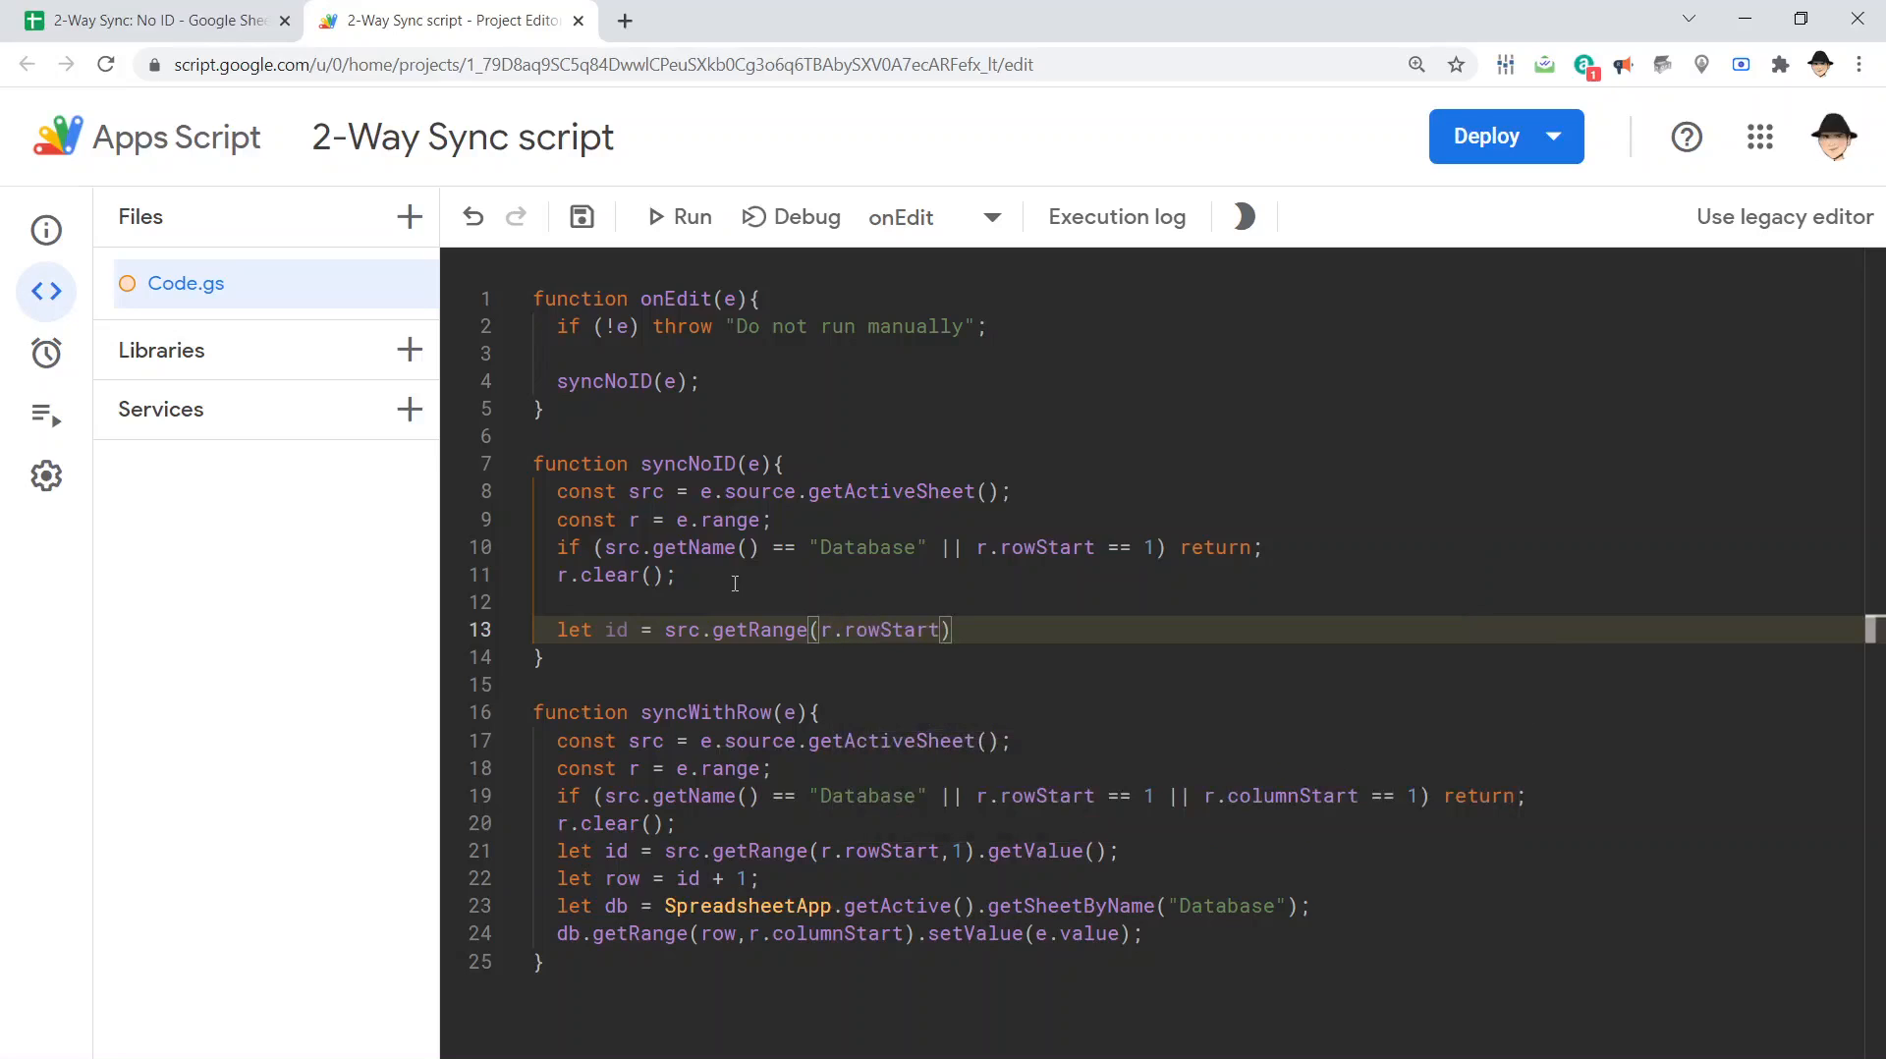
{"action": "type", "text": ",1"}
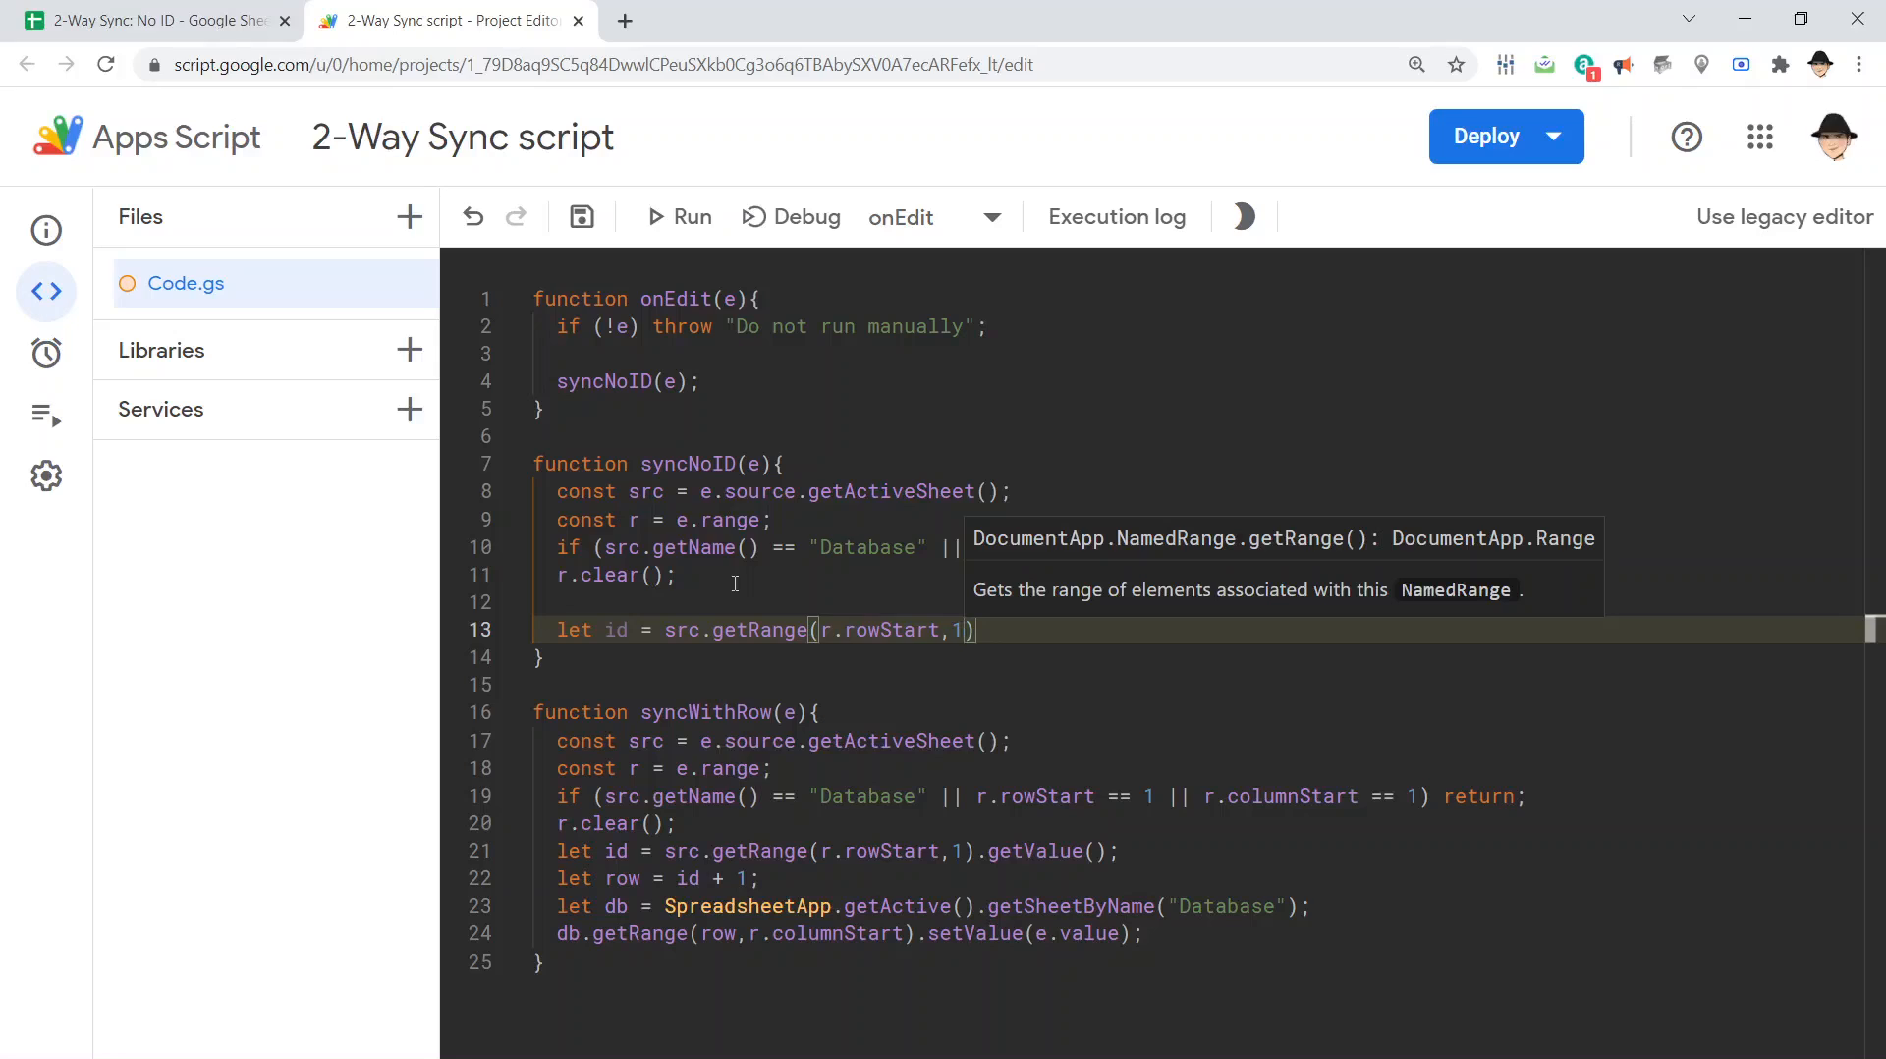
{"action": "type", "text": ",1,"}
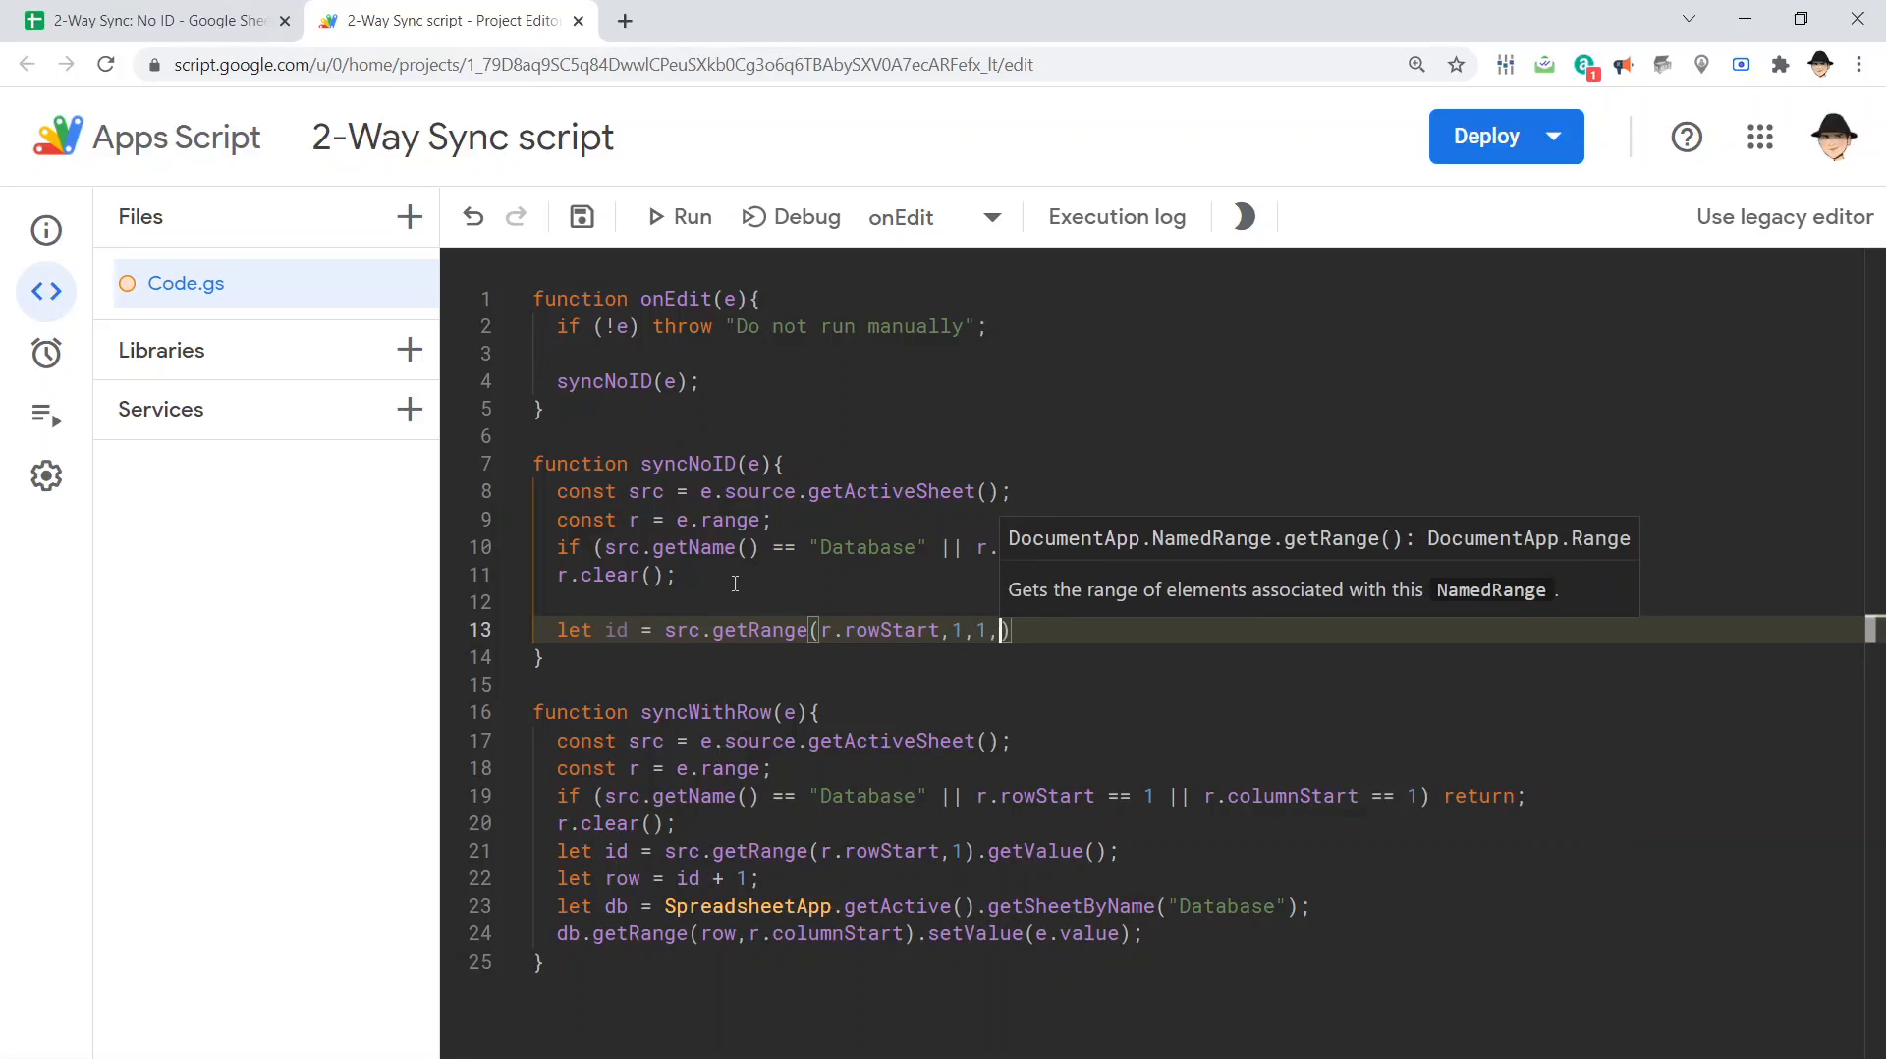
{"action": "left_click", "coordinate": [157, 19]}
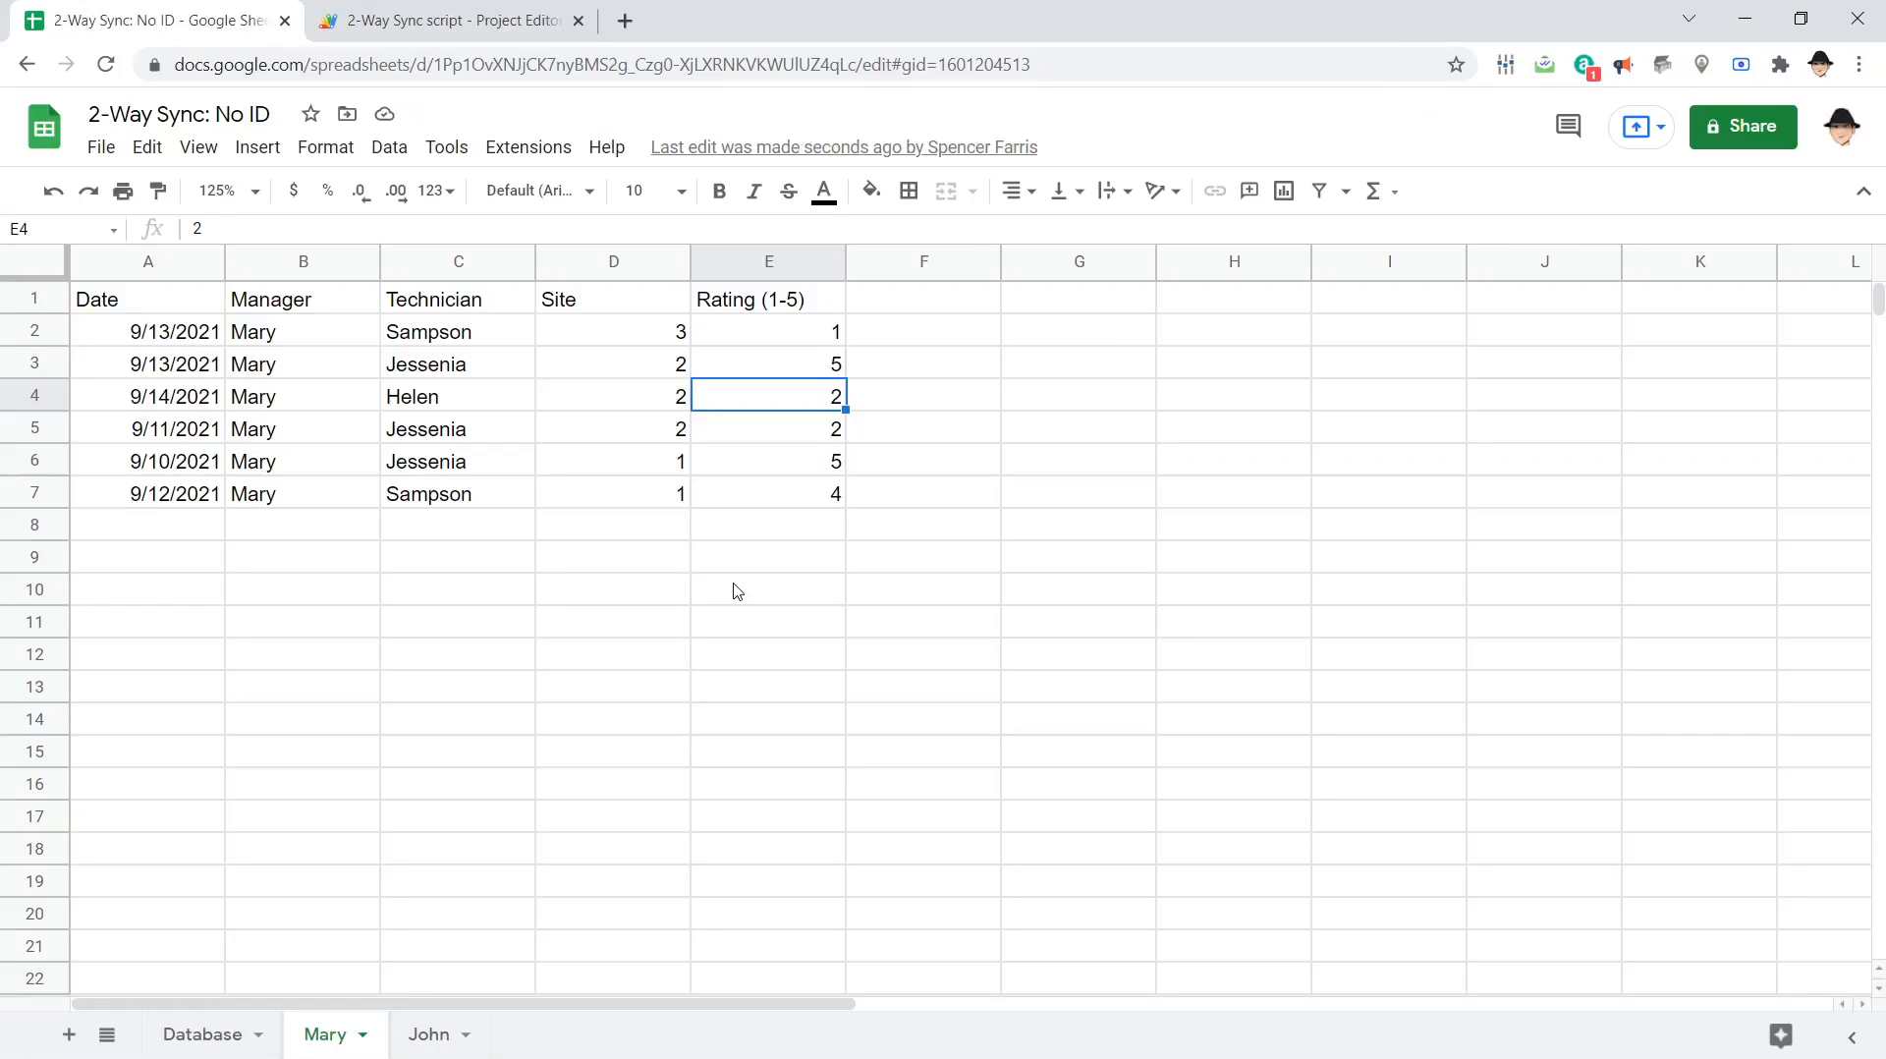
{"action": "left_click", "coordinate": [446, 20]}
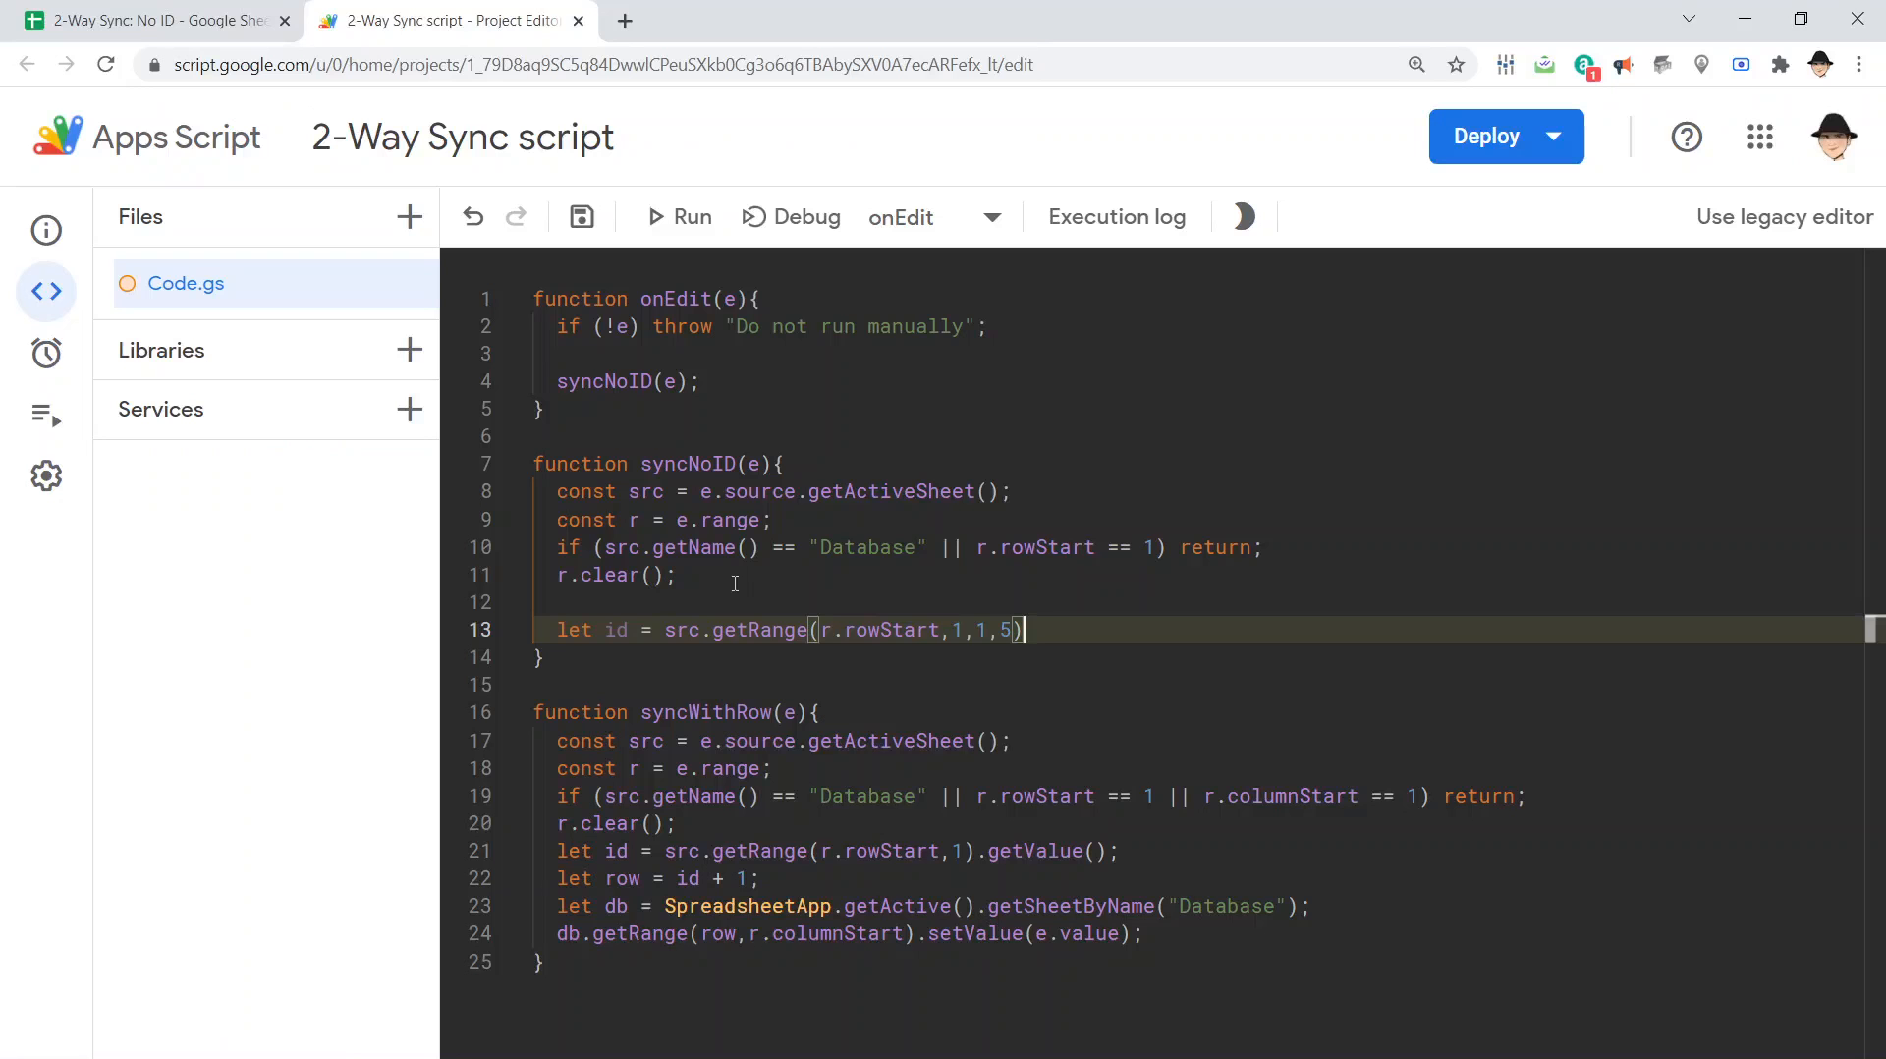
{"action": "type", "text": "."}
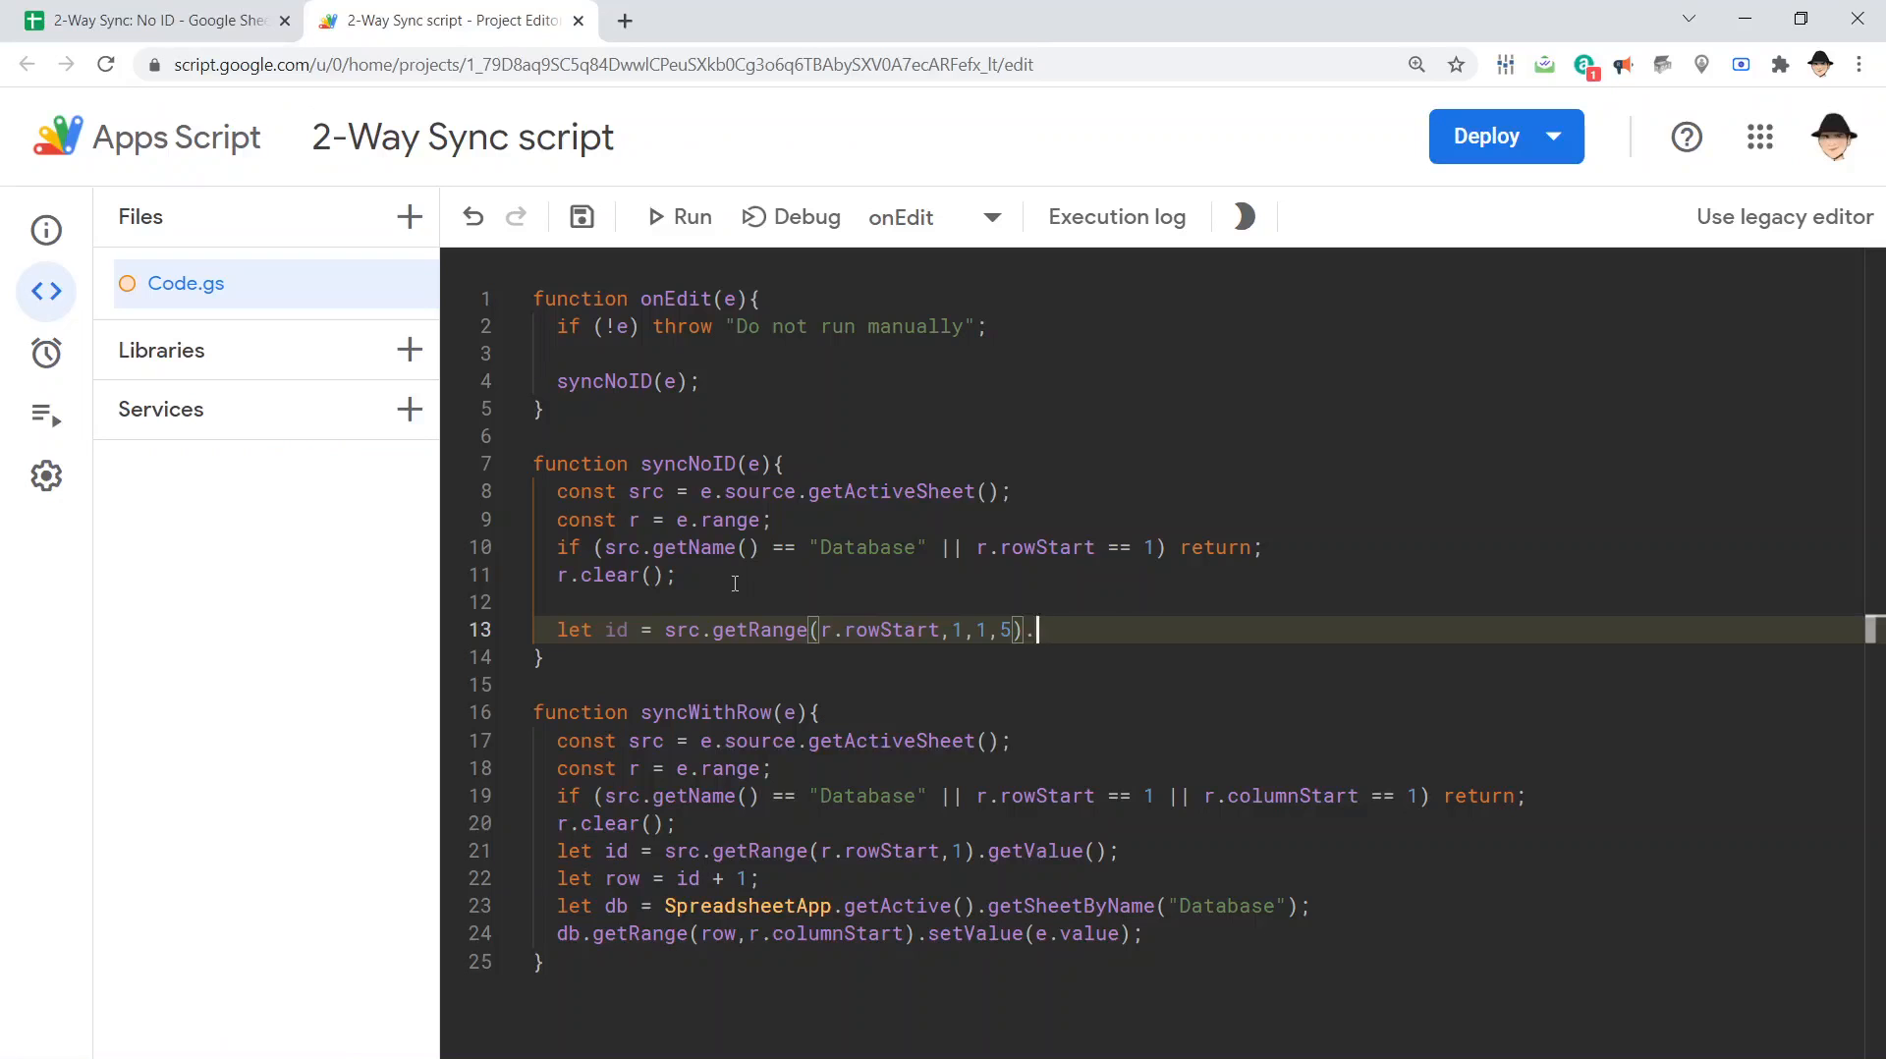
{"action": "type", "text": "getValues()"}
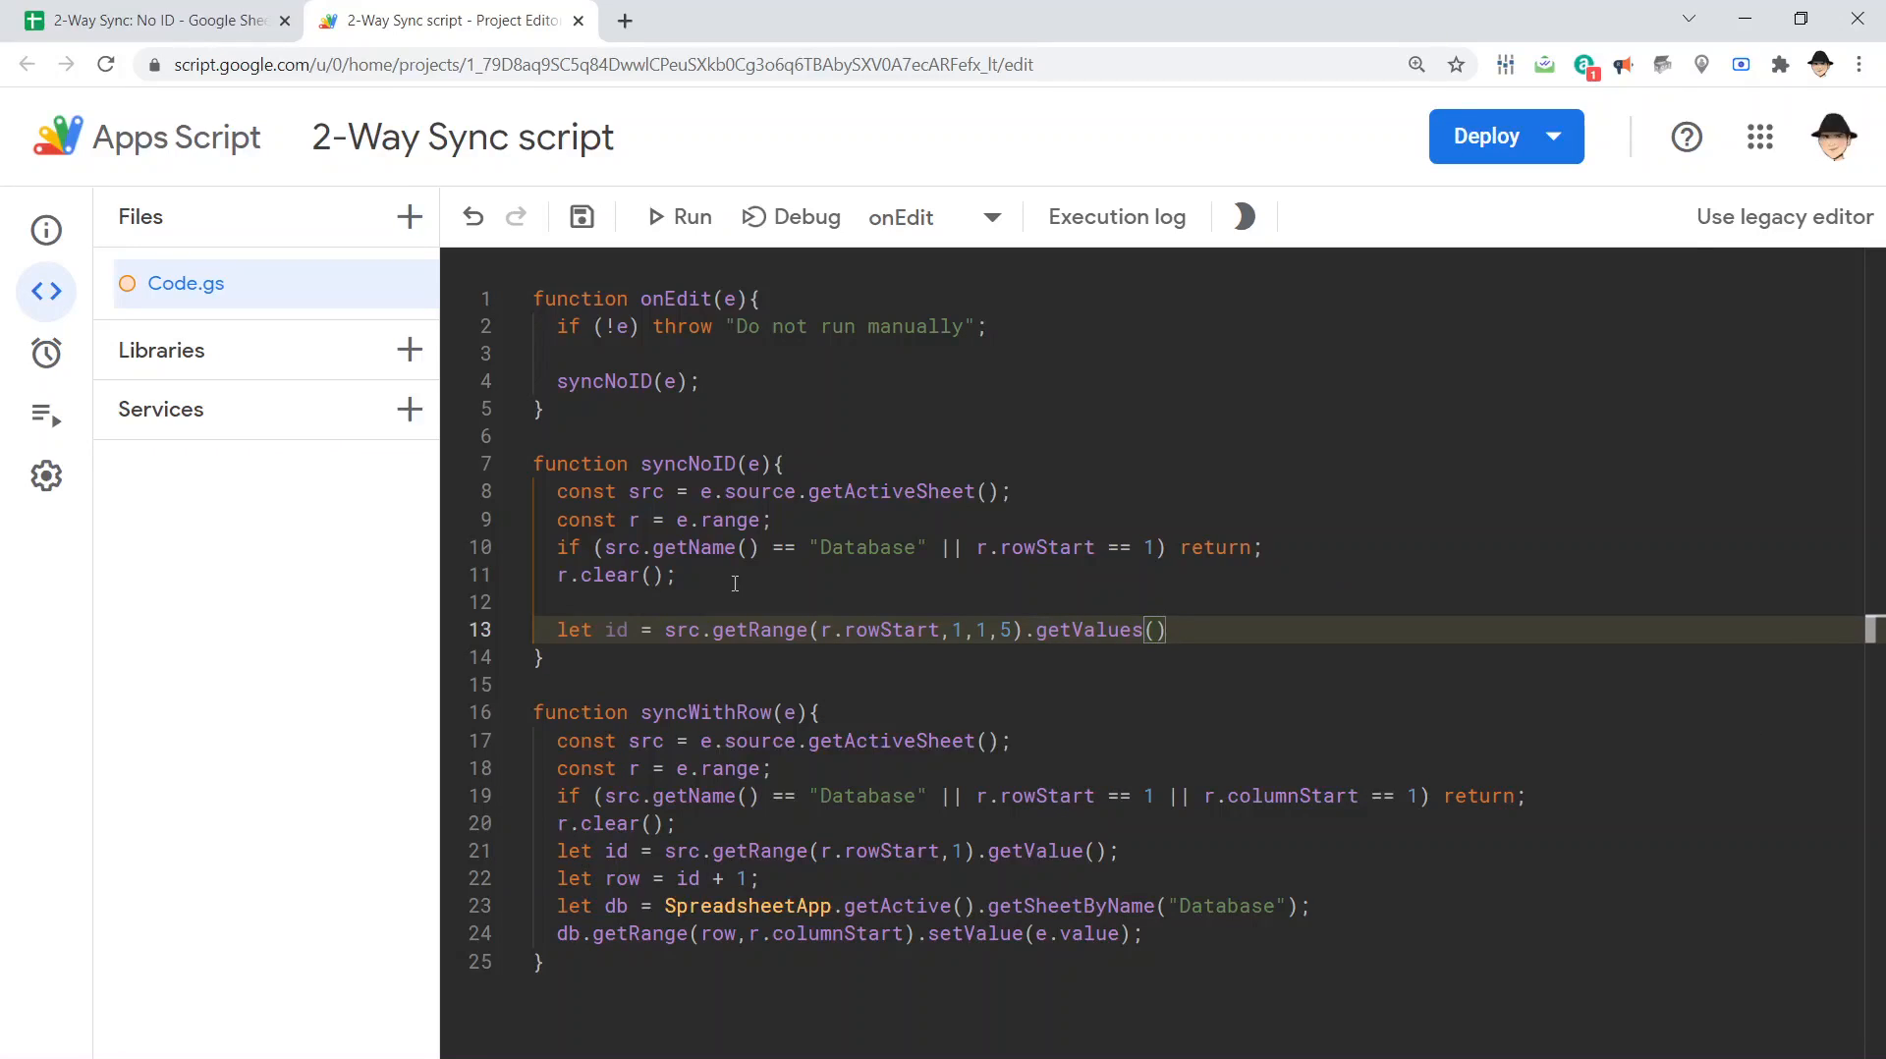
{"action": "type", "text": ".toSt"}
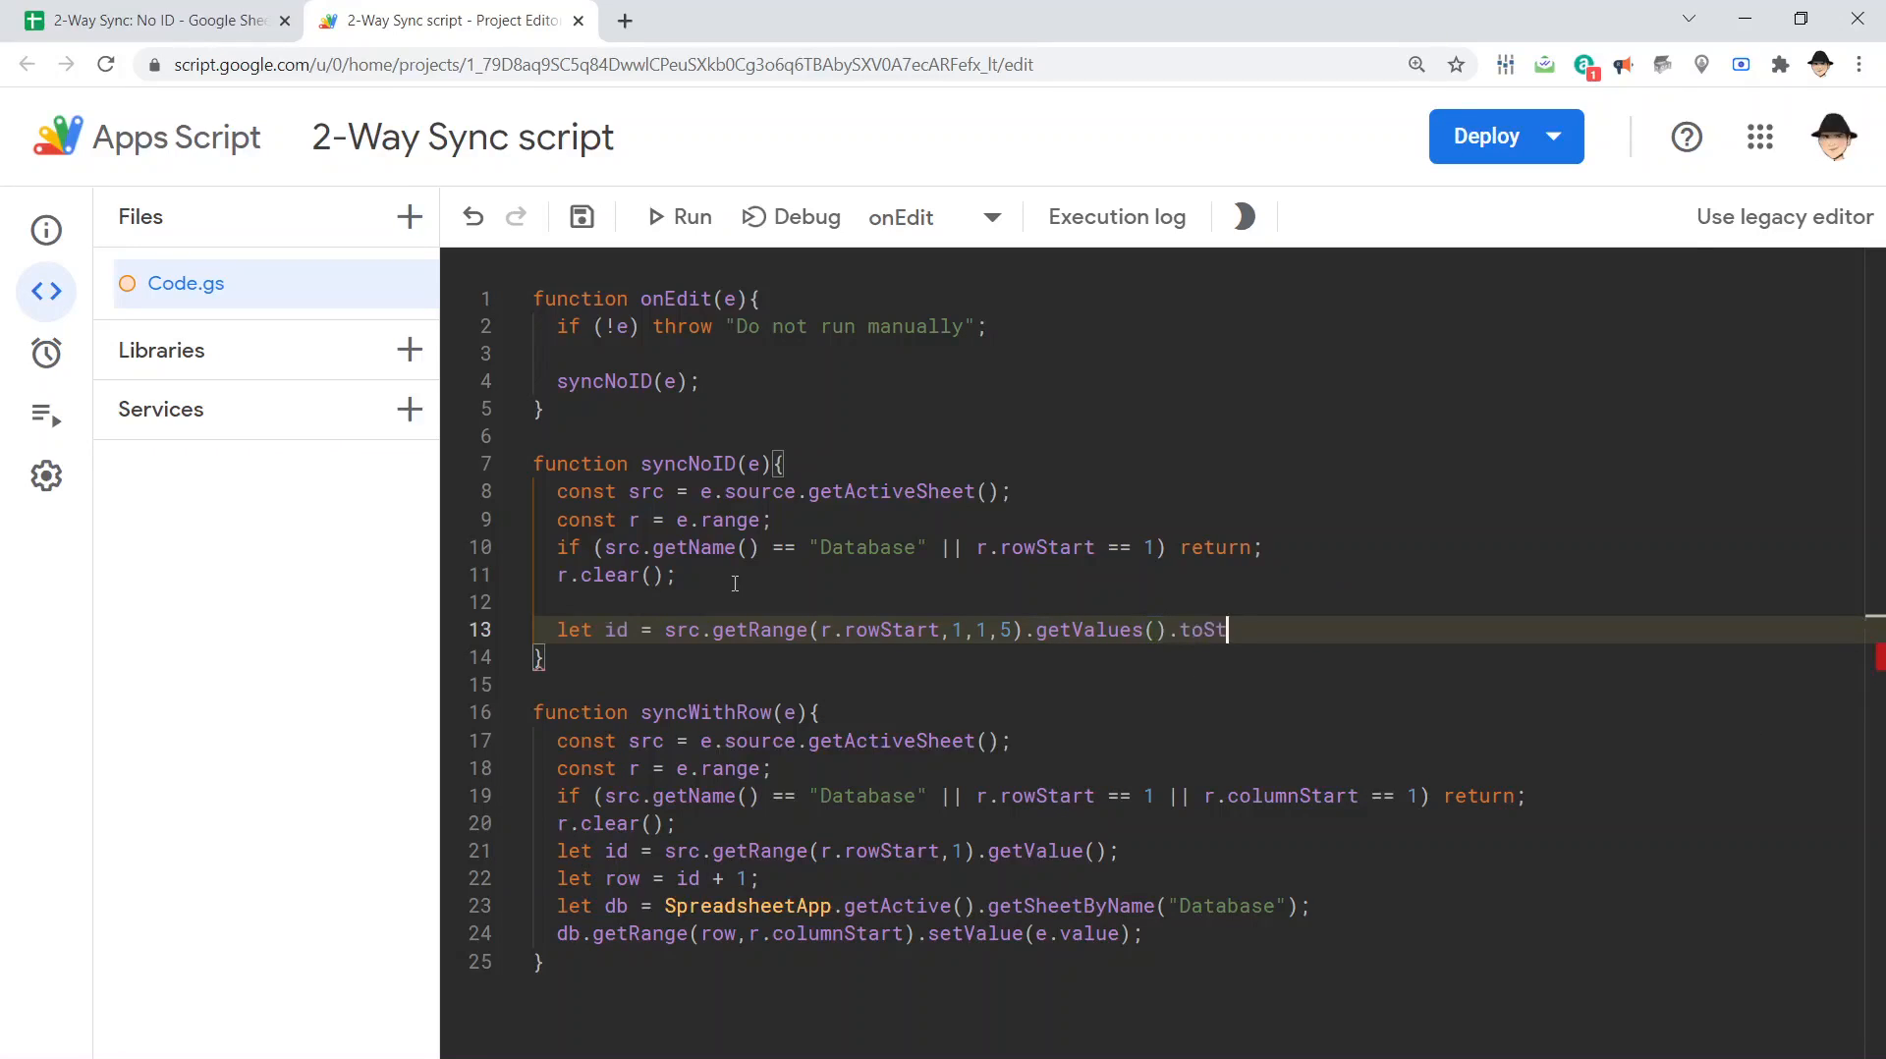
{"action": "type", "text": "ring();"}
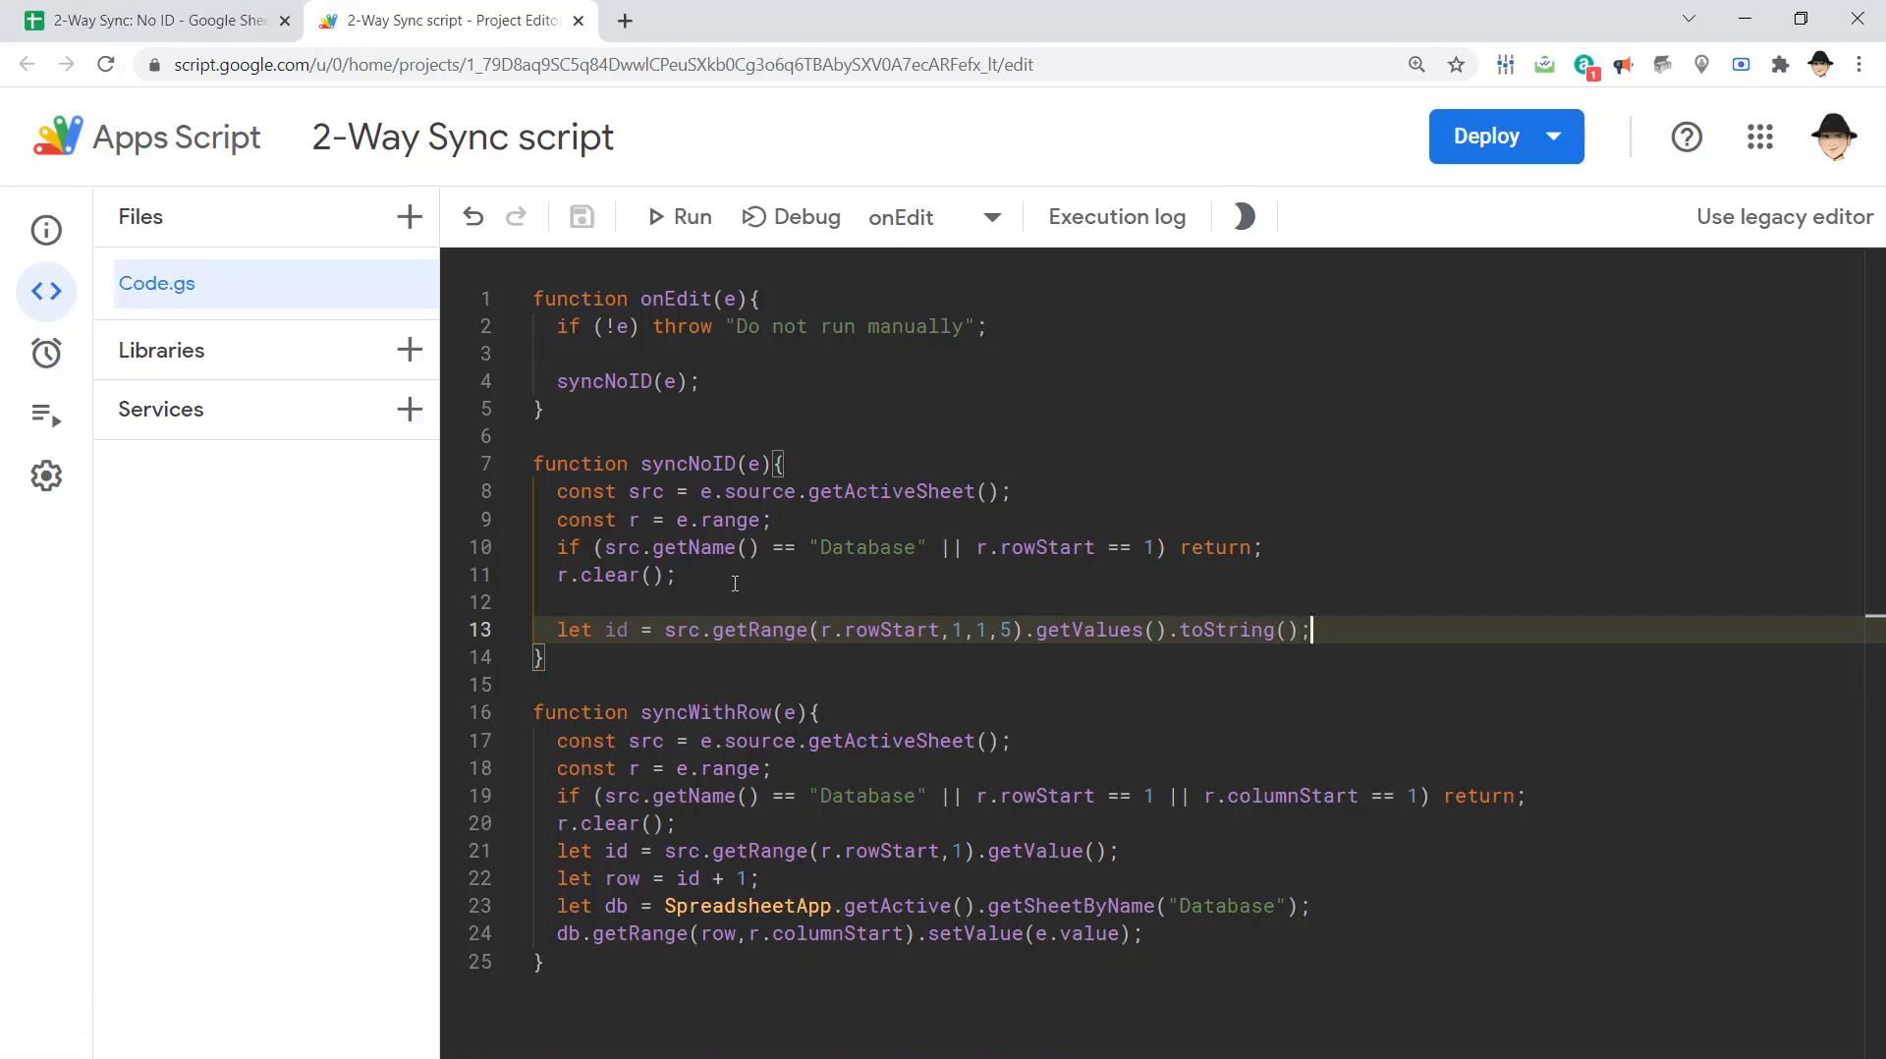
Add Logger.log(id);, save the script and switch to the spreadsheet to test an edit
{"action": "double_click", "coordinate": [1227, 629]}
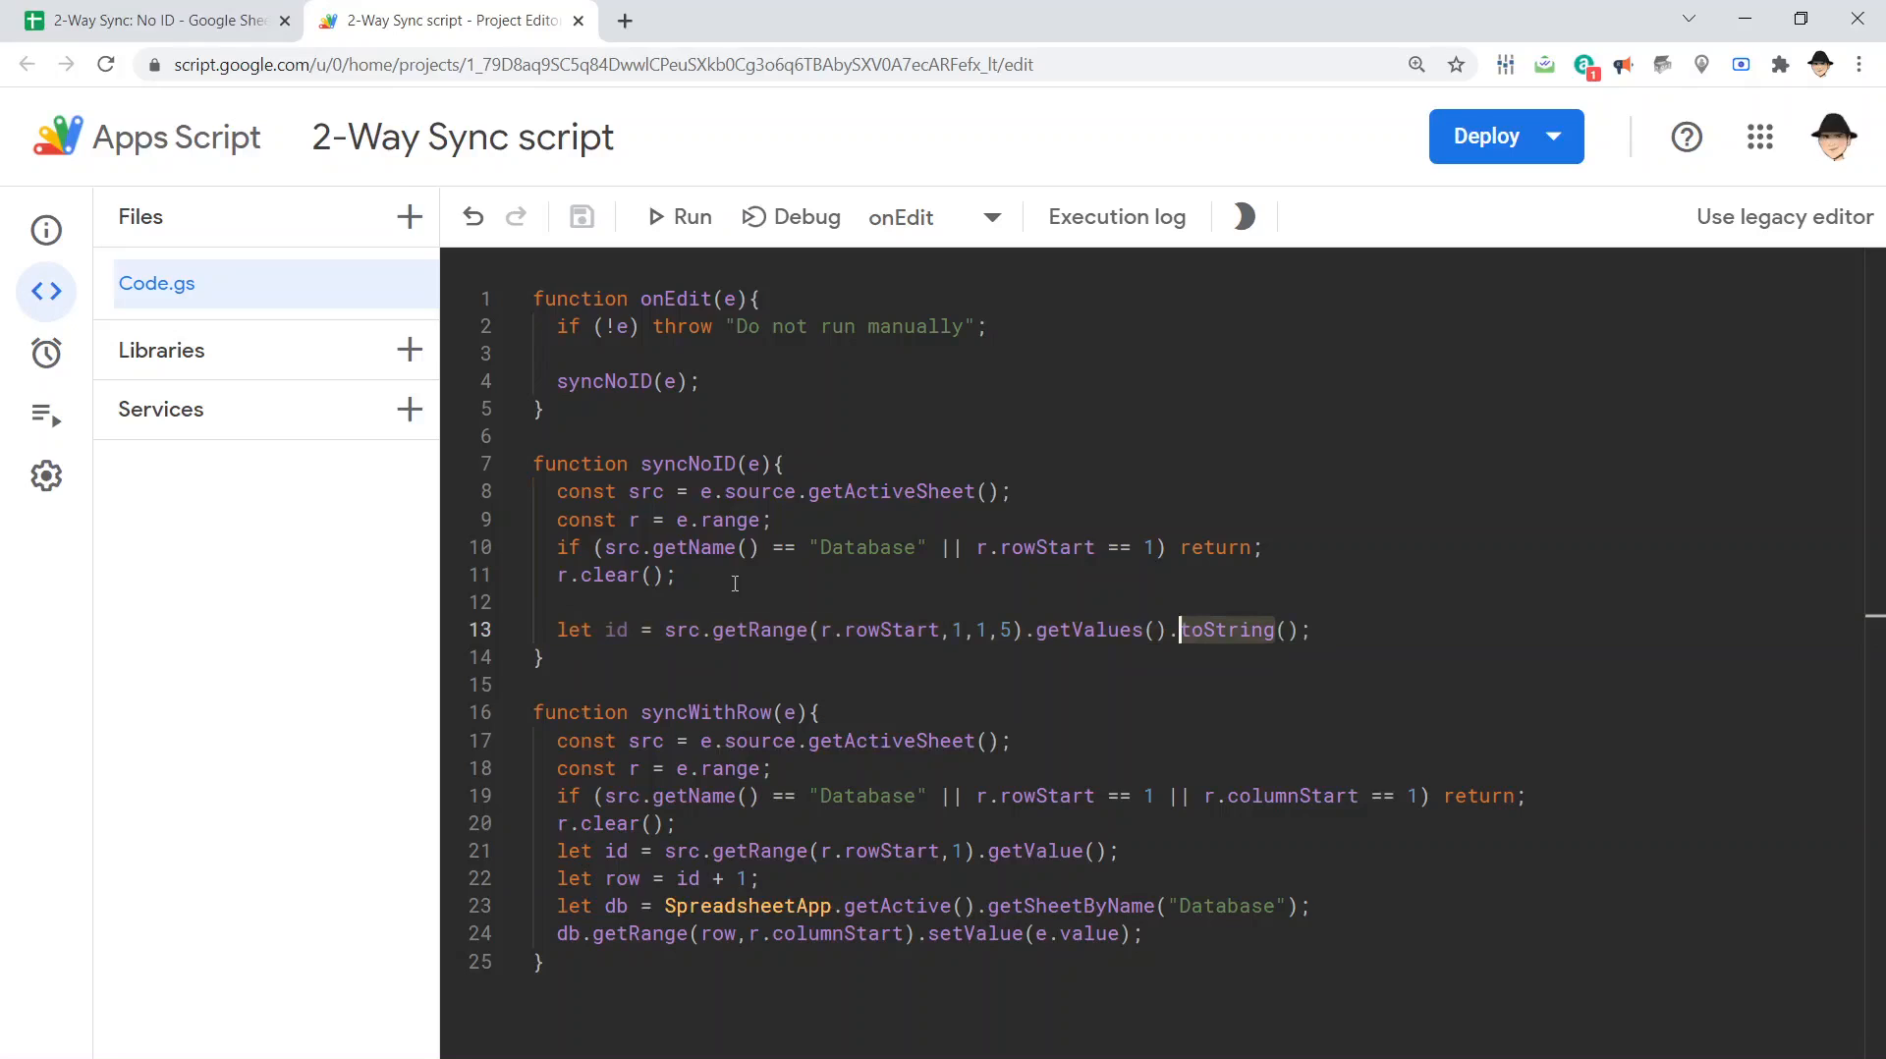
{"action": "type", "text": "Log"}
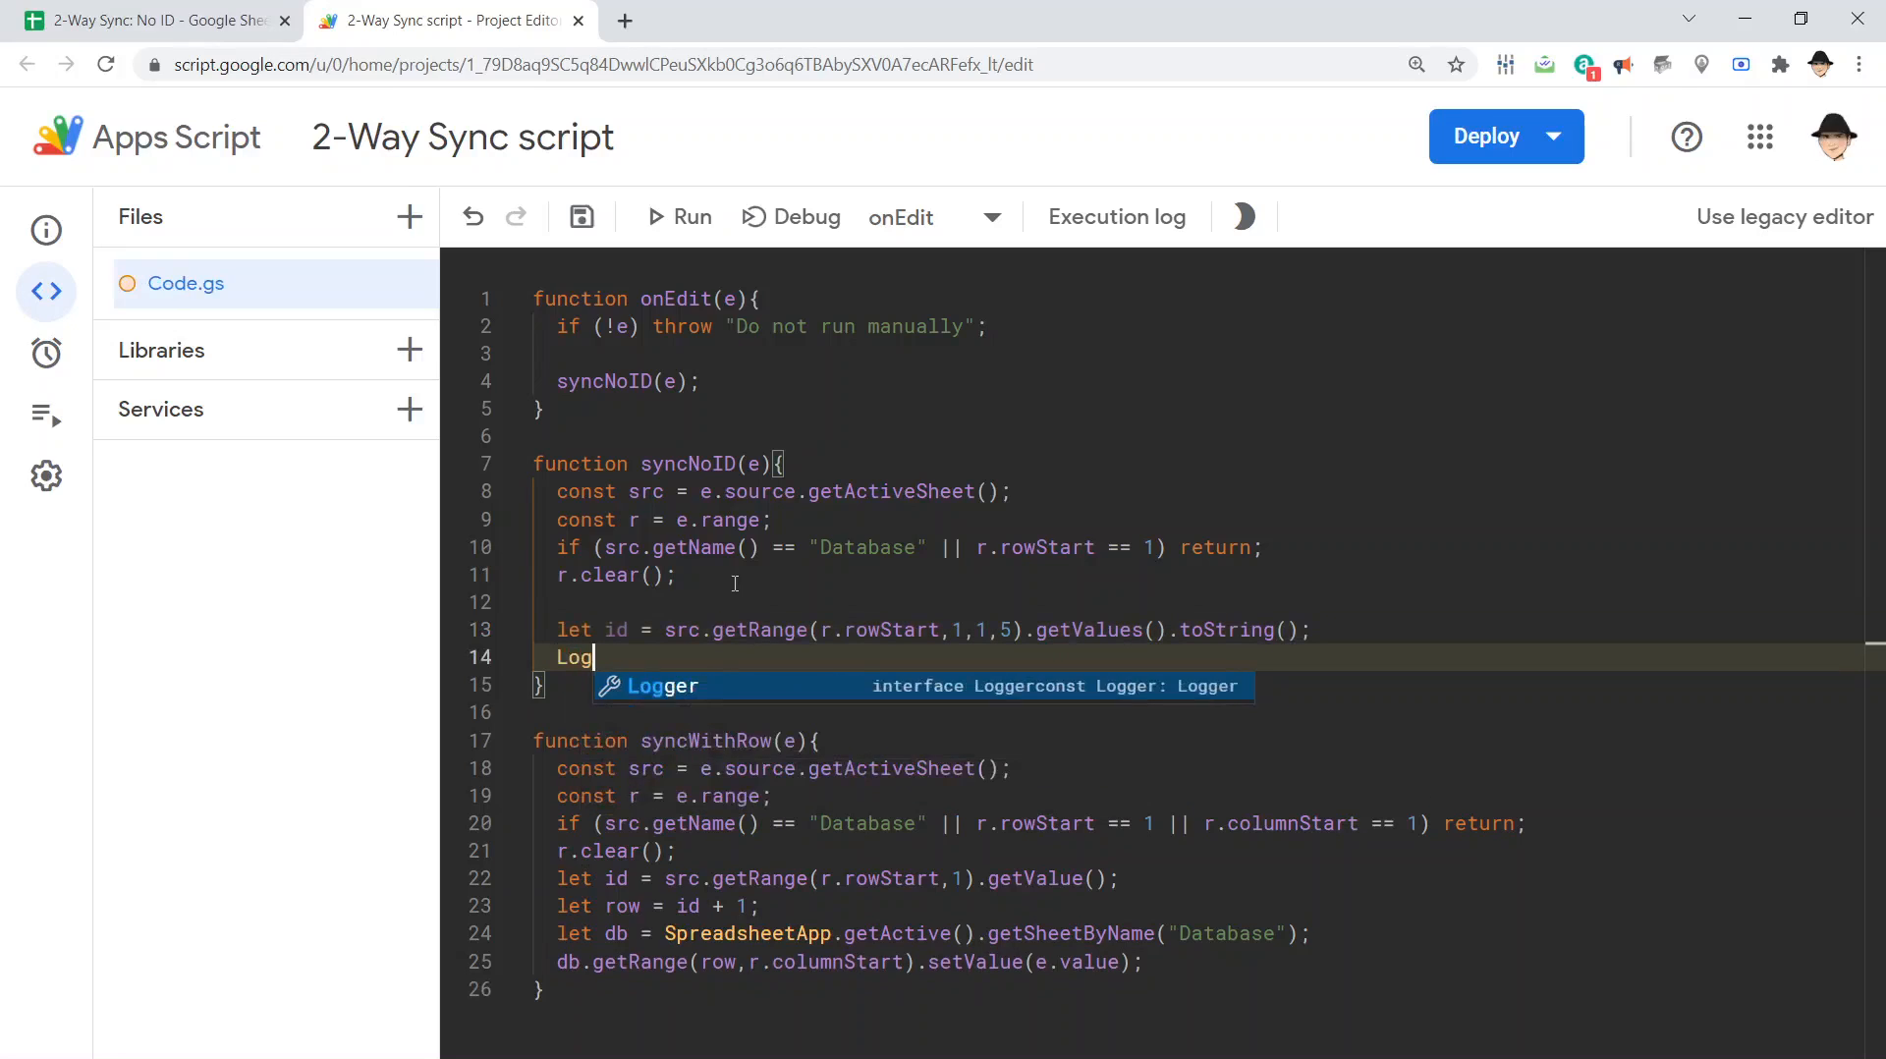
{"action": "type", "text": "ger.log(id);"}
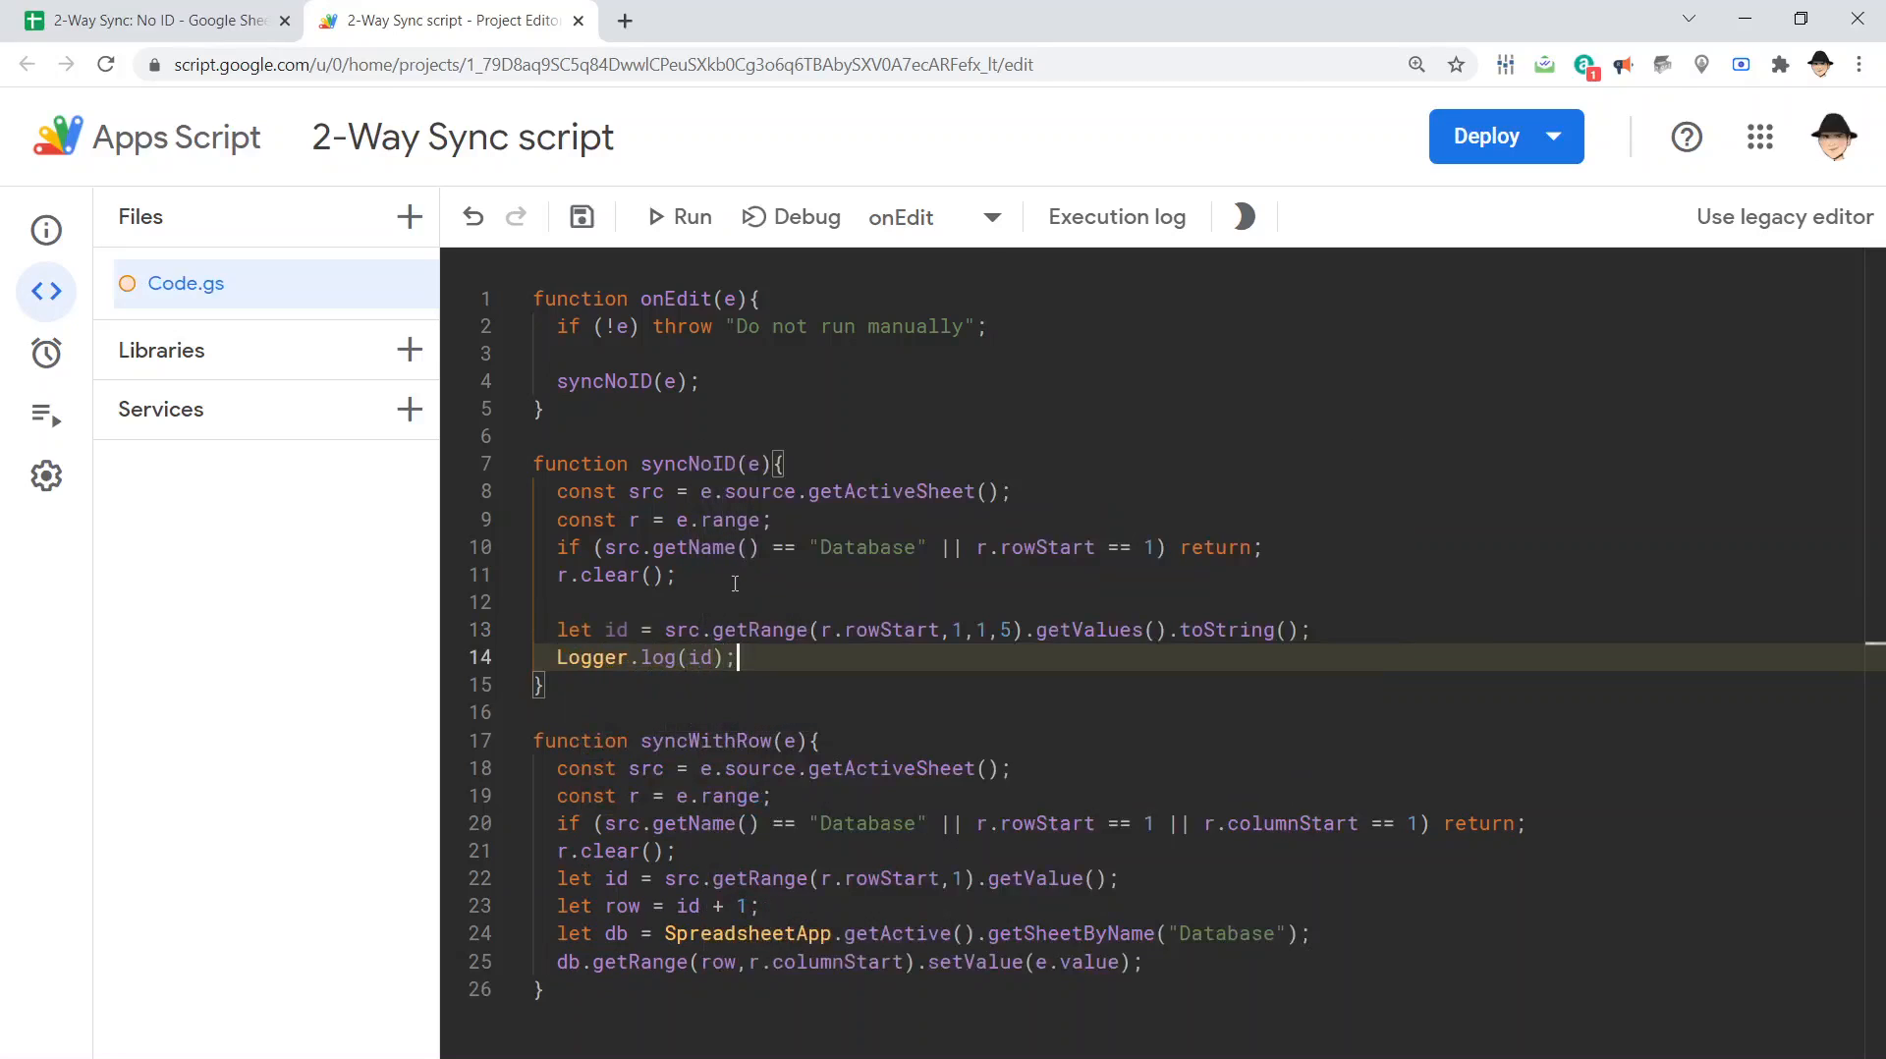
{"action": "left_click", "coordinate": [582, 216]}
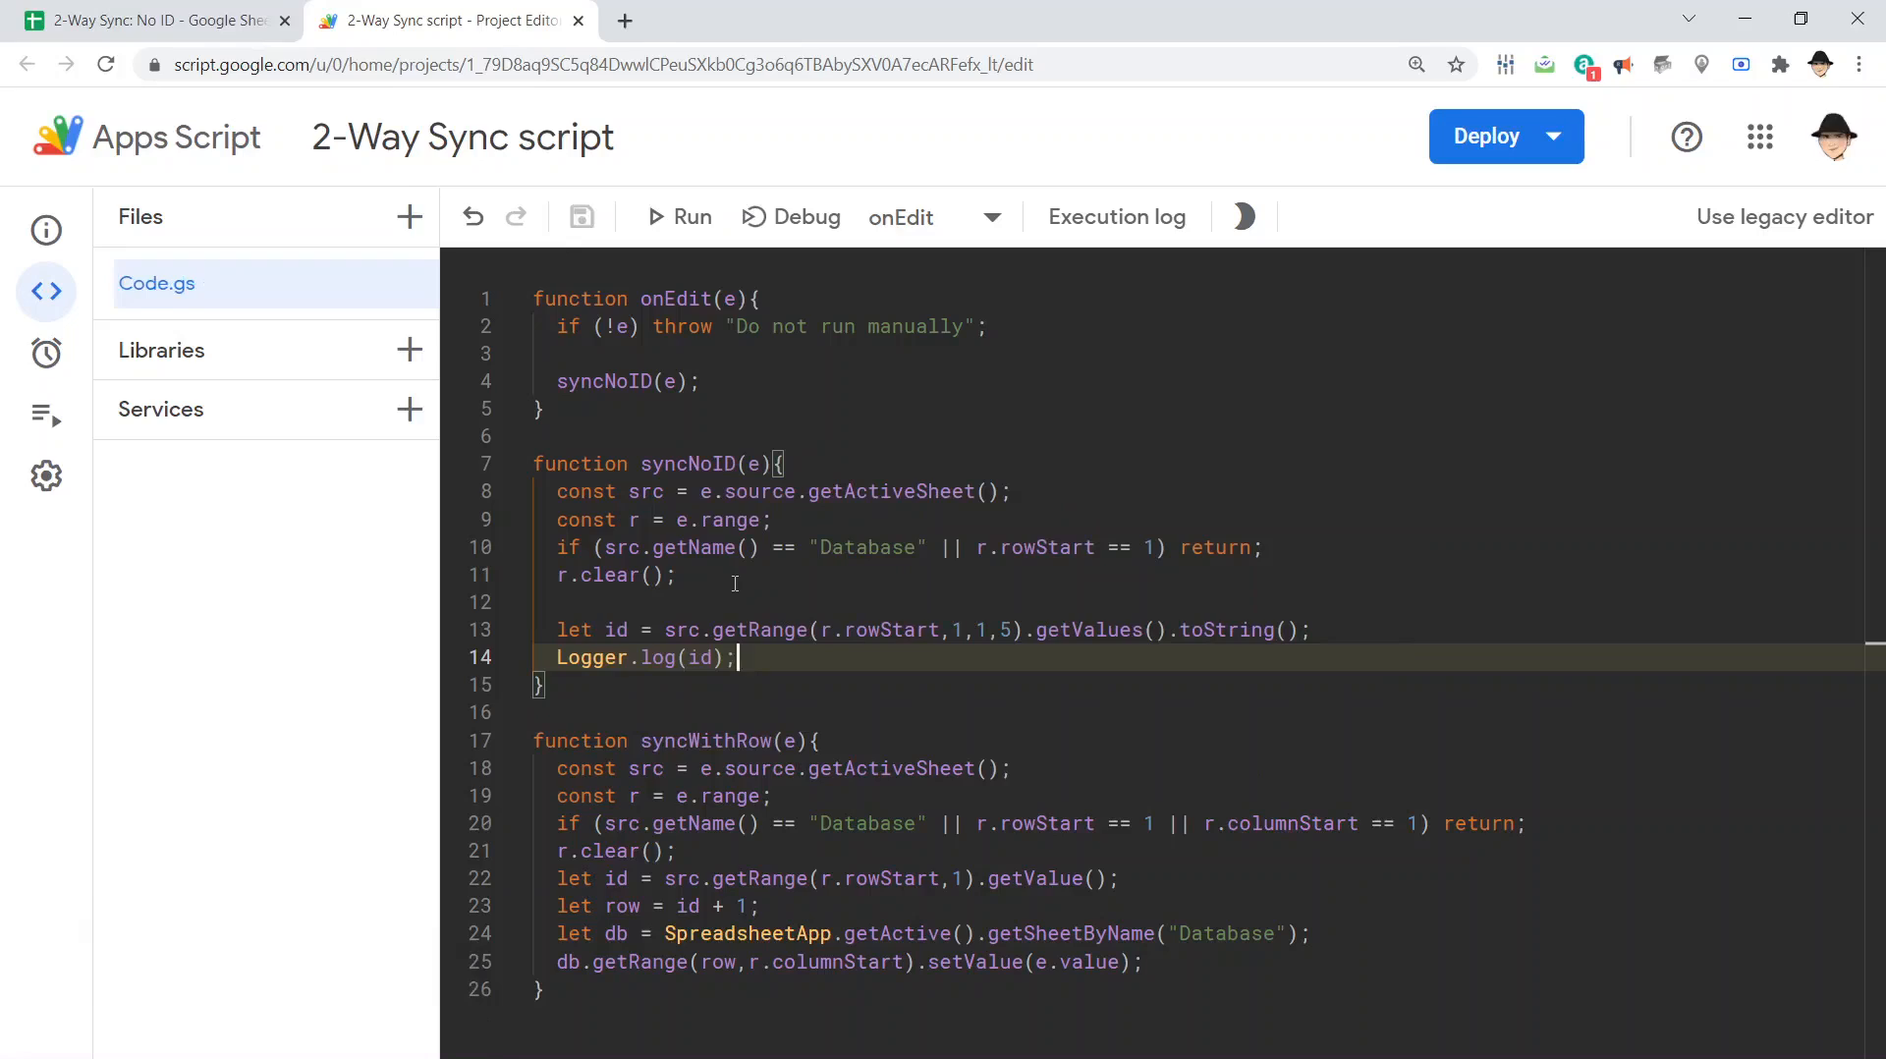
{"action": "left_click", "coordinate": [157, 20]}
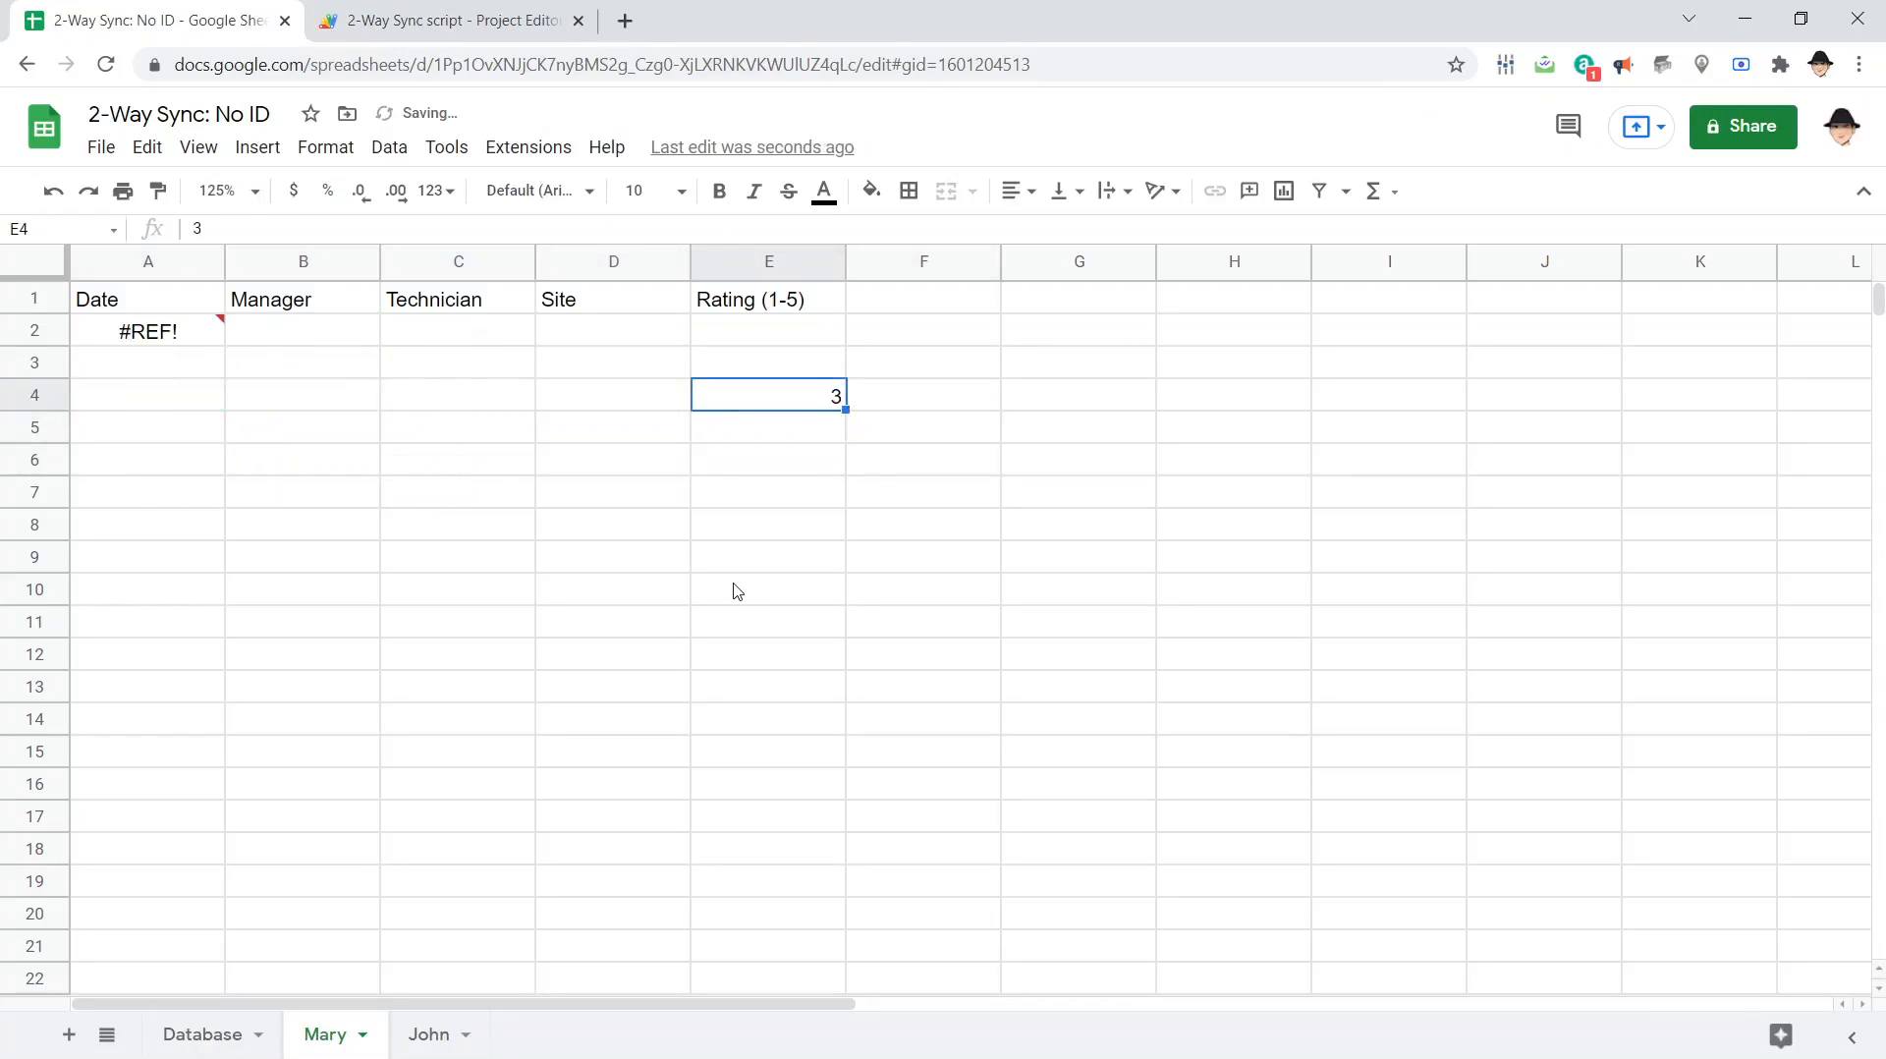
Check the Executions log showing Helen's row as a comma-separated string, compare with the sheet, and reopen Code.gs
{"action": "left_click", "coordinate": [446, 19]}
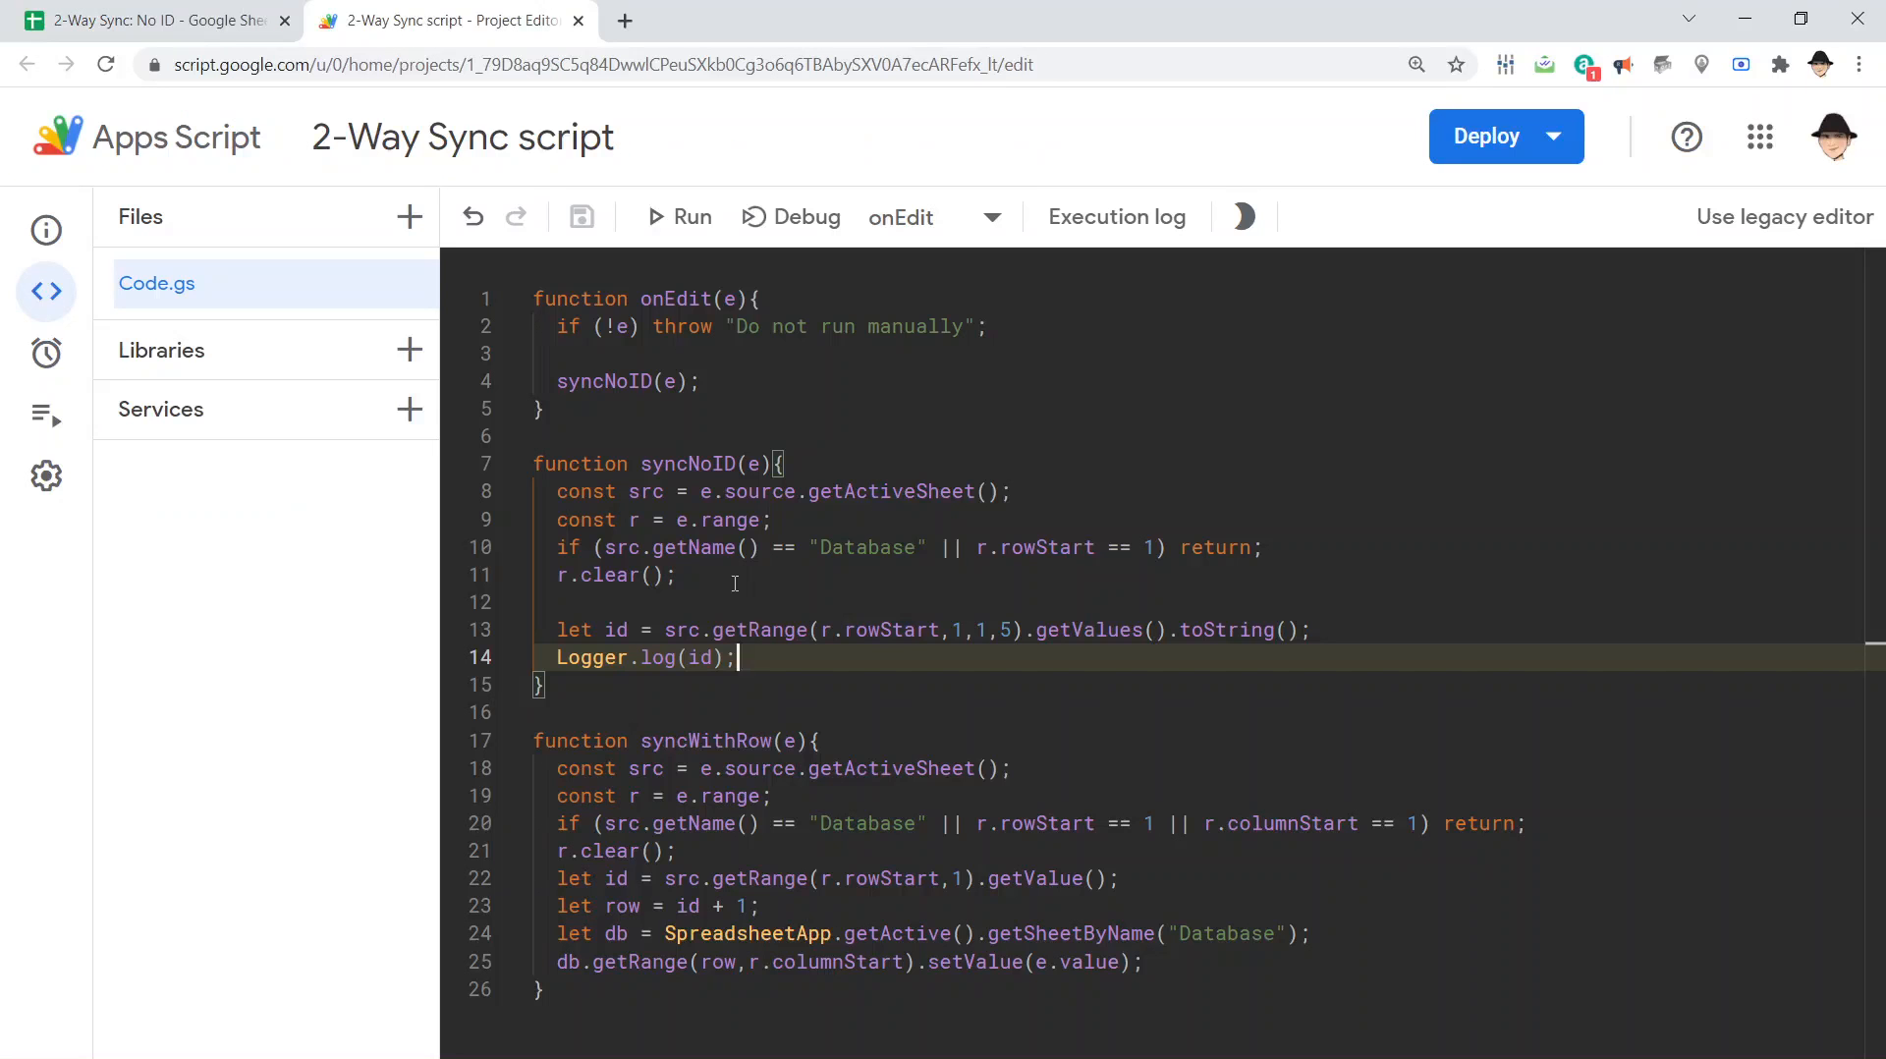
{"action": "left_click", "coordinate": [142, 414]}
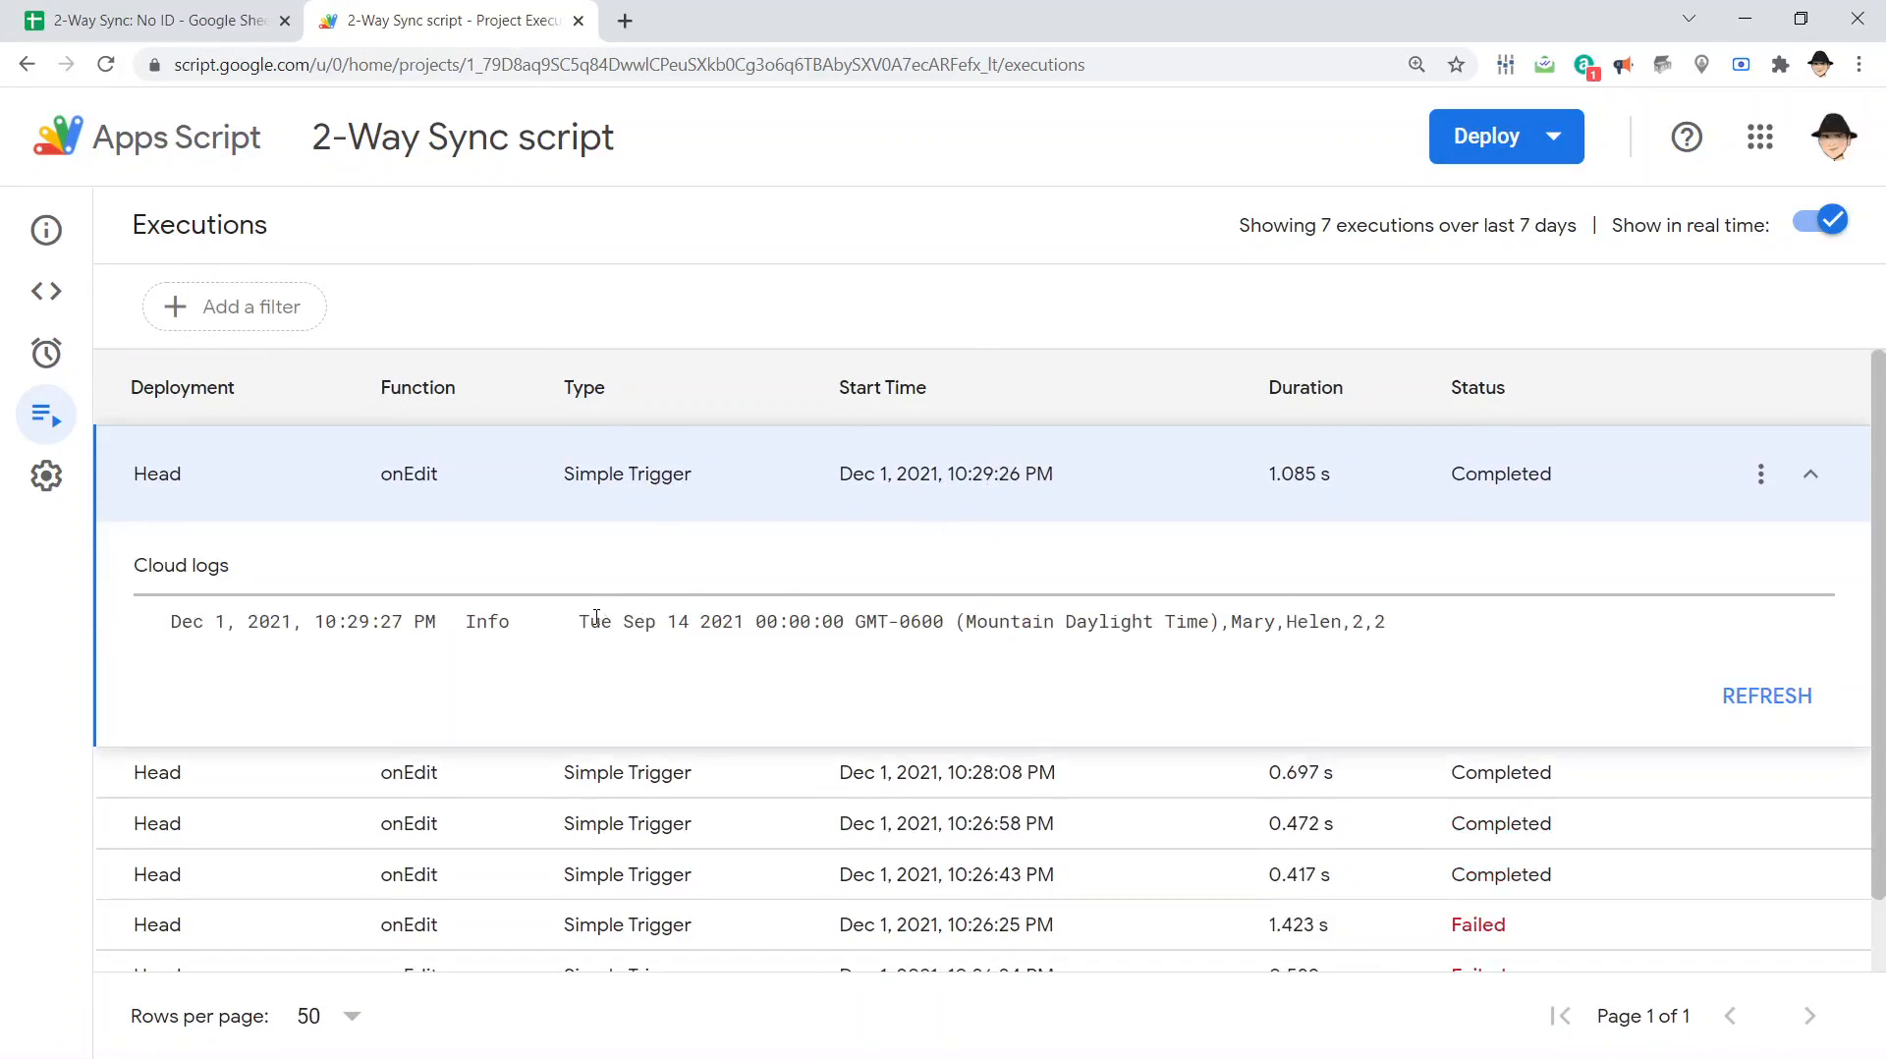
{"action": "left_click_drag", "start_coordinate": [578, 621], "coordinate": [1275, 621]}
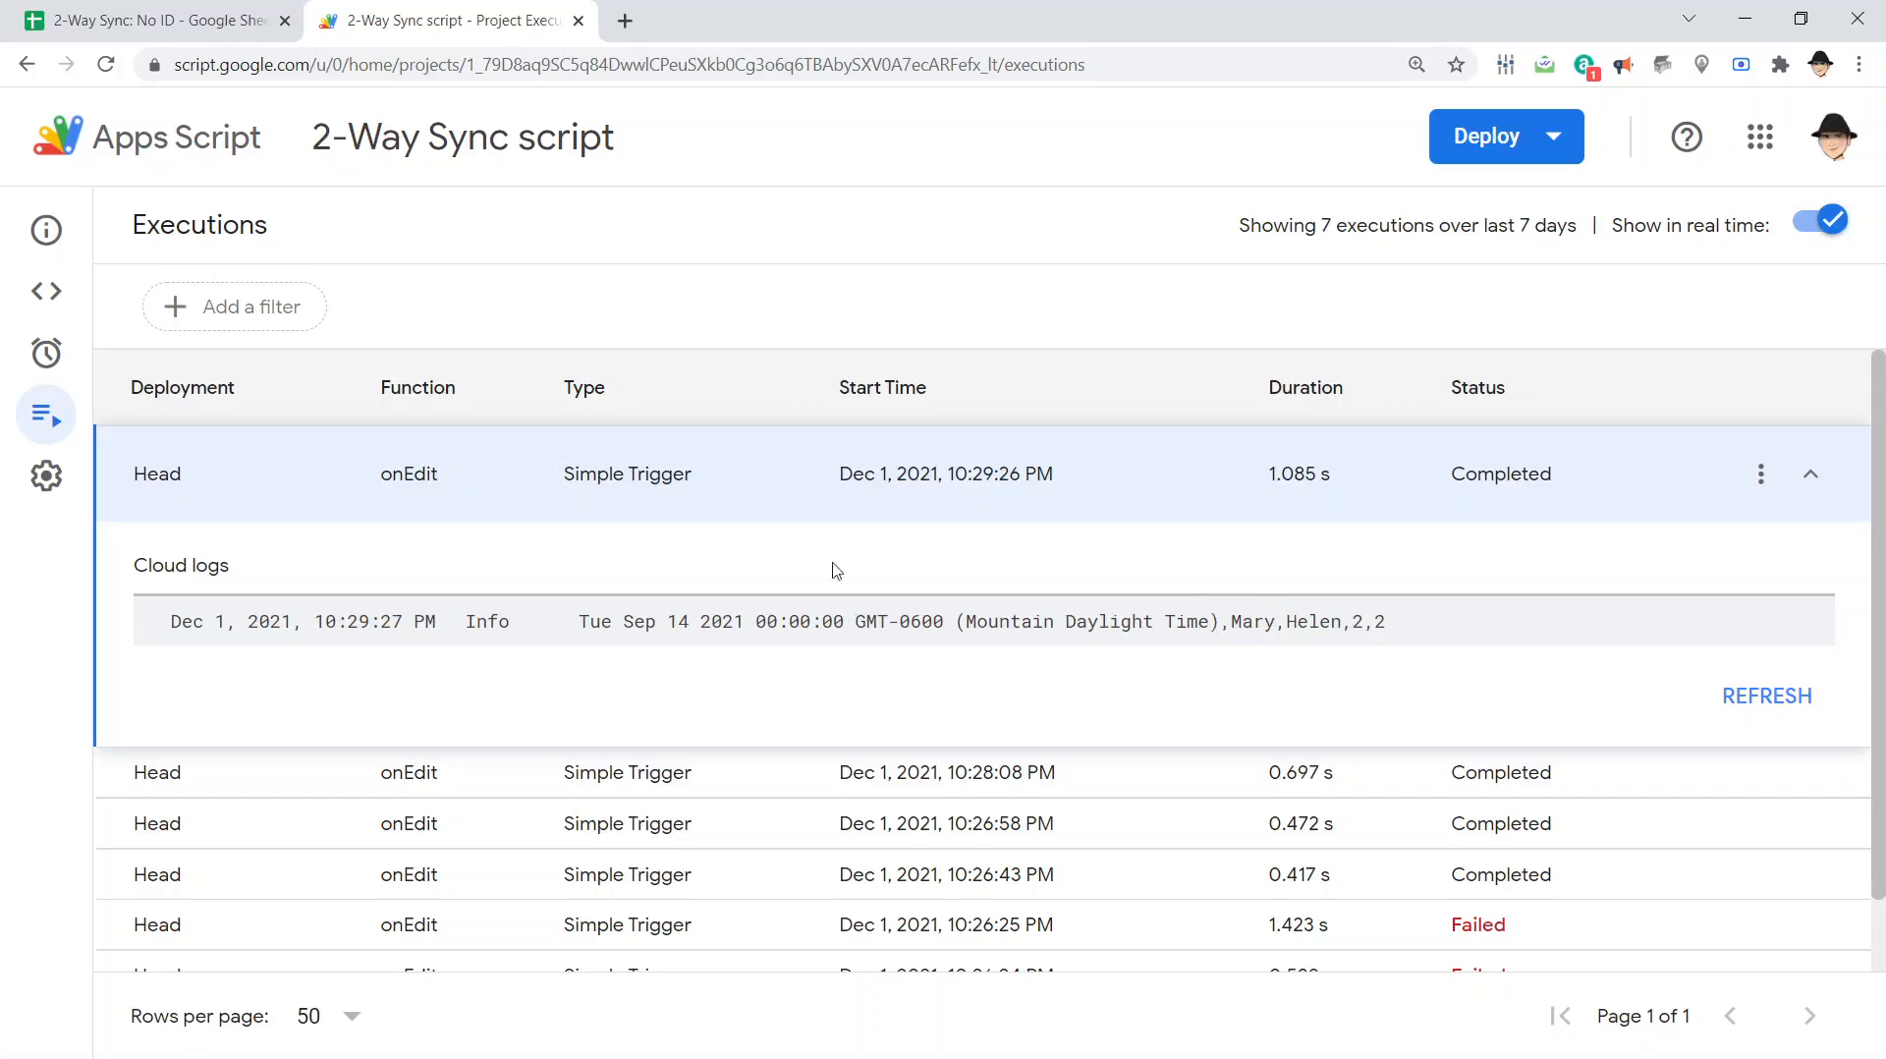
{"action": "mouse_move", "coordinate": [705, 430]}
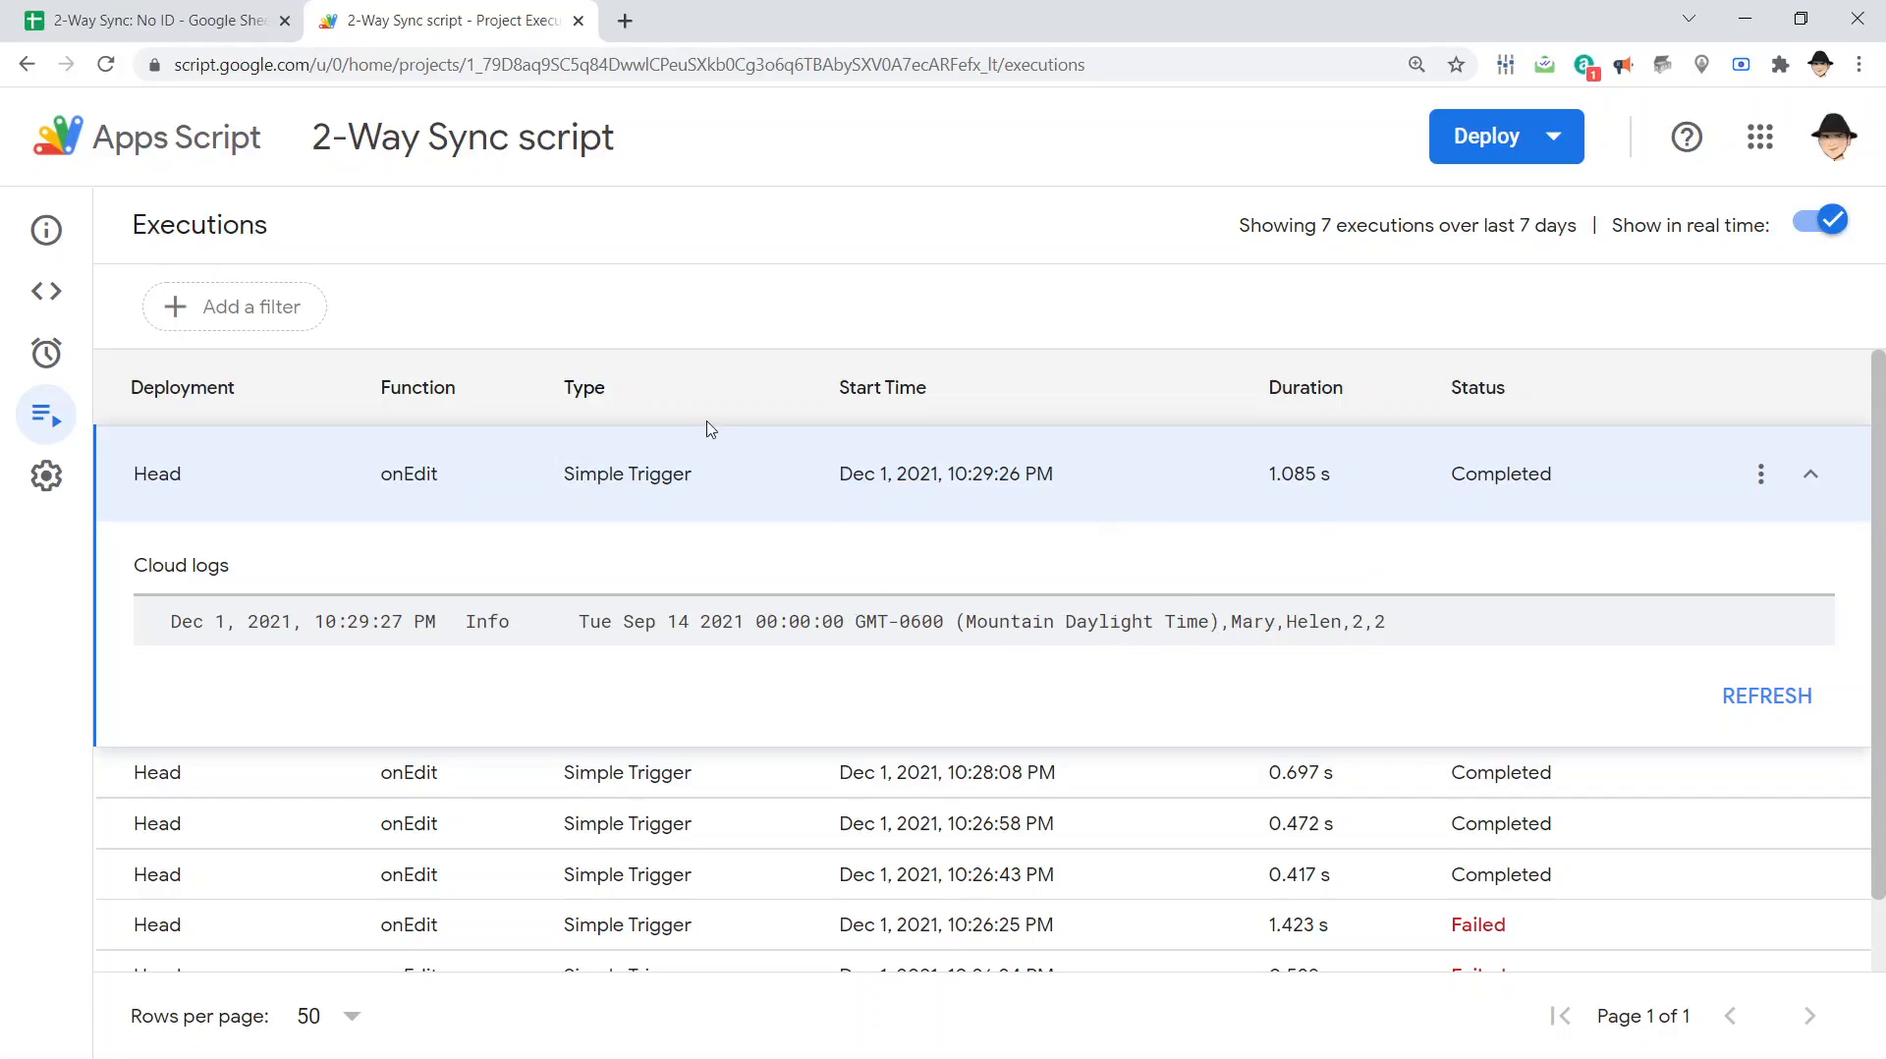
{"action": "left_click", "coordinate": [157, 20]}
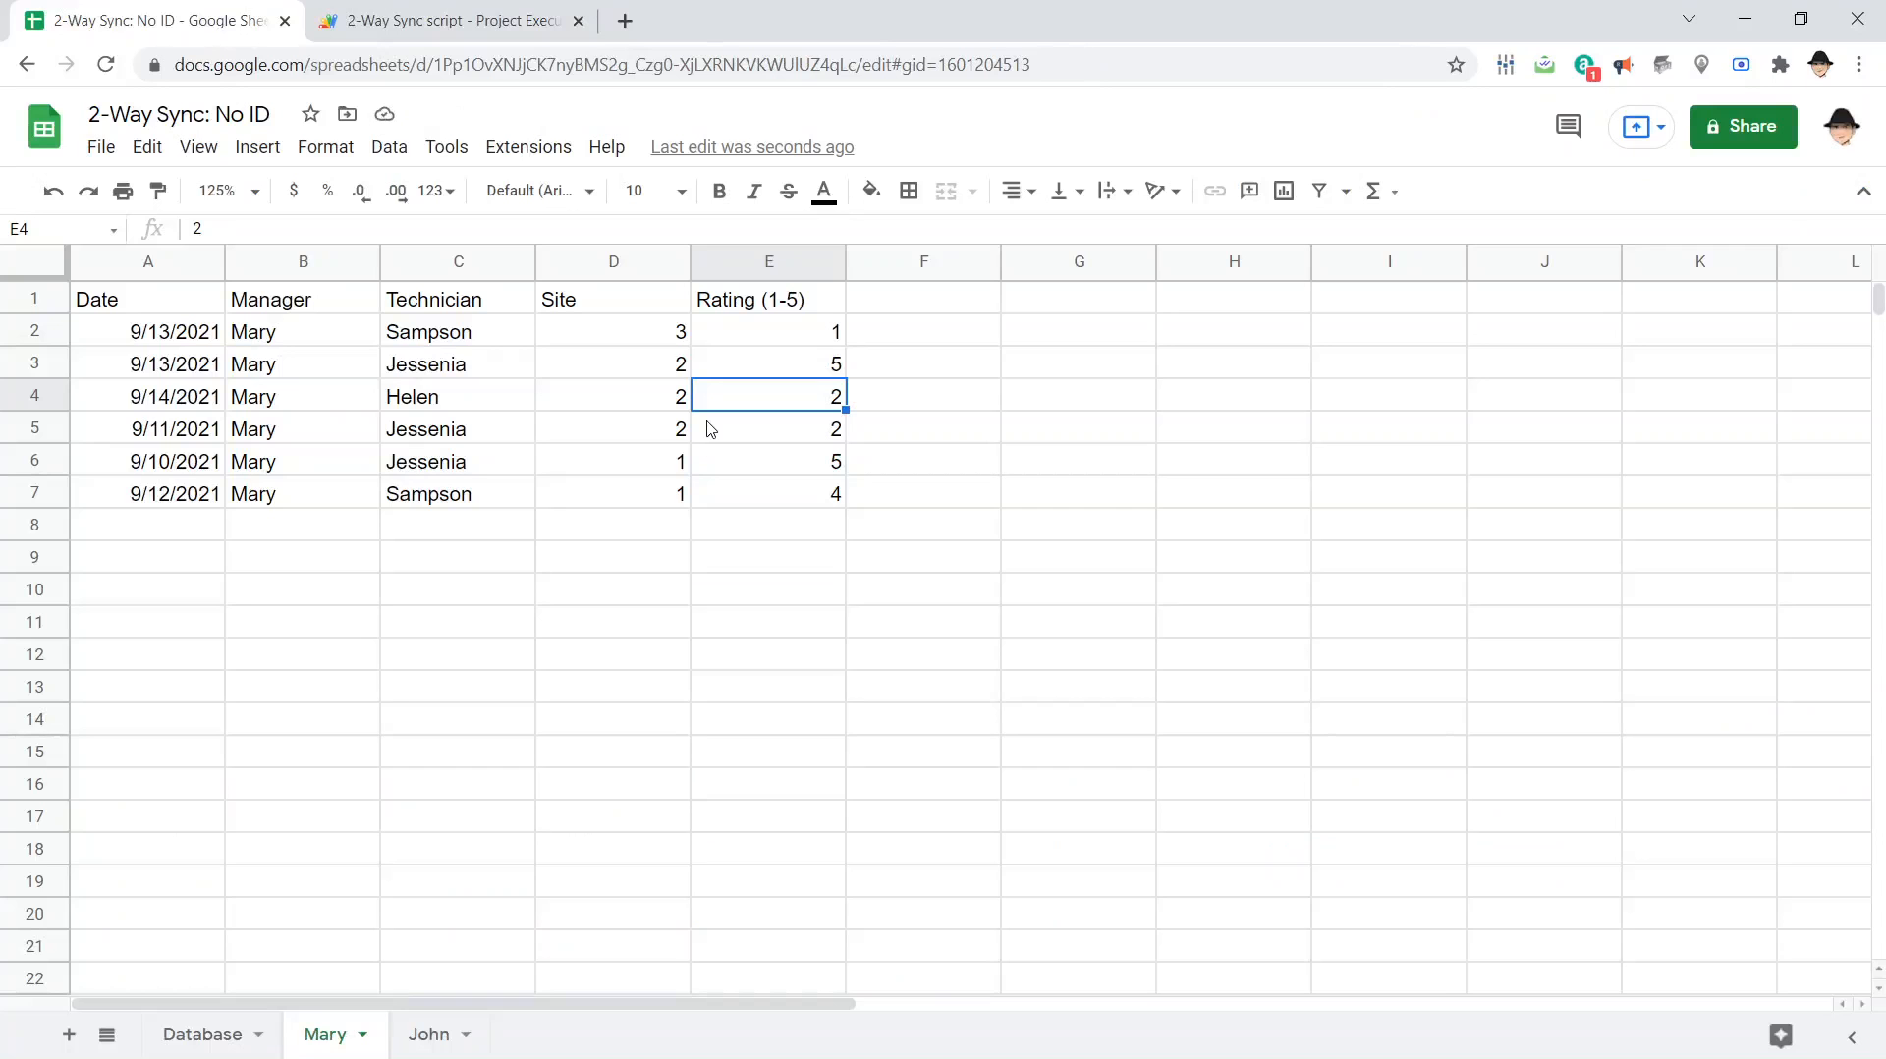
{"action": "left_click", "coordinate": [446, 20]}
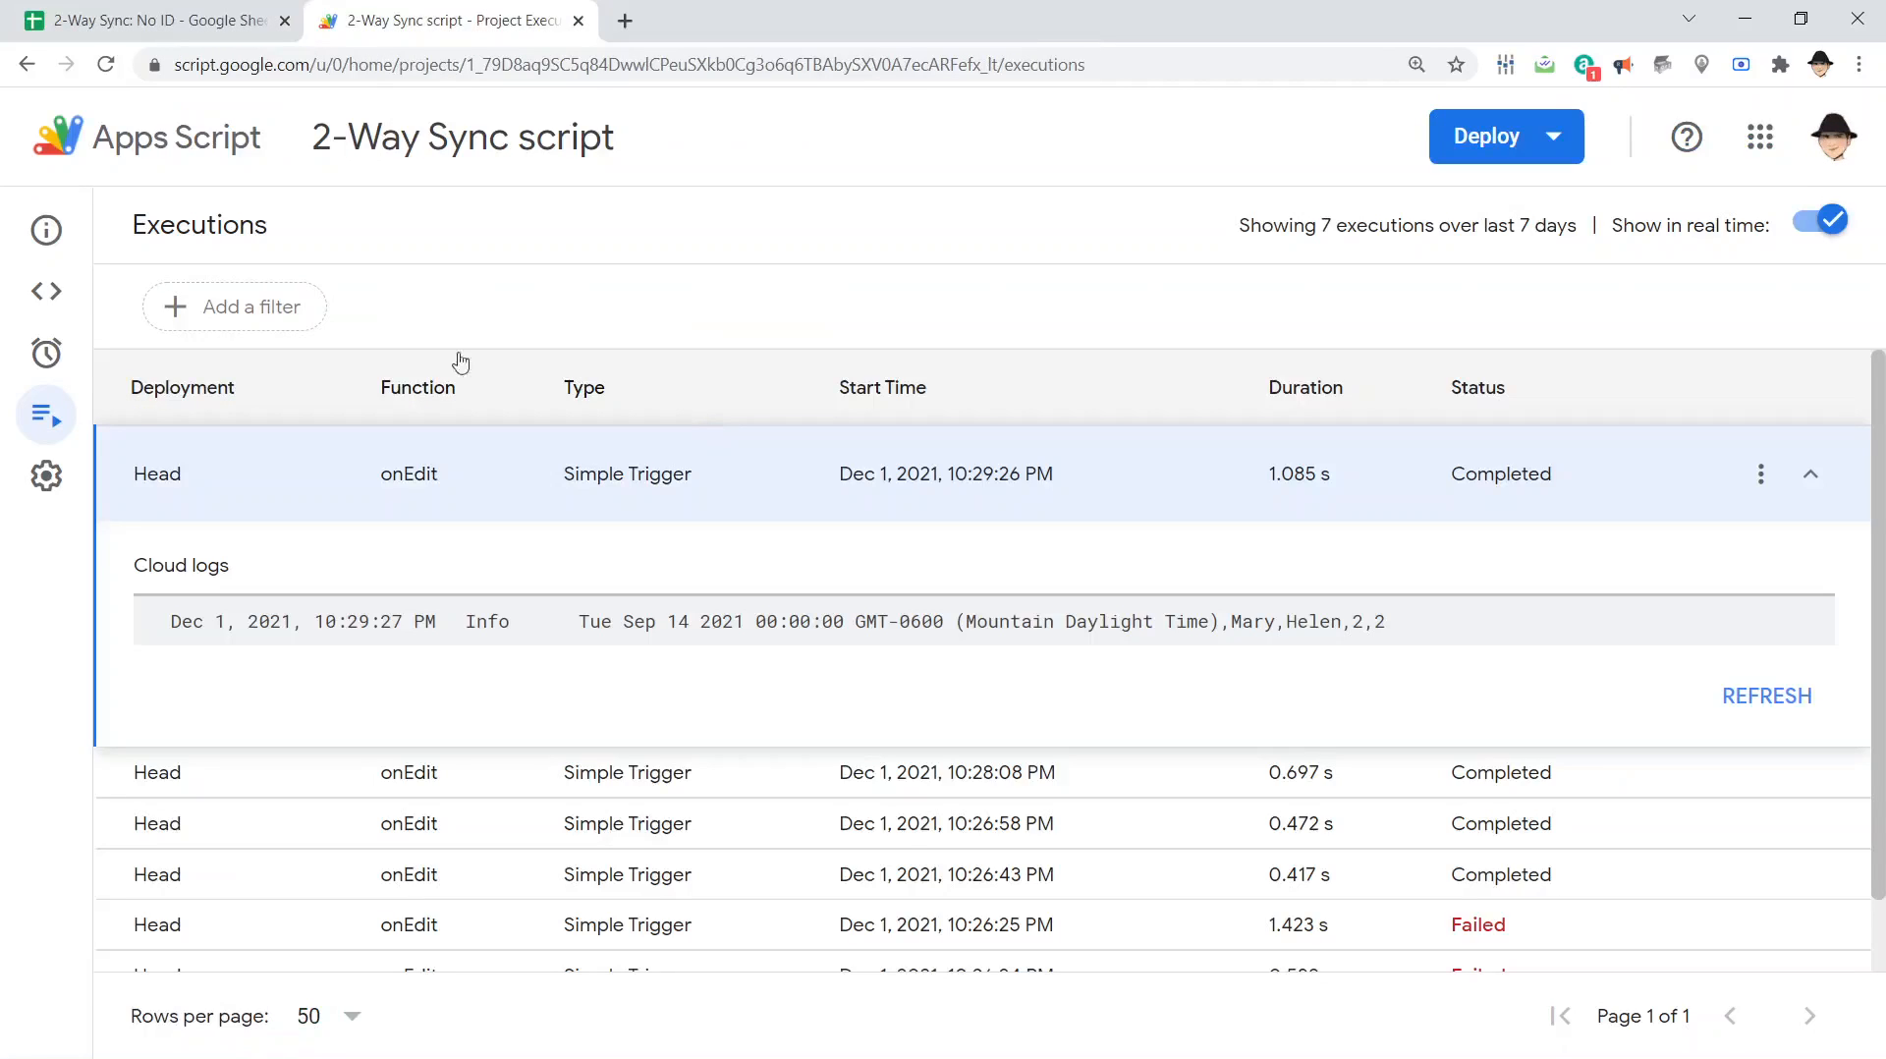
{"action": "left_click", "coordinate": [45, 291]}
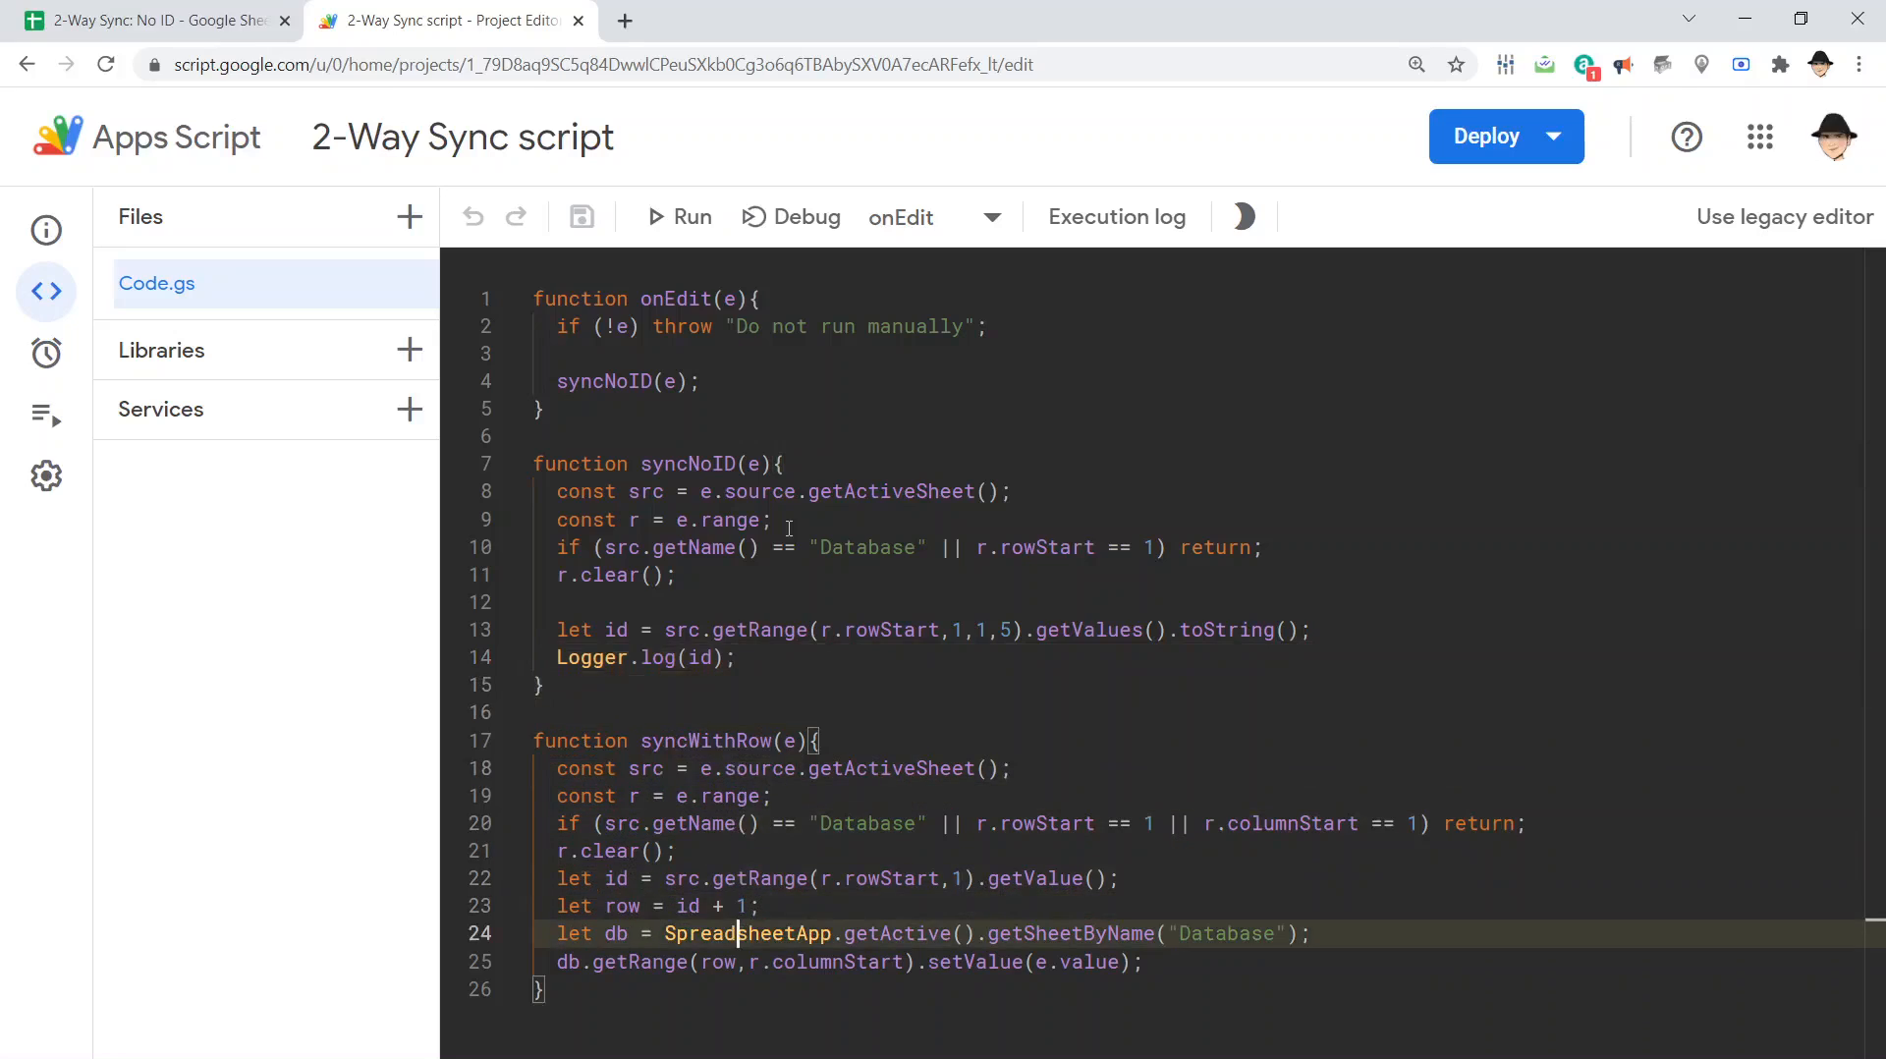
Add let db = SpreadsheetApp.getActive().getSheetByName("Database") and let dbData = db.getDataRange().getValues(), then check the sheet
{"action": "left_click", "coordinate": [576, 741]}
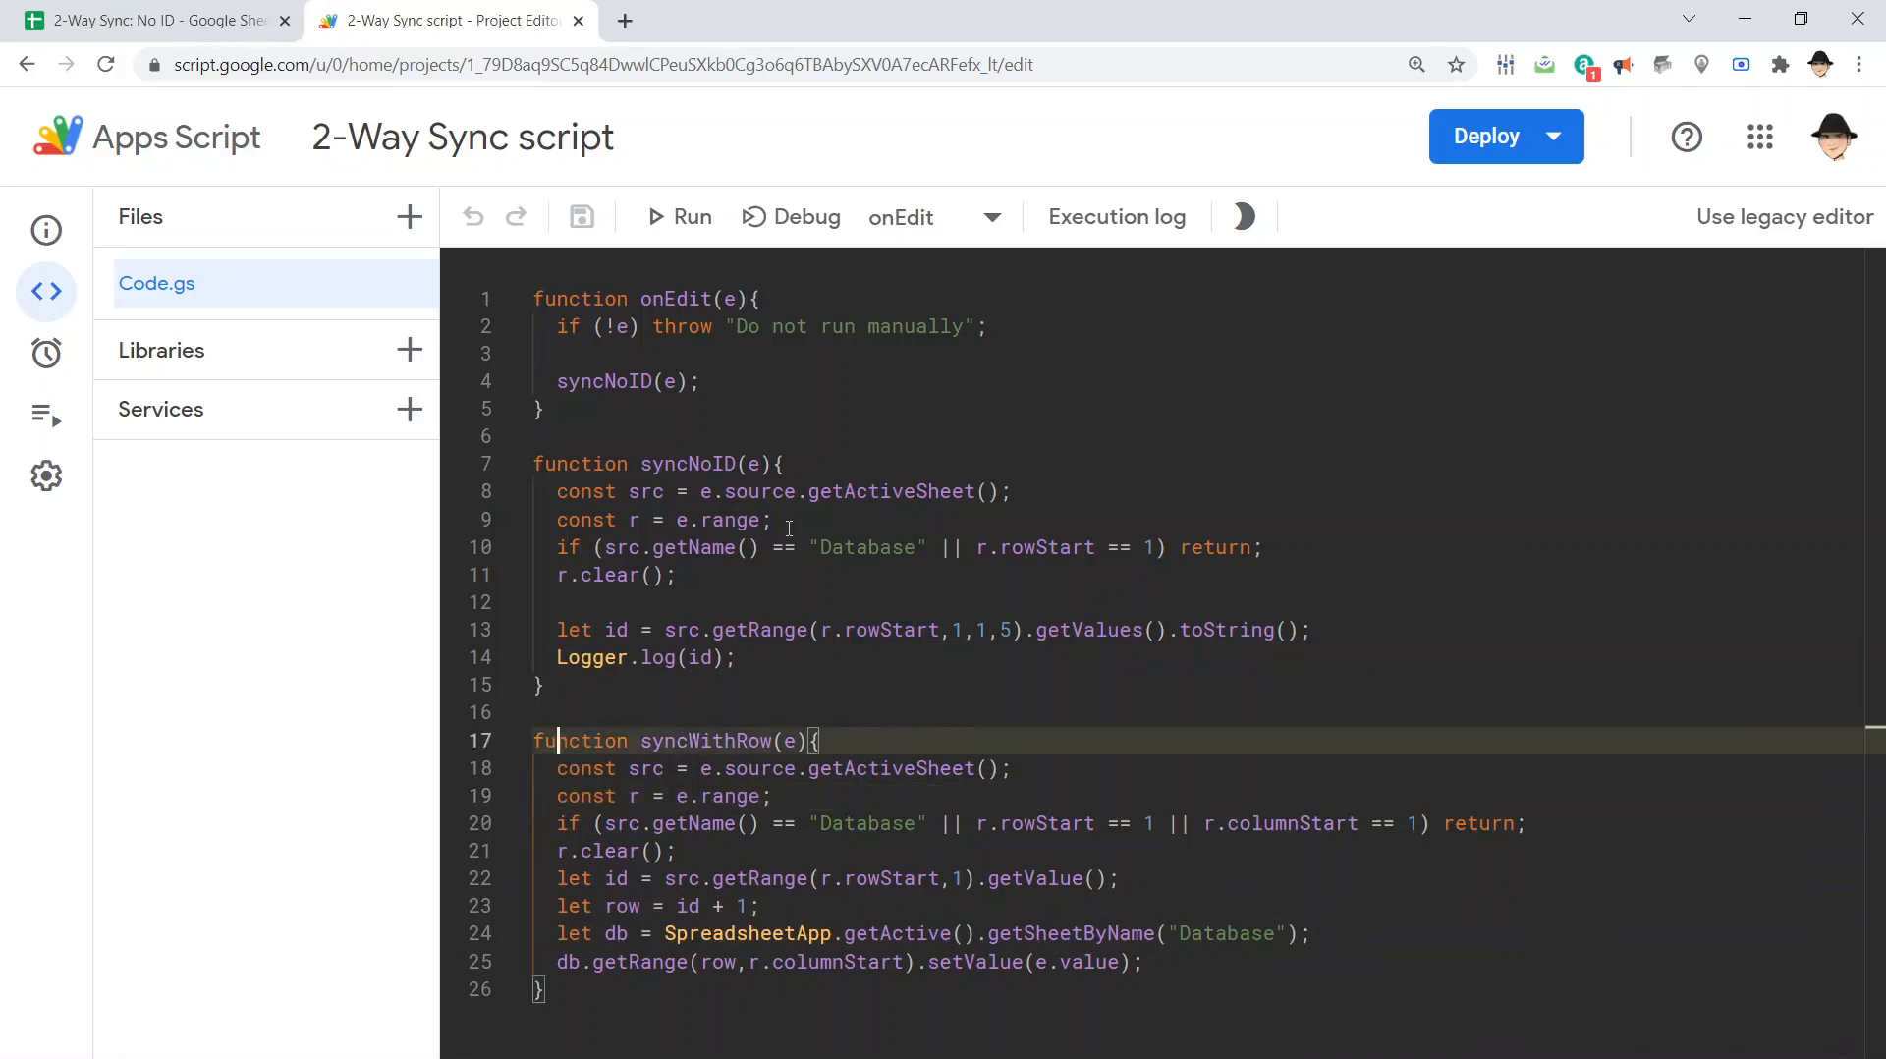
{"action": "type", "text": "let db = SpreadsheetApp.getActive().getSheetByName(\"Database\");"}
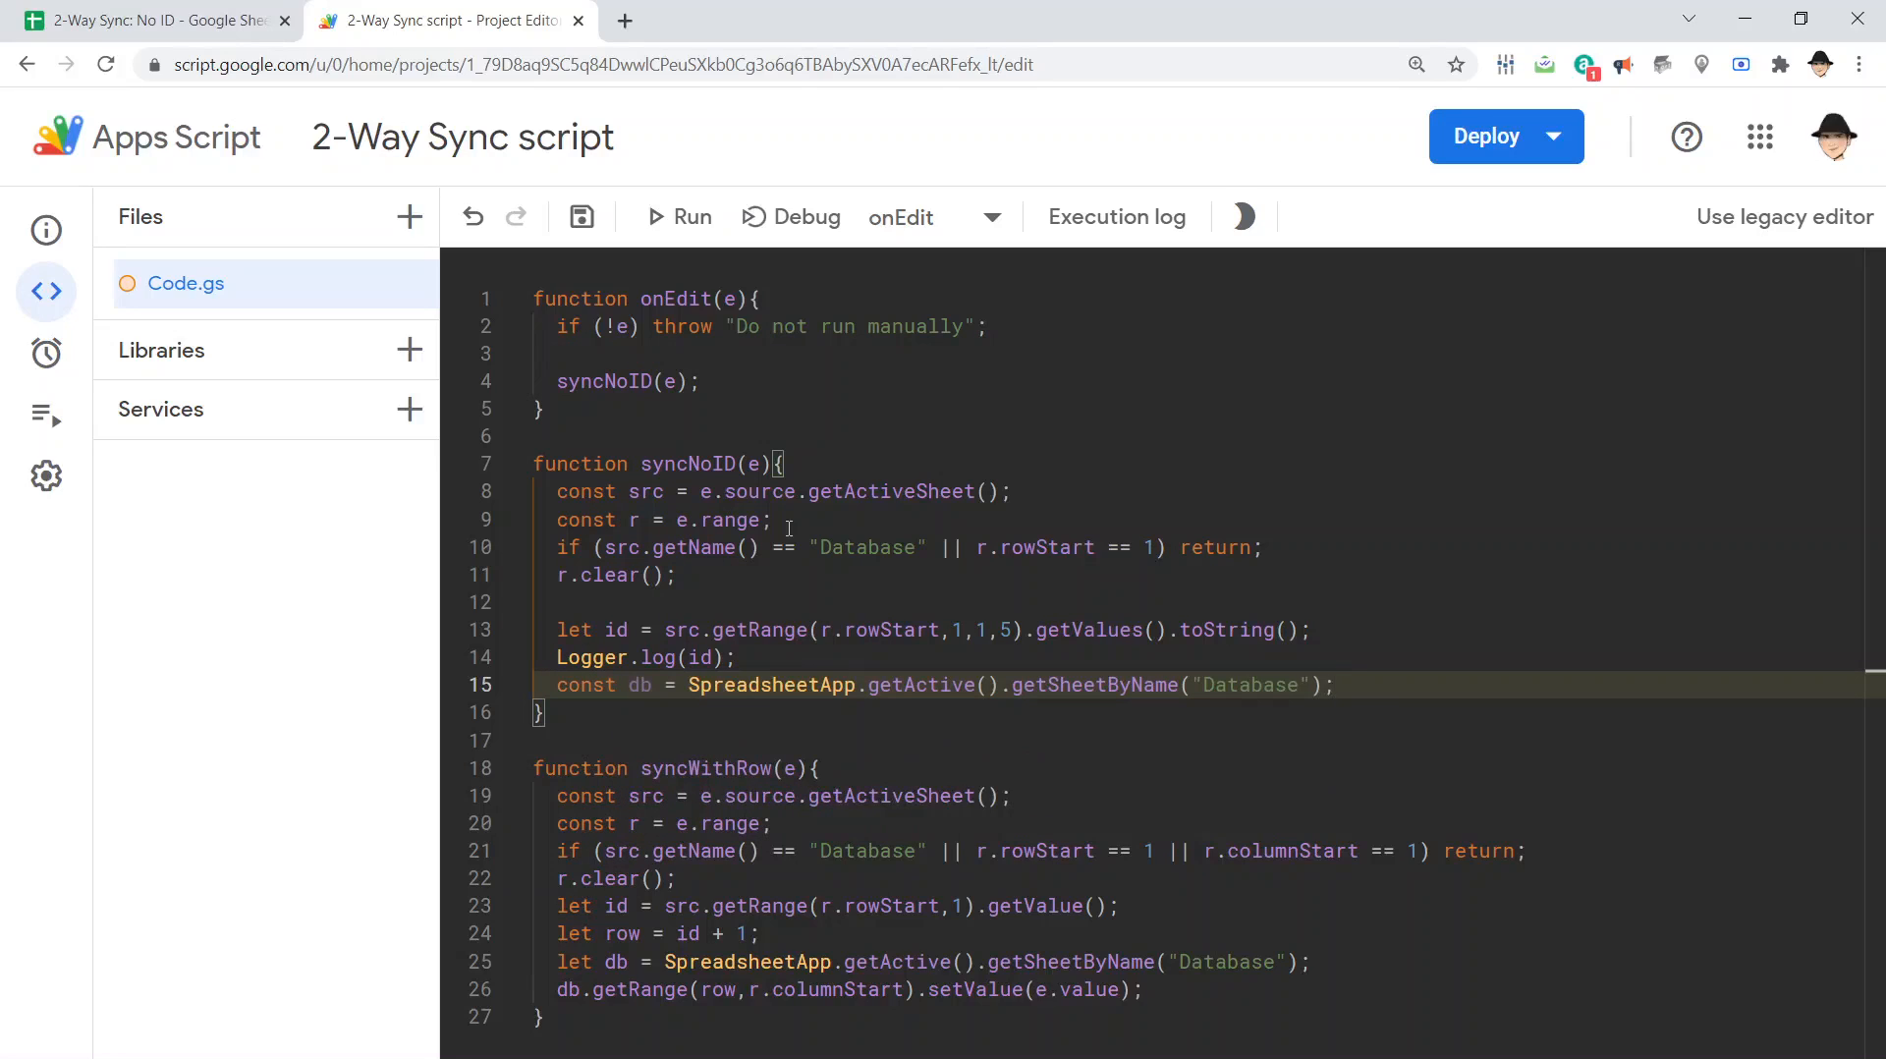
{"action": "type", "text": "let dbData = d"}
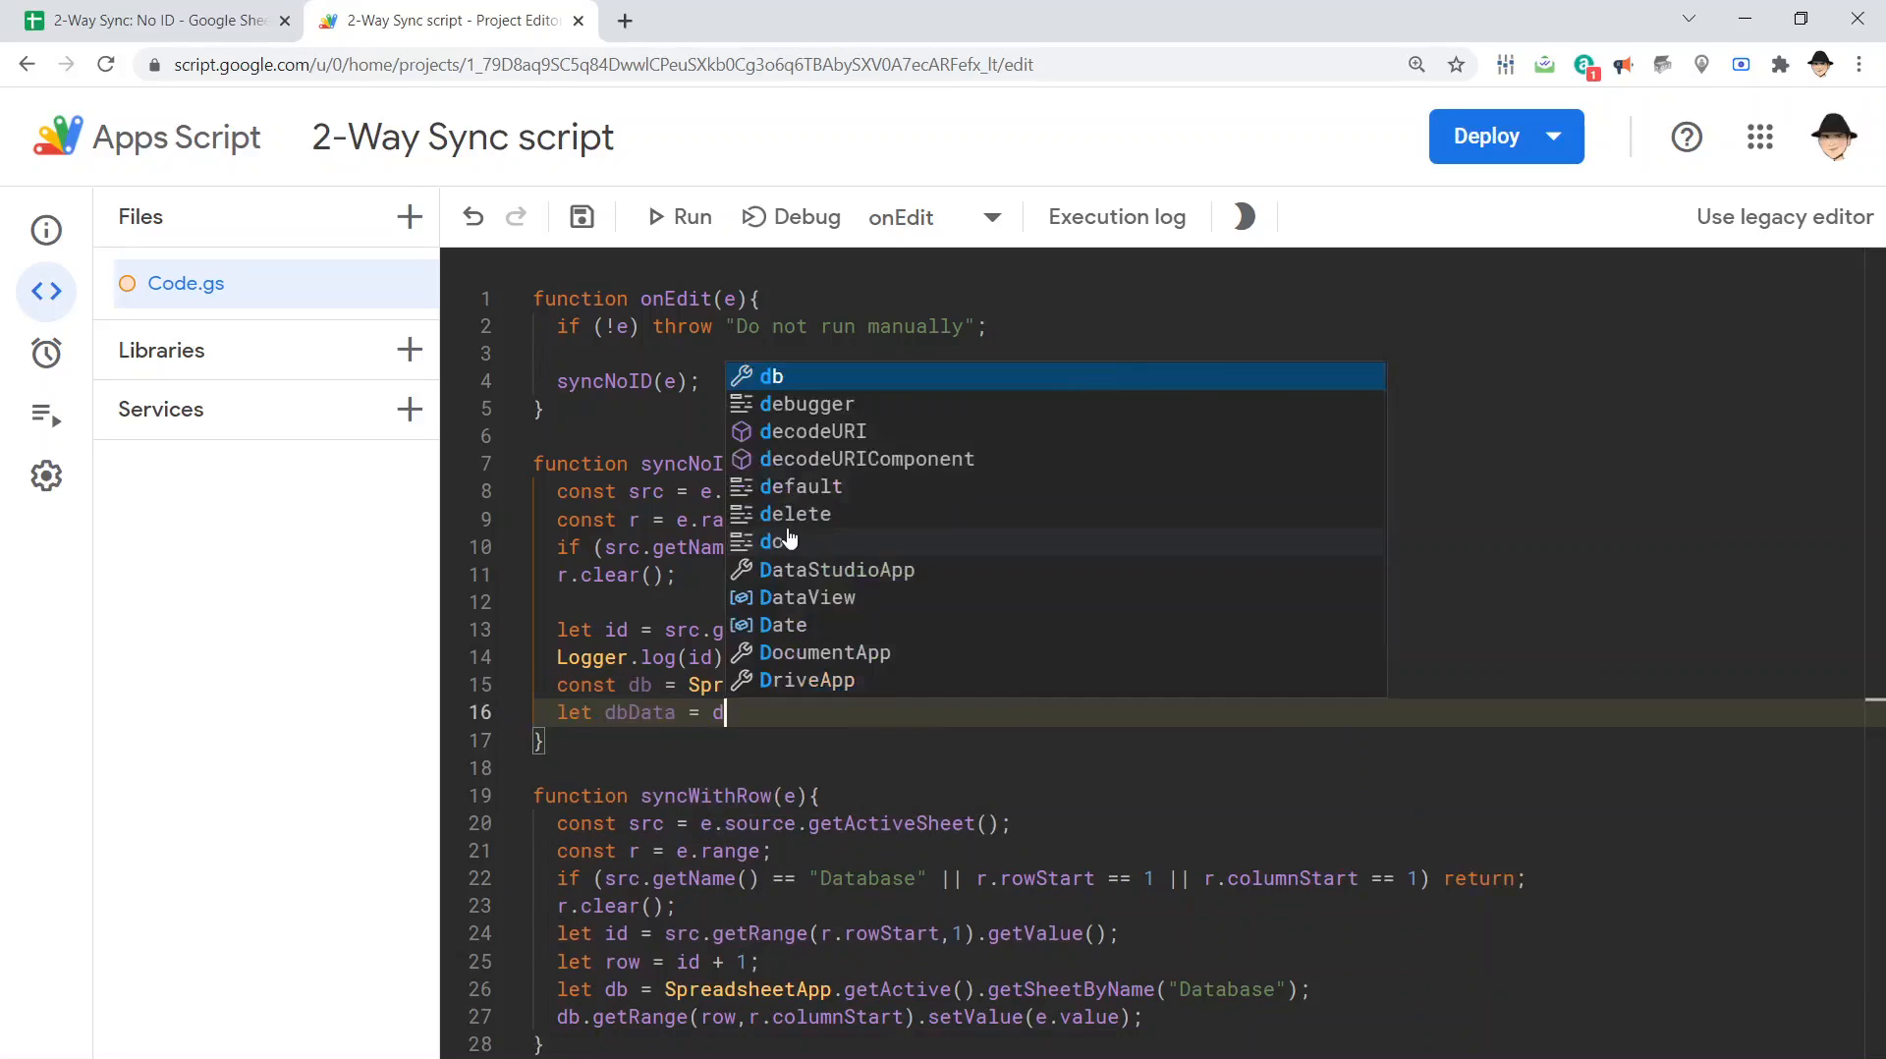
{"action": "type", "text": "getDataRange("}
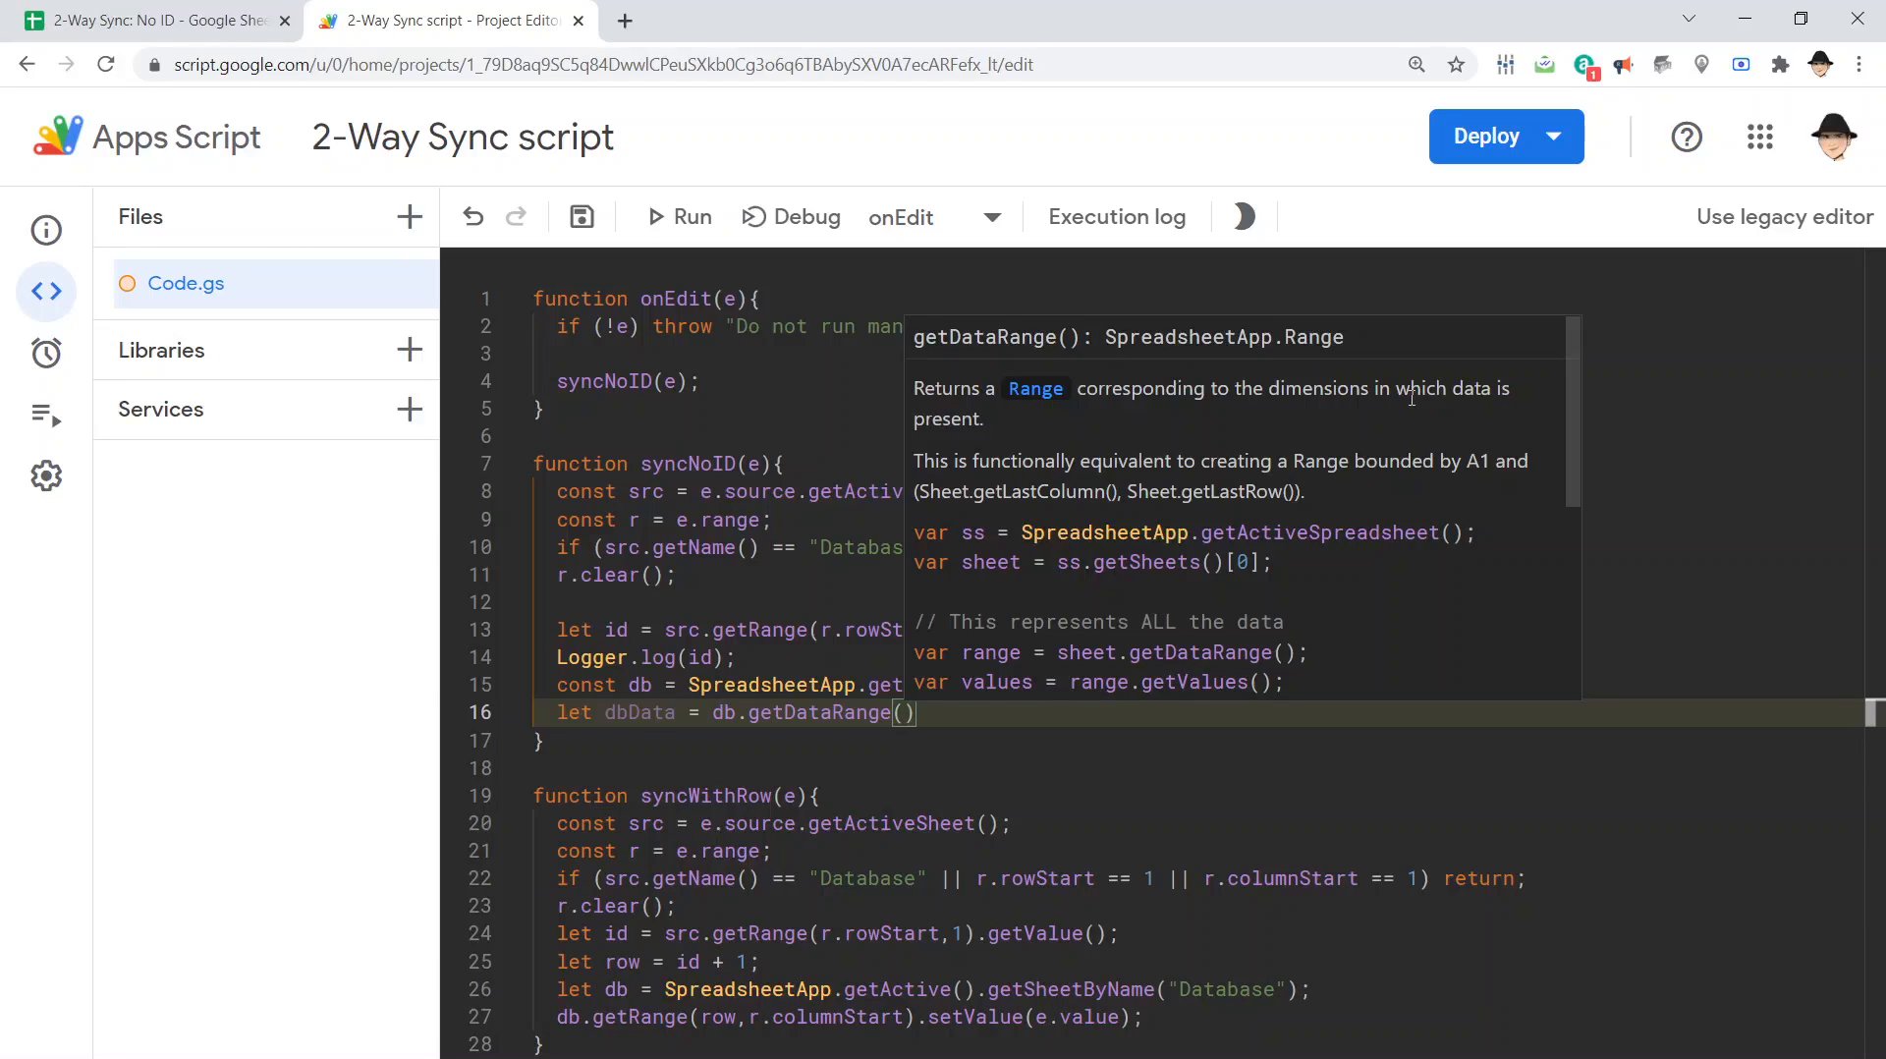
{"action": "mouse_move", "coordinate": [1192, 470]}
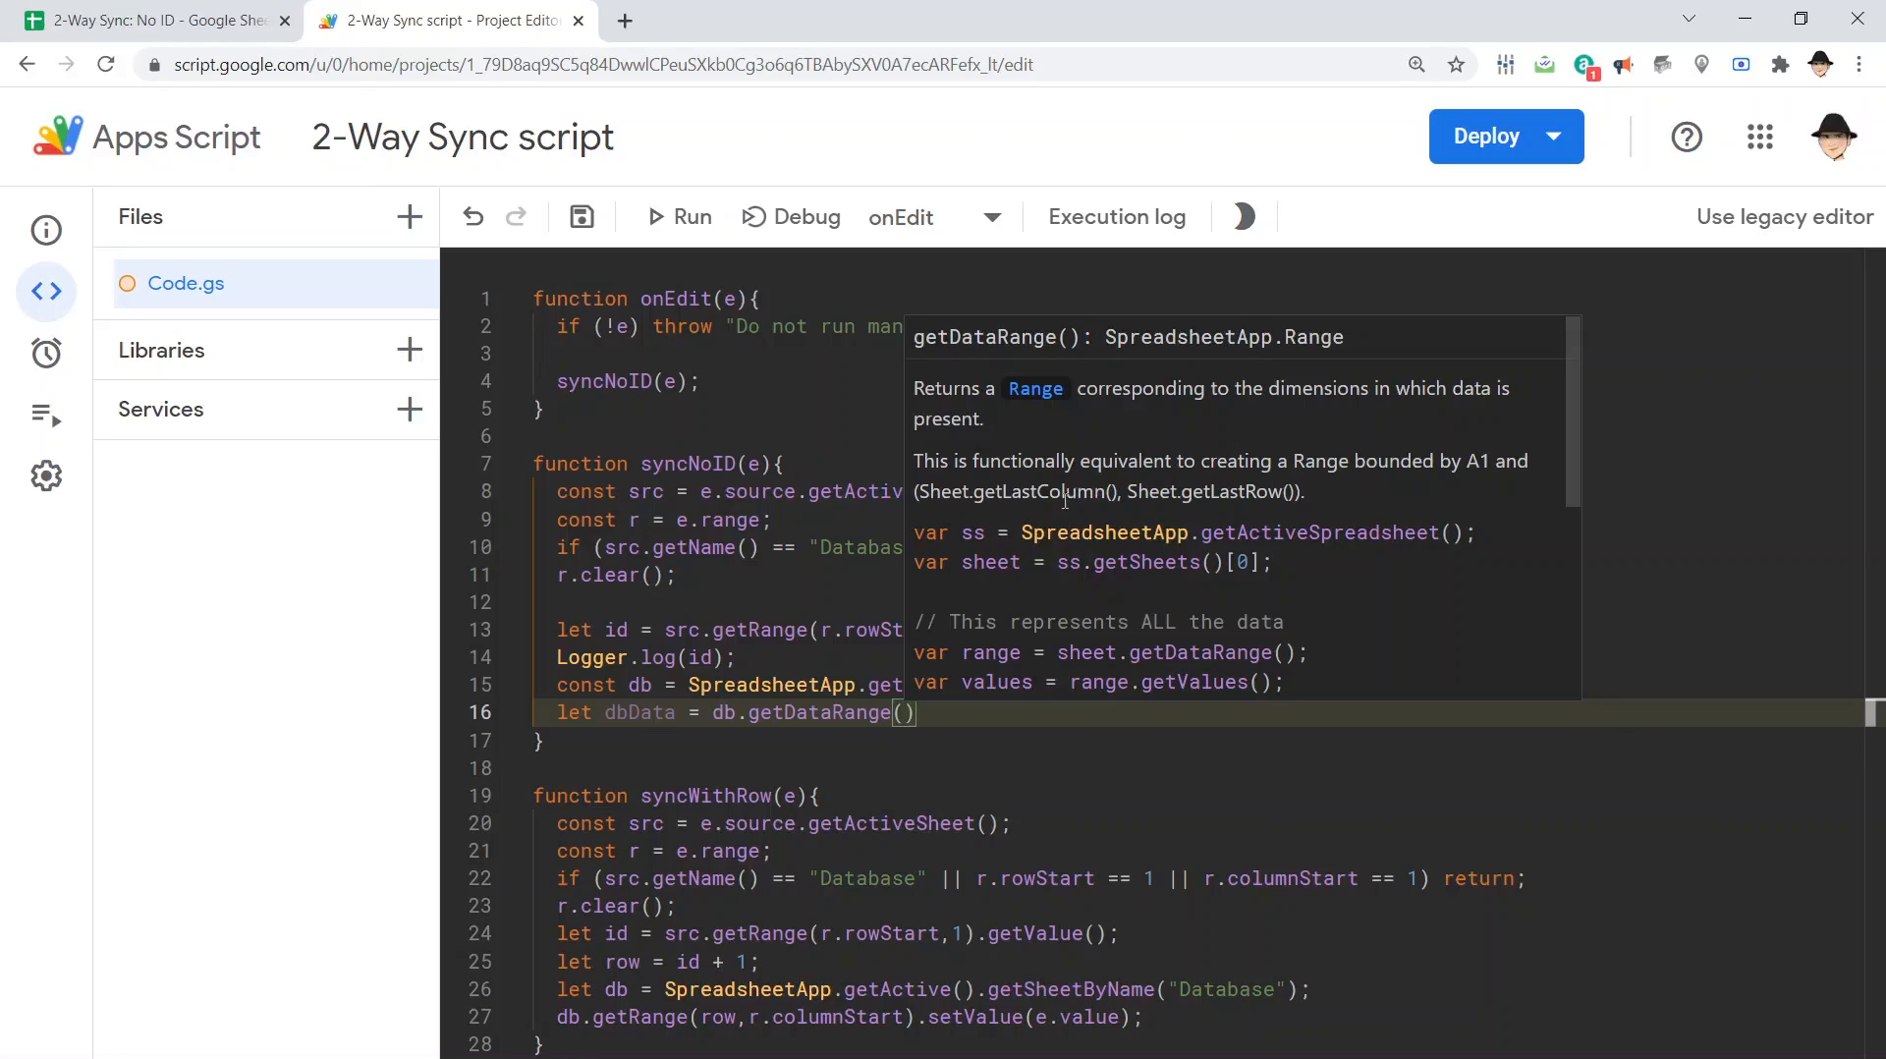
{"action": "mouse_move", "coordinate": [1252, 511]}
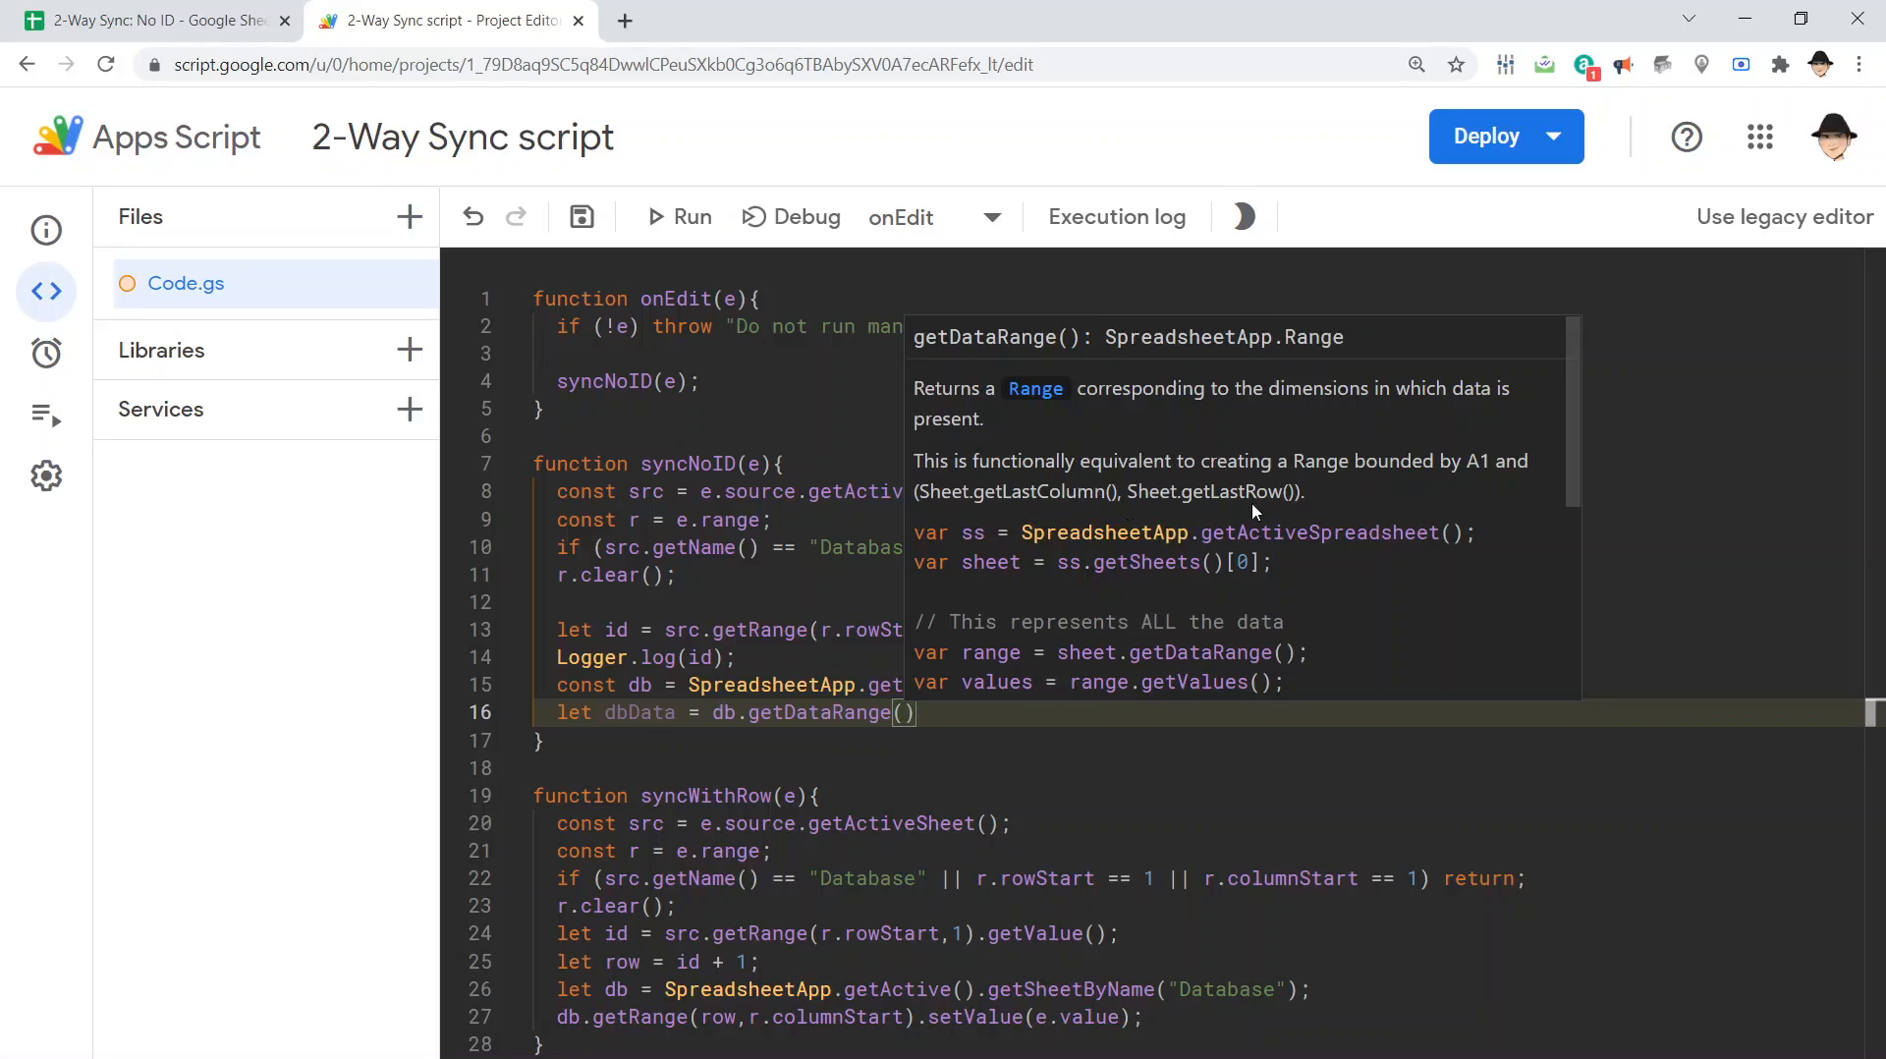
{"action": "mouse_move", "coordinate": [1132, 557]}
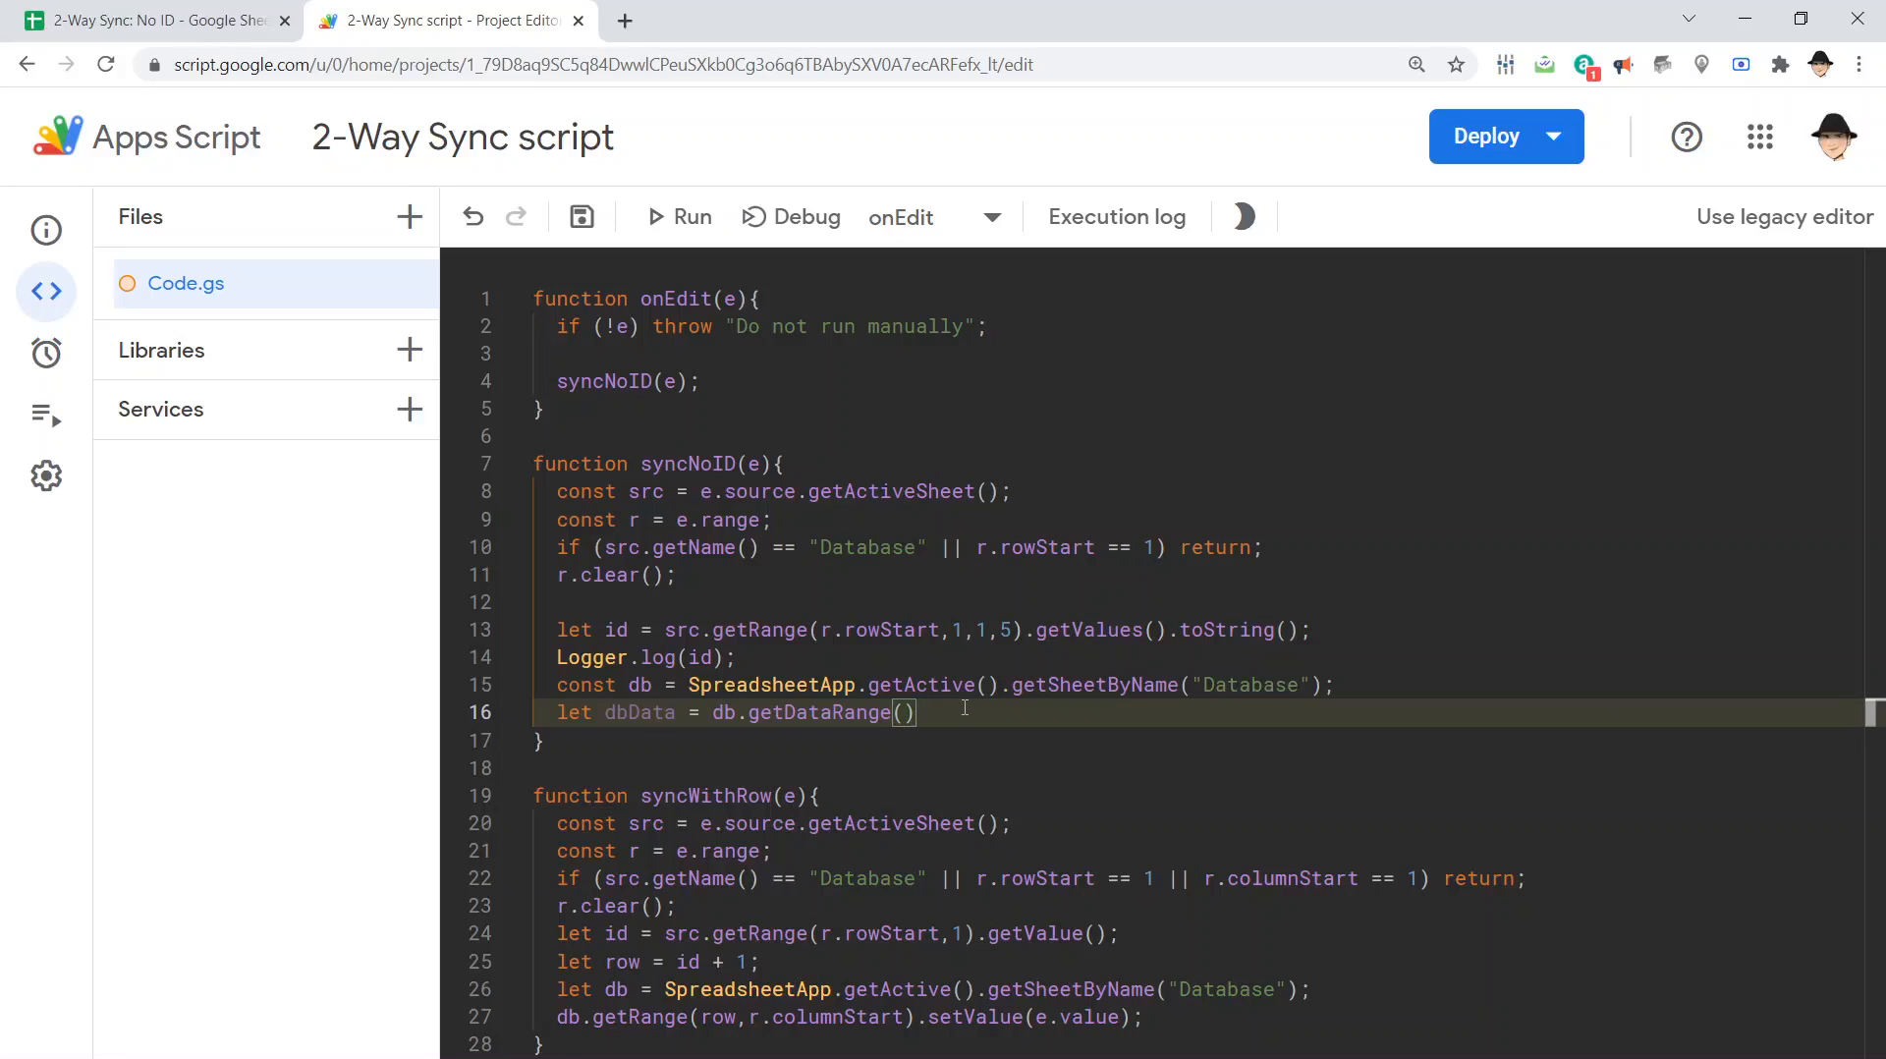
{"action": "type", "text": ".getValues()"}
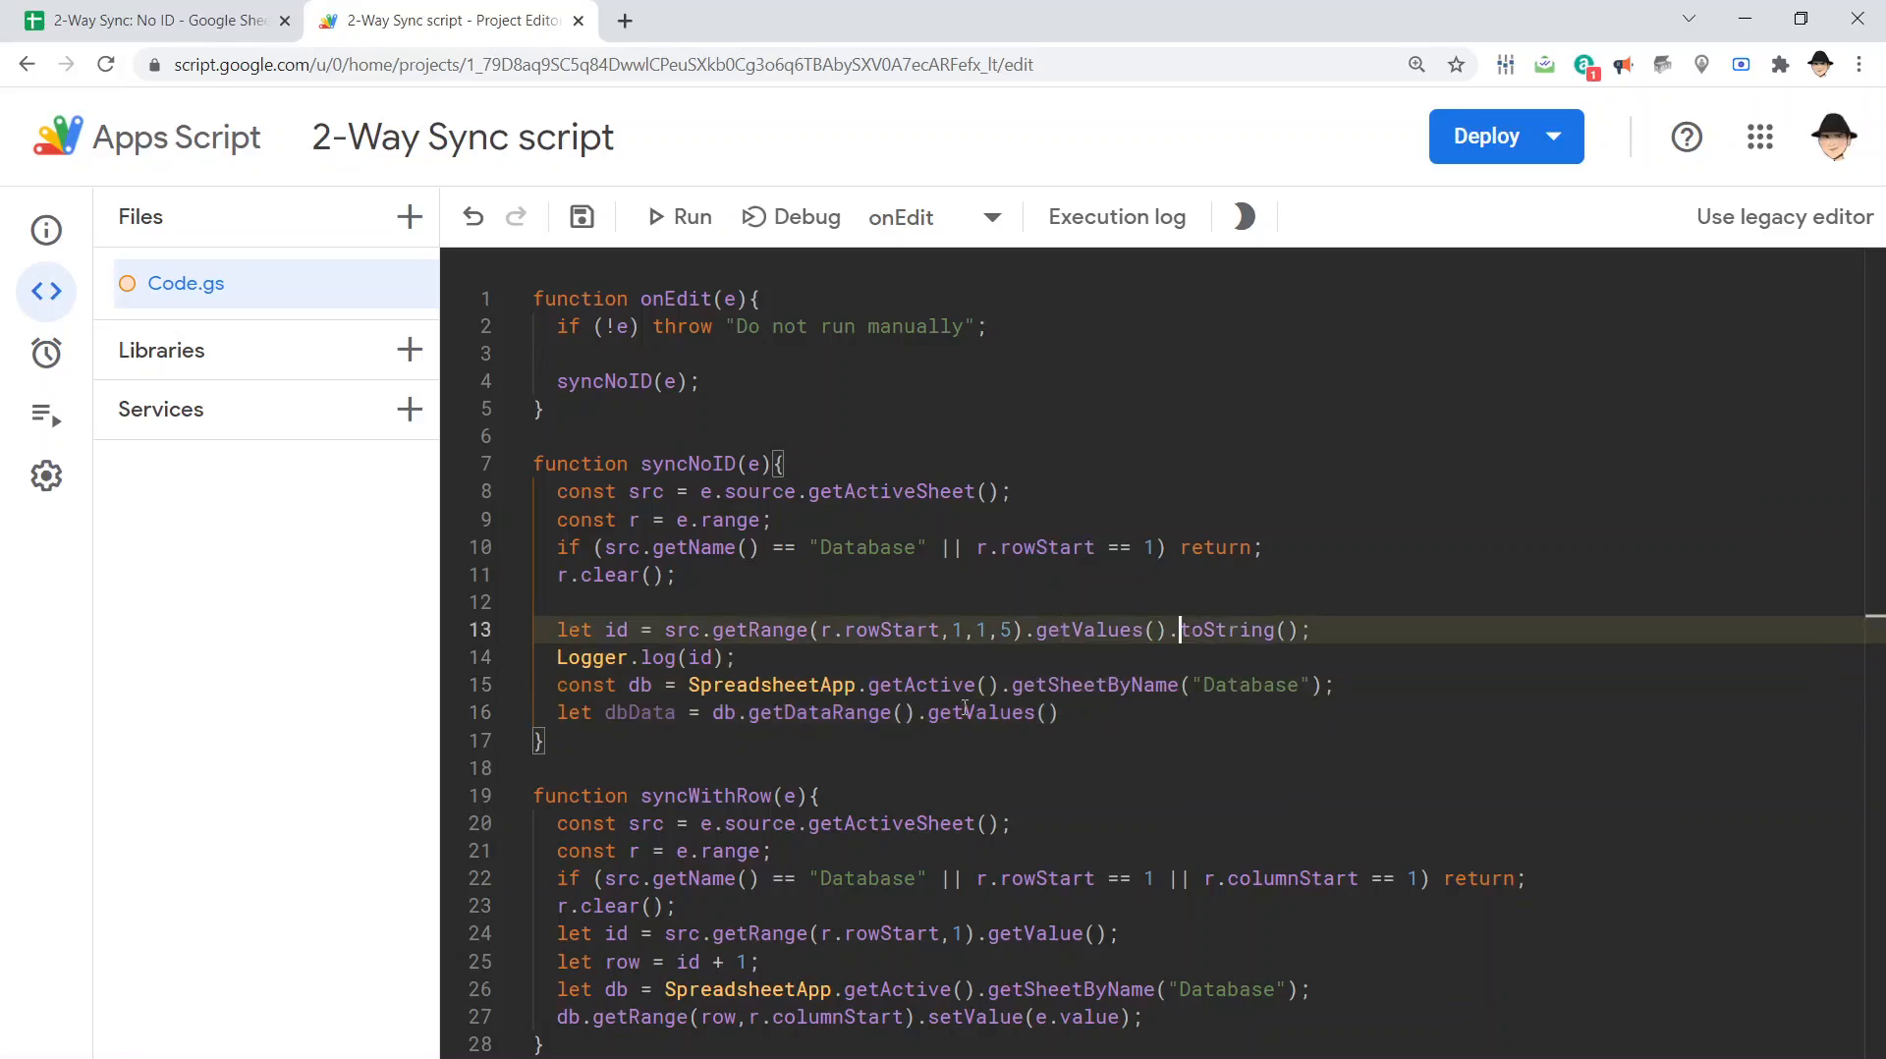
{"action": "double_click", "coordinate": [1226, 629]}
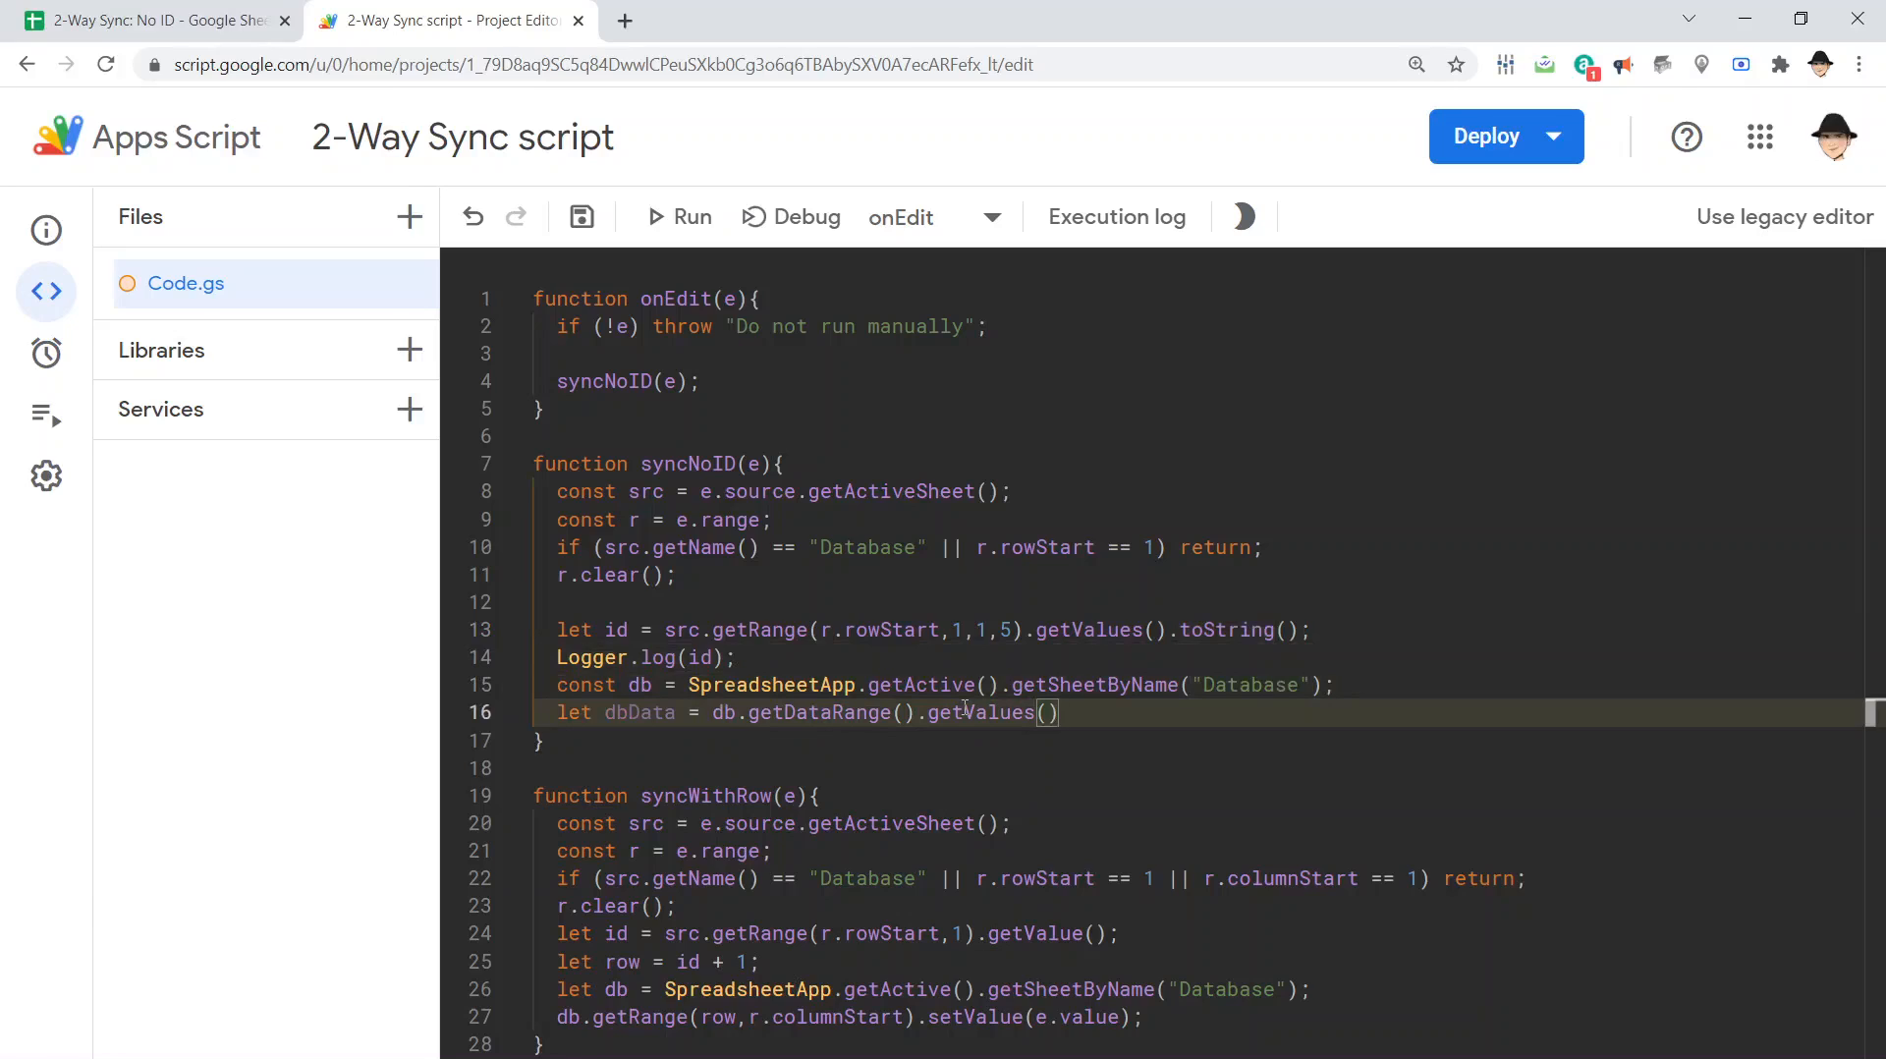
{"action": "left_click", "coordinate": [157, 20]}
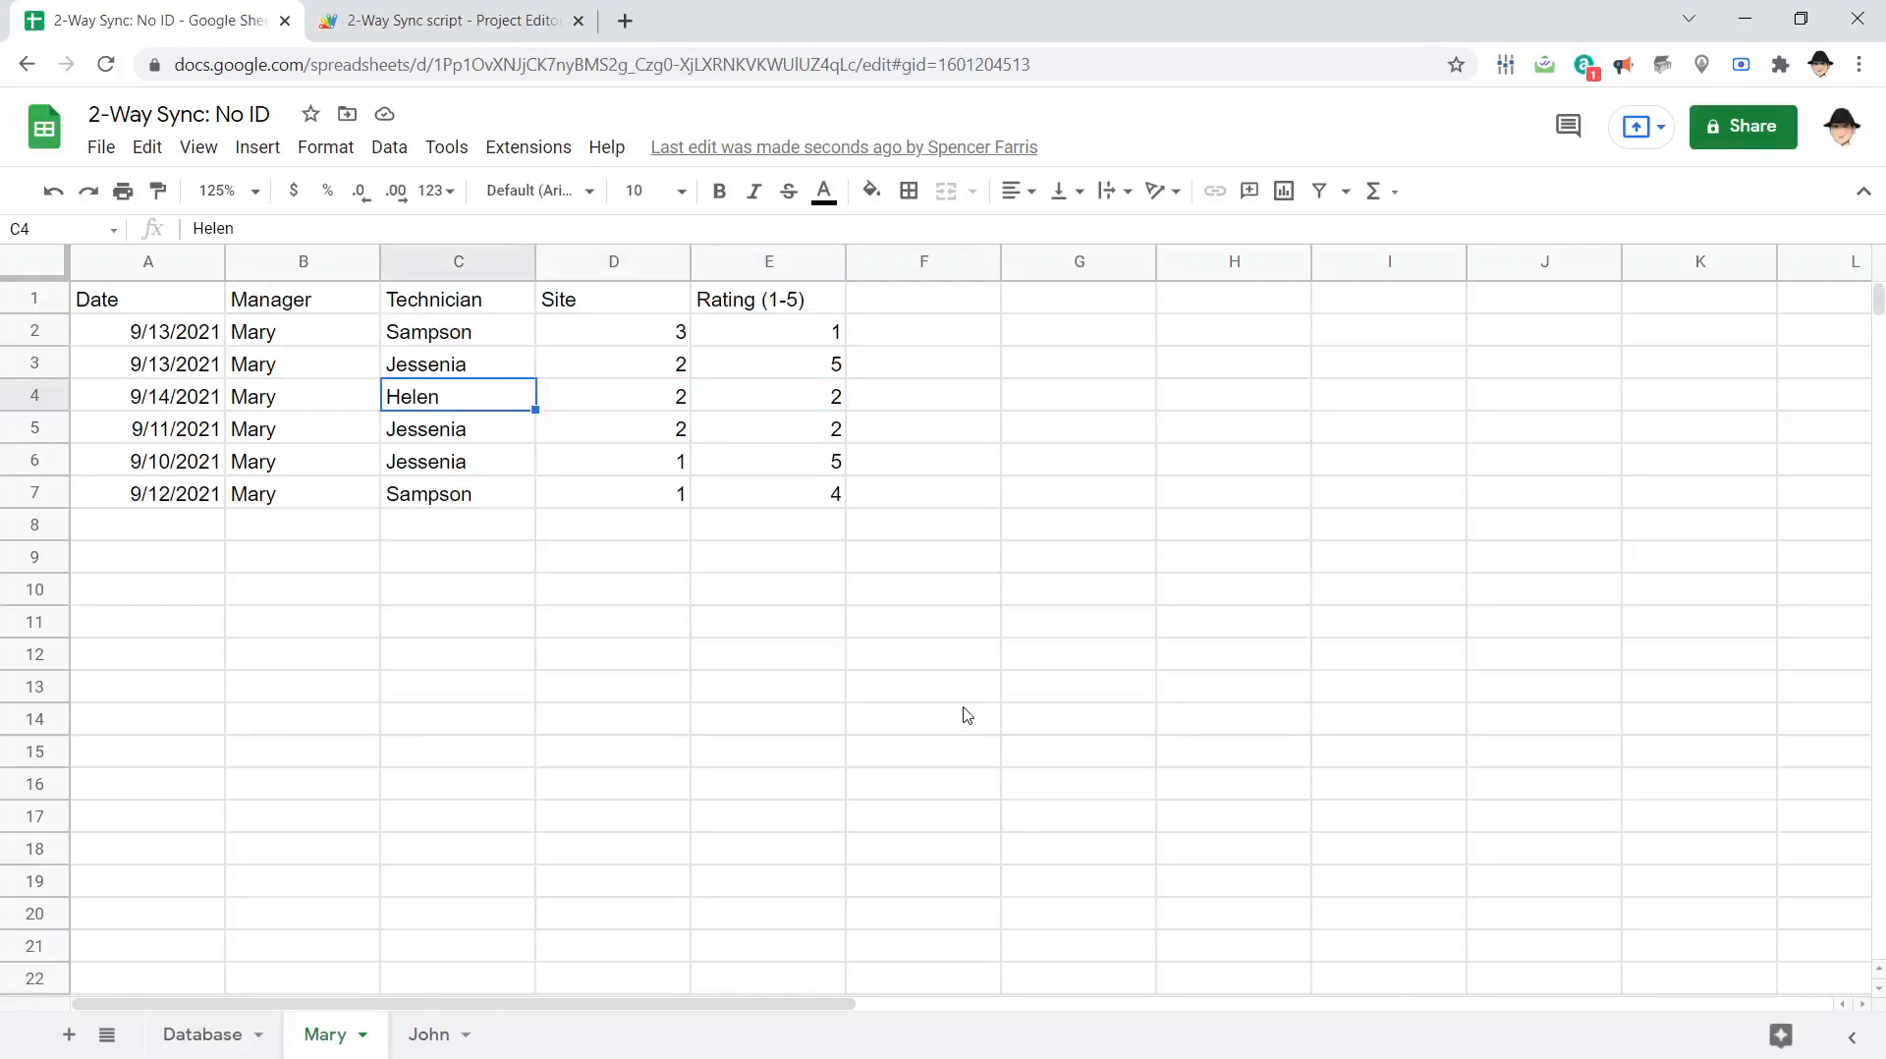
Select the edited Helen row 4 on Mary, then compare Database rows 2, 4 and 6 against it
{"action": "left_click_drag", "start_coordinate": [148, 395], "coordinate": [768, 395]}
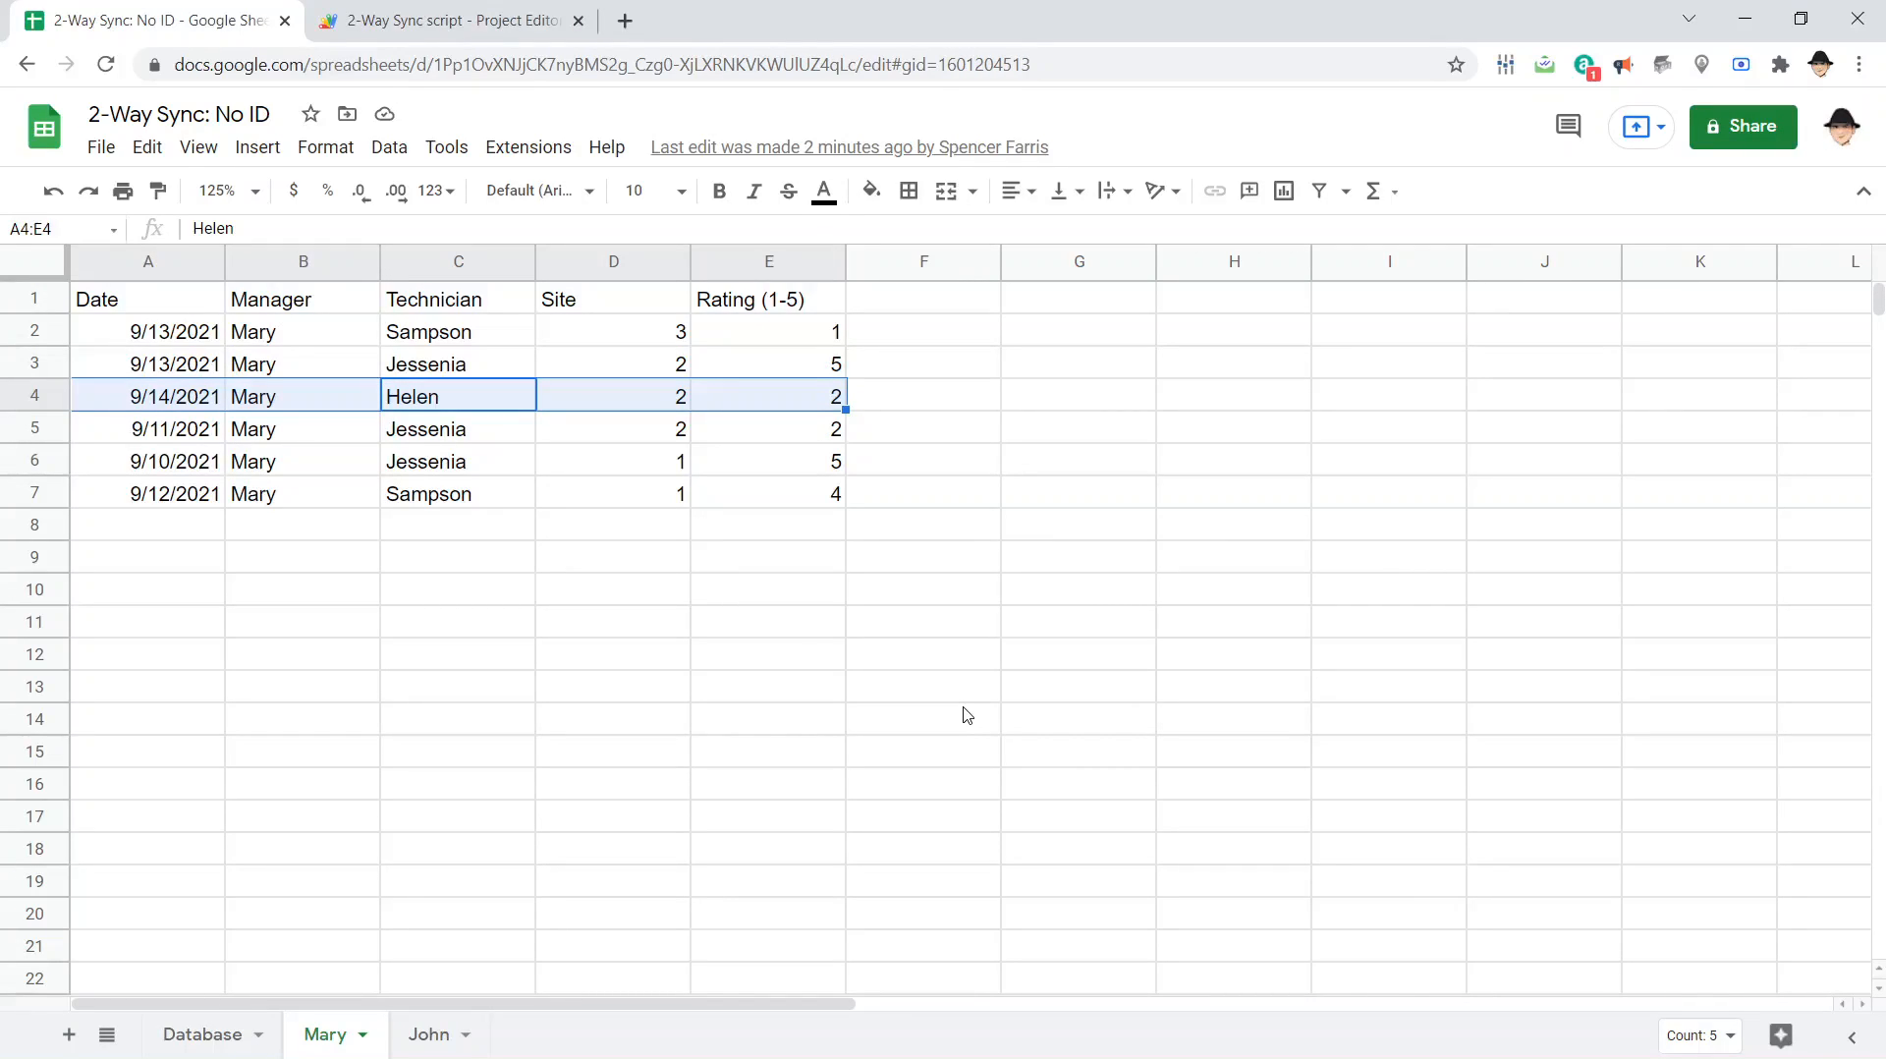
{"action": "left_click", "coordinate": [202, 1034]}
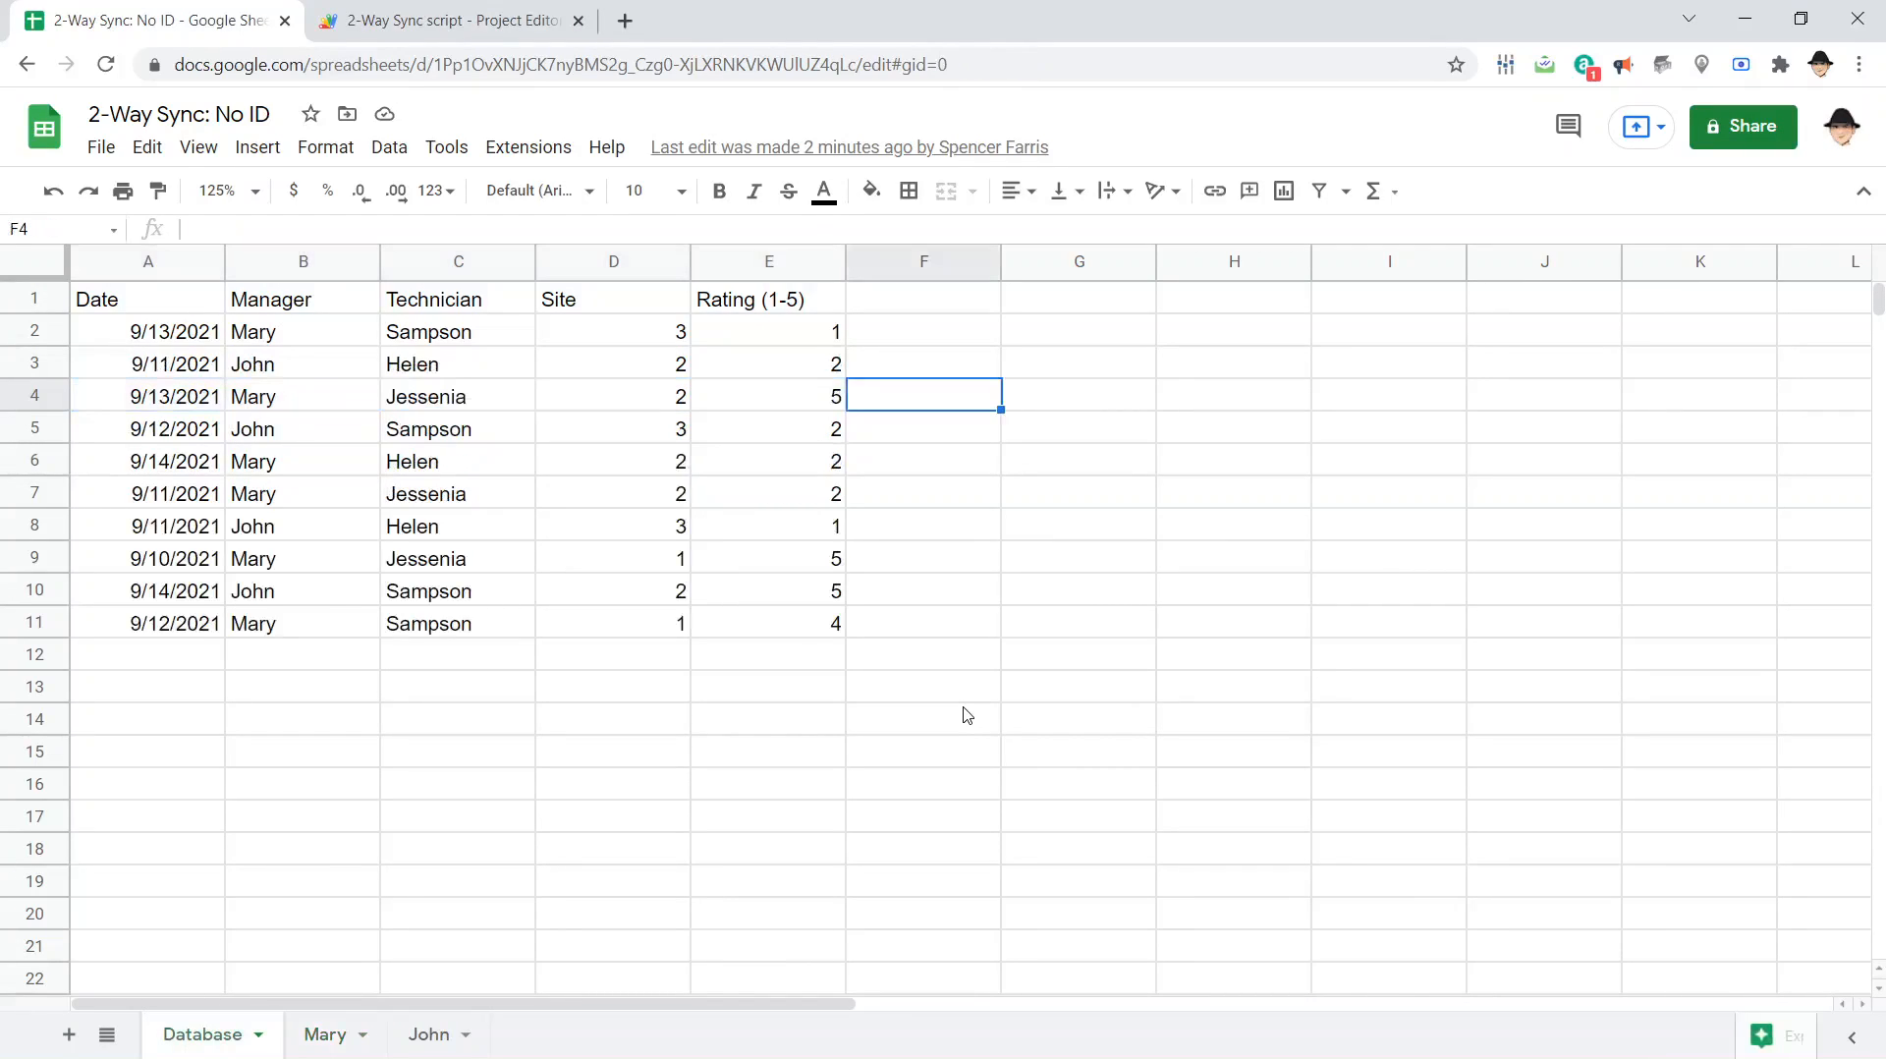
{"action": "left_click", "coordinate": [148, 330]}
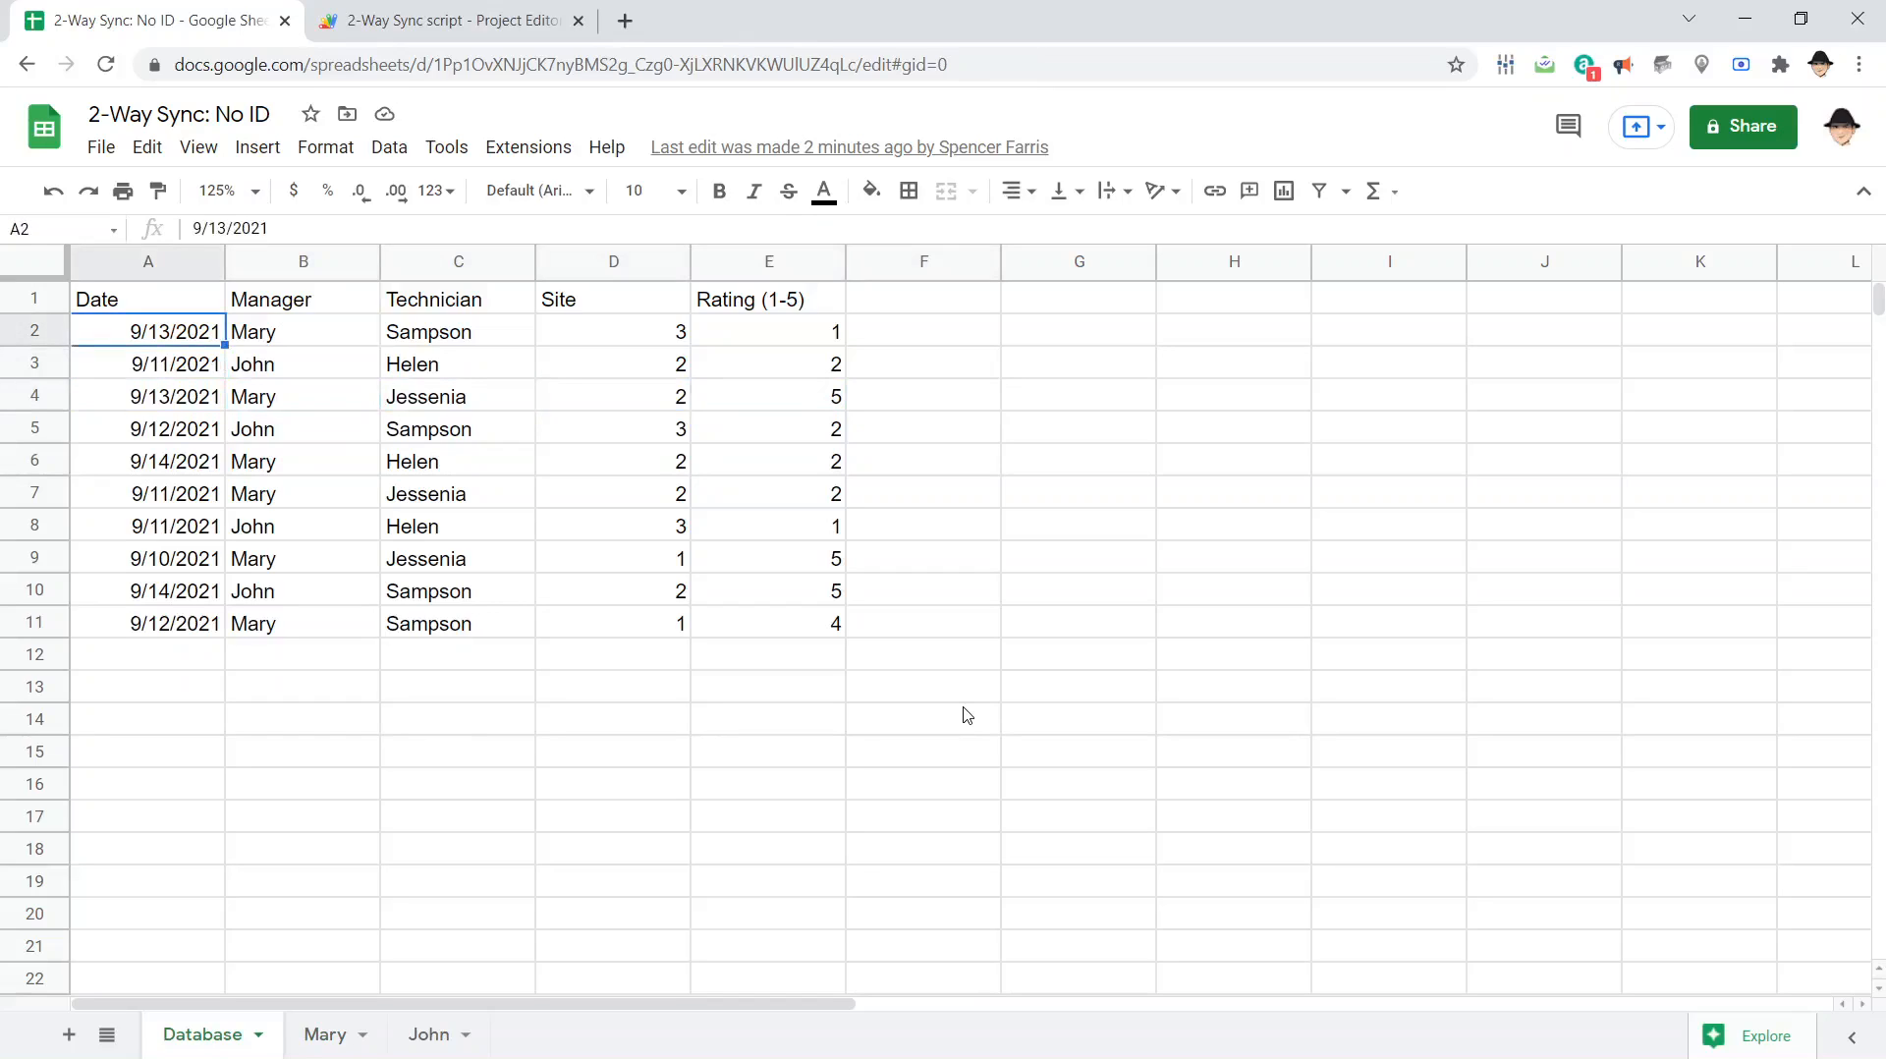
{"action": "left_click_drag", "start_coordinate": [148, 330], "coordinate": [768, 330]}
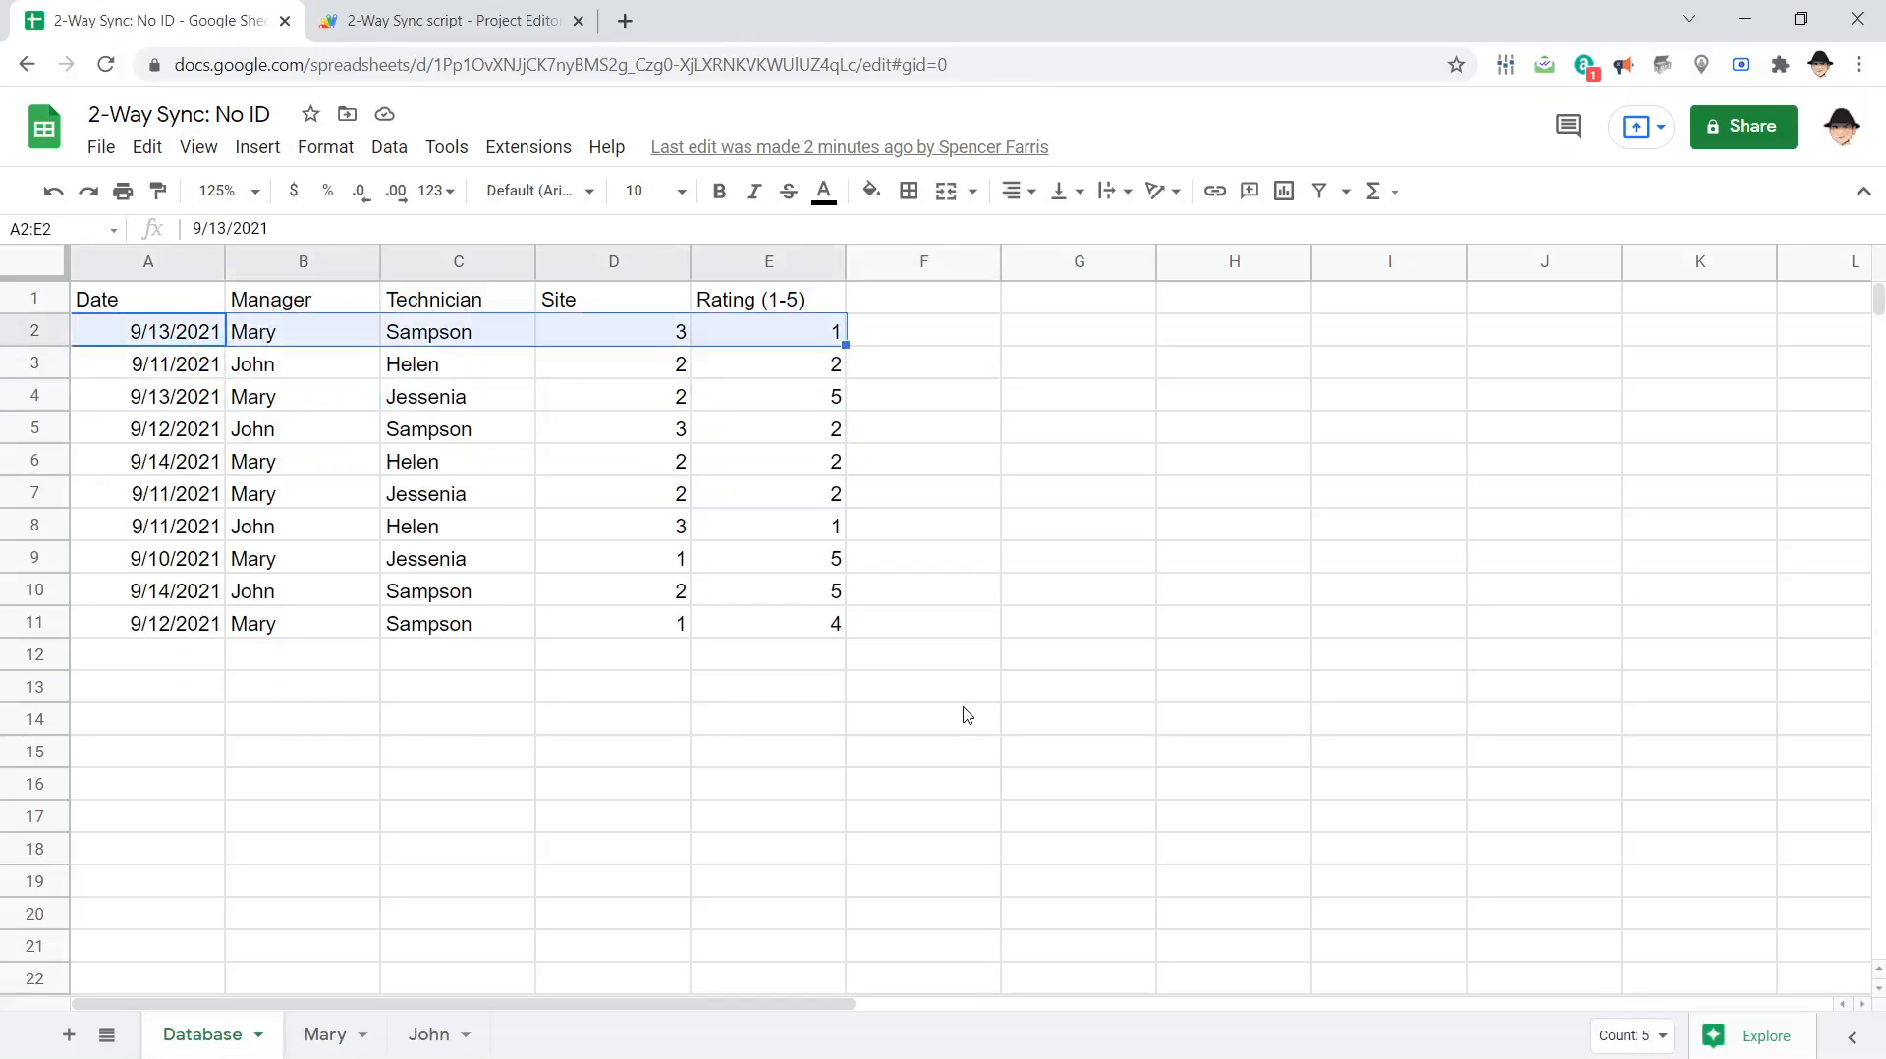
{"action": "left_click", "coordinate": [148, 397]}
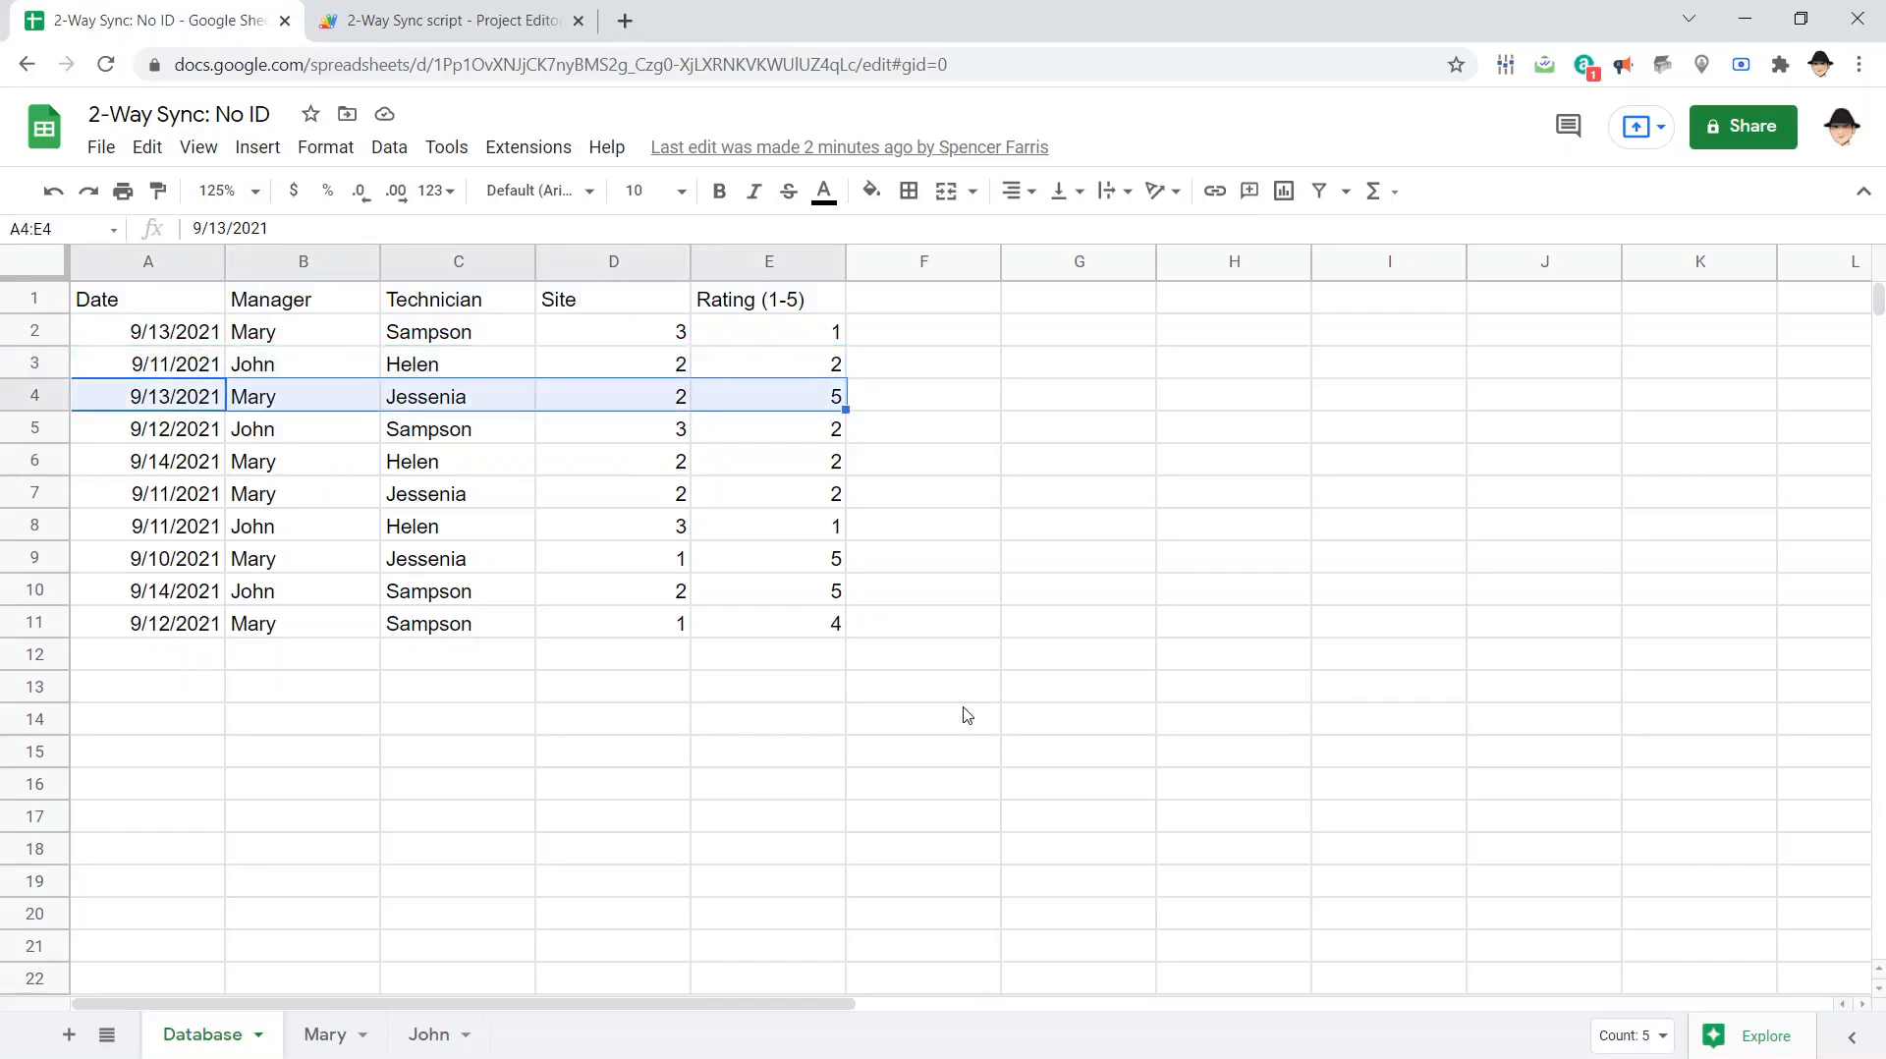
{"action": "left_click", "coordinate": [148, 428]}
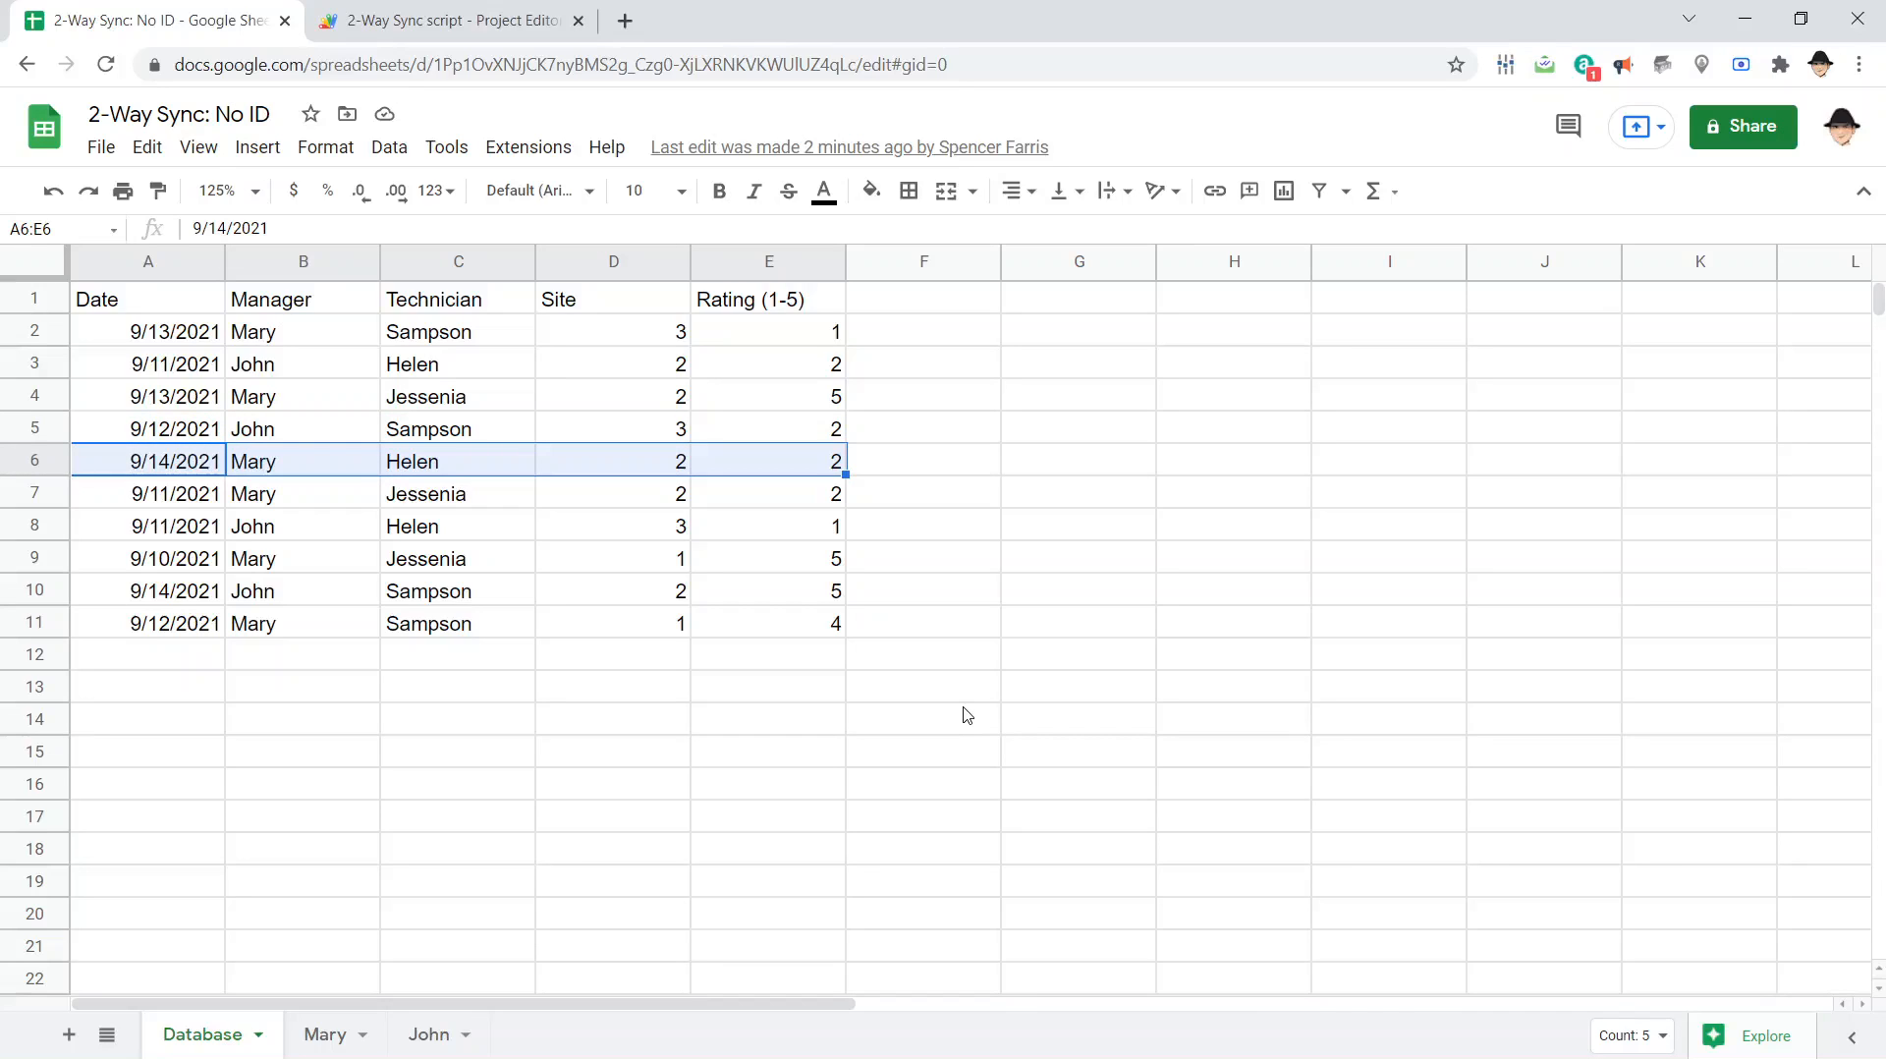
Return to the Apps Script editor after locating the matching Database row
{"action": "left_click", "coordinate": [446, 20]}
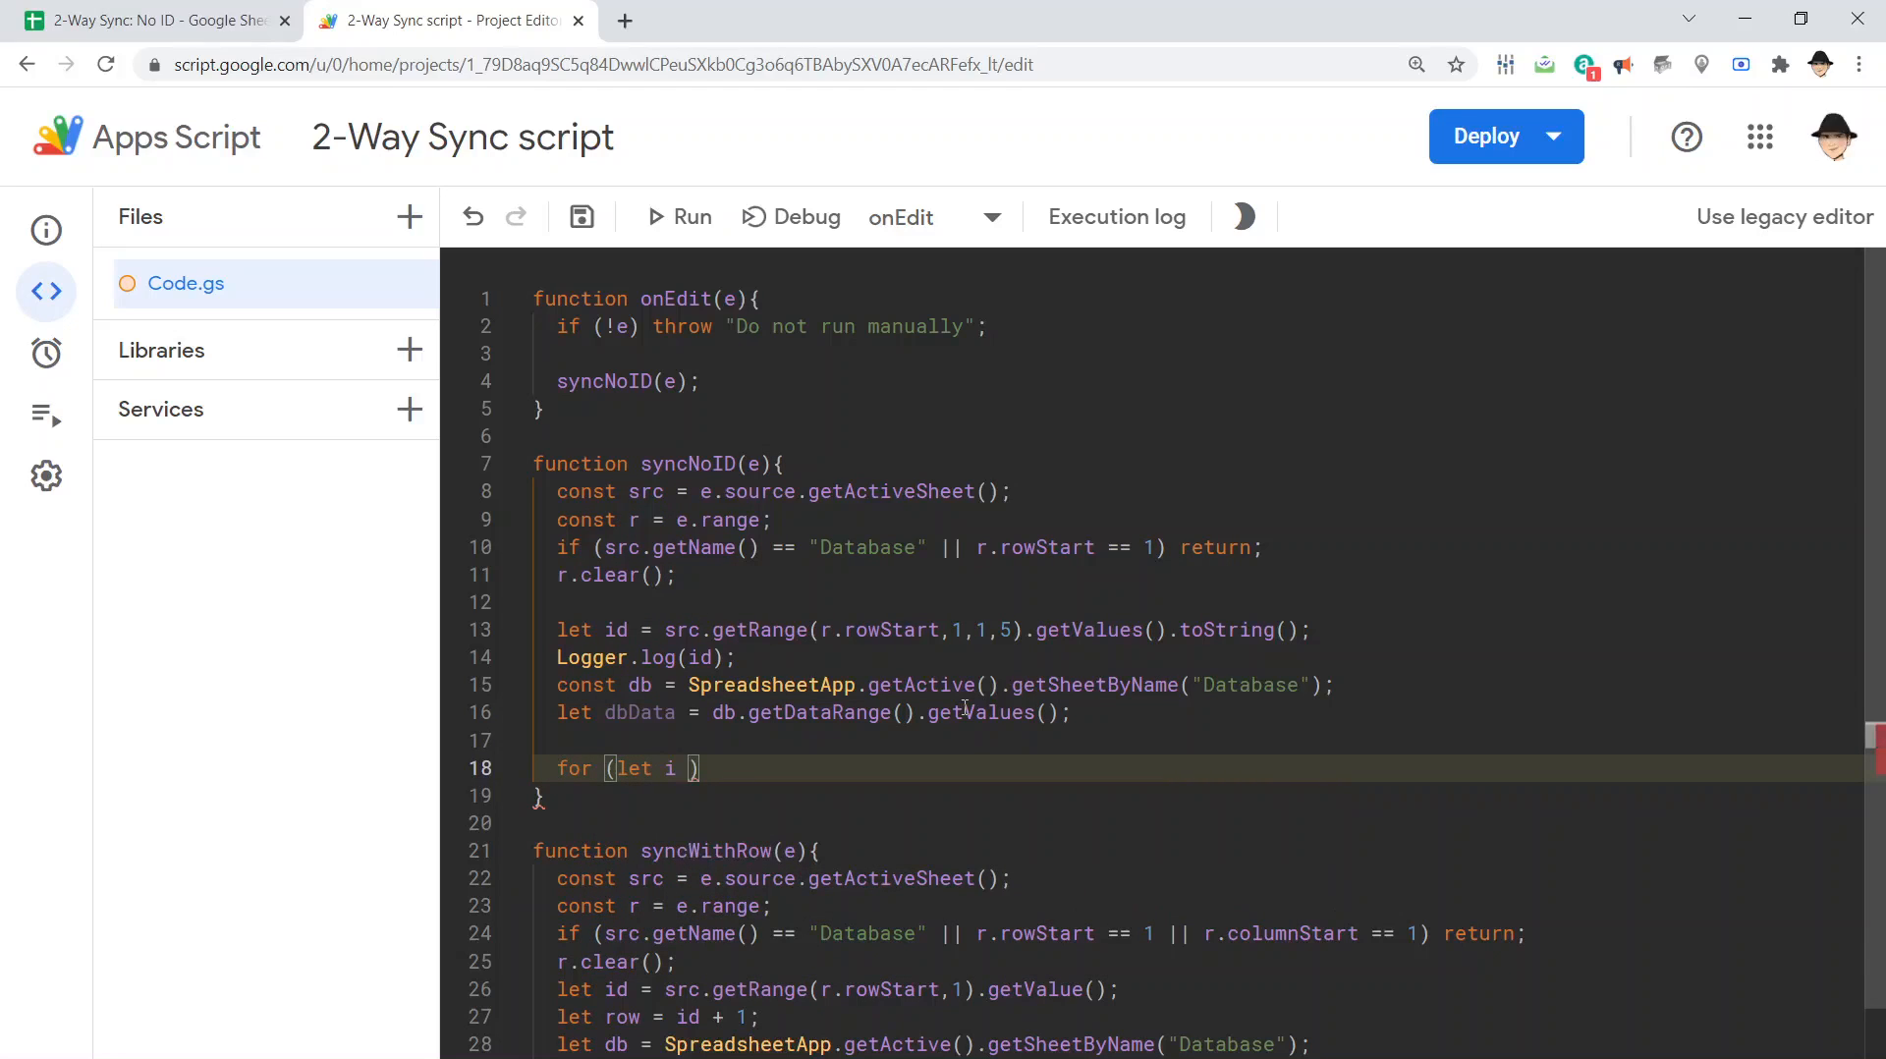
Inside the for loop add if (dbData[i].toString() === id) logging the matching row, then go test it
{"action": "type", "text": "in db"}
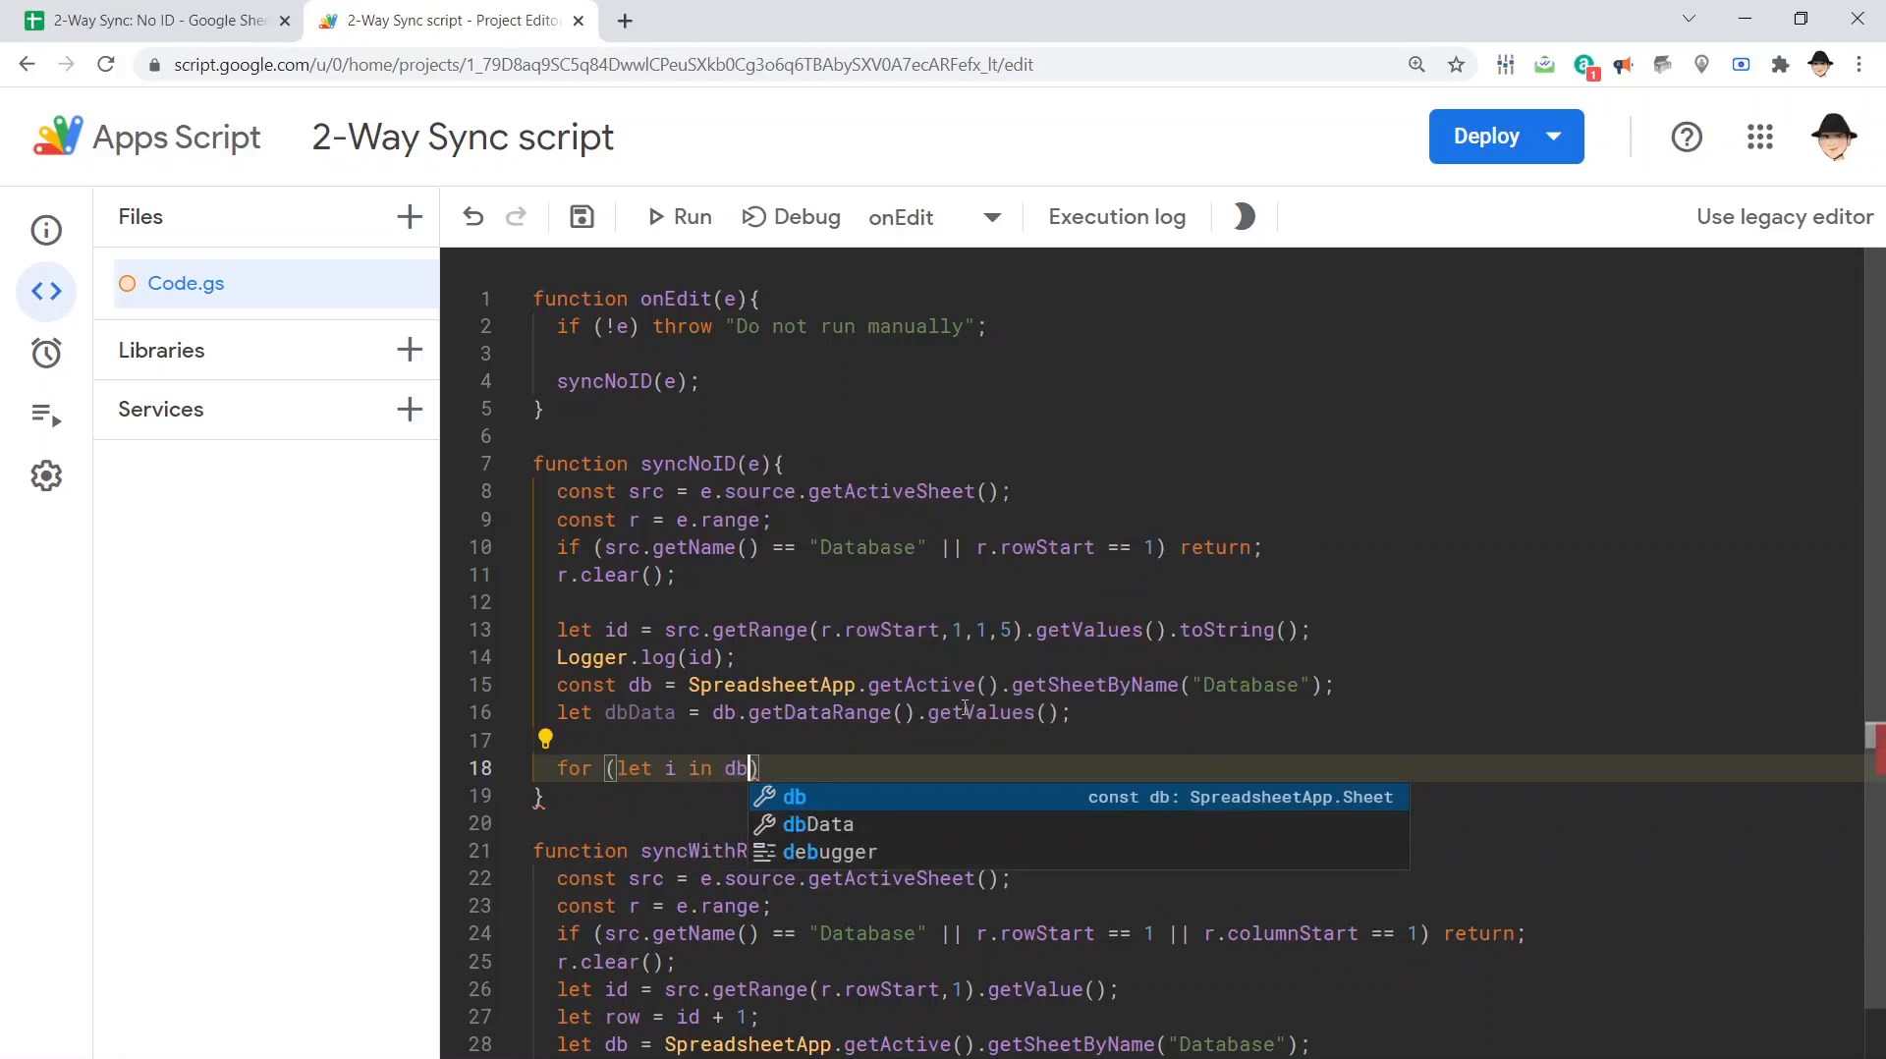
{"action": "left_click", "coordinate": [817, 825]}
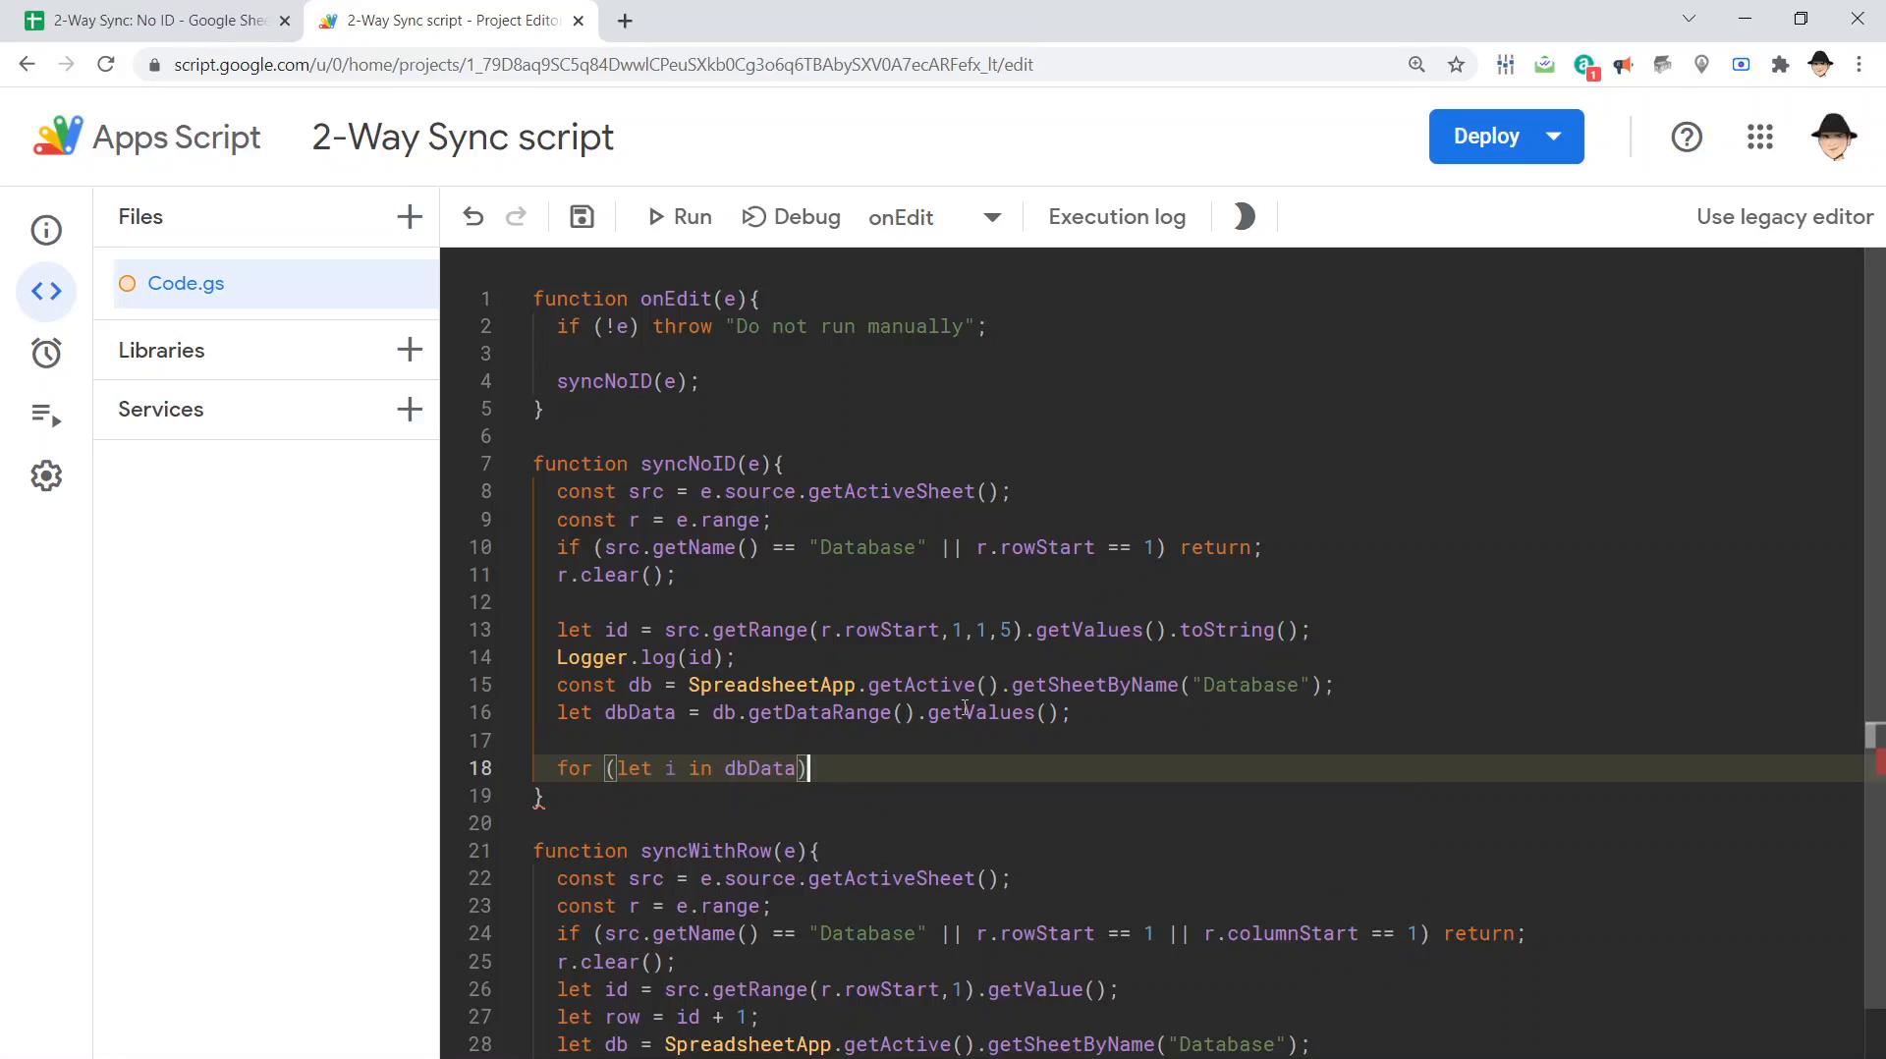
{"action": "type", "text": "{"}
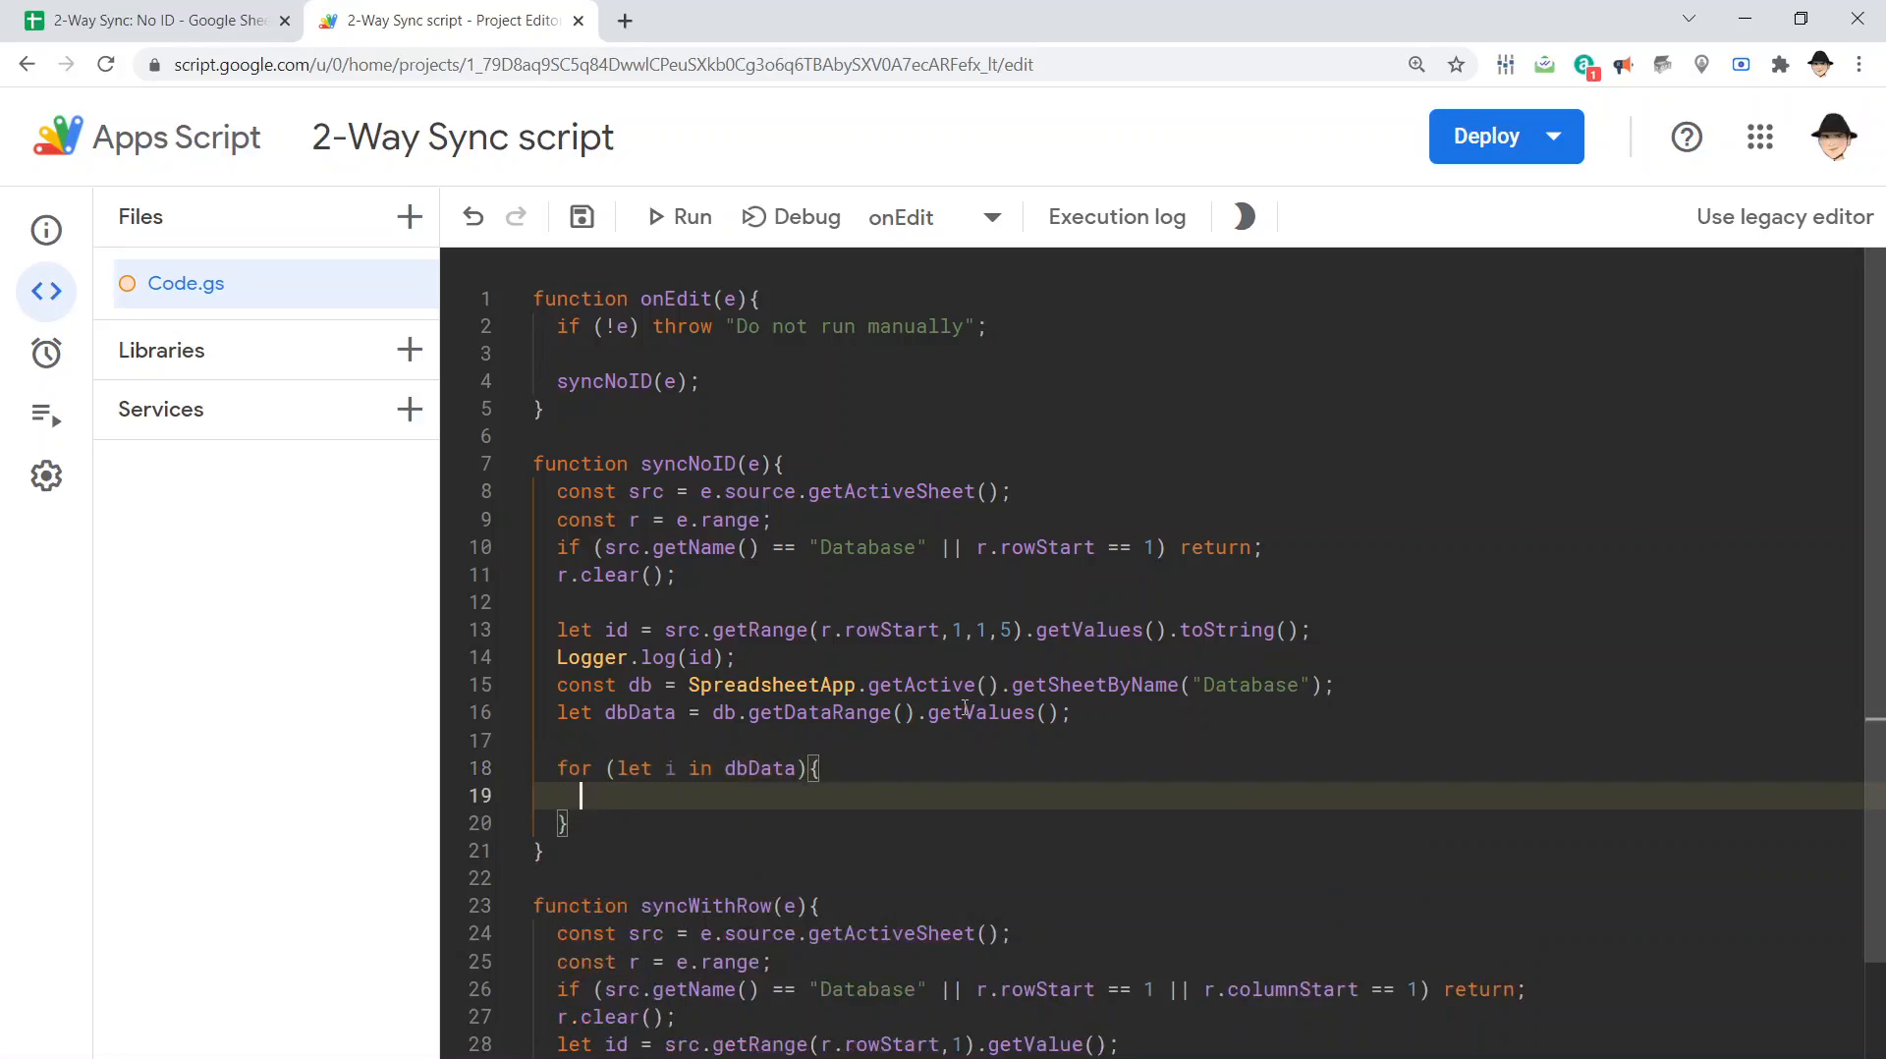
{"action": "type", "text": "if"}
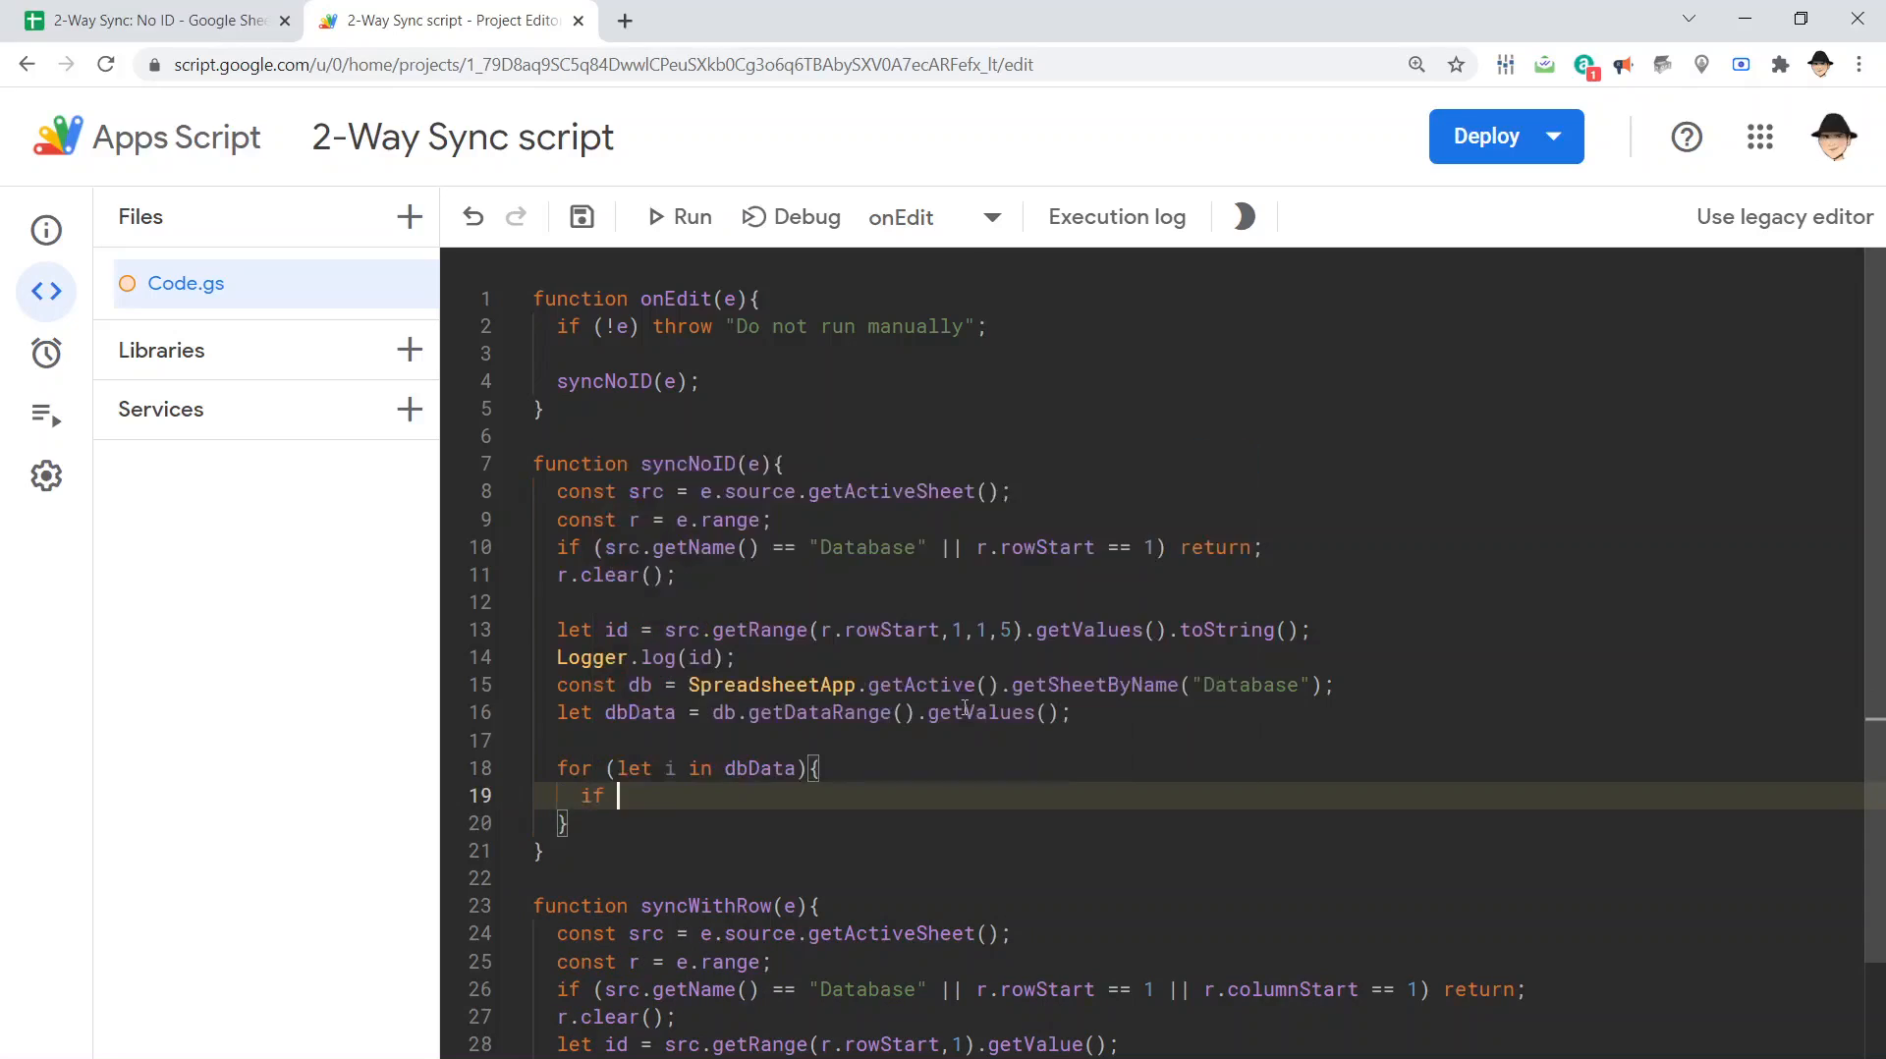
{"action": "type", "text": "(dbData[]"}
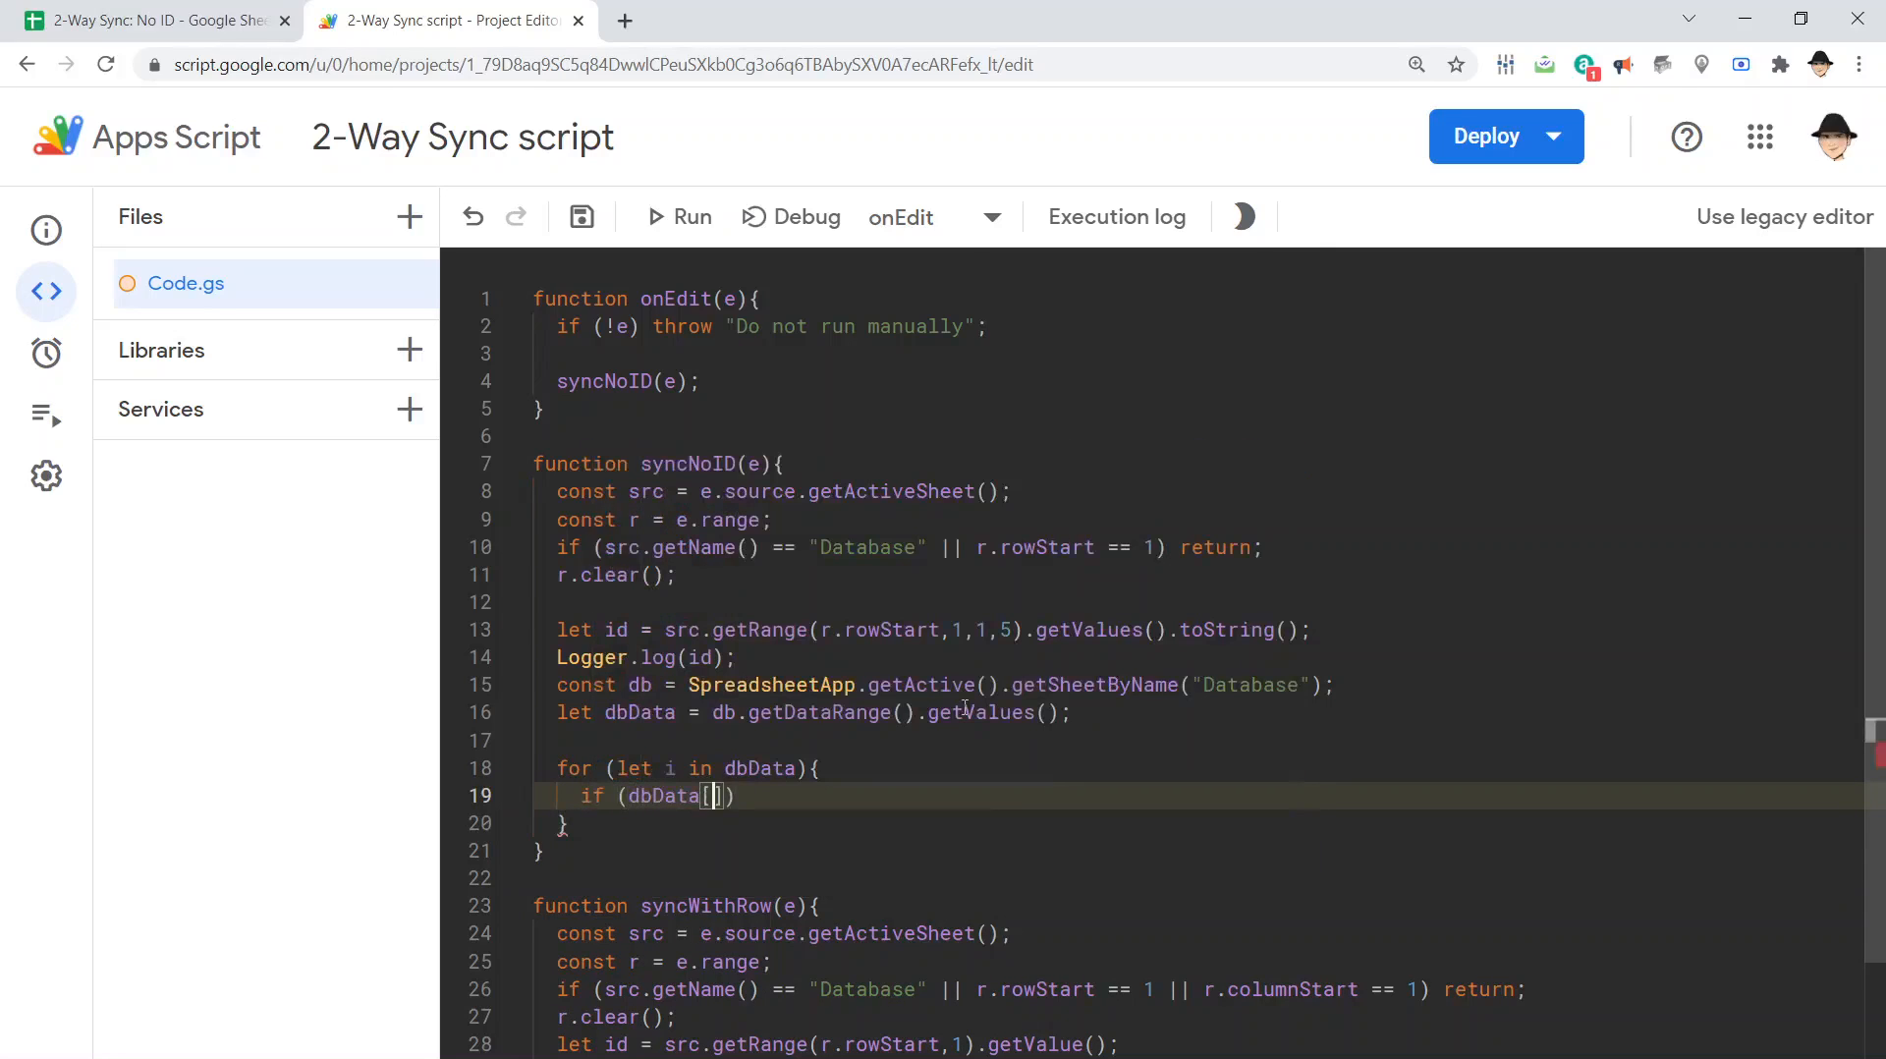
{"action": "type", "text": "i"}
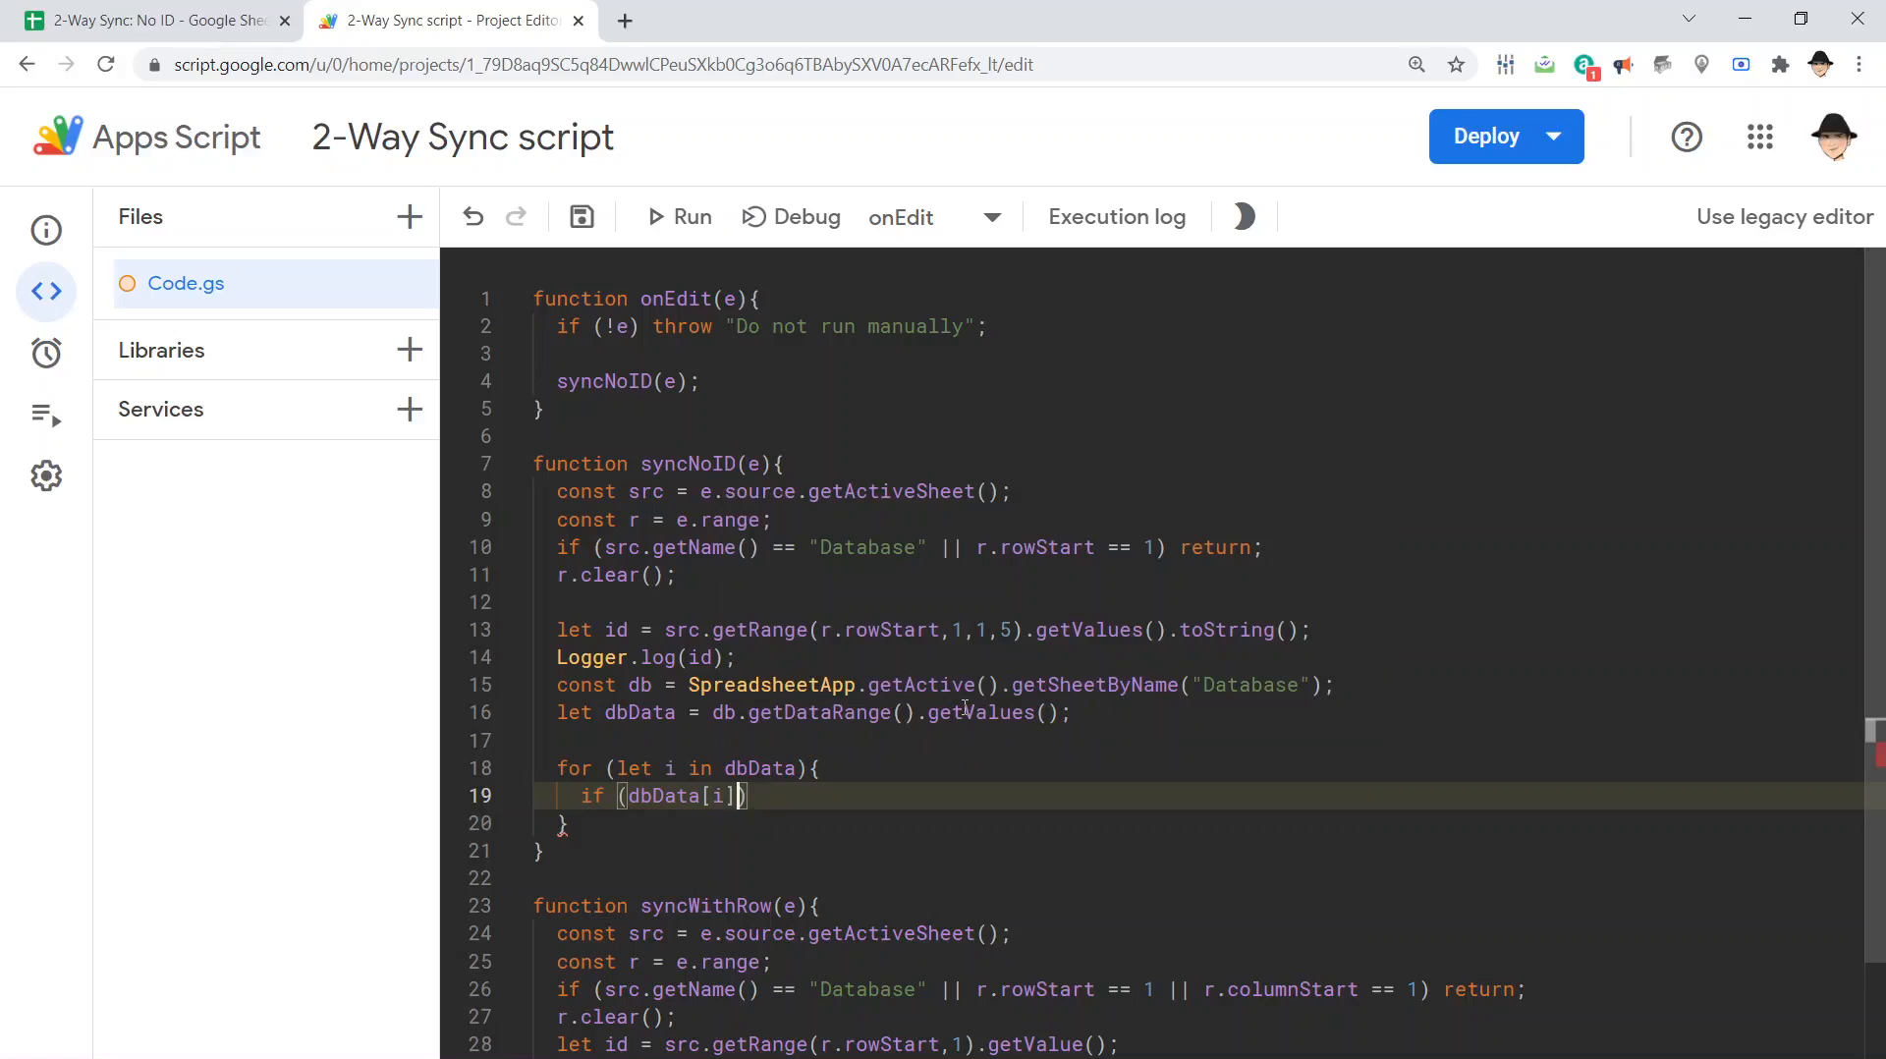
{"action": "type", "text": ".toString("}
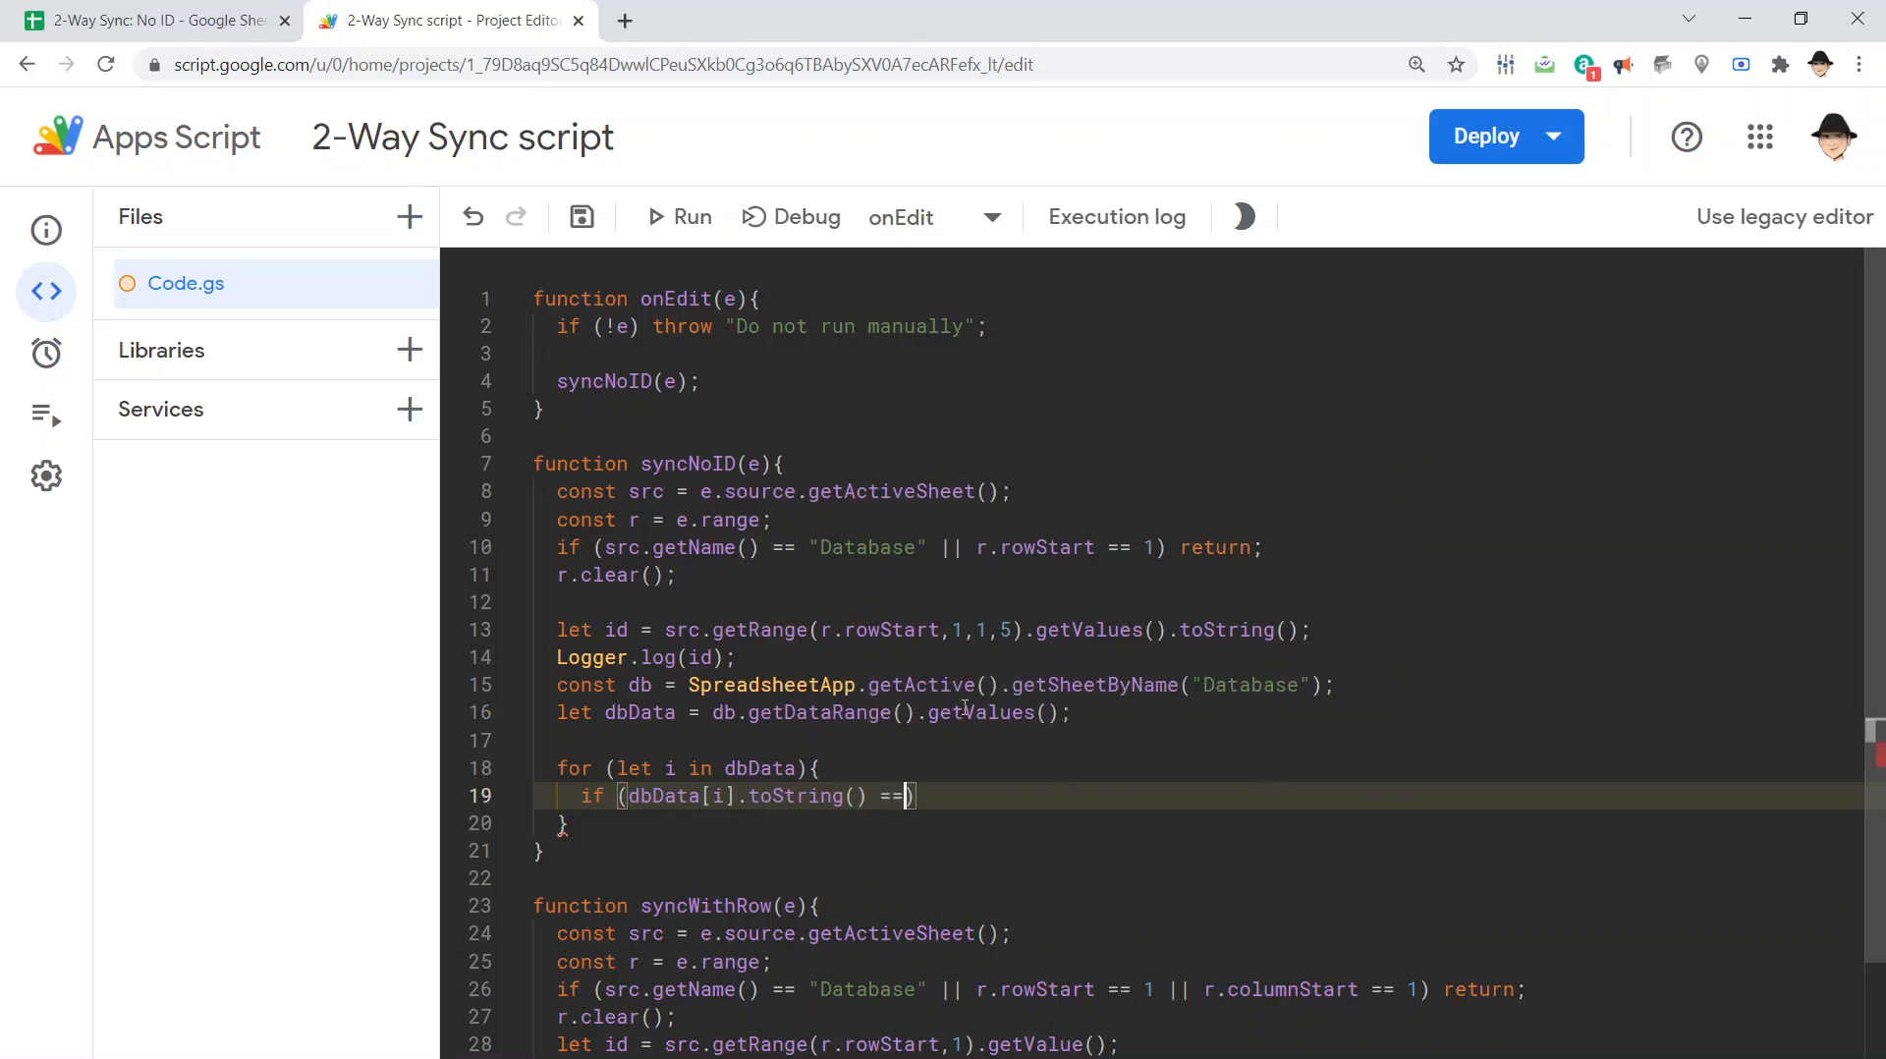
{"action": "type", "text": "= id"}
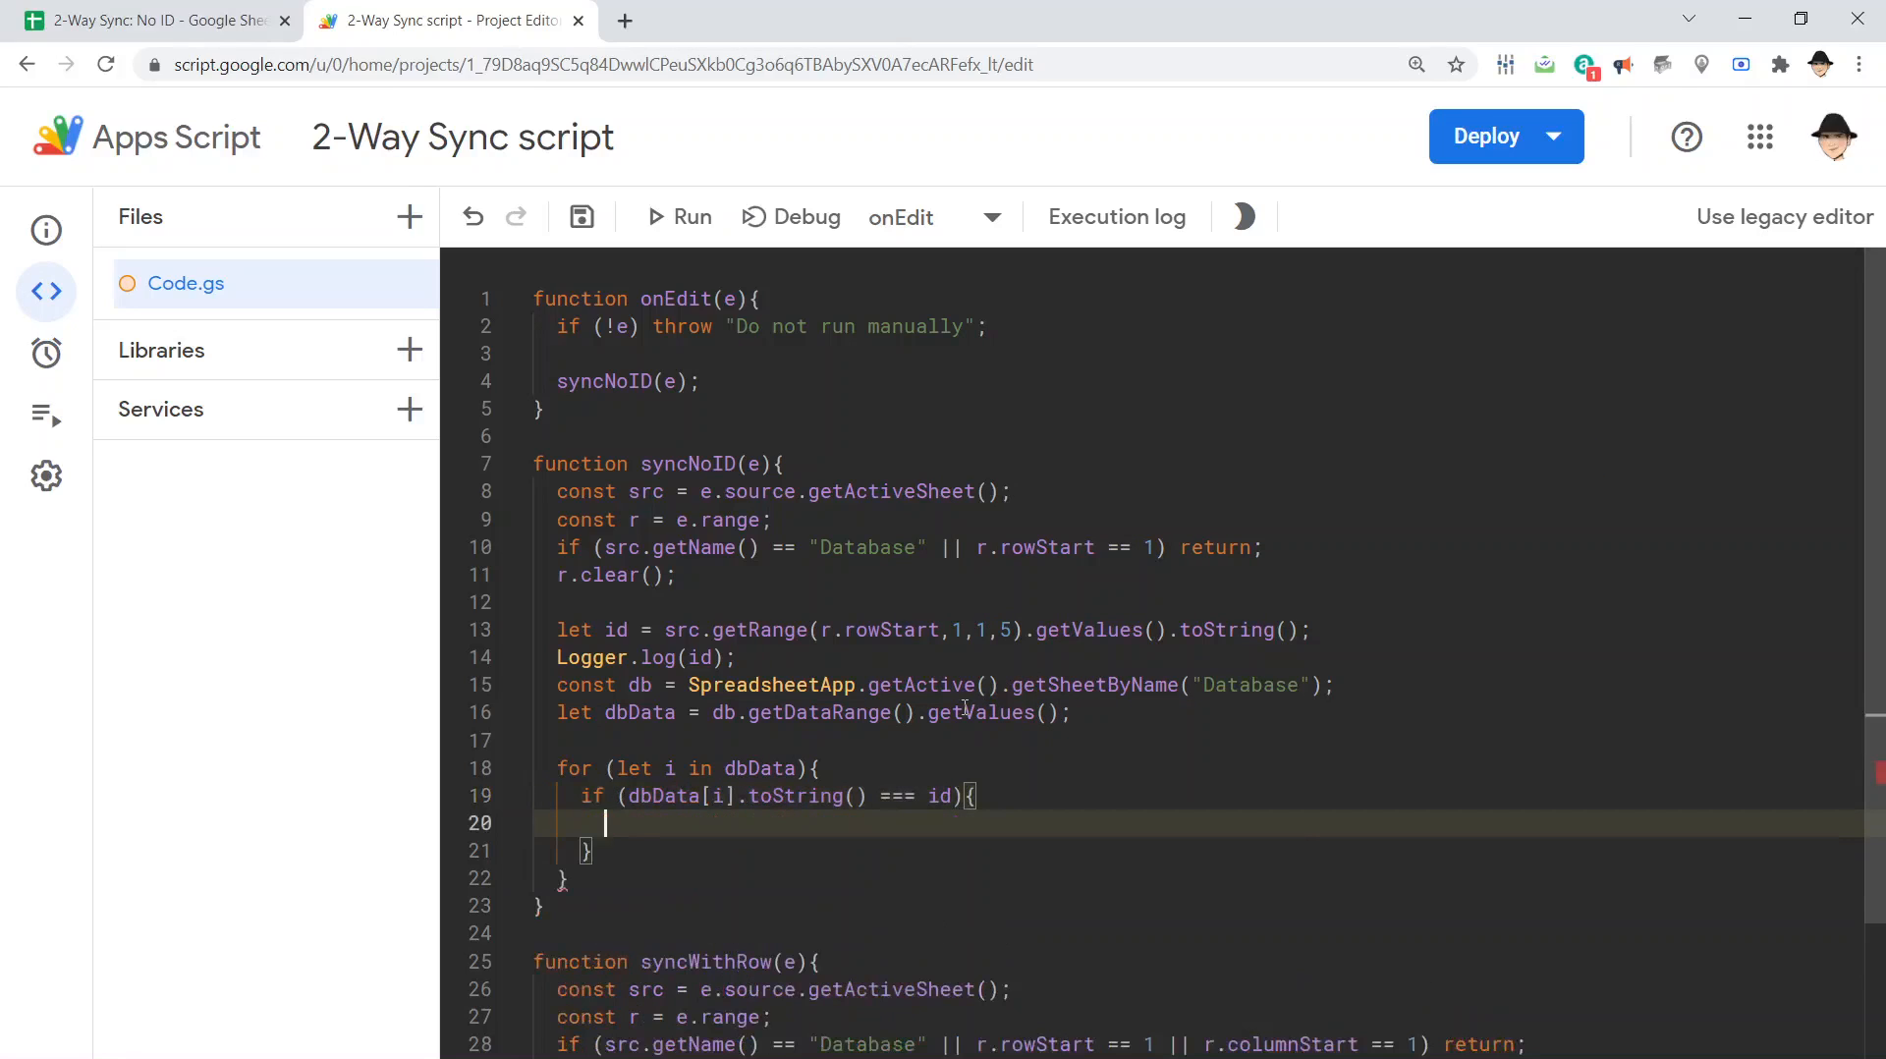
{"action": "type", "text": "Logger.log(dbData[i].toString());"}
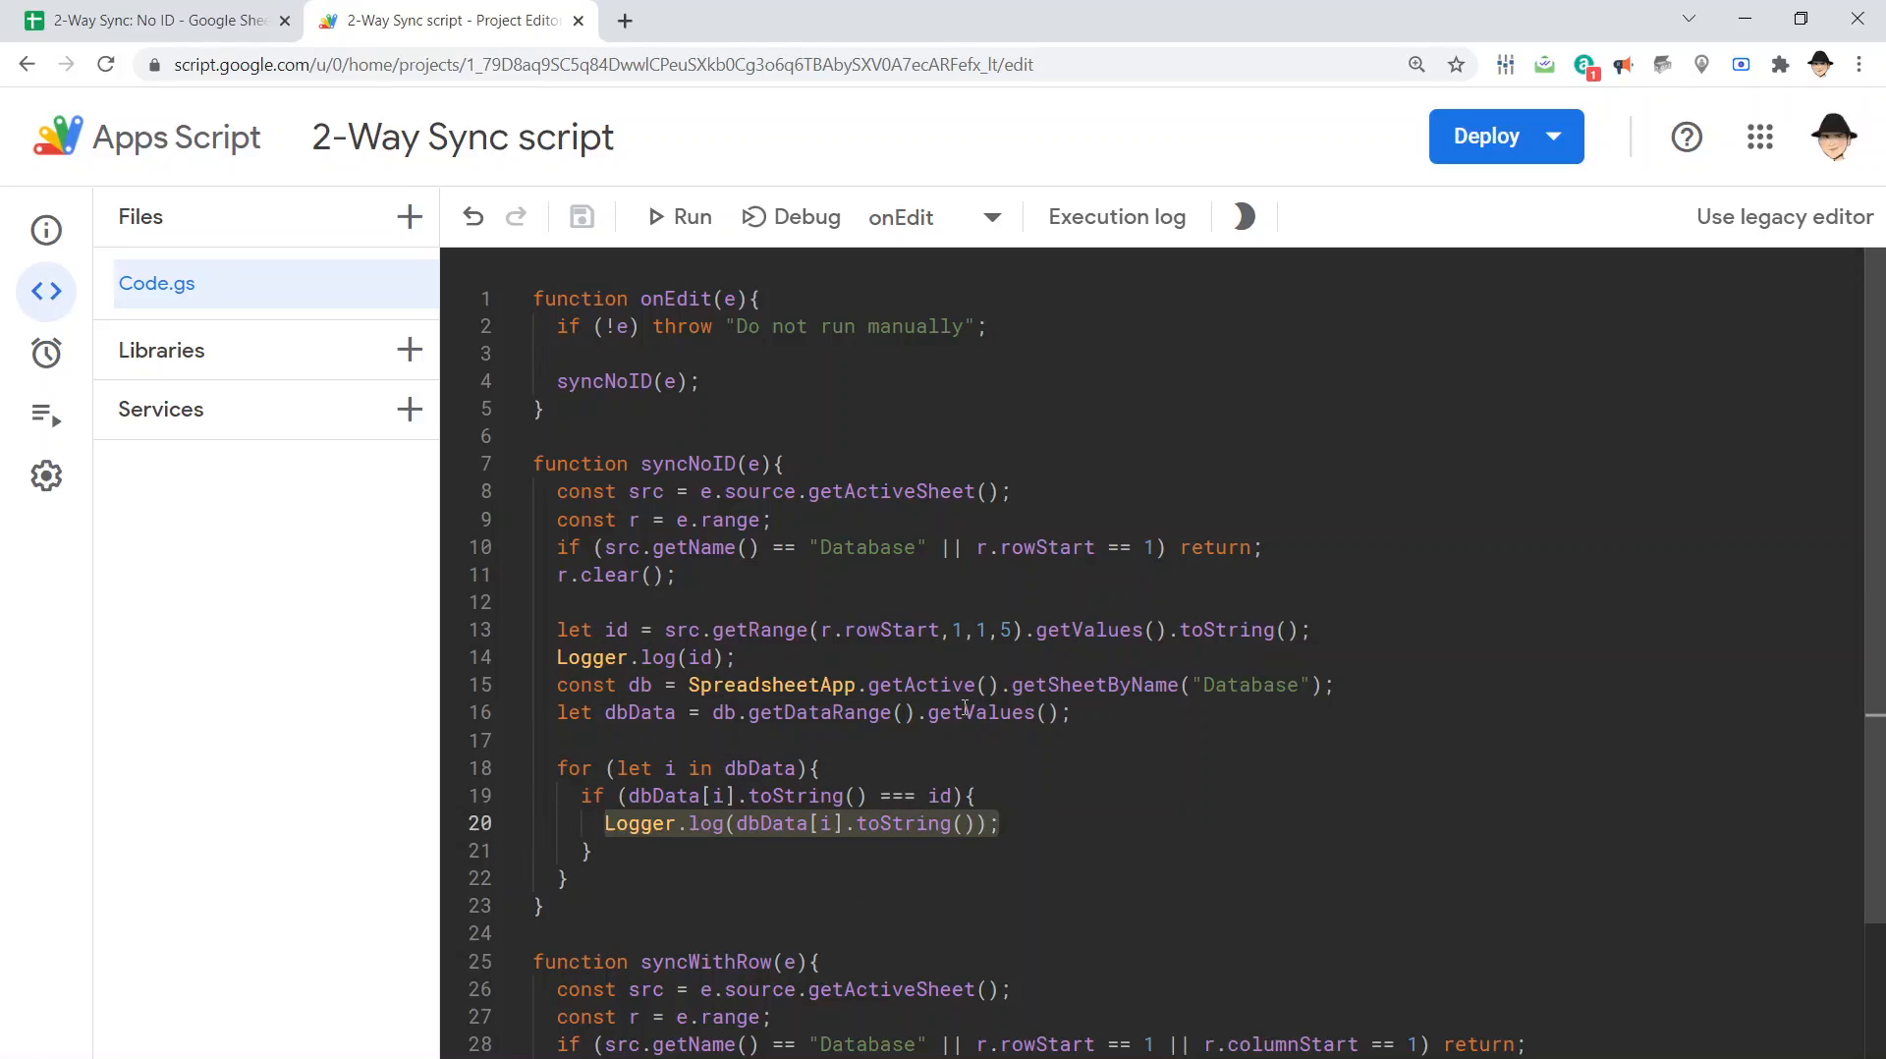
{"action": "left_click", "coordinate": [153, 20]}
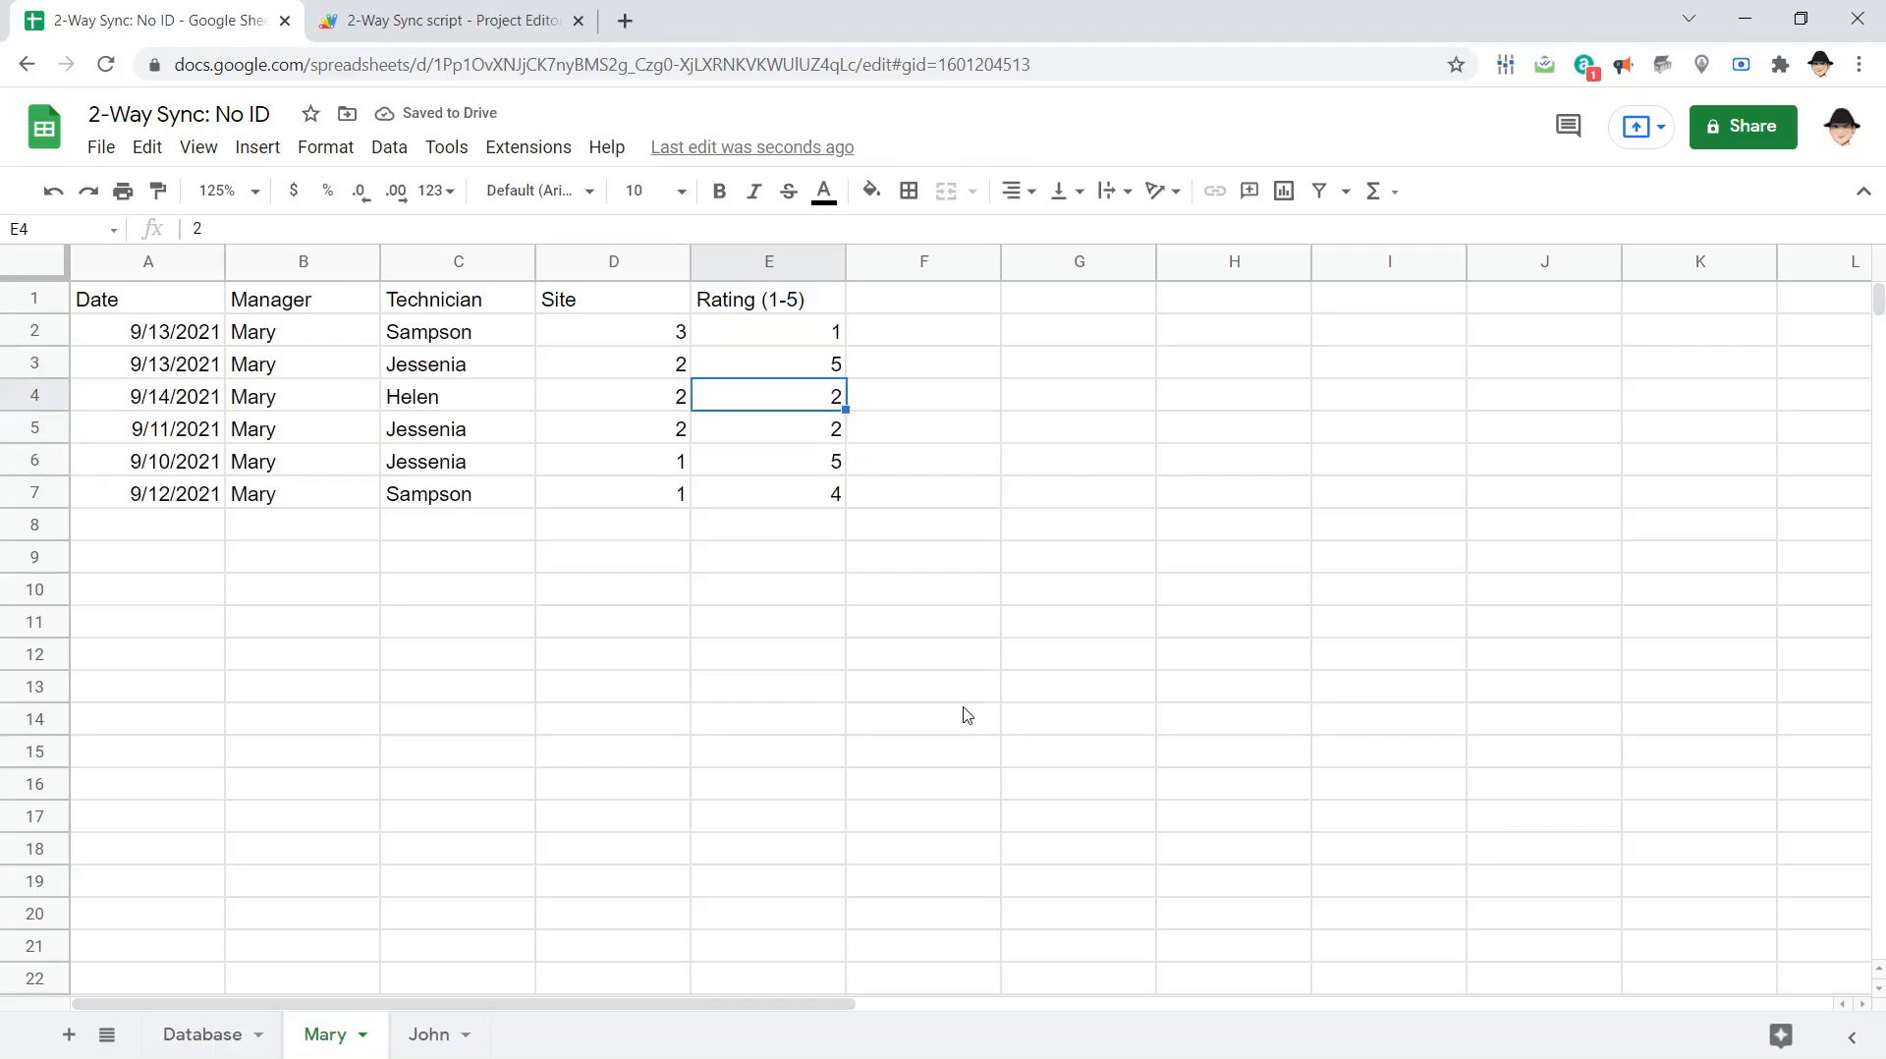
Return to the Apps Script code after re-entering Helen's 9/14 rating of 2
{"action": "left_click", "coordinate": [442, 19]}
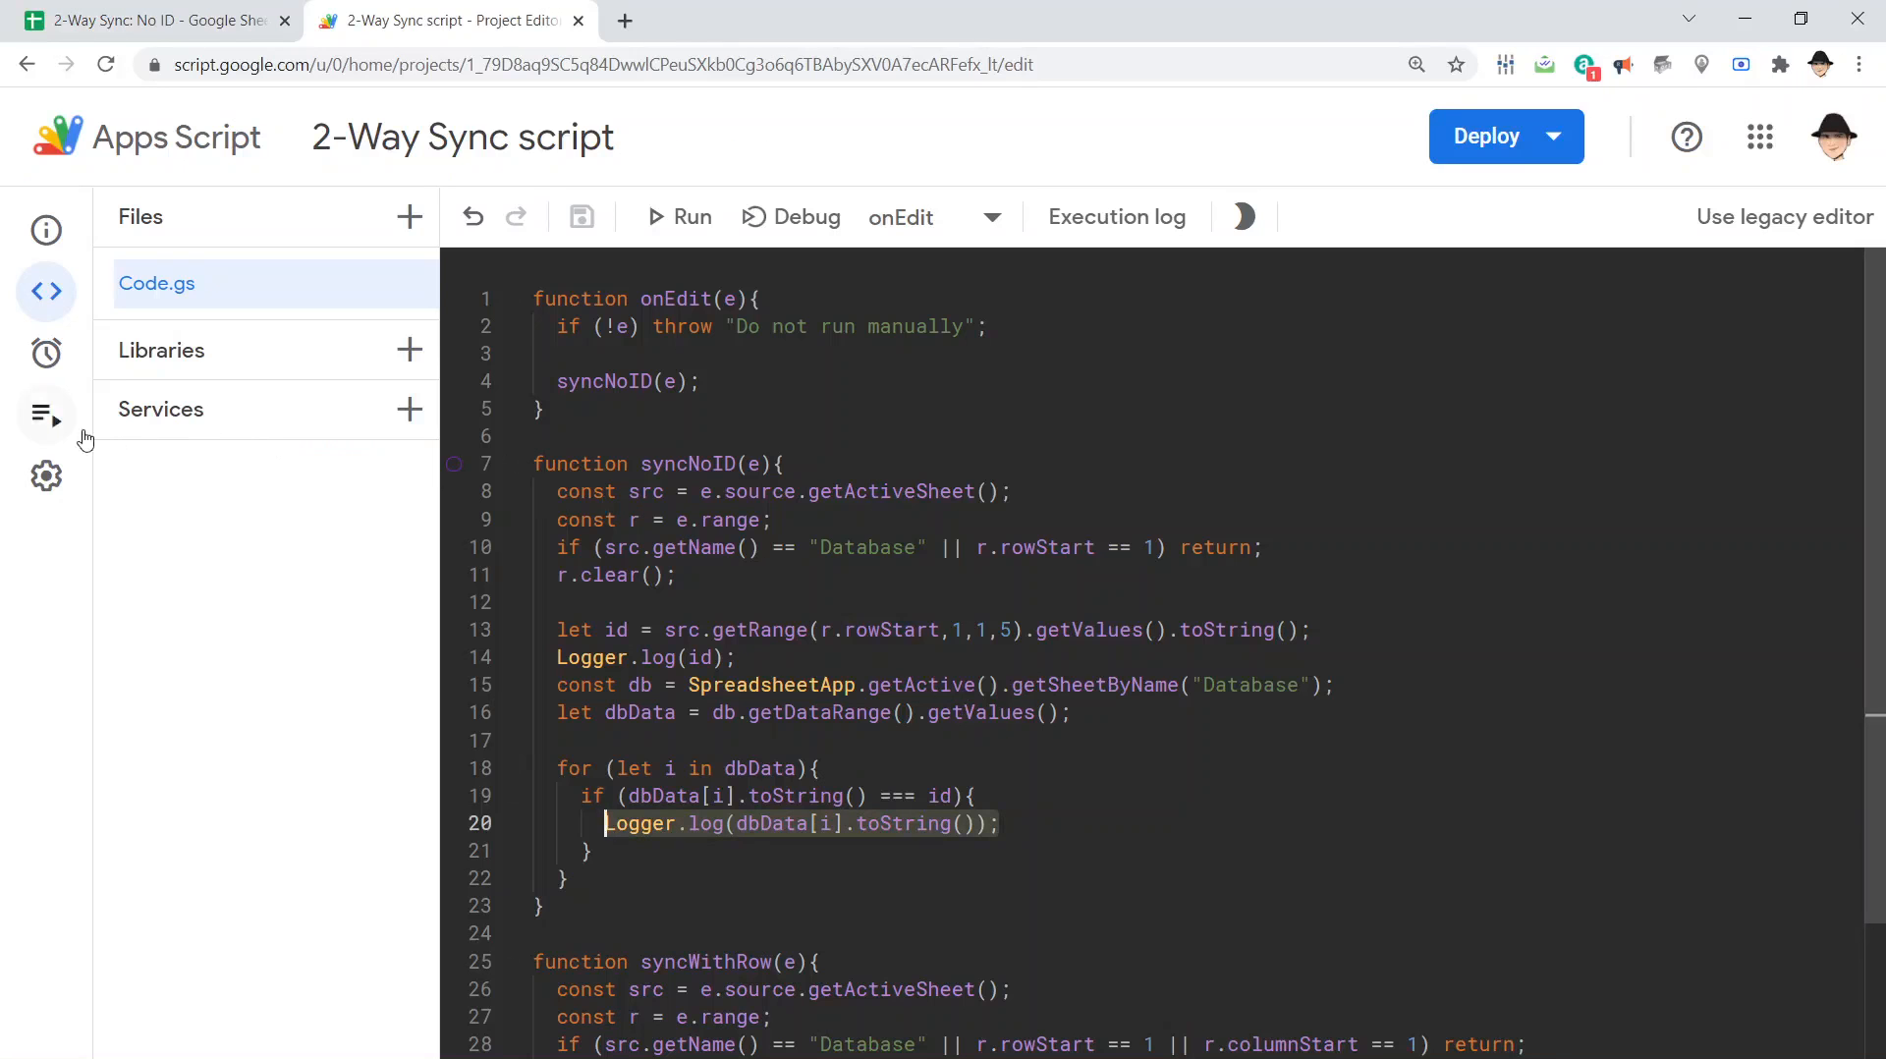
{"action": "left_click", "coordinate": [45, 413]}
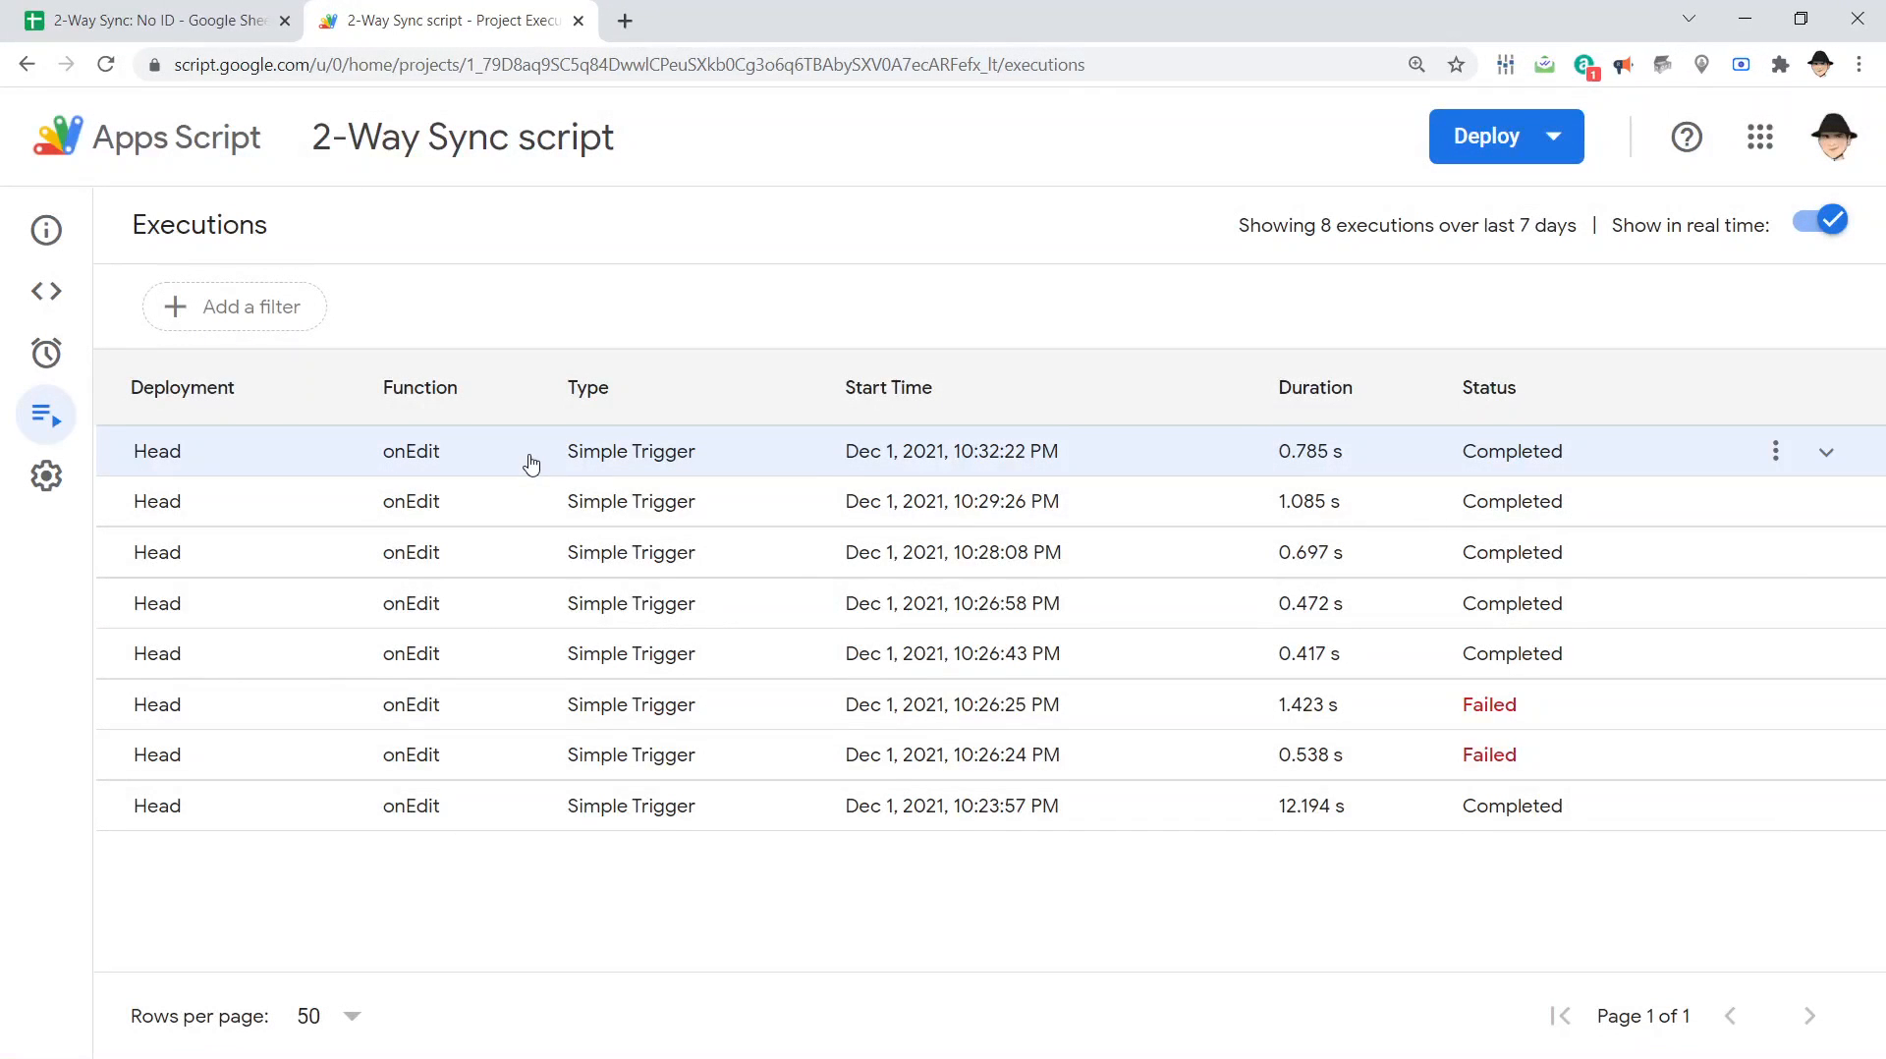
{"action": "left_click", "coordinate": [1825, 452]}
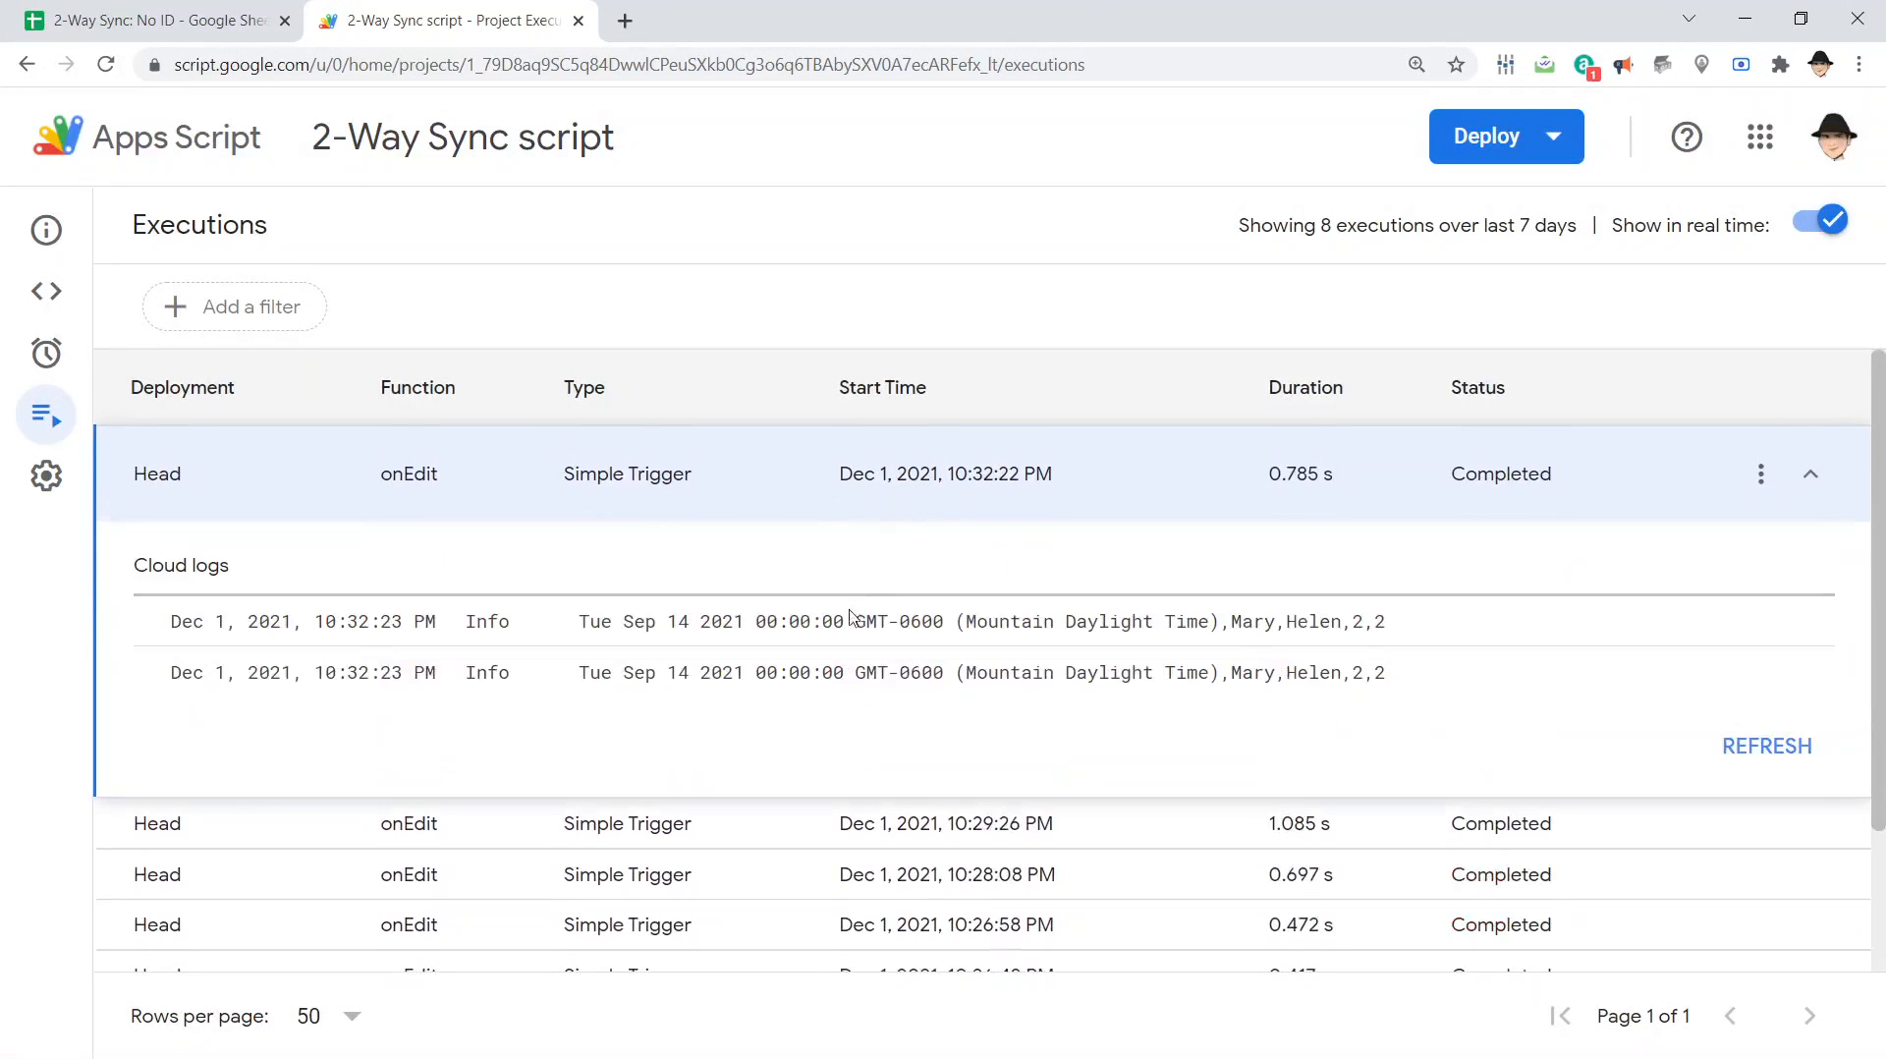
{"action": "mouse_move", "coordinate": [782, 703]}
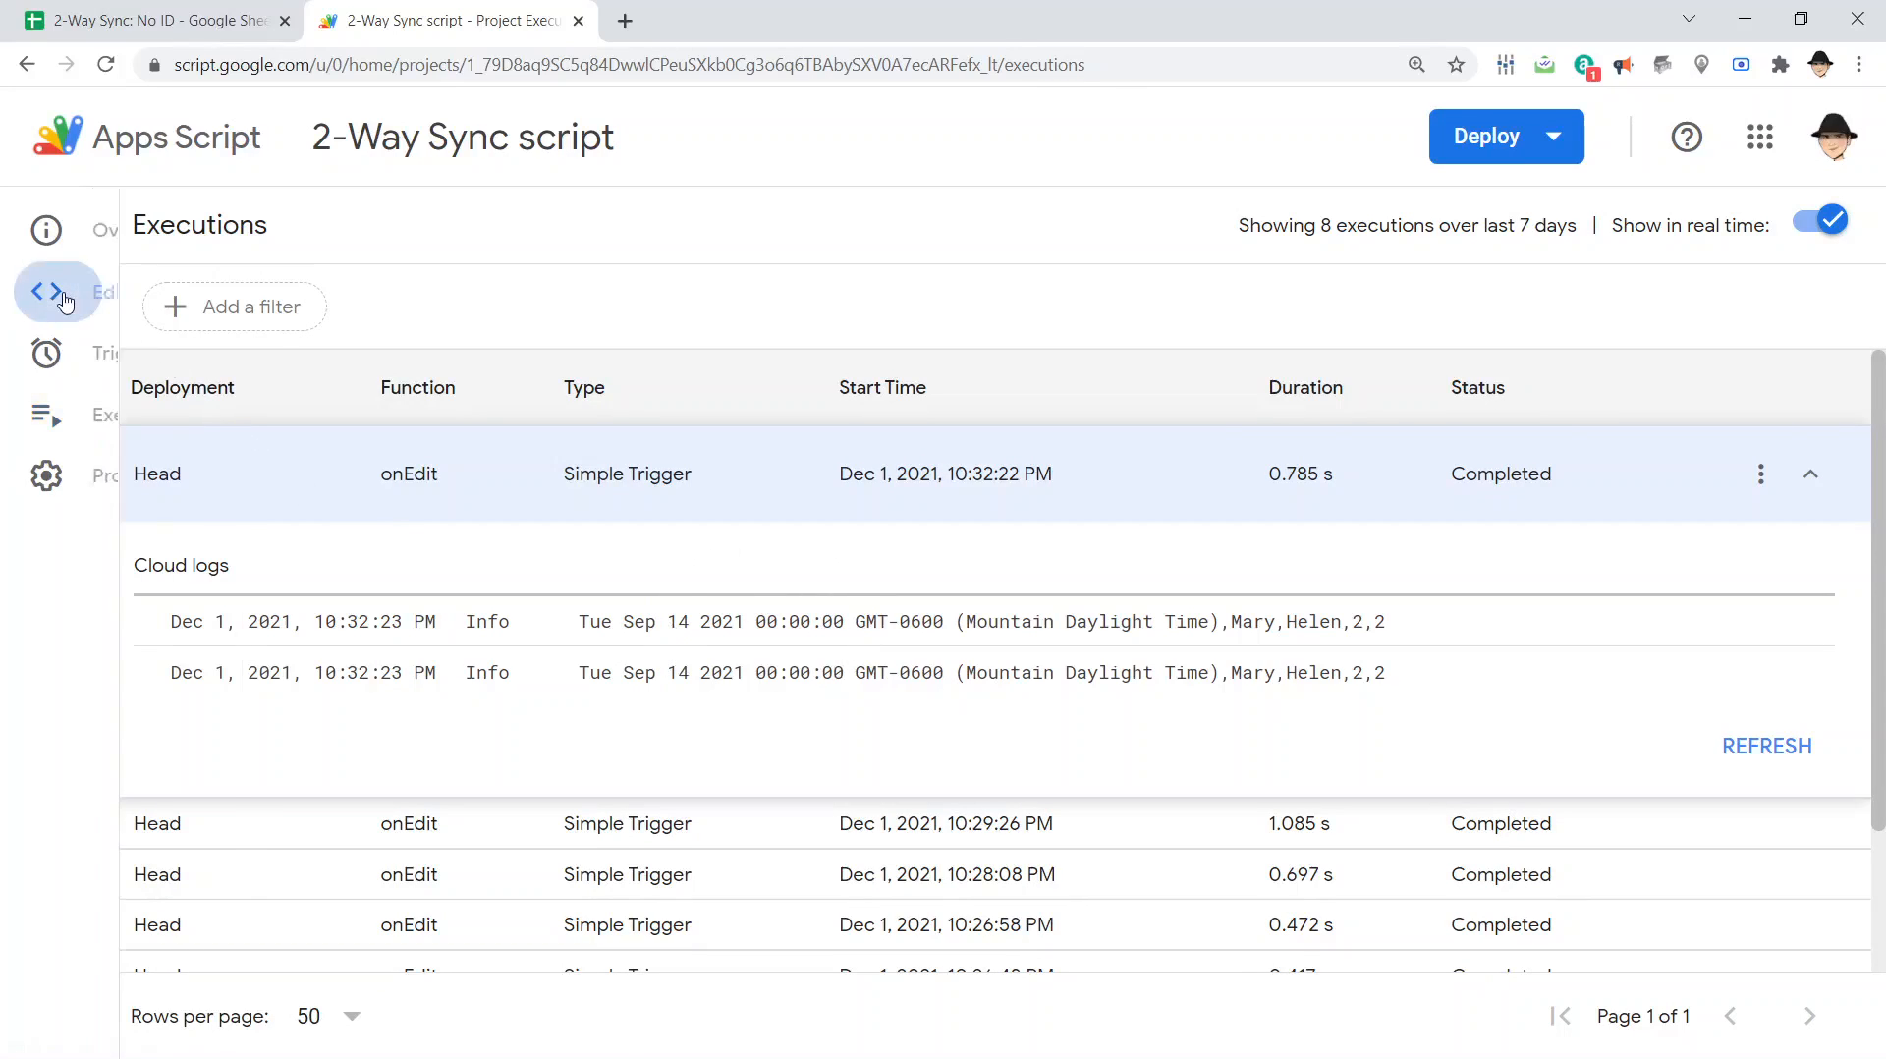
{"action": "left_click", "coordinate": [45, 291]}
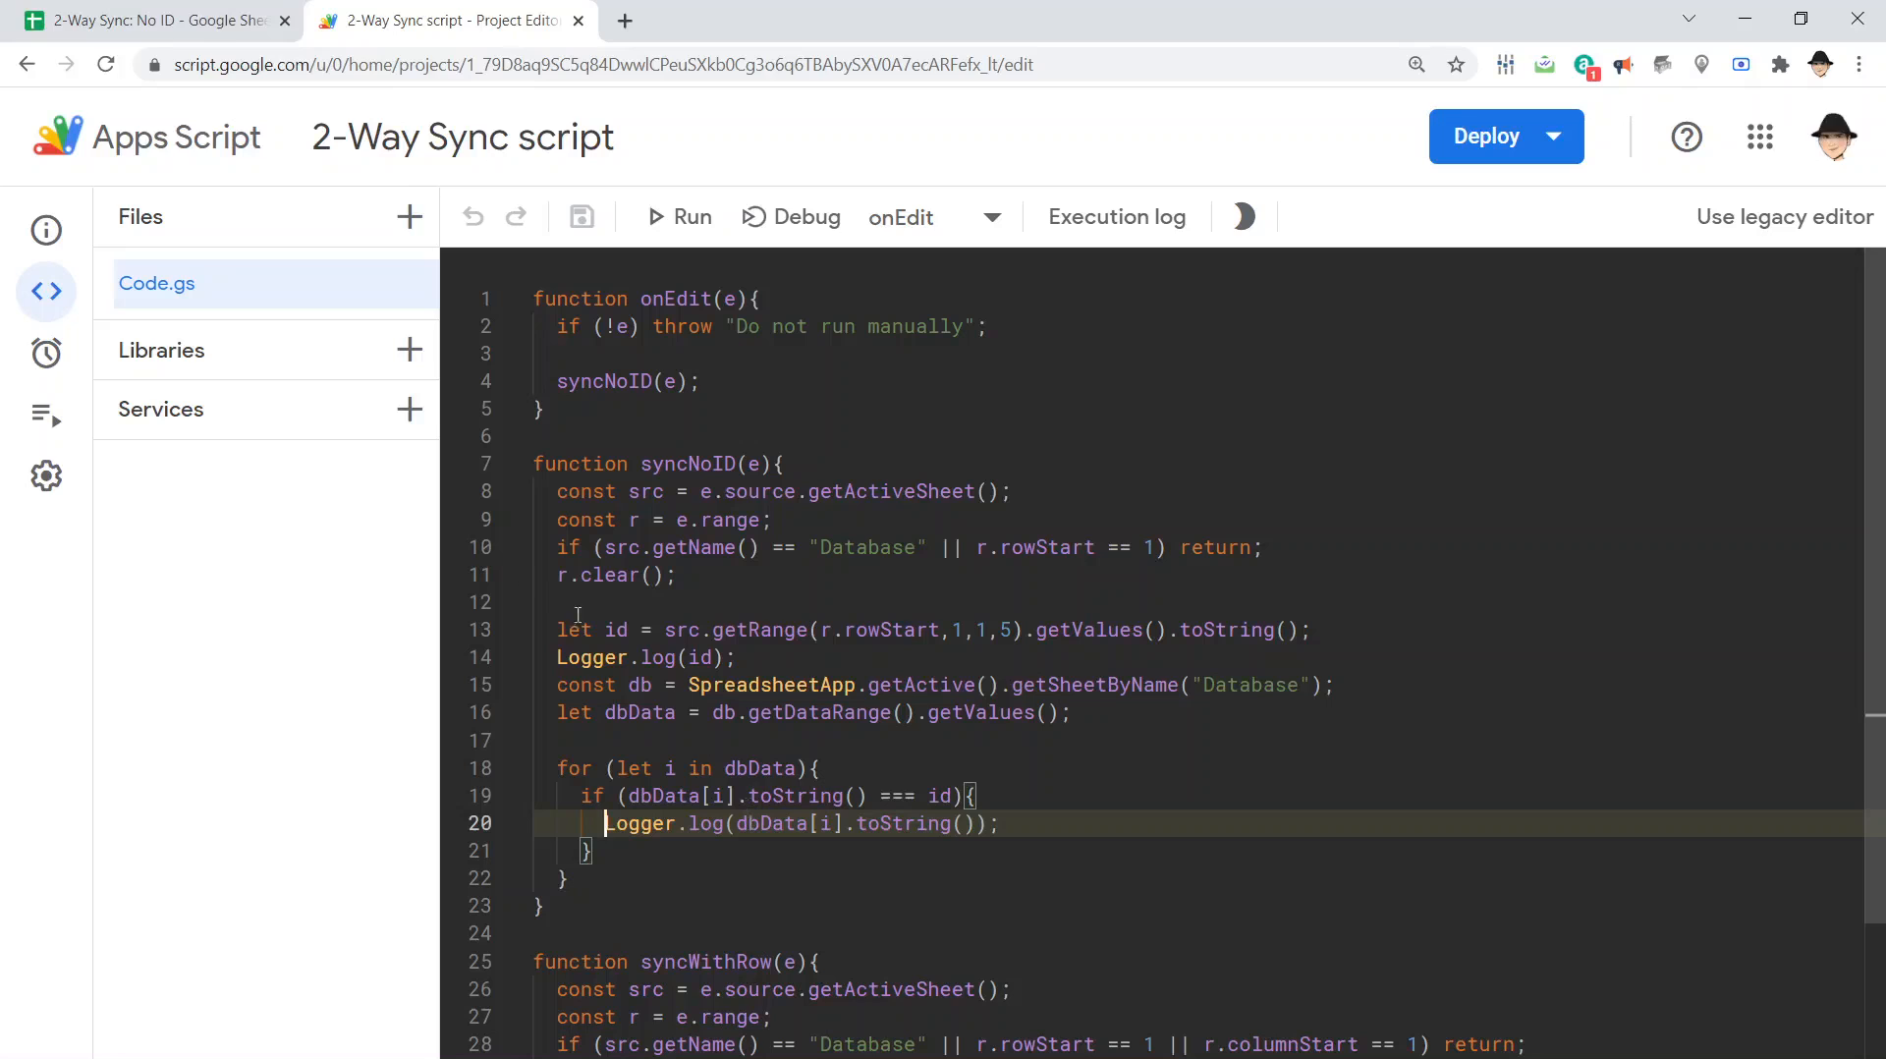
{"action": "left_click", "coordinate": [45, 414]}
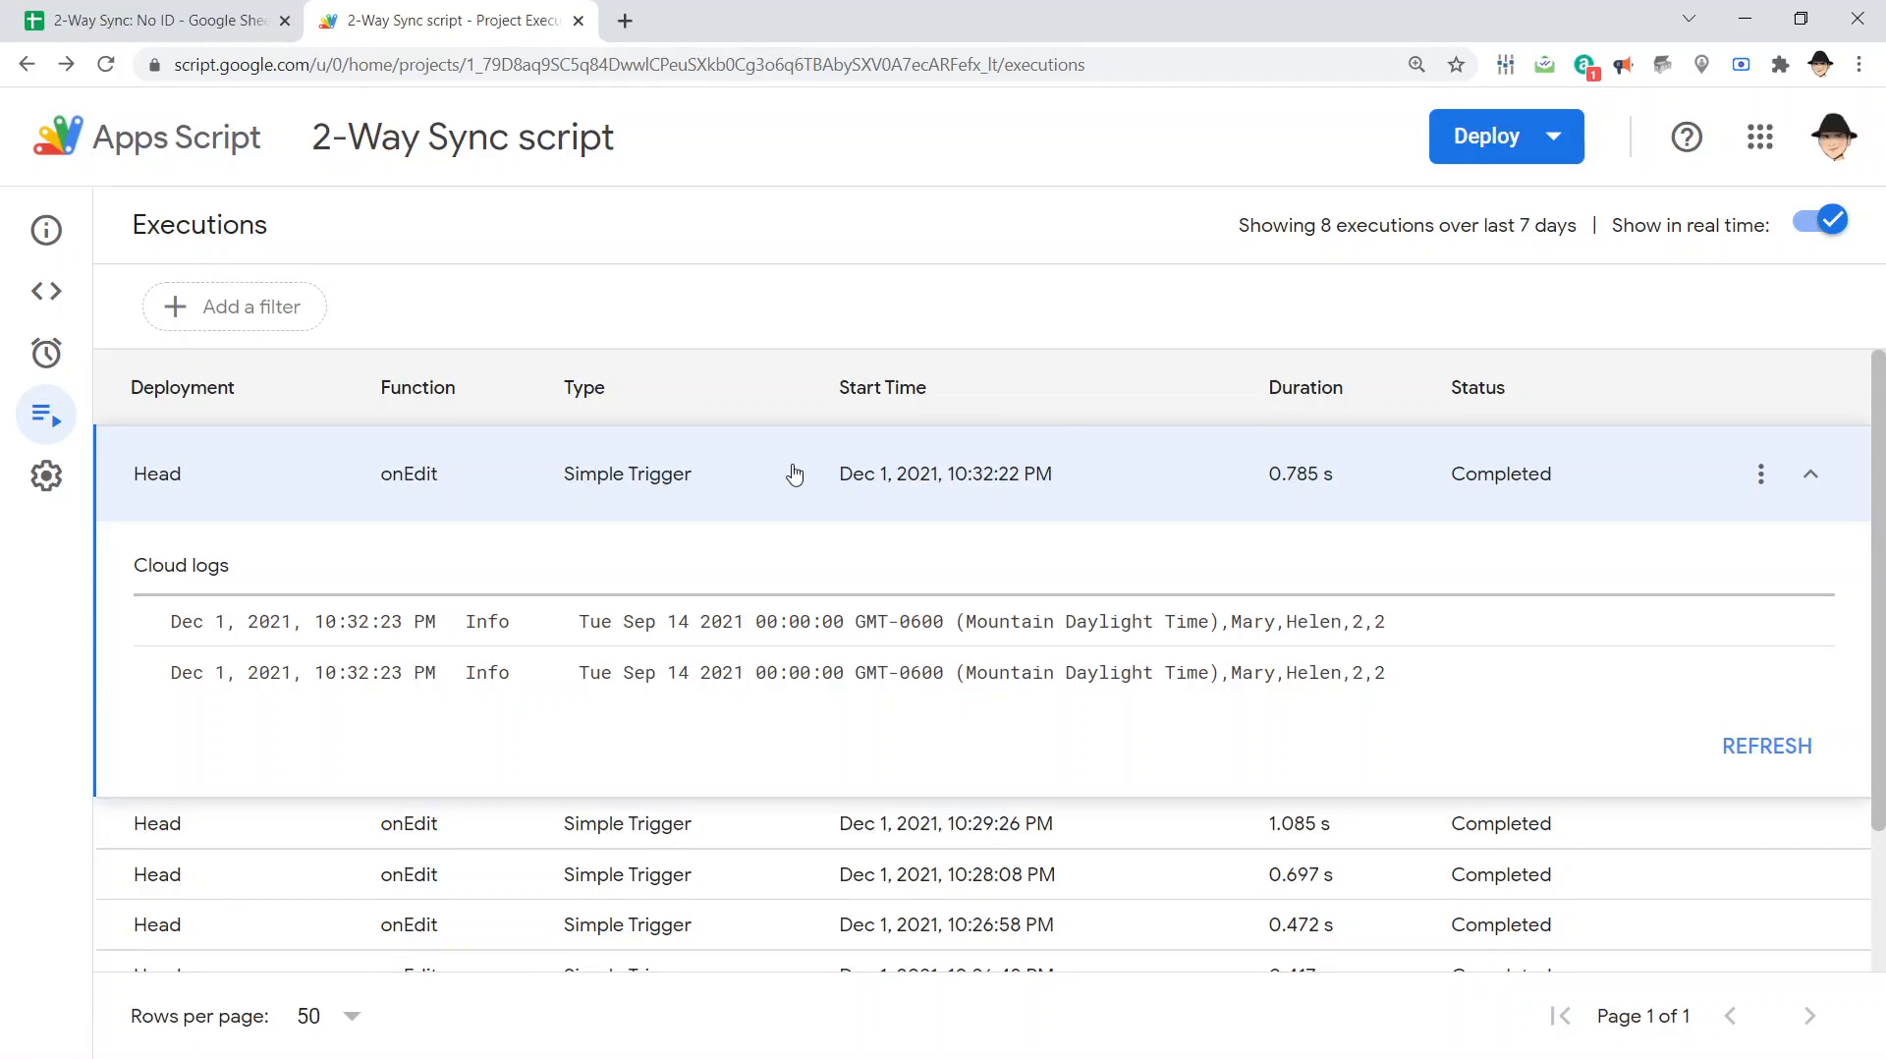
{"action": "mouse_move", "coordinate": [427, 383]}
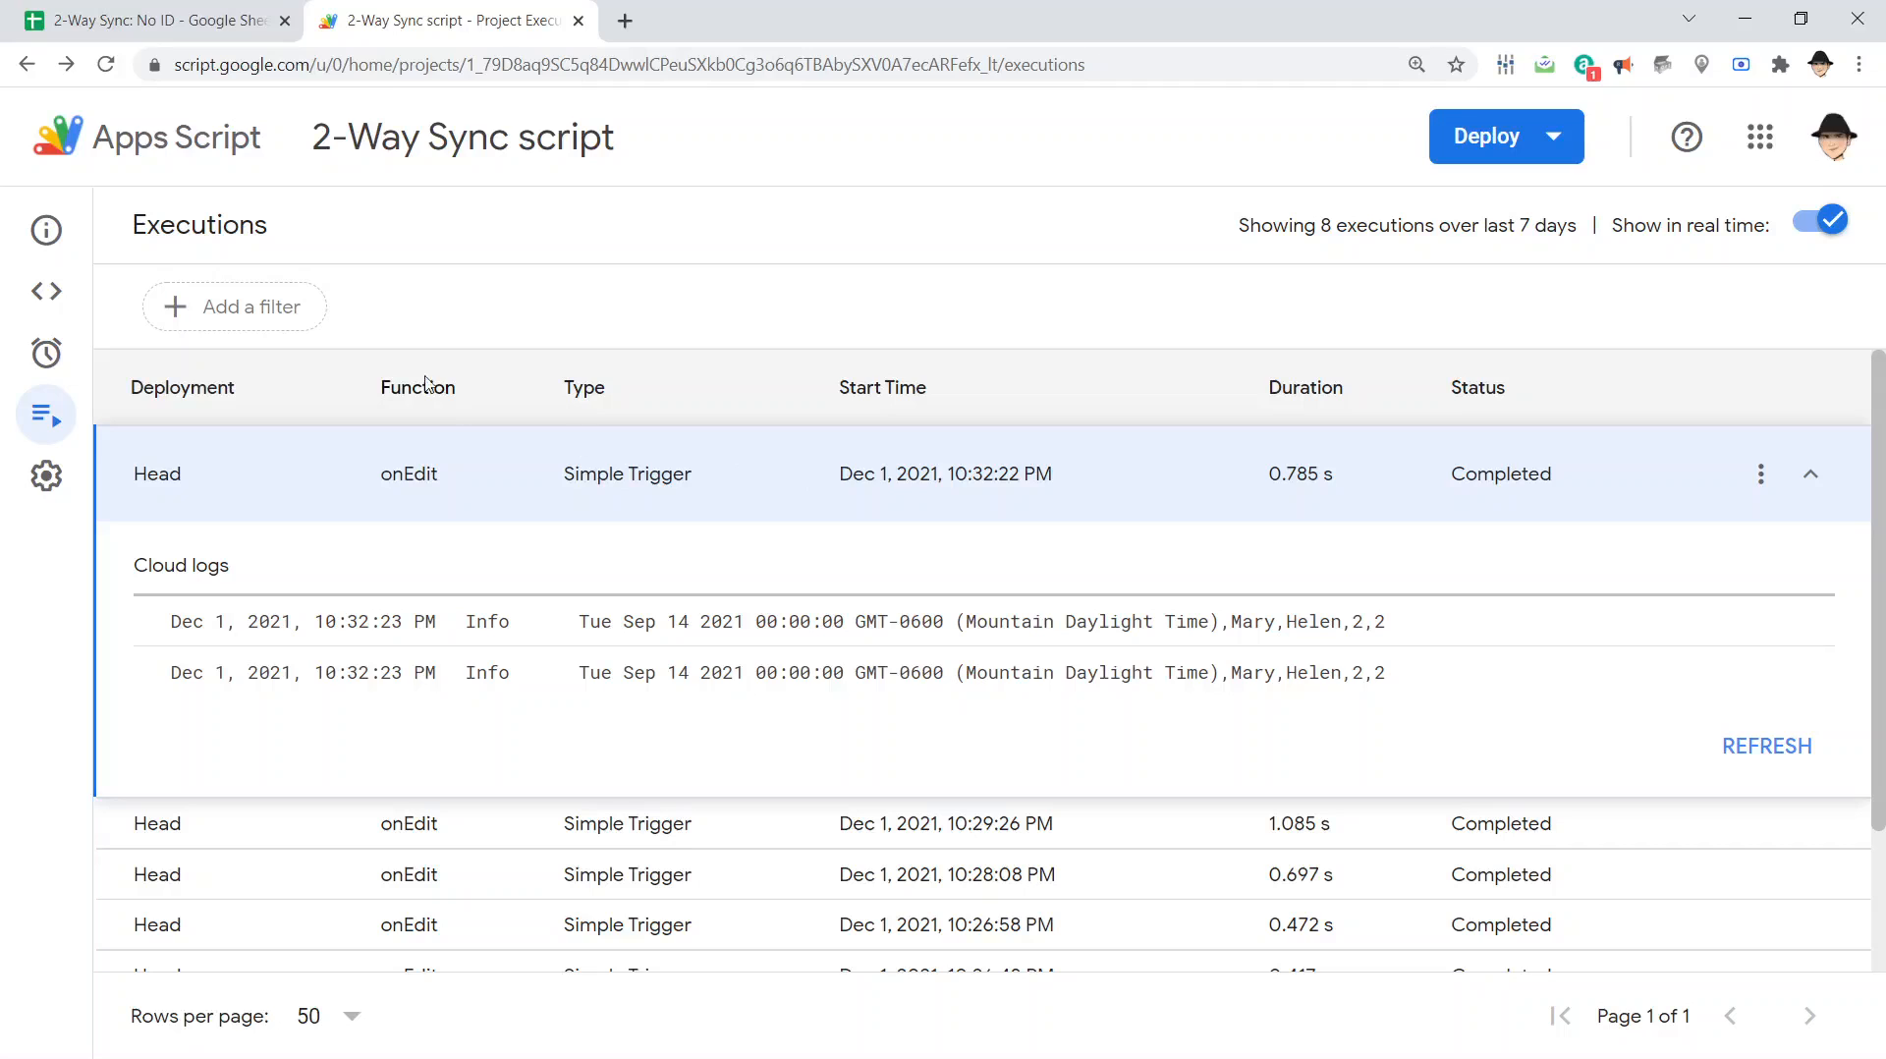
{"action": "left_click", "coordinate": [46, 291]}
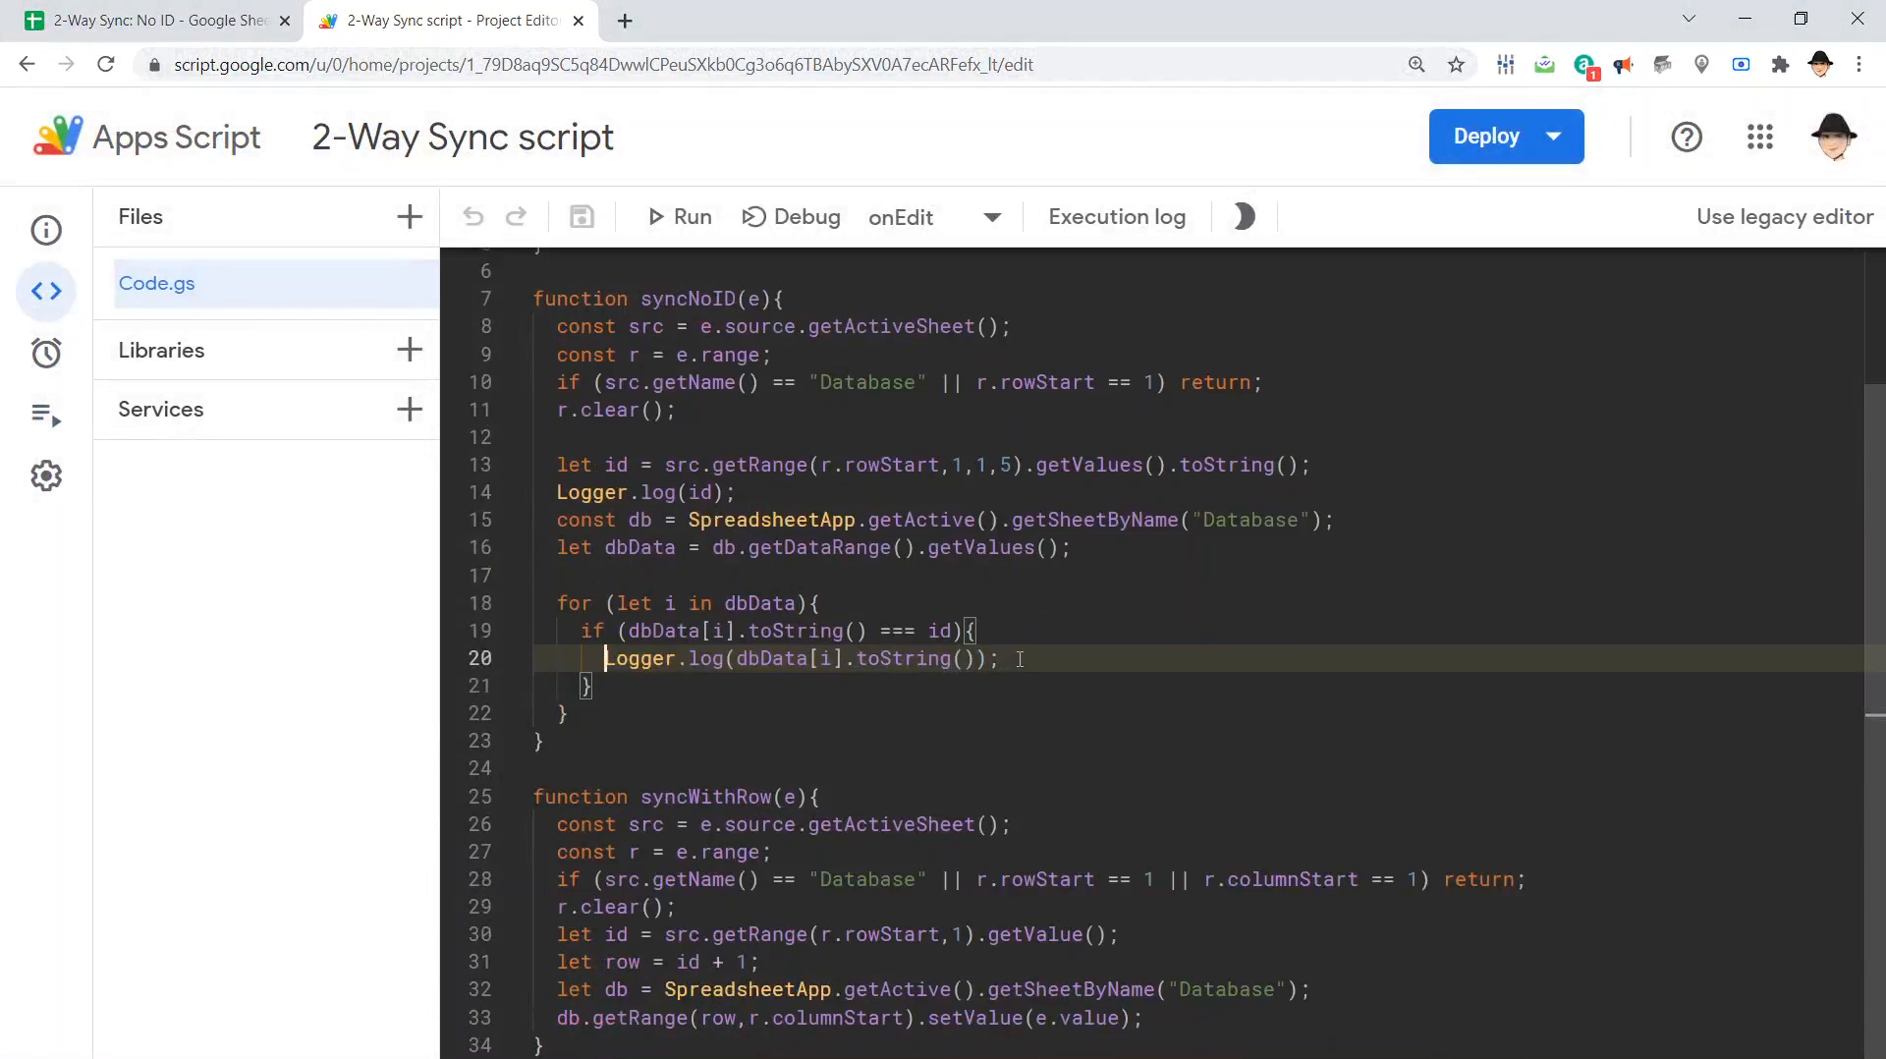
Swap the Logger.log line for db.getRange(+i+1 so the match targets that Database row
{"action": "key", "text": "Backspace"}
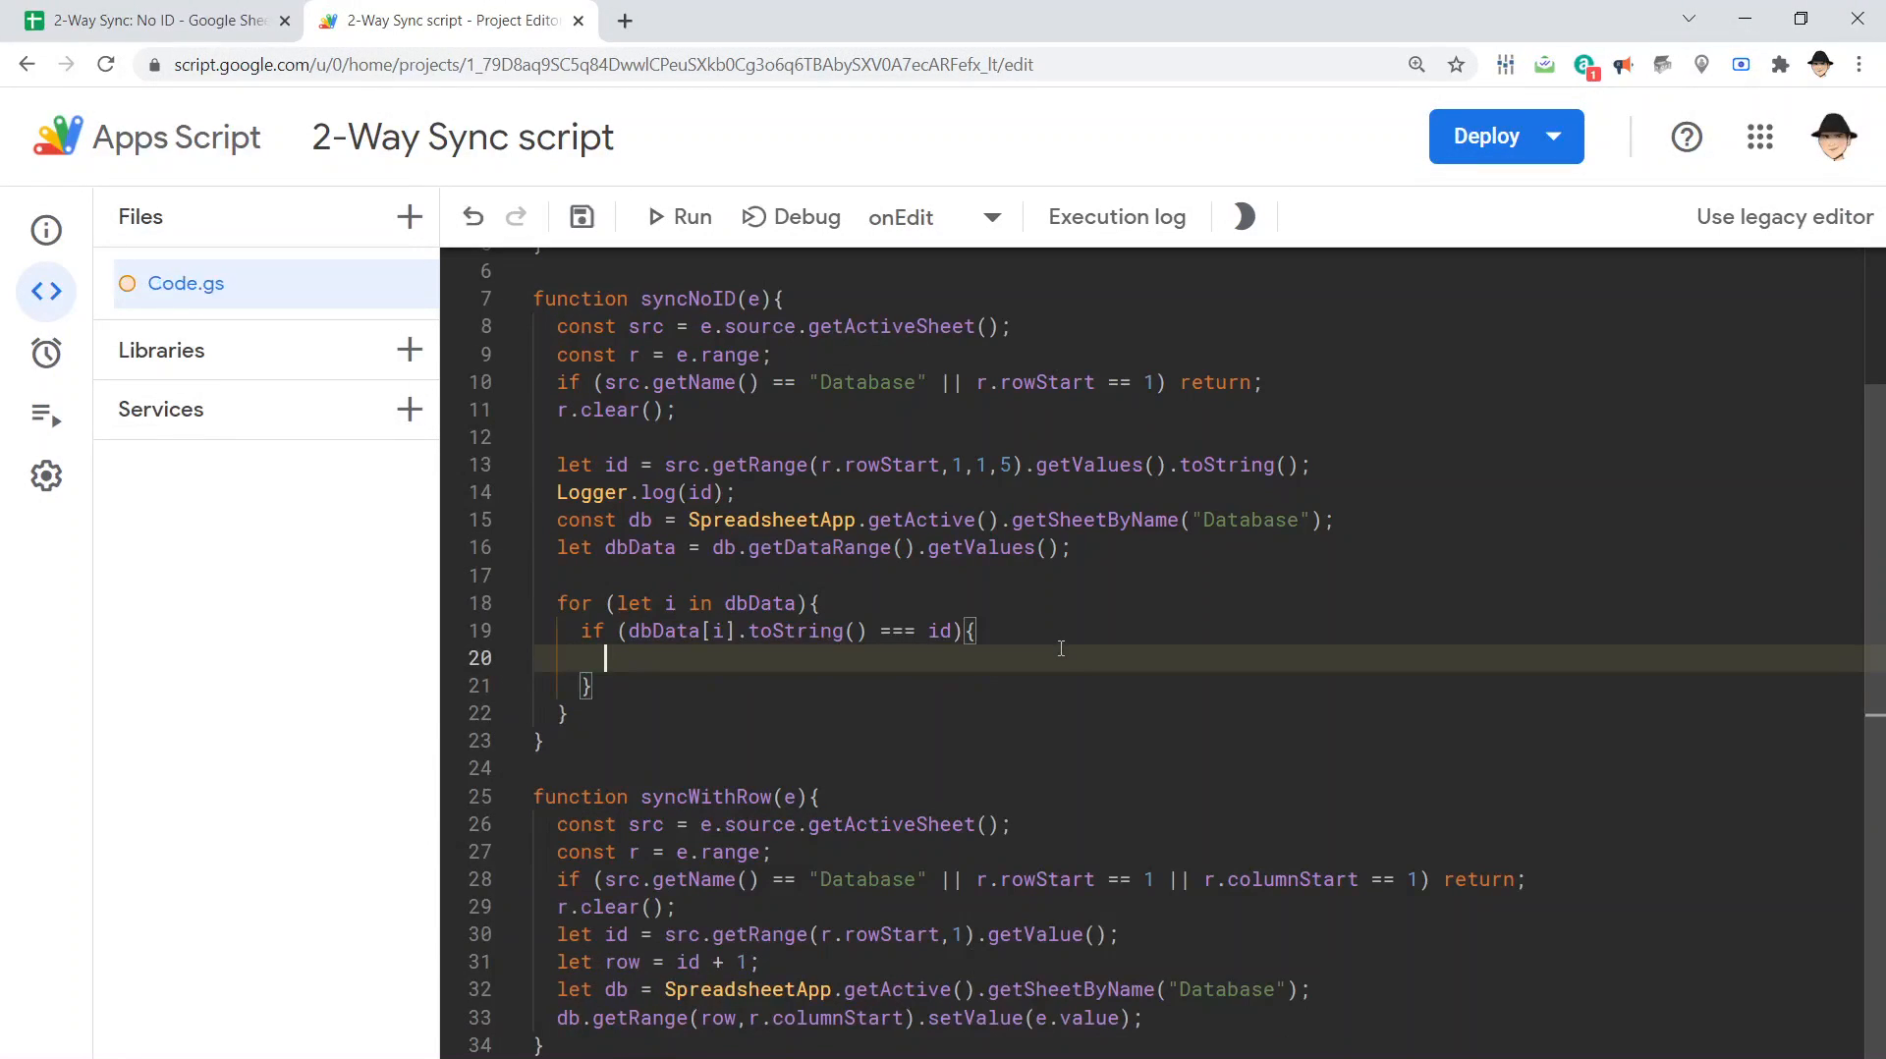
{"action": "type", "text": "db.getRa"}
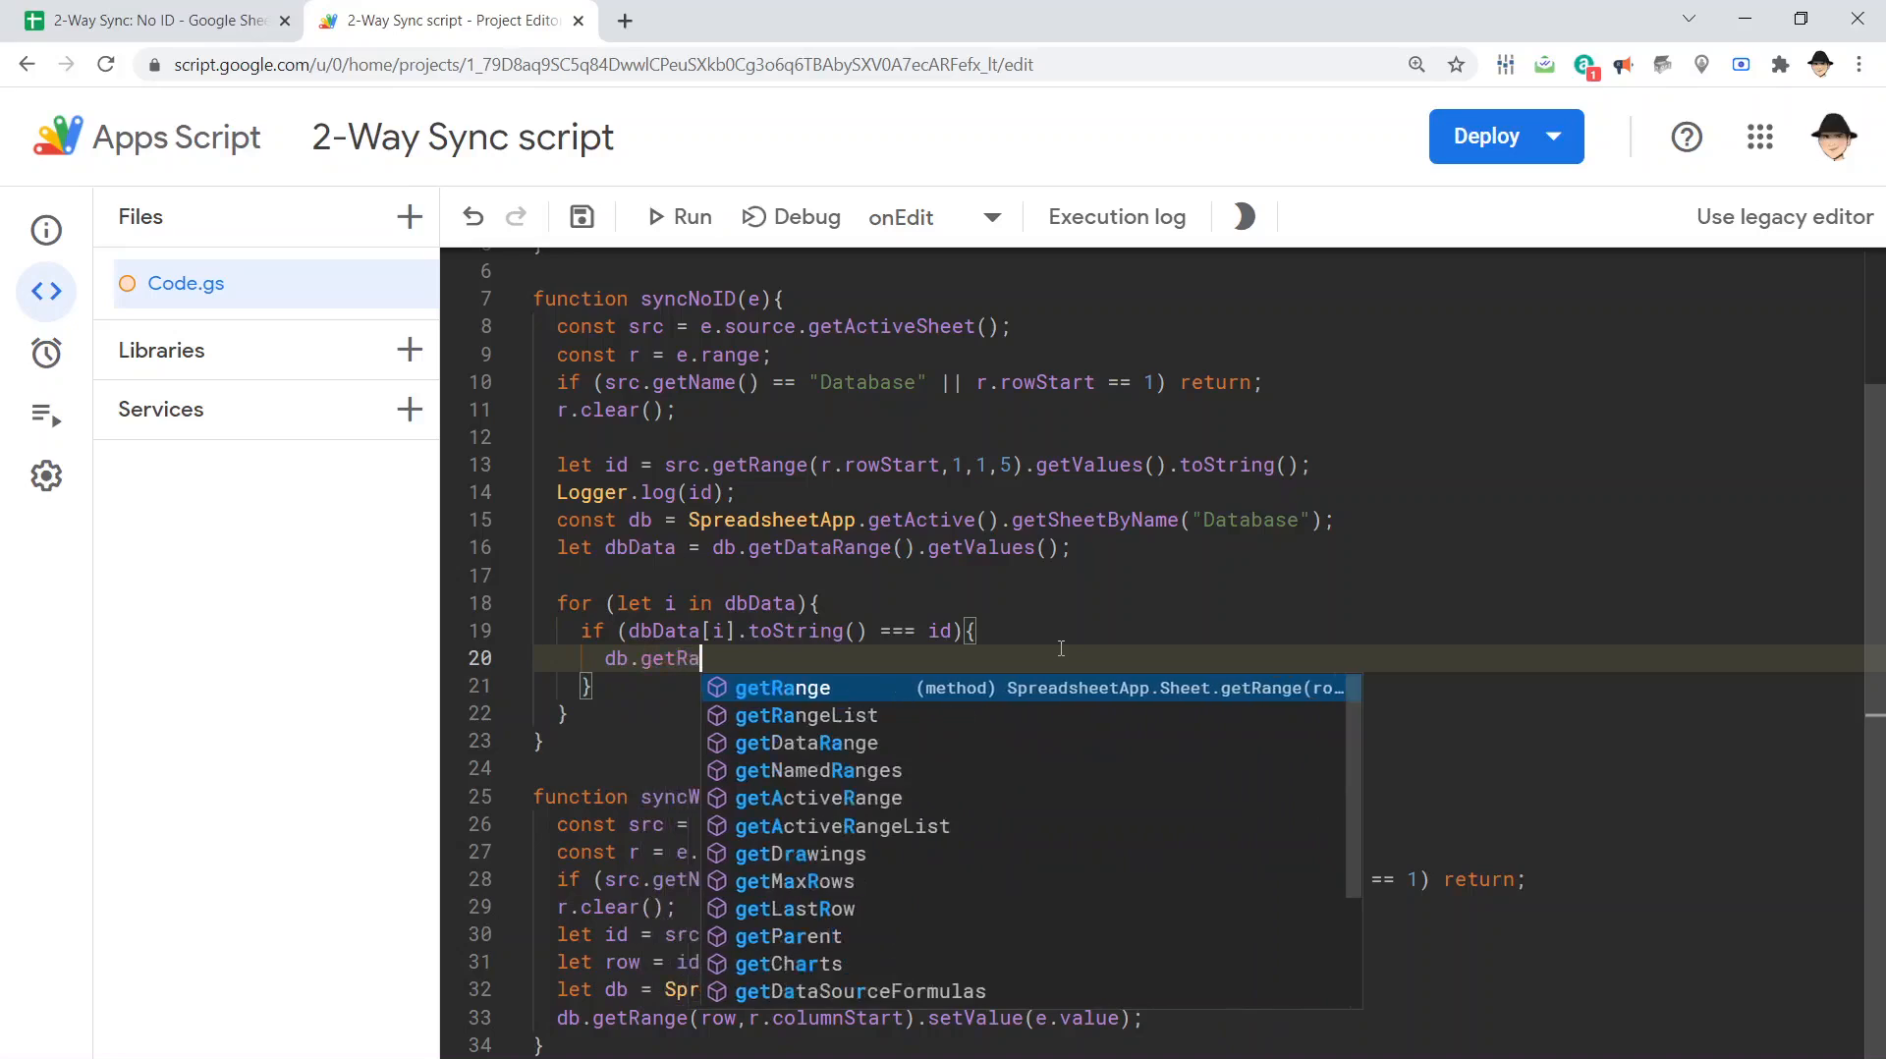
{"action": "left_click", "coordinate": [782, 688]}
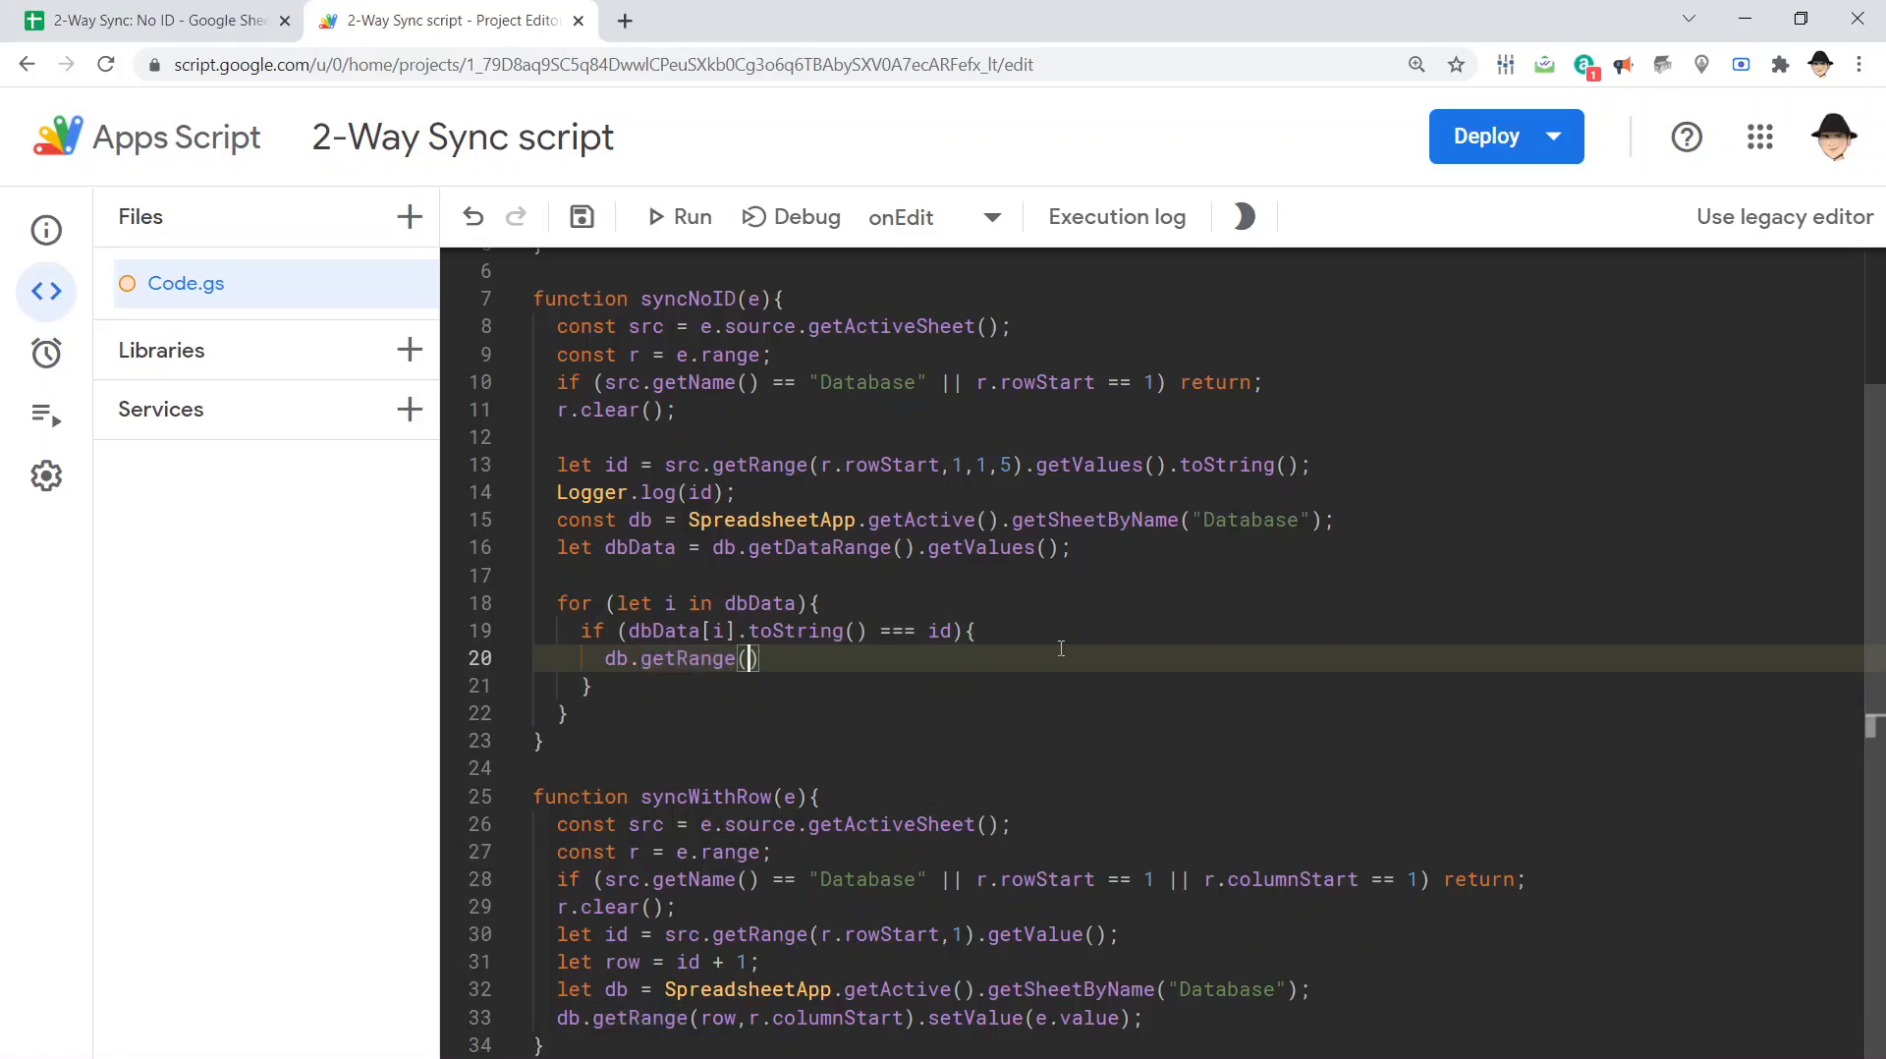
{"action": "type", "text": "+i+1"}
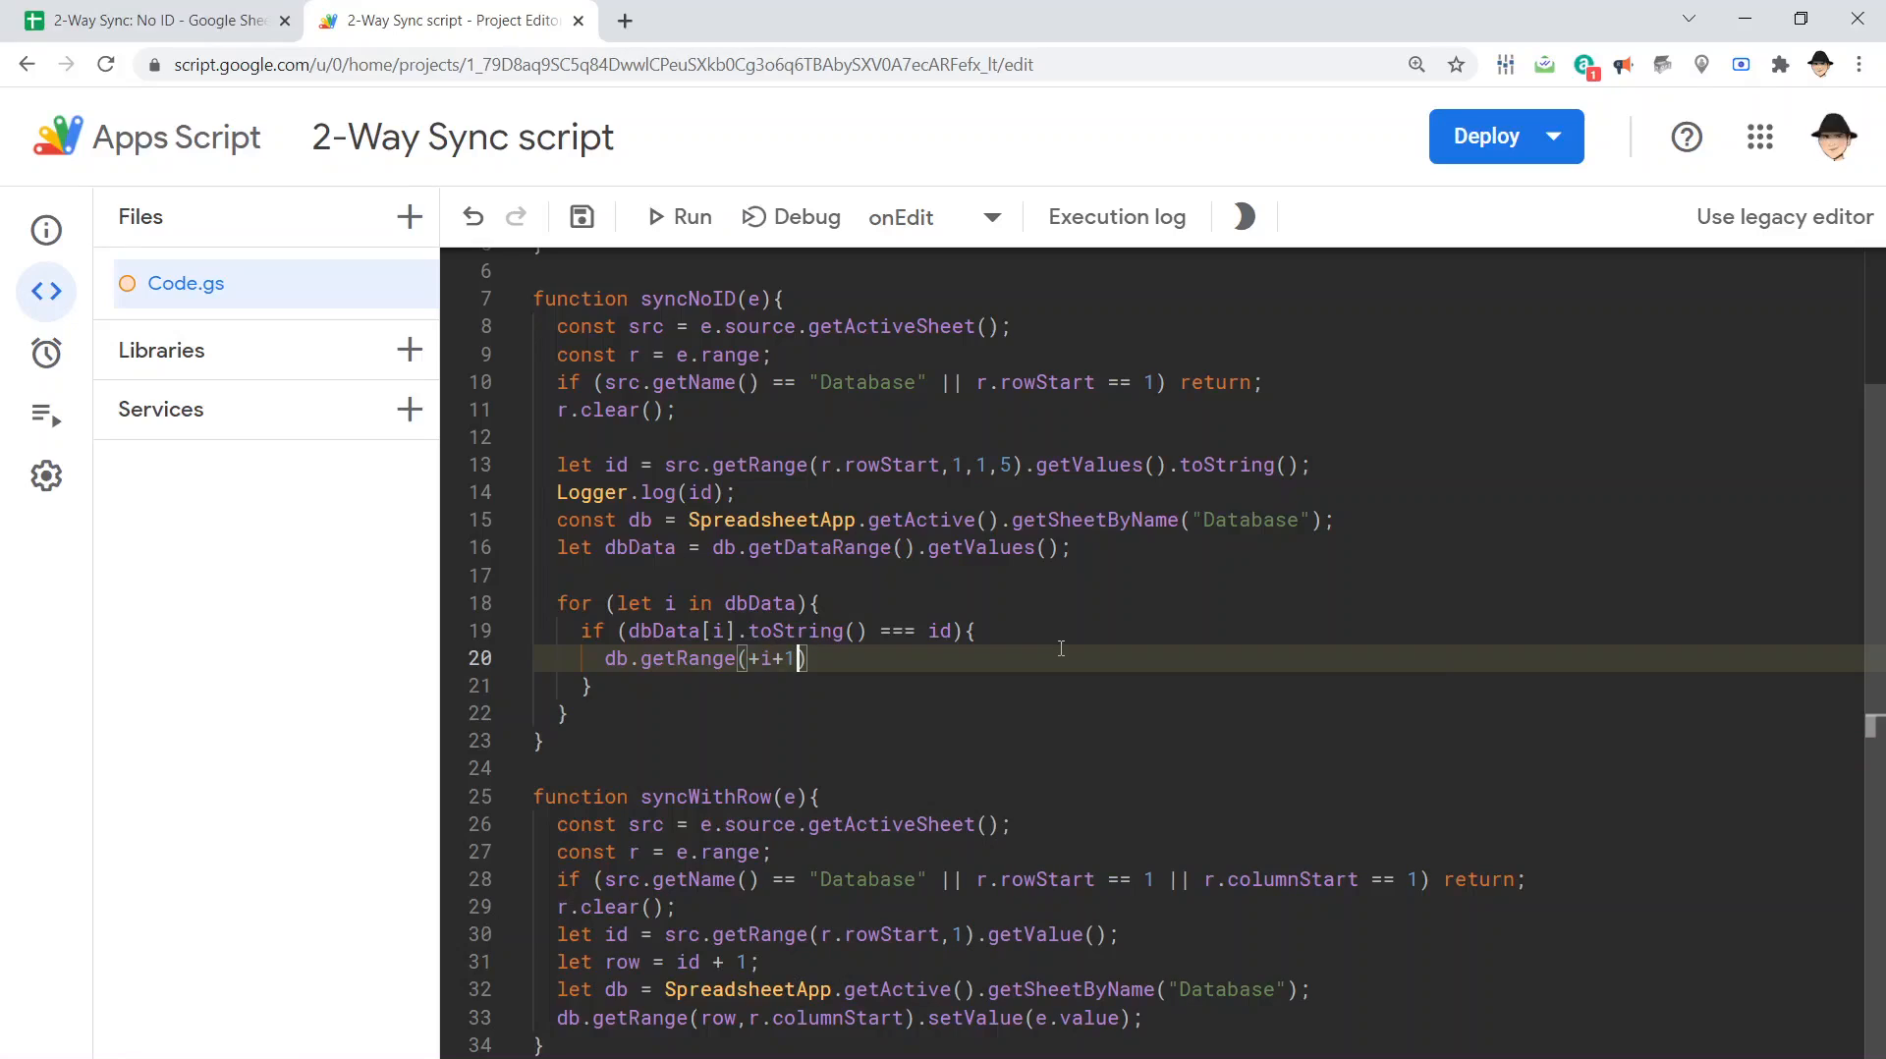
{"action": "left_click", "coordinate": [157, 19]}
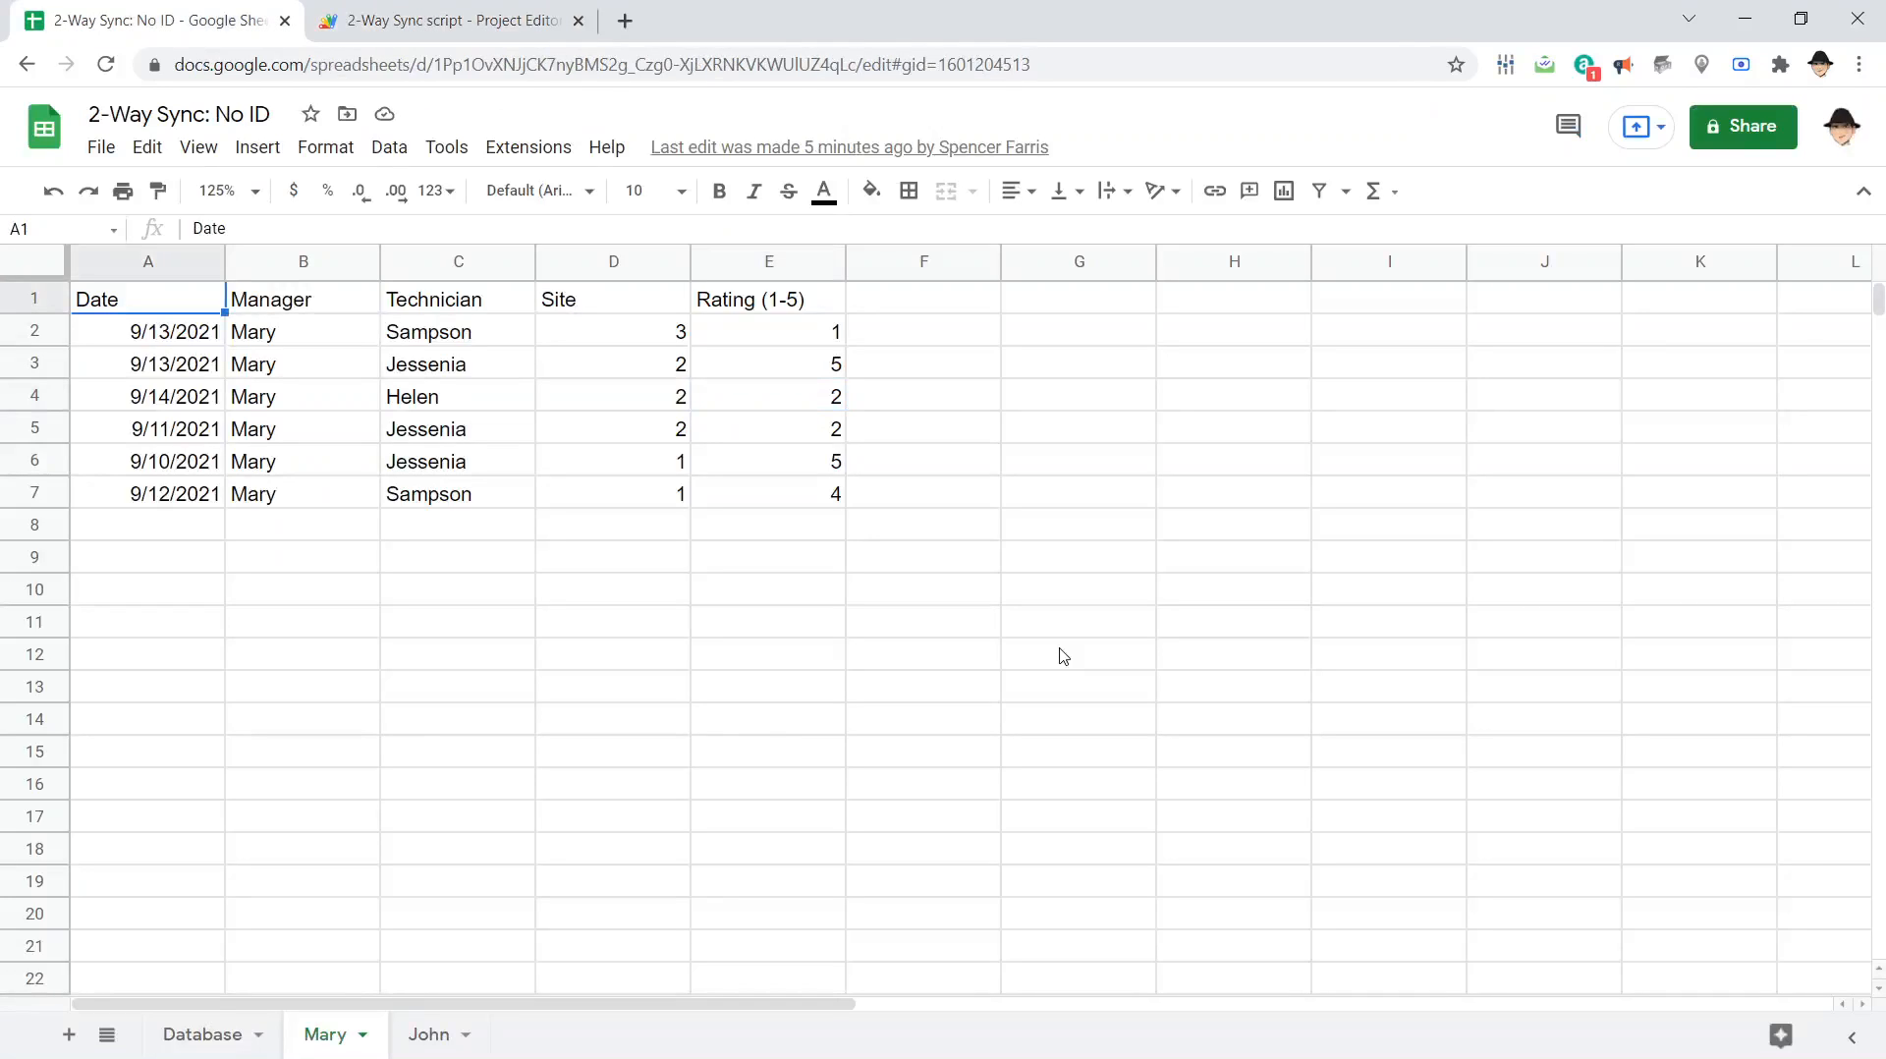
{"action": "left_click", "coordinate": [148, 330]}
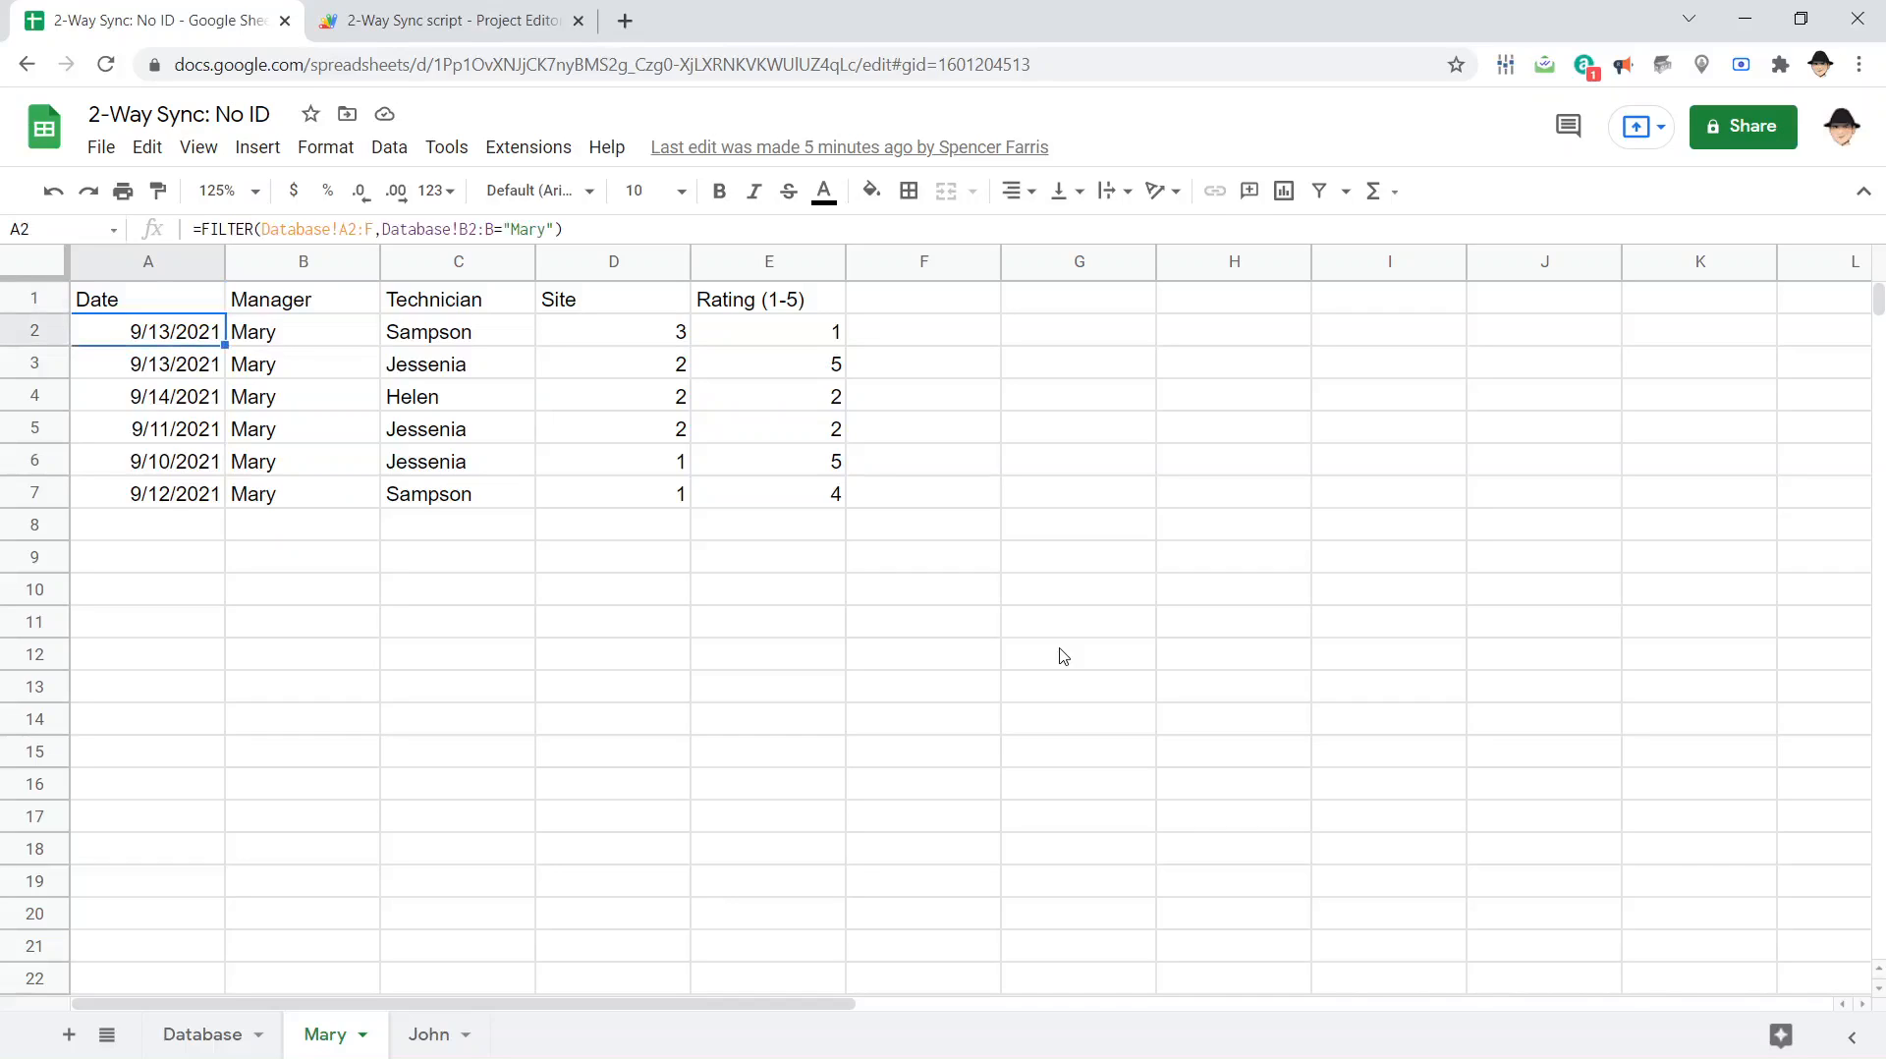
{"action": "left_click", "coordinate": [148, 363]}
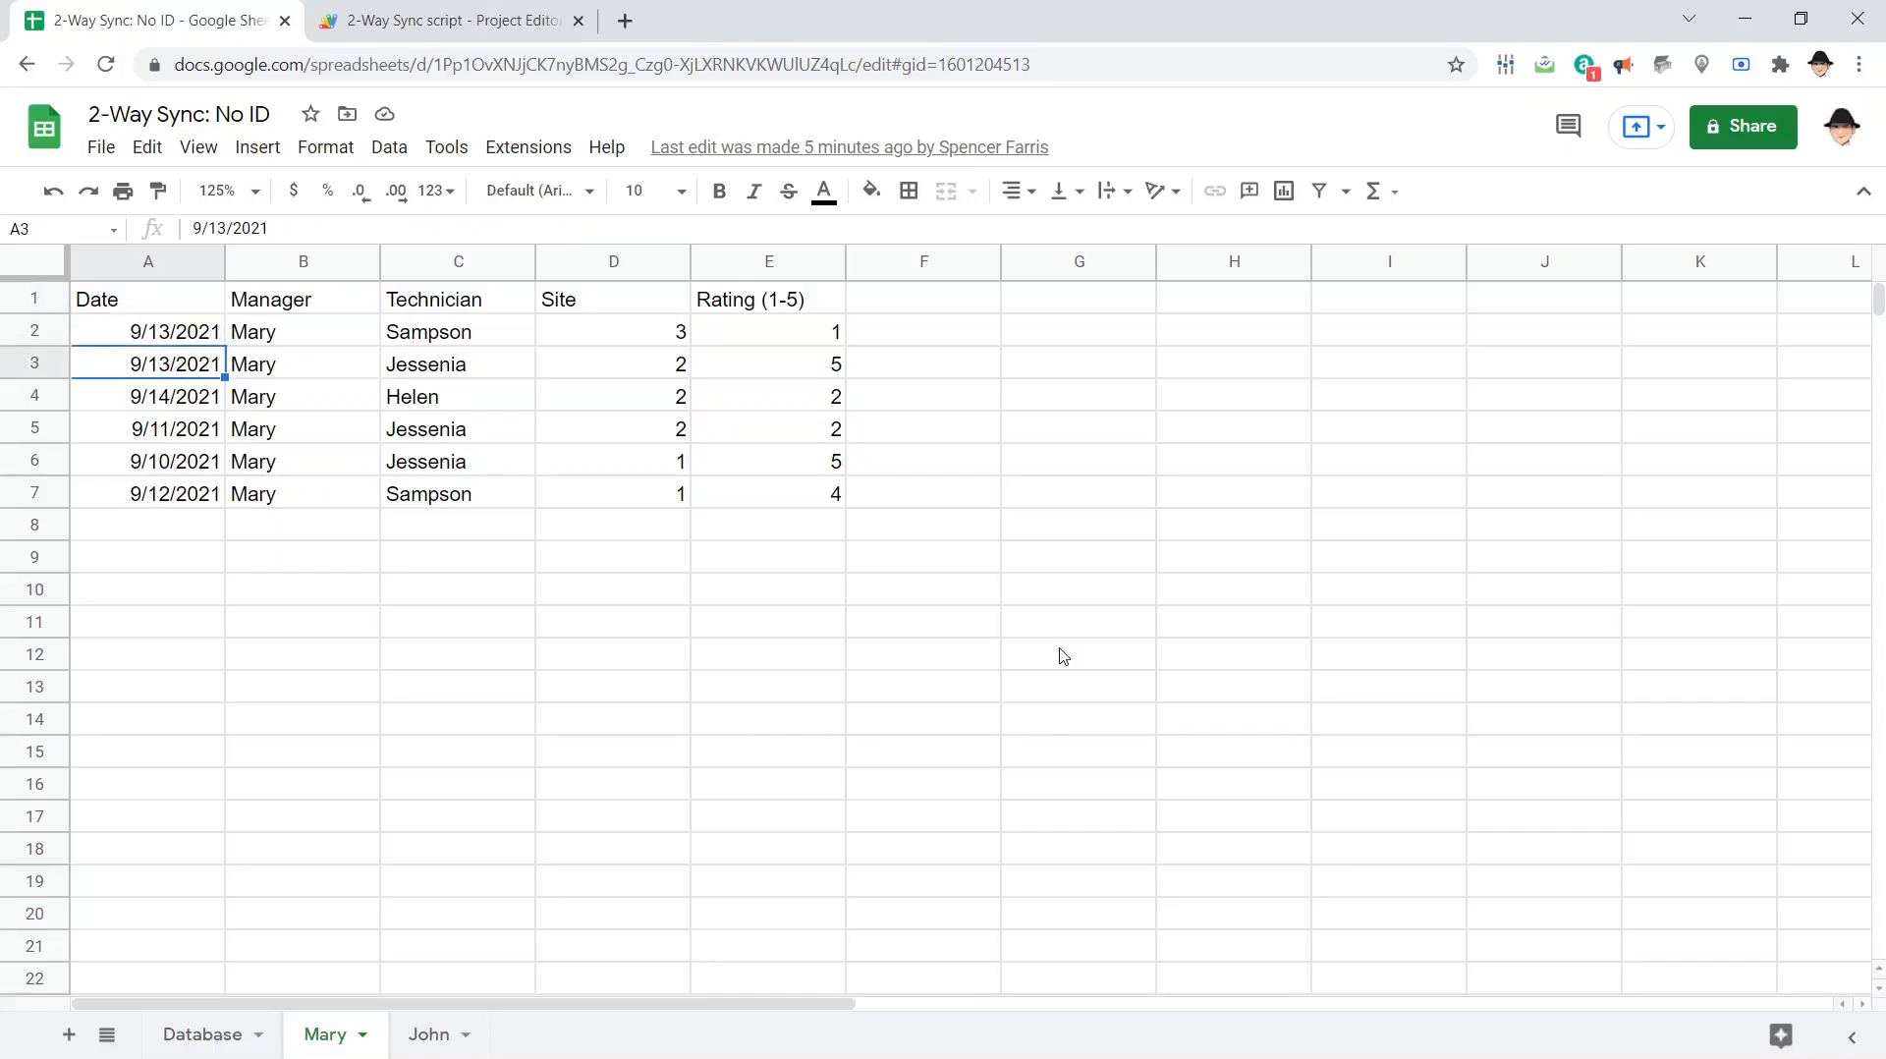
{"action": "left_click", "coordinate": [447, 20]}
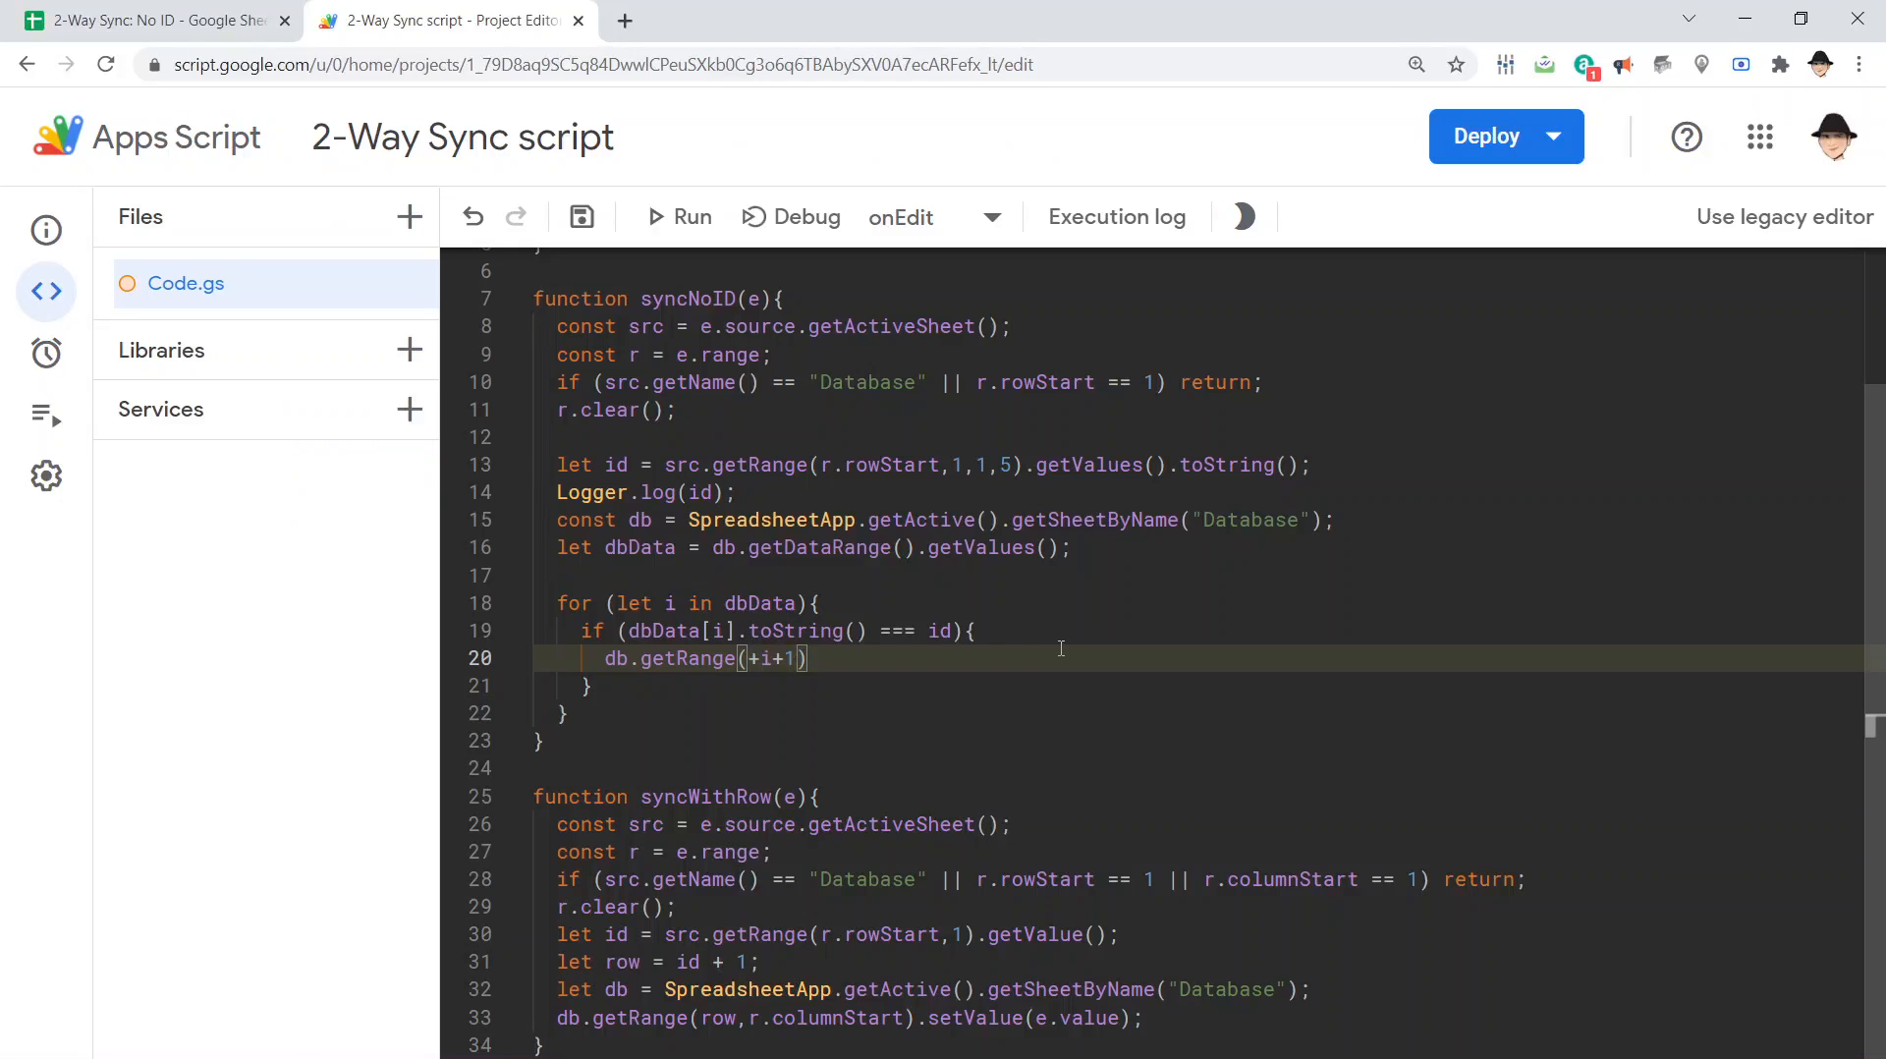
Finish getRange(+i+1, r.columnStart).setValue(e.value), add return;, and save the project
{"action": "type", "text": ",r."}
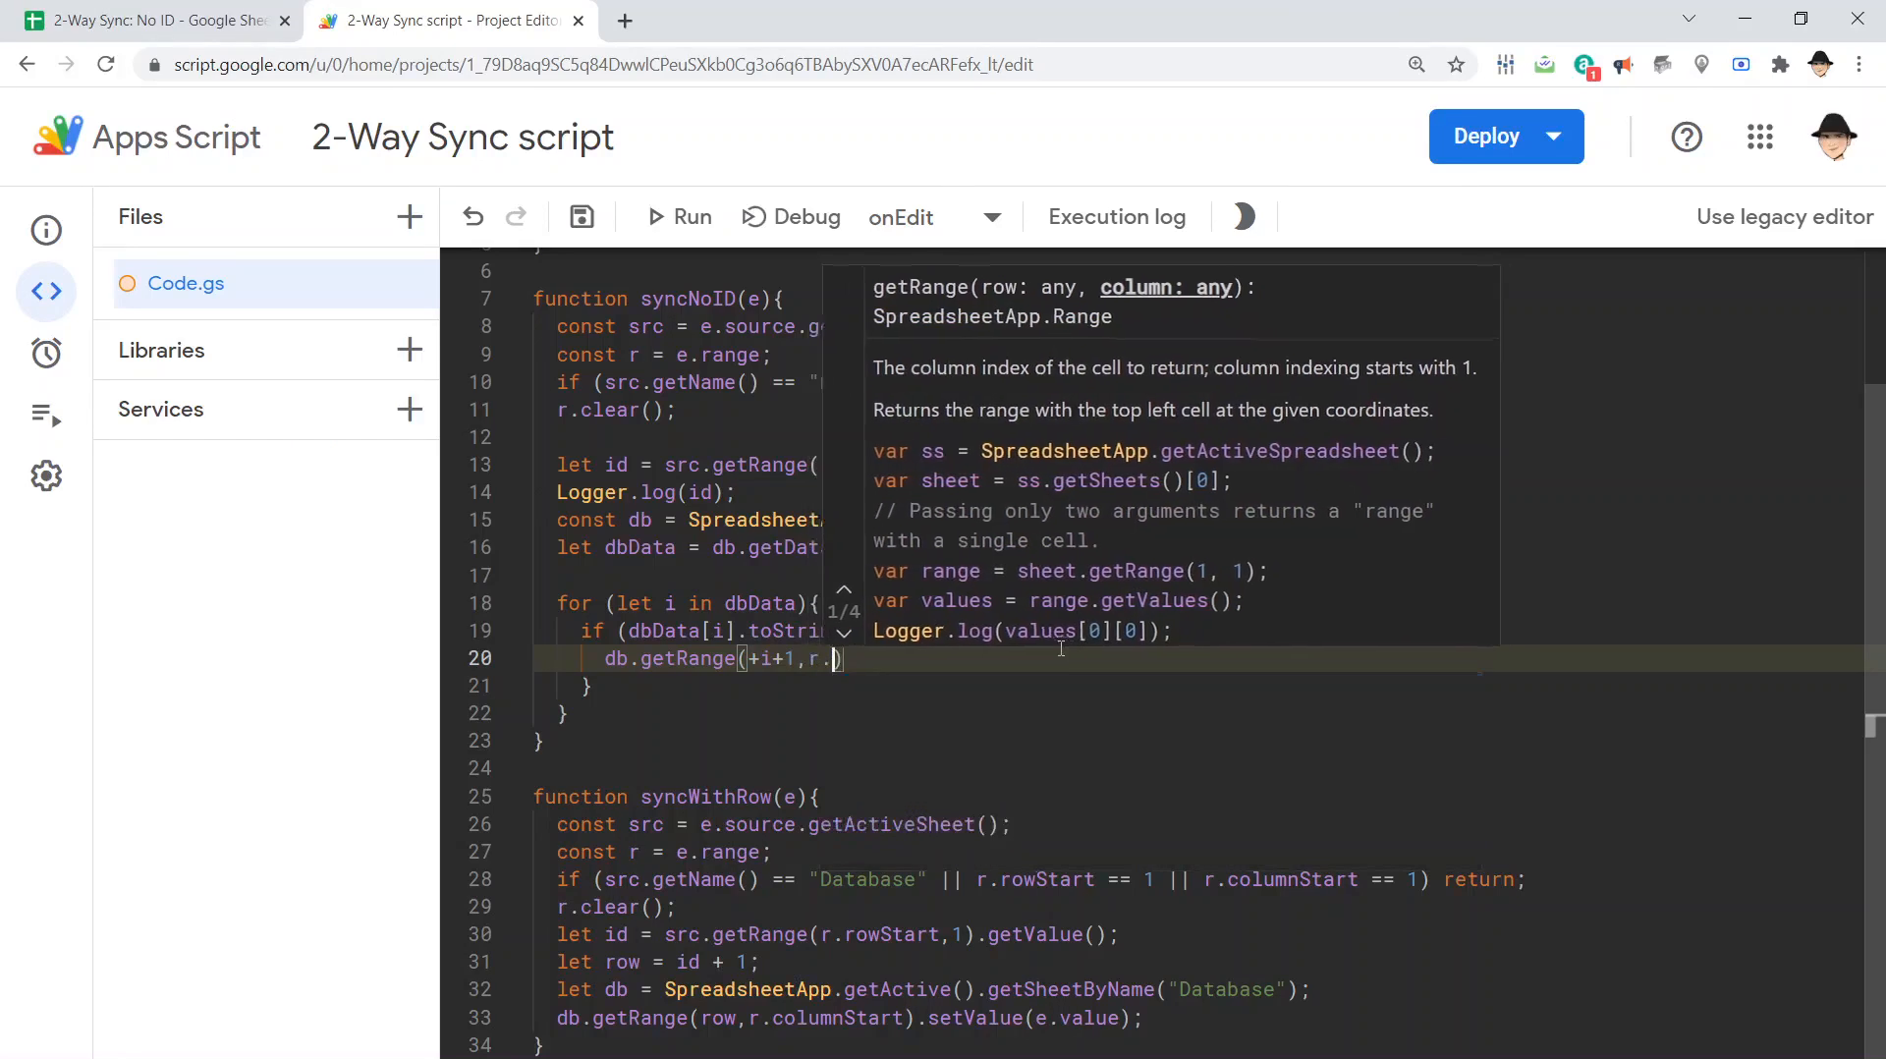
{"action": "type", "text": "columnStart"}
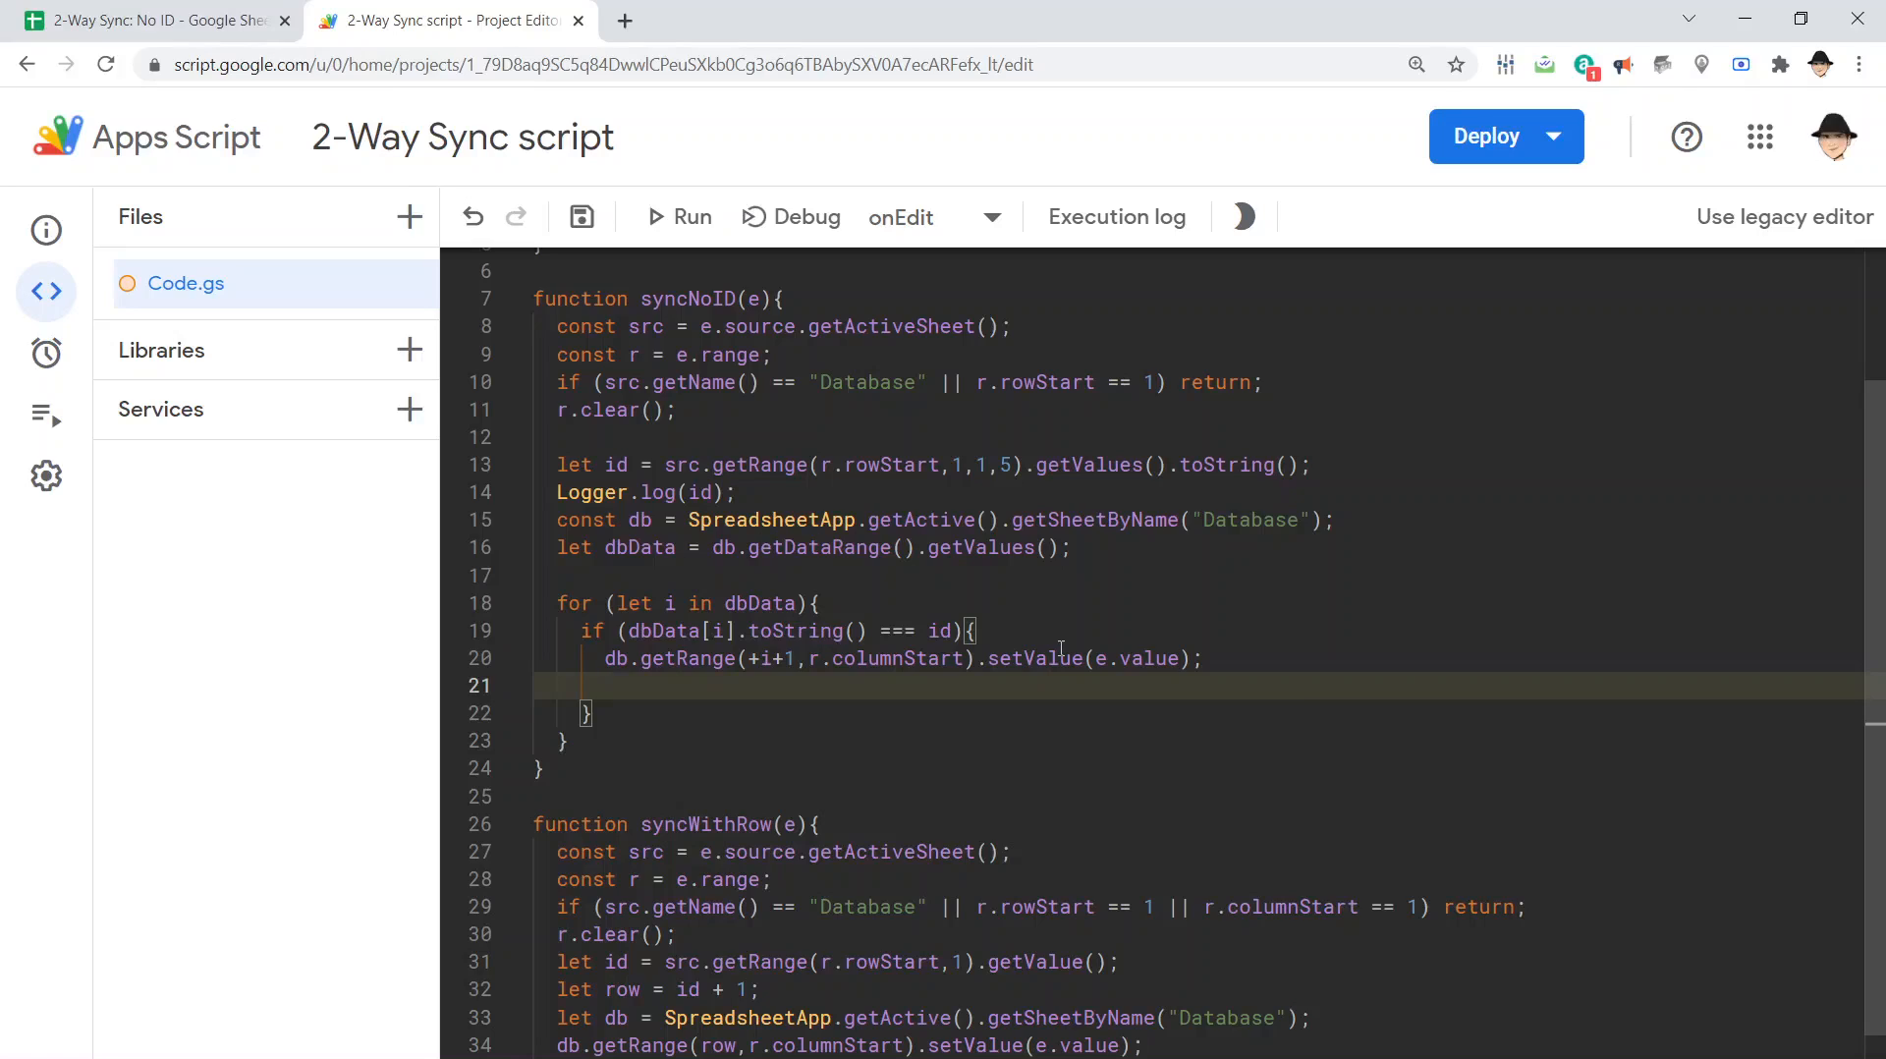
{"action": "type", "text": "return;"}
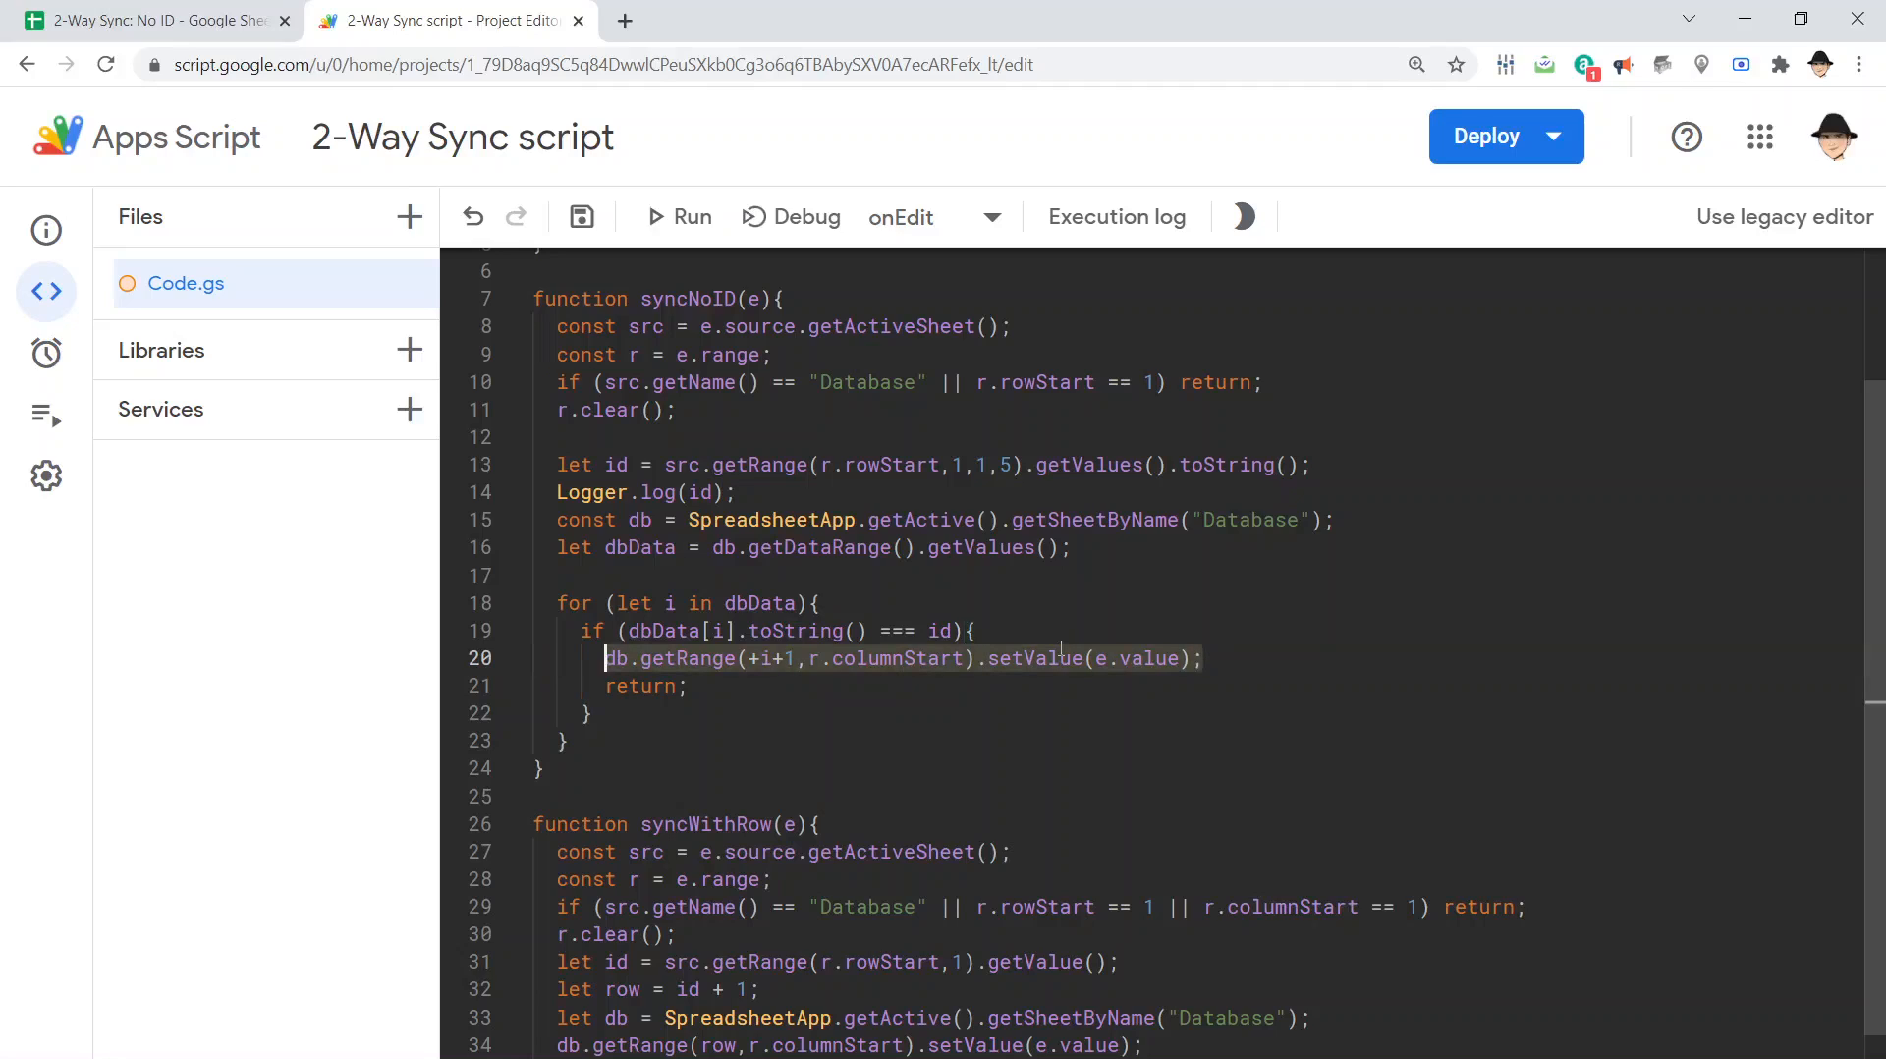
{"action": "left_click", "coordinate": [582, 216]}
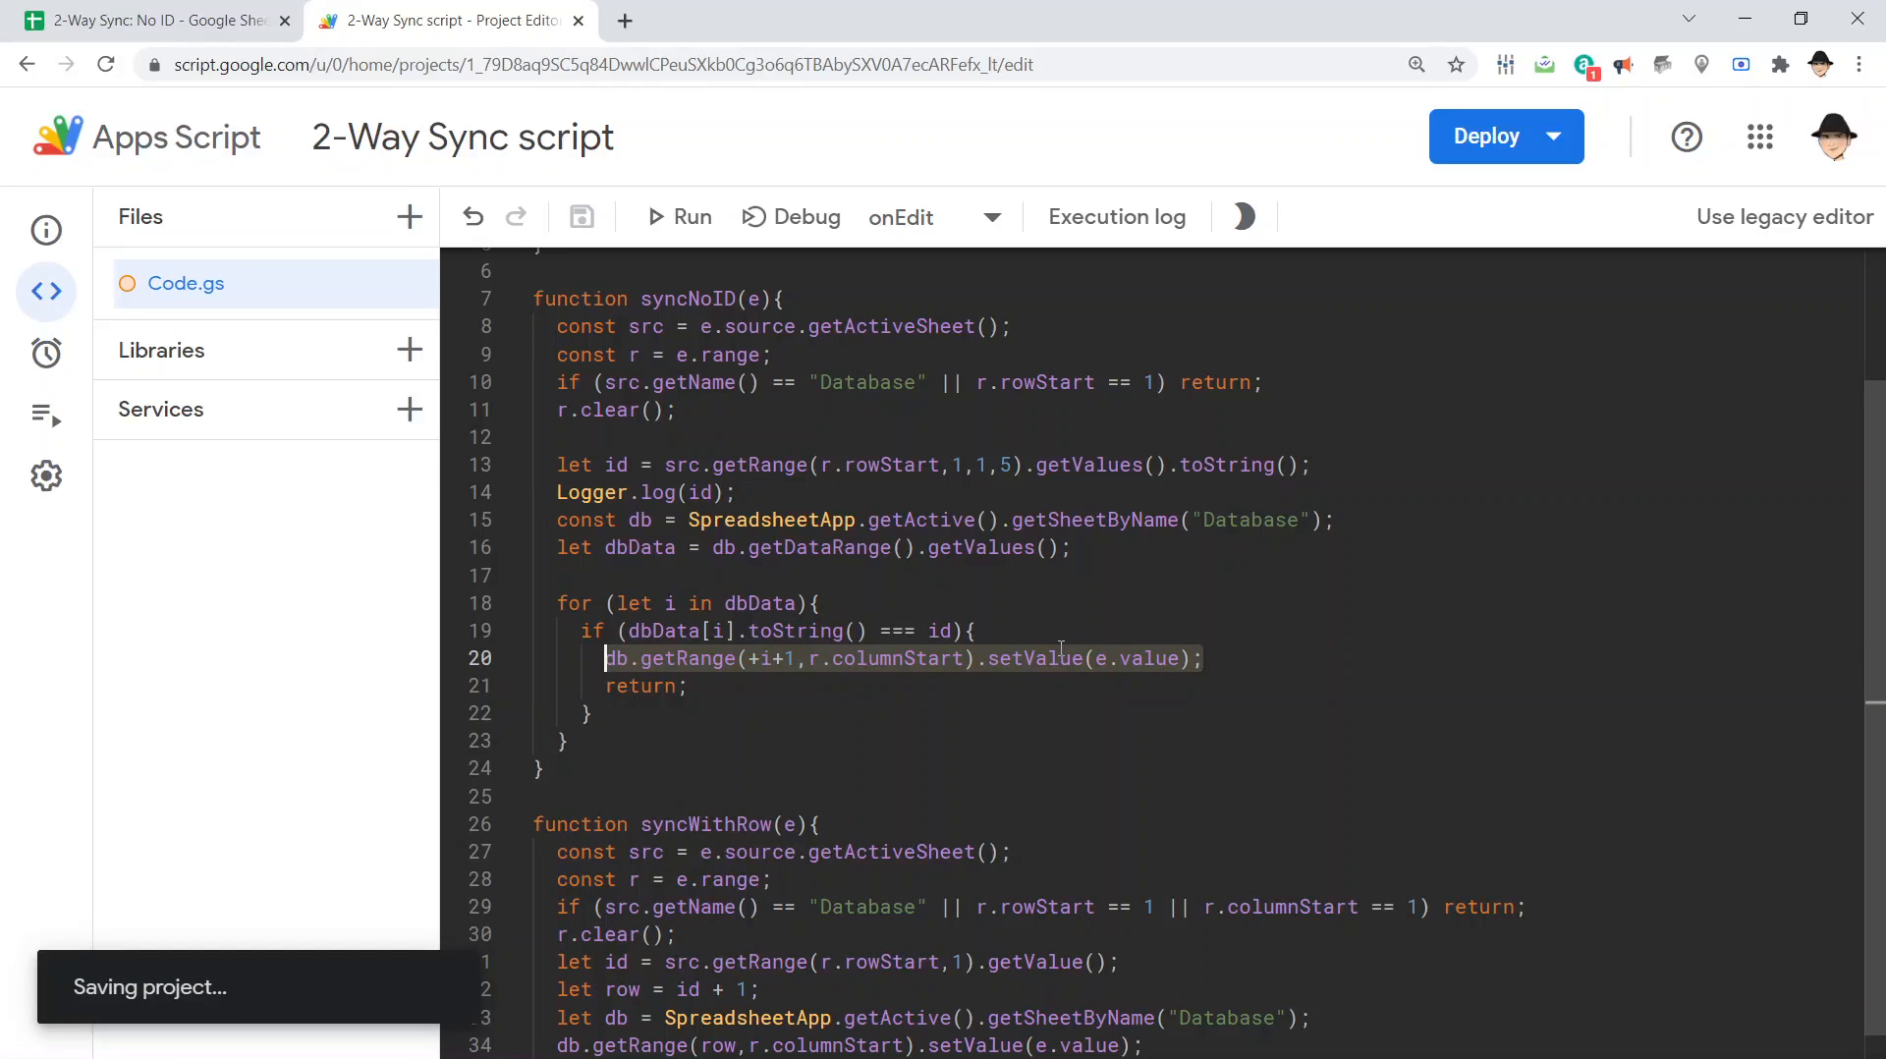
{"action": "left_click", "coordinate": [151, 20]}
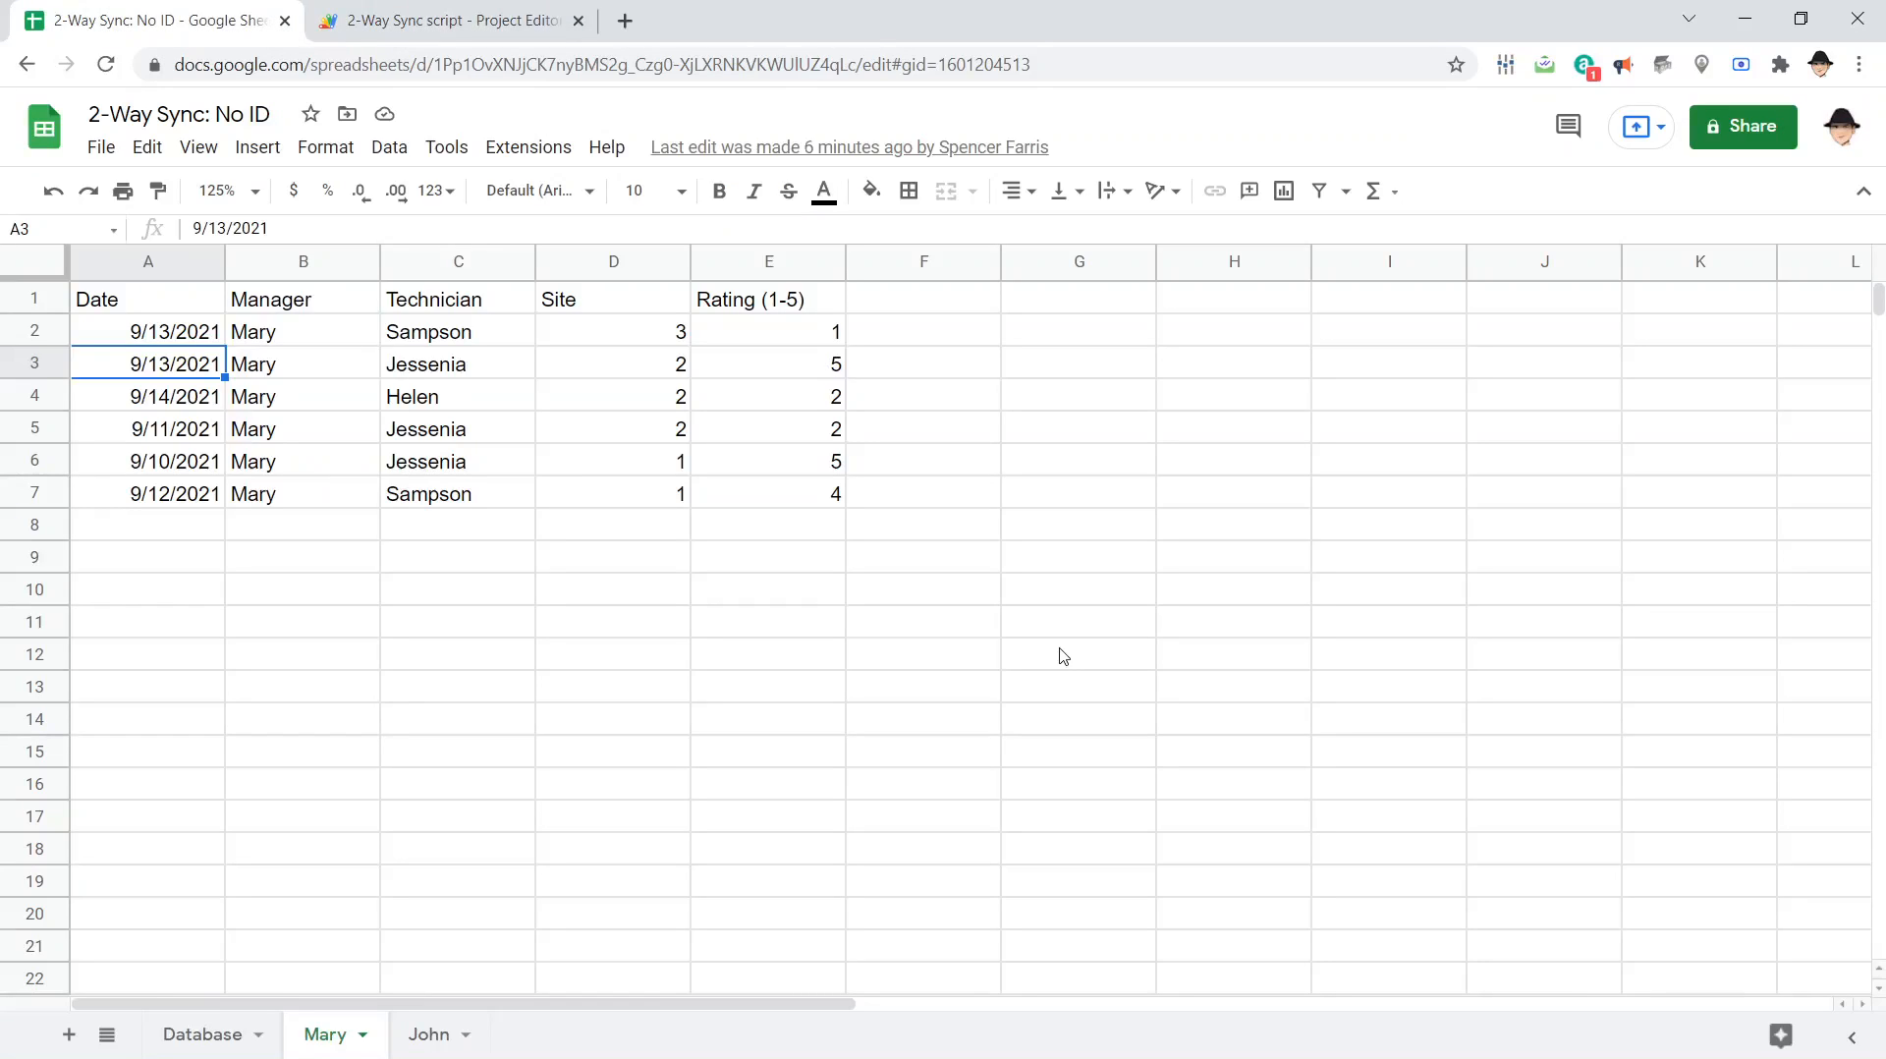
Set Helen's 9/14 rating on Mary to 4 and confirm Database shows it
{"action": "left_click", "coordinate": [613, 397]}
{"action": "type", "text": "4"}
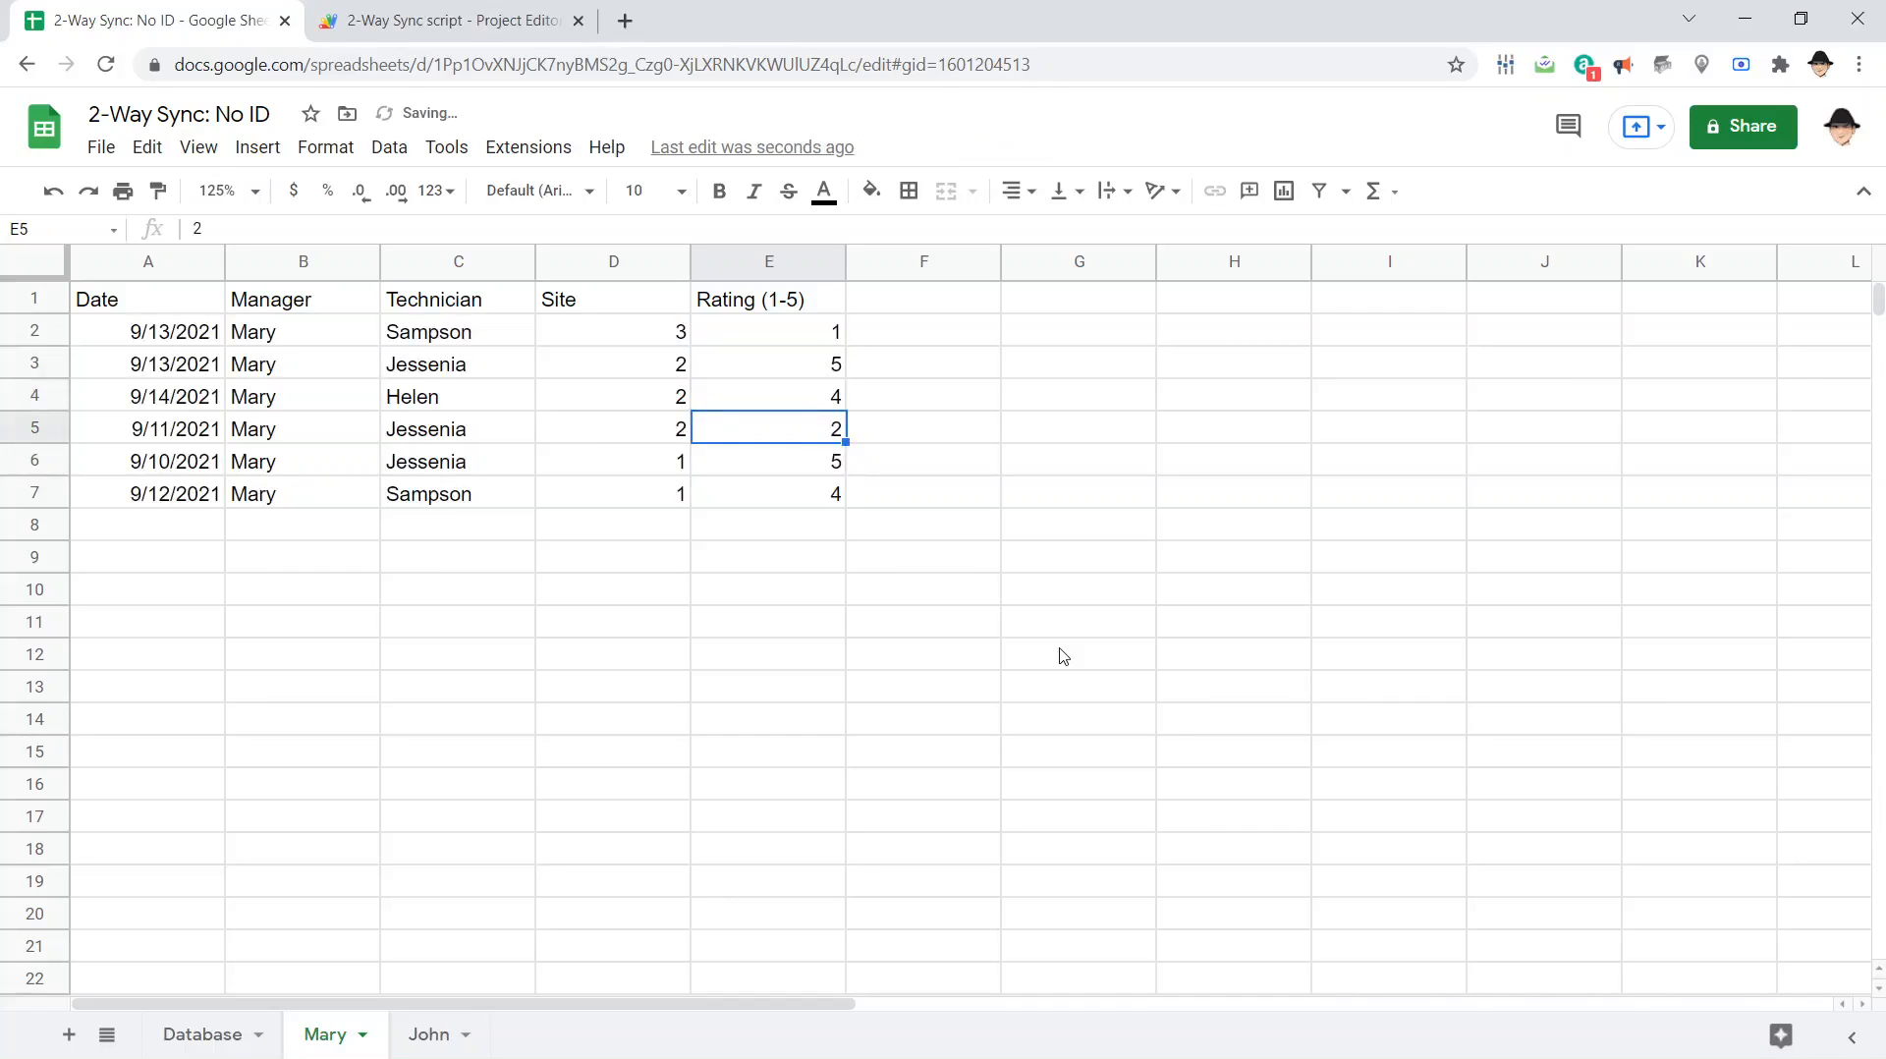
{"action": "left_click", "coordinate": [768, 397]}
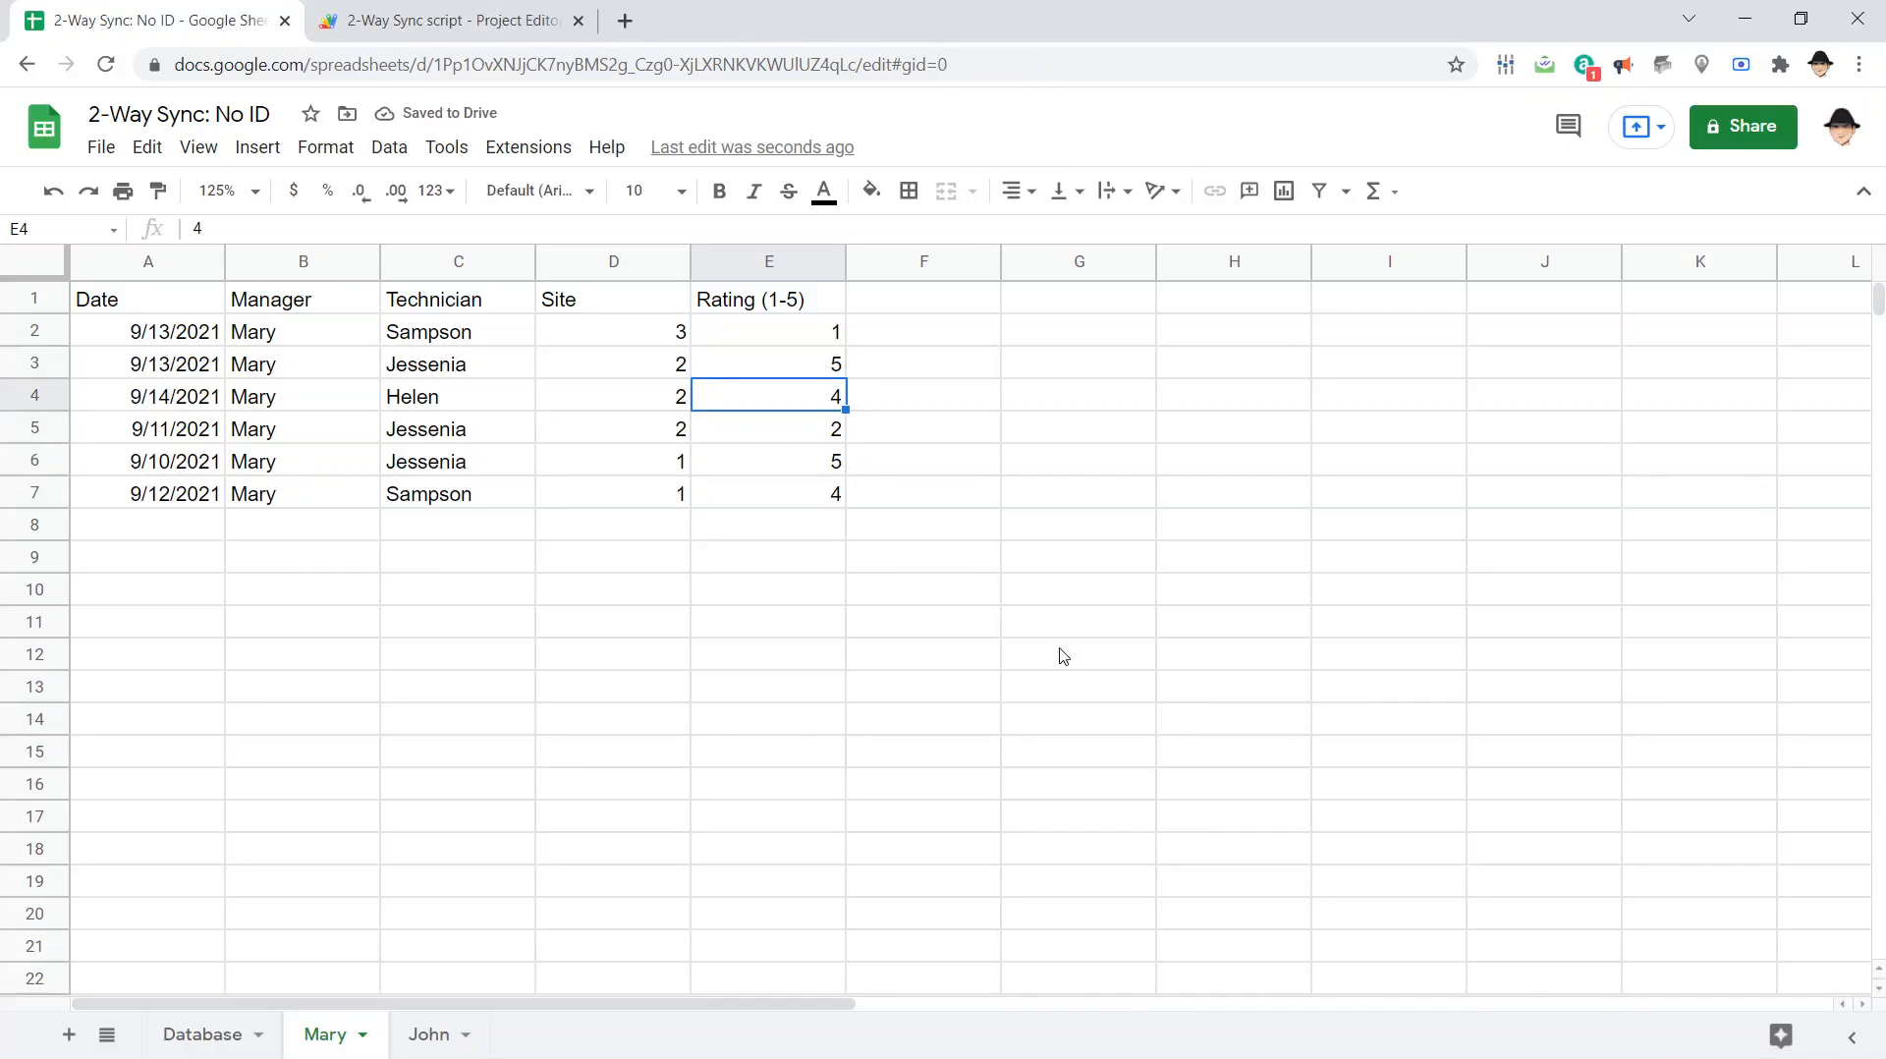
{"action": "left_click", "coordinate": [202, 1033]}
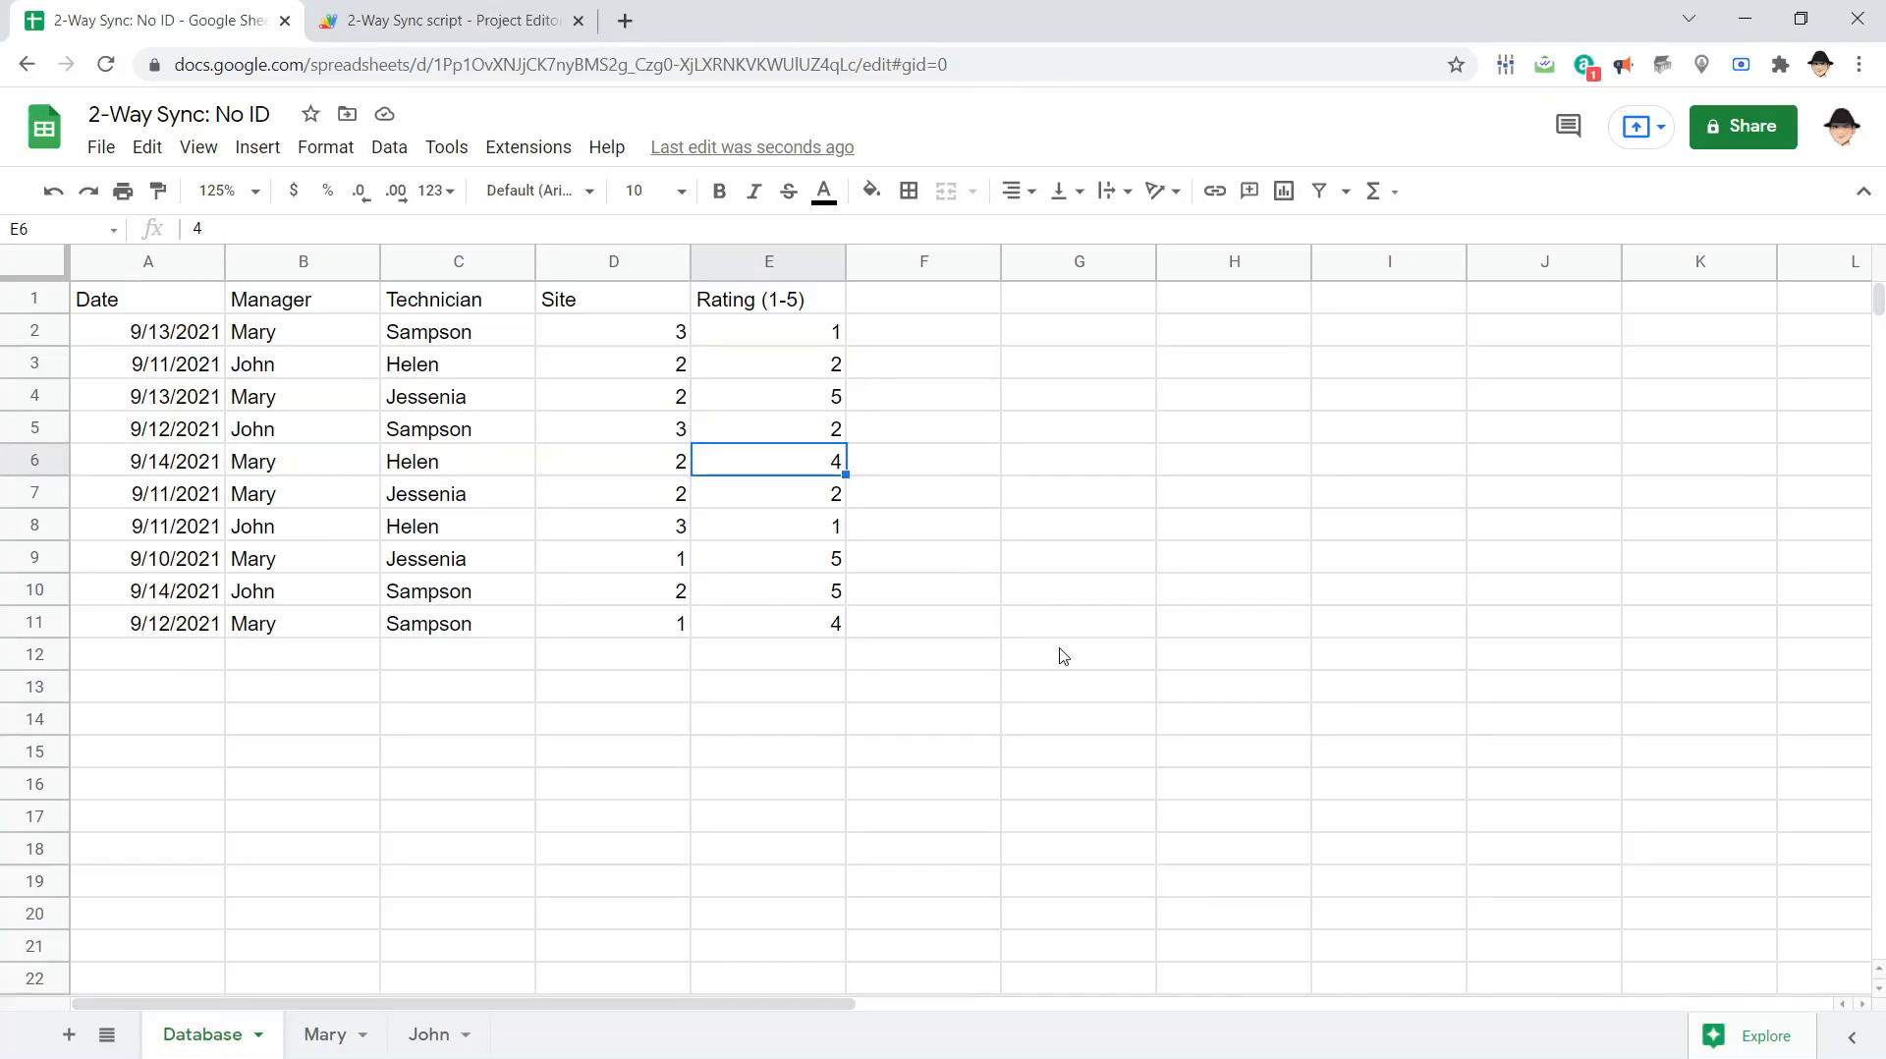
On the John sheet set Sampson's 9/14 rating to 3, then return to the script
{"action": "left_click", "coordinate": [426, 1034]}
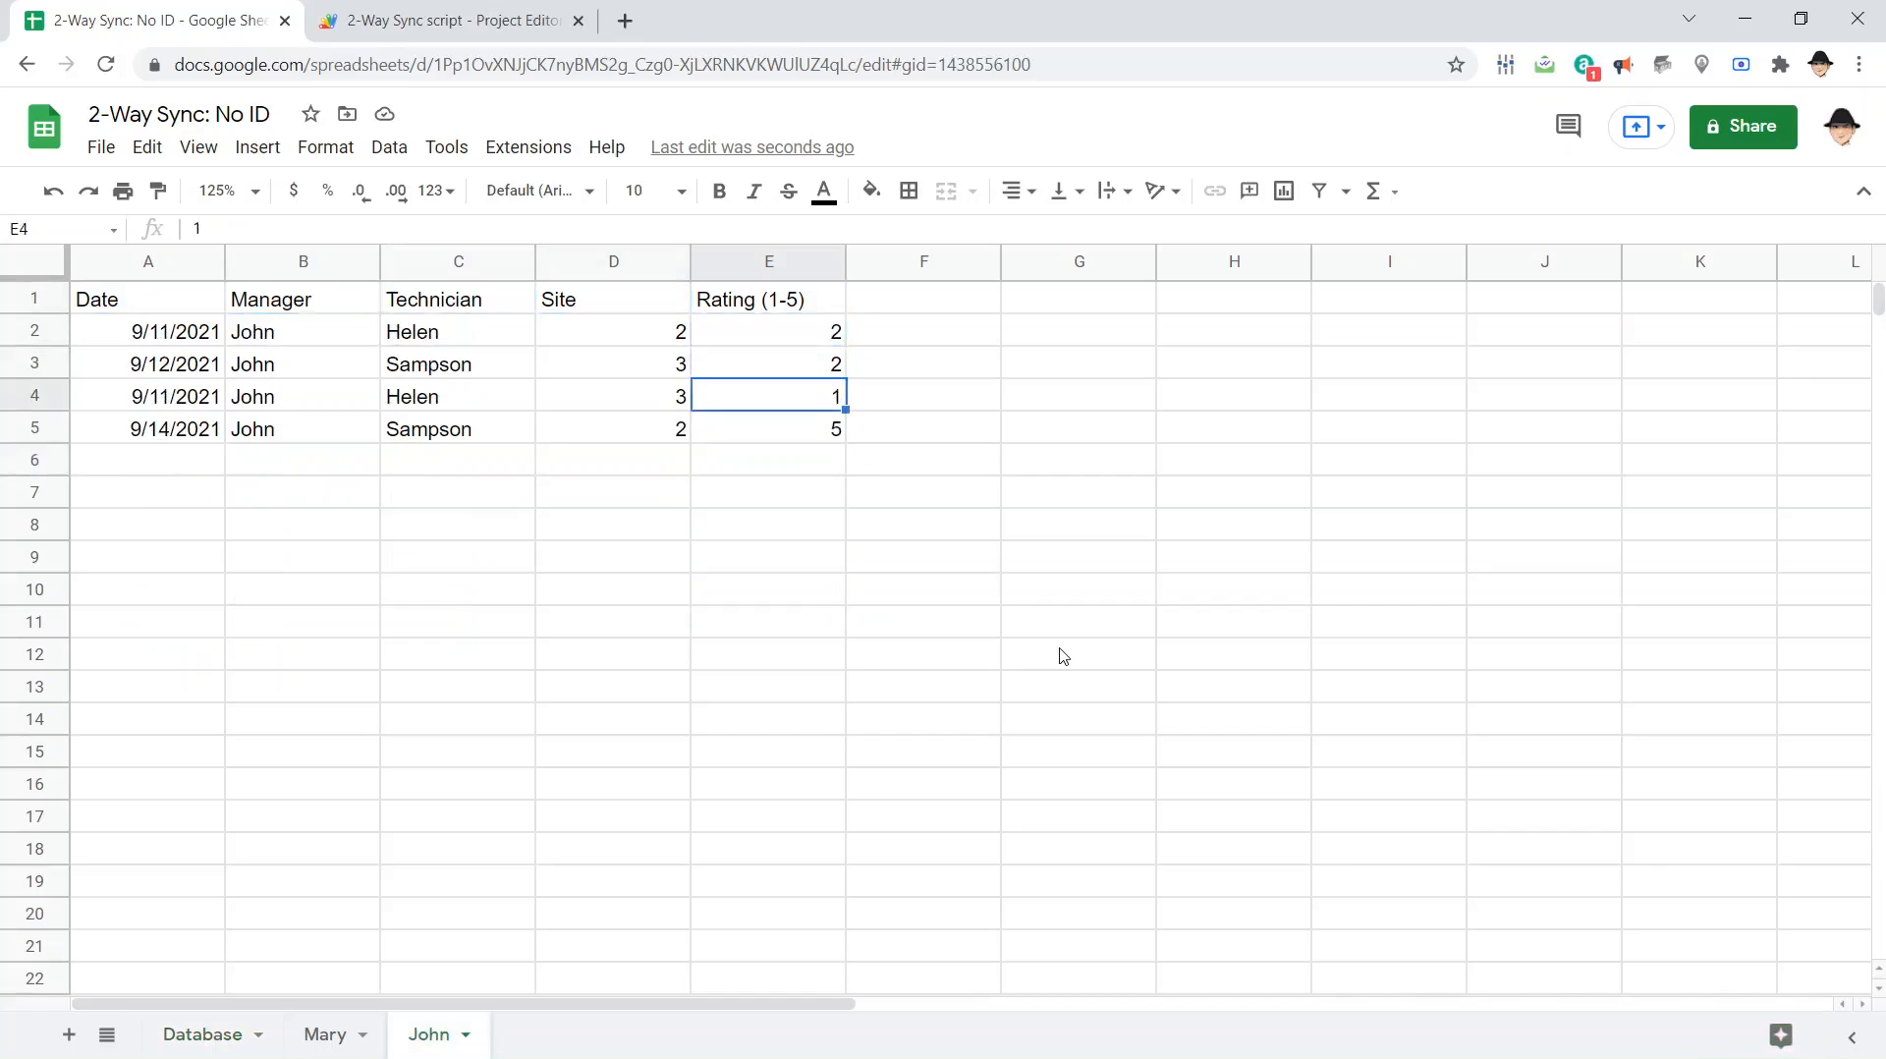
{"action": "left_click", "coordinate": [769, 428]}
{"action": "type", "text": "3"}
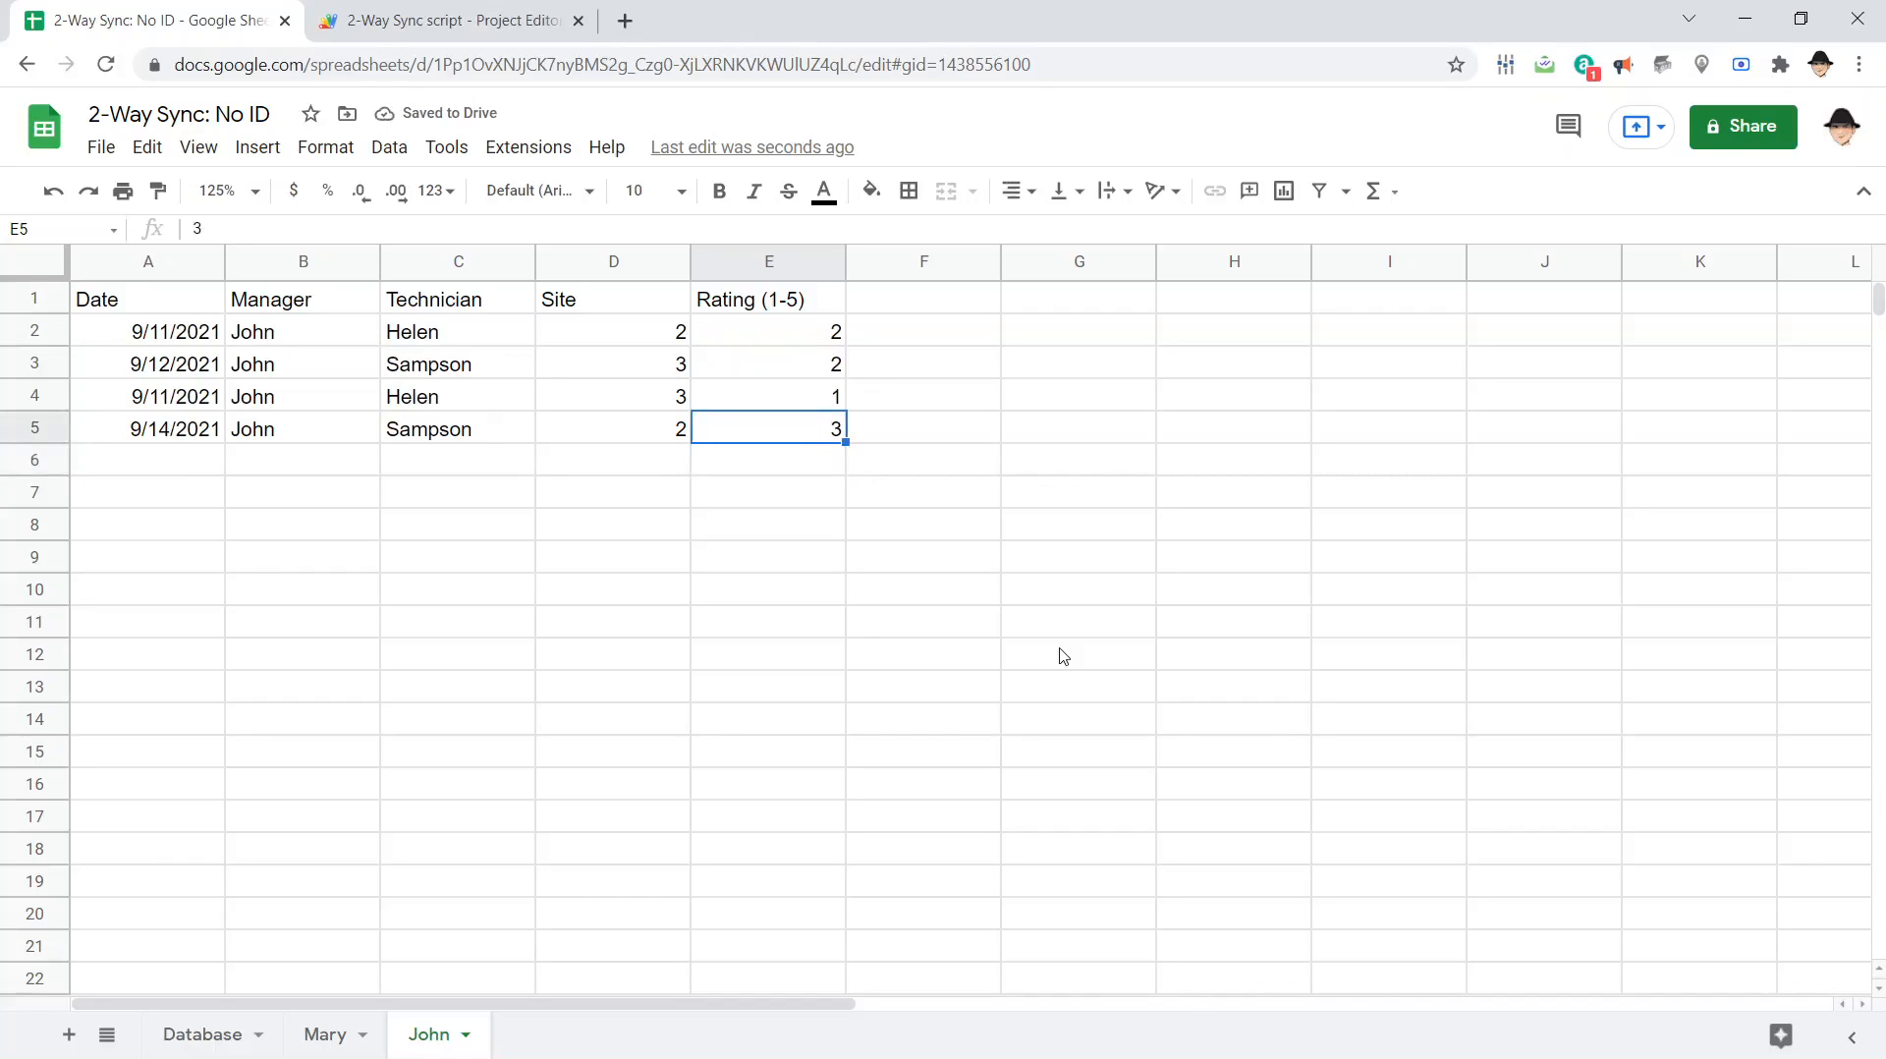
{"action": "left_click", "coordinate": [446, 20]}
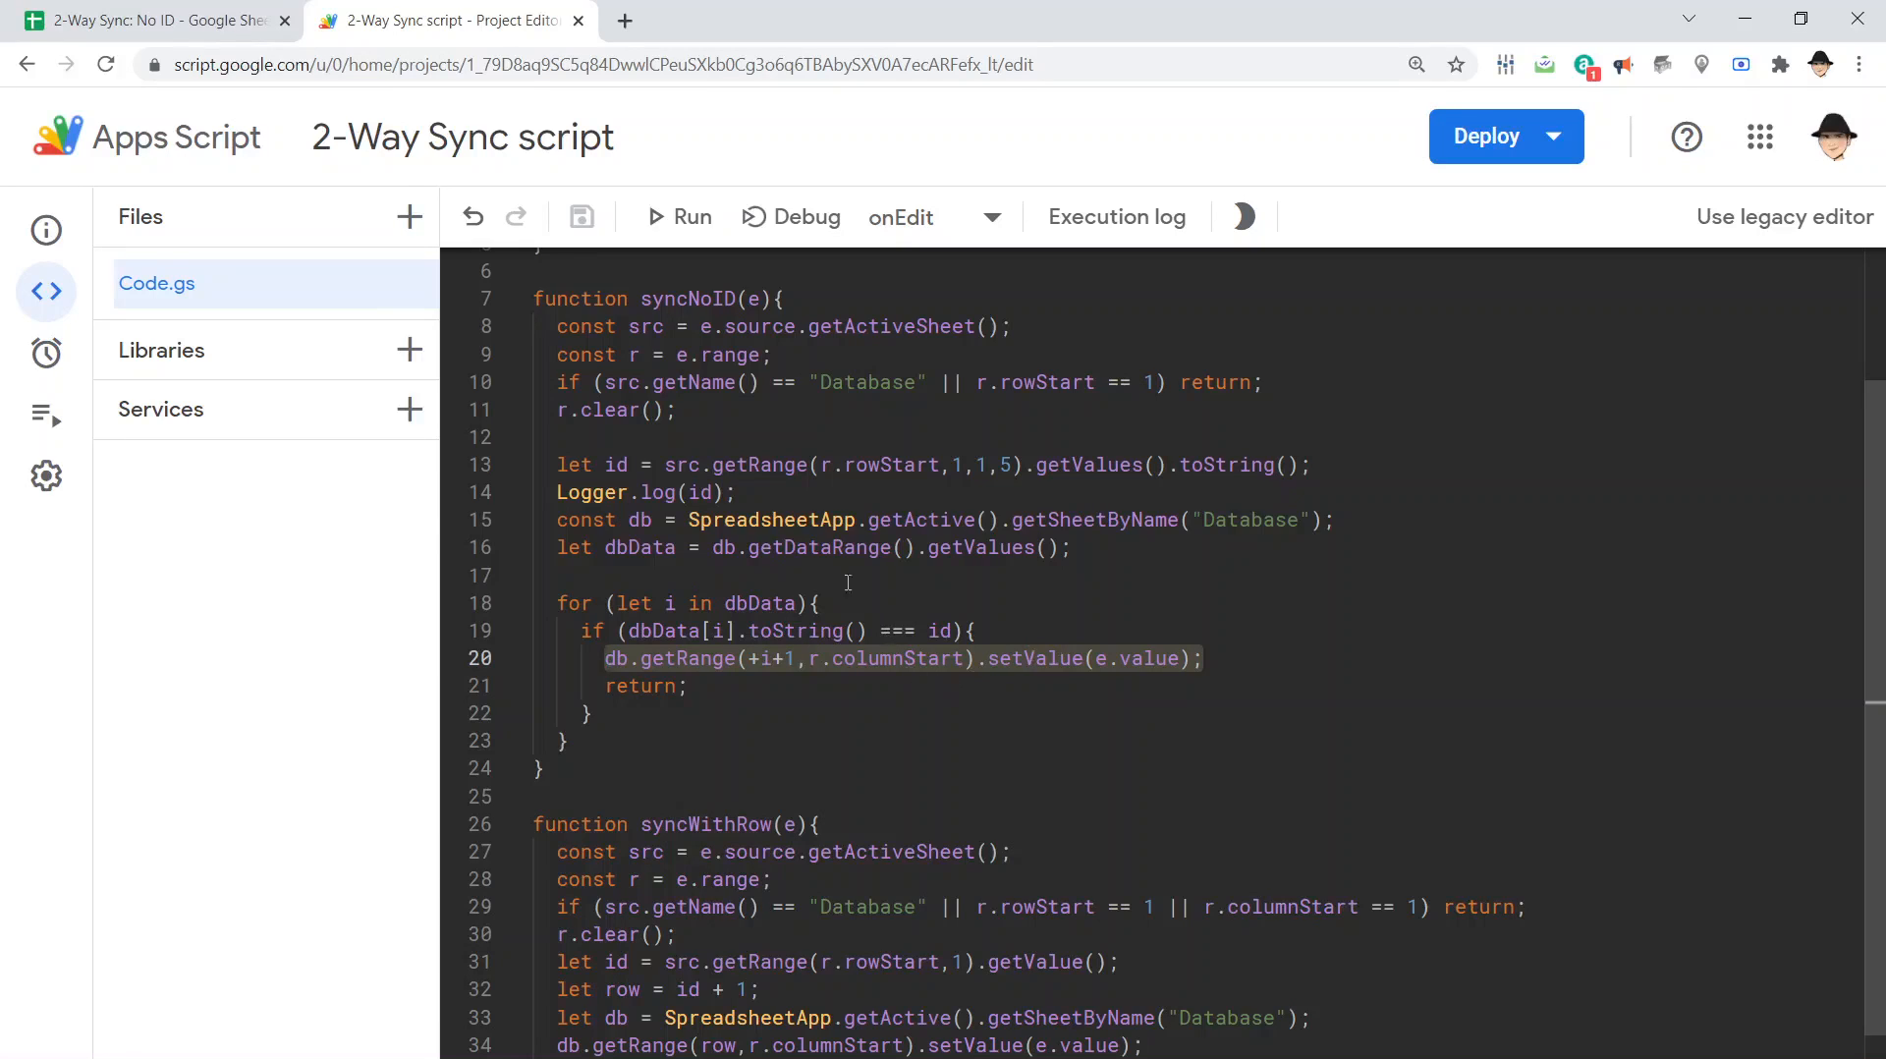
{"action": "mouse_move", "coordinate": [670, 458]}
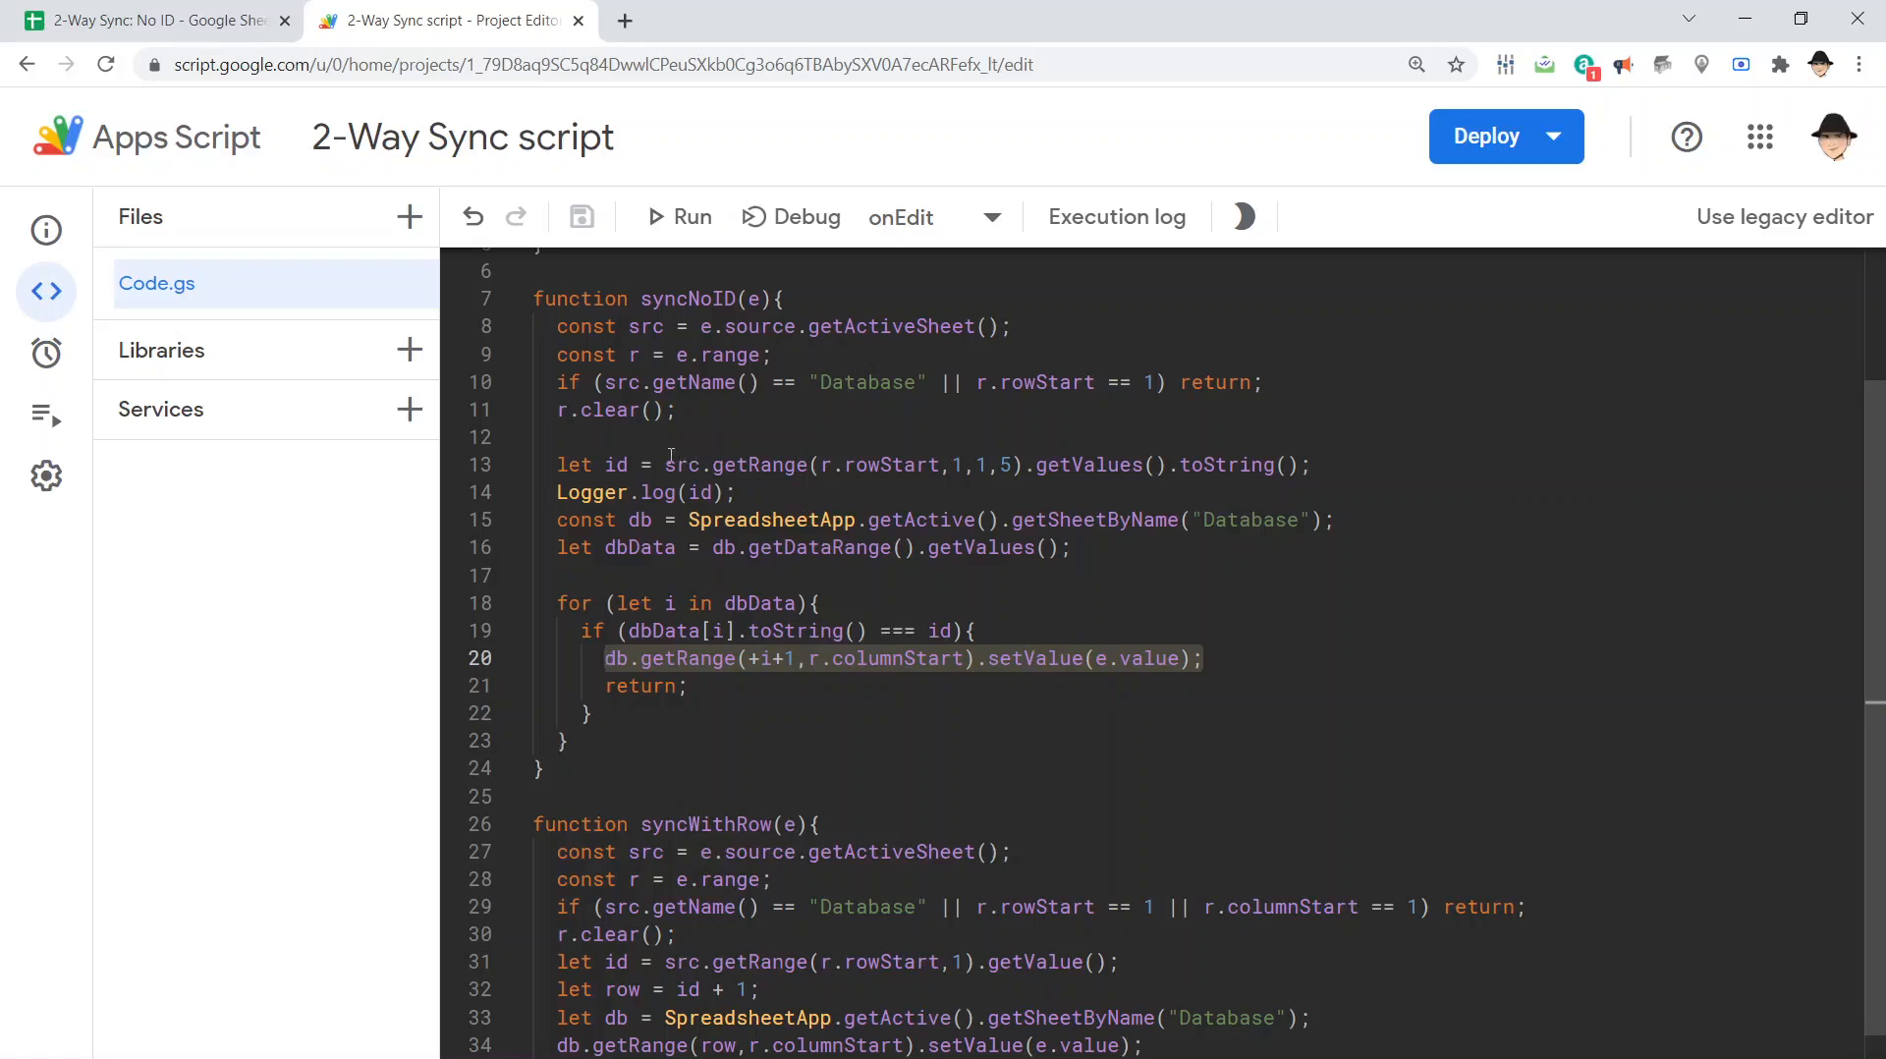